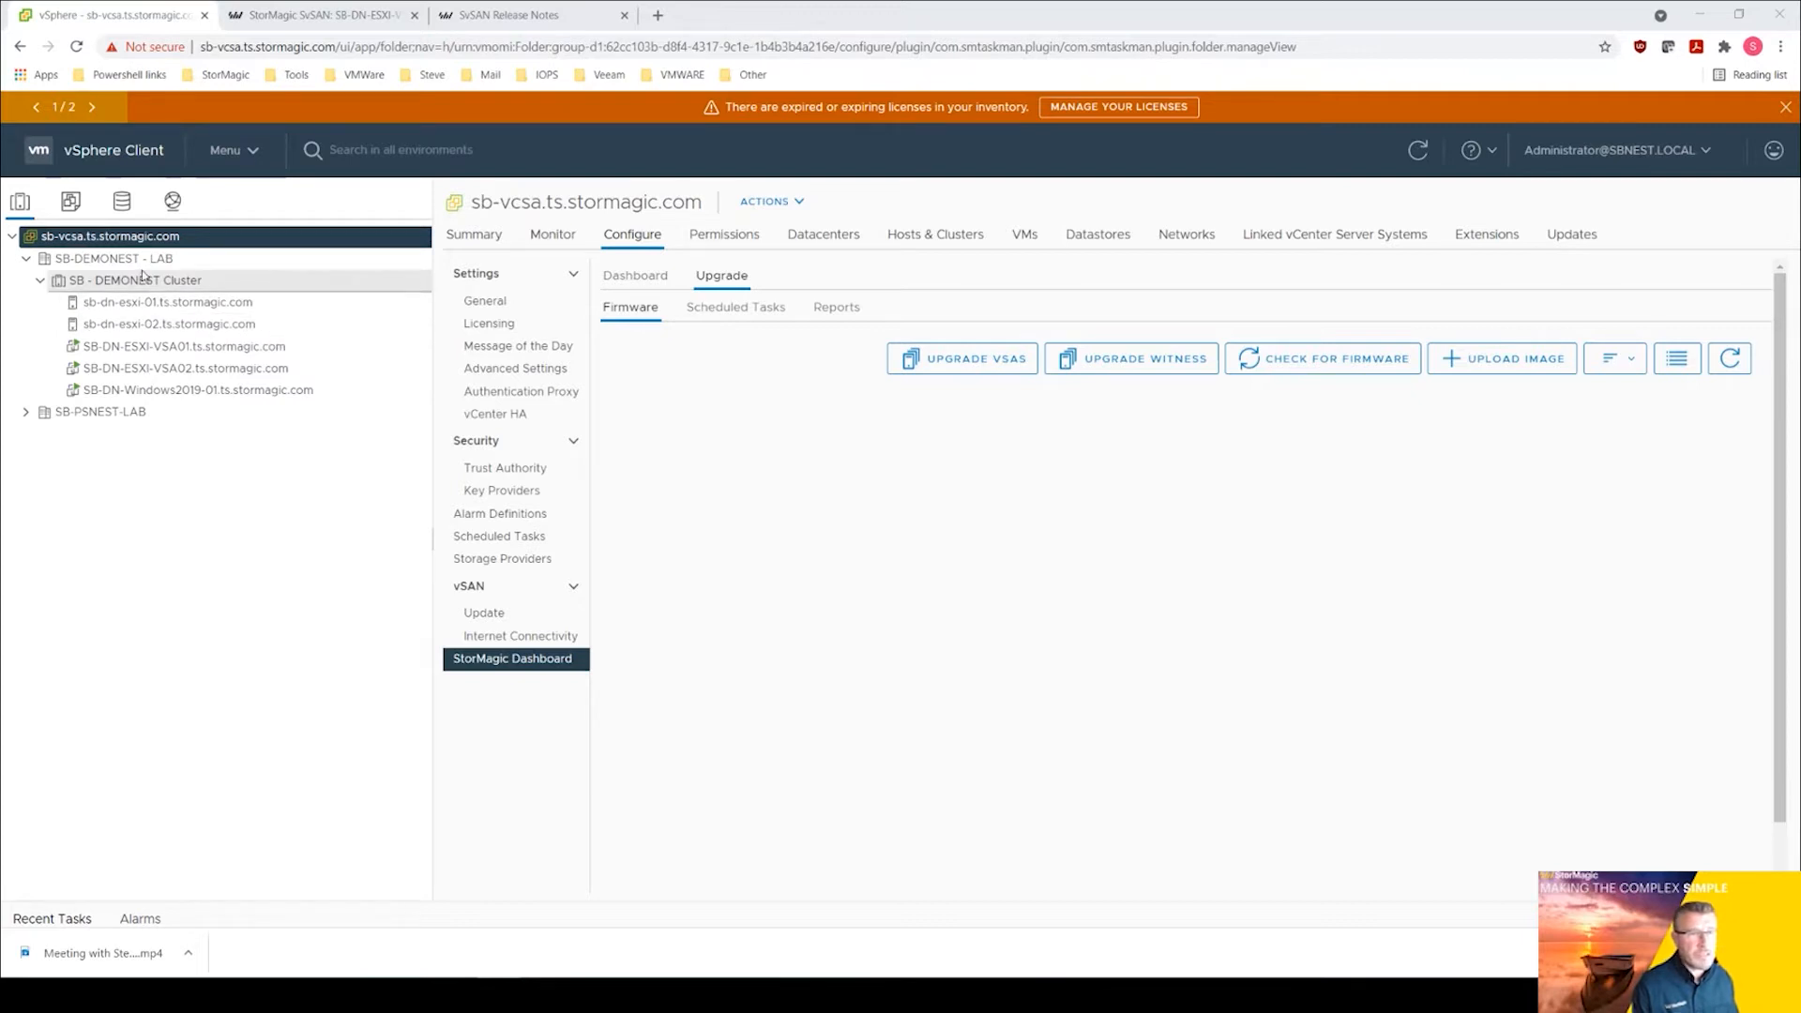
Show the StorMagic plugin Getting Started page for the SB-DEMONEST - LAB datacenter via Configure.
click(115, 257)
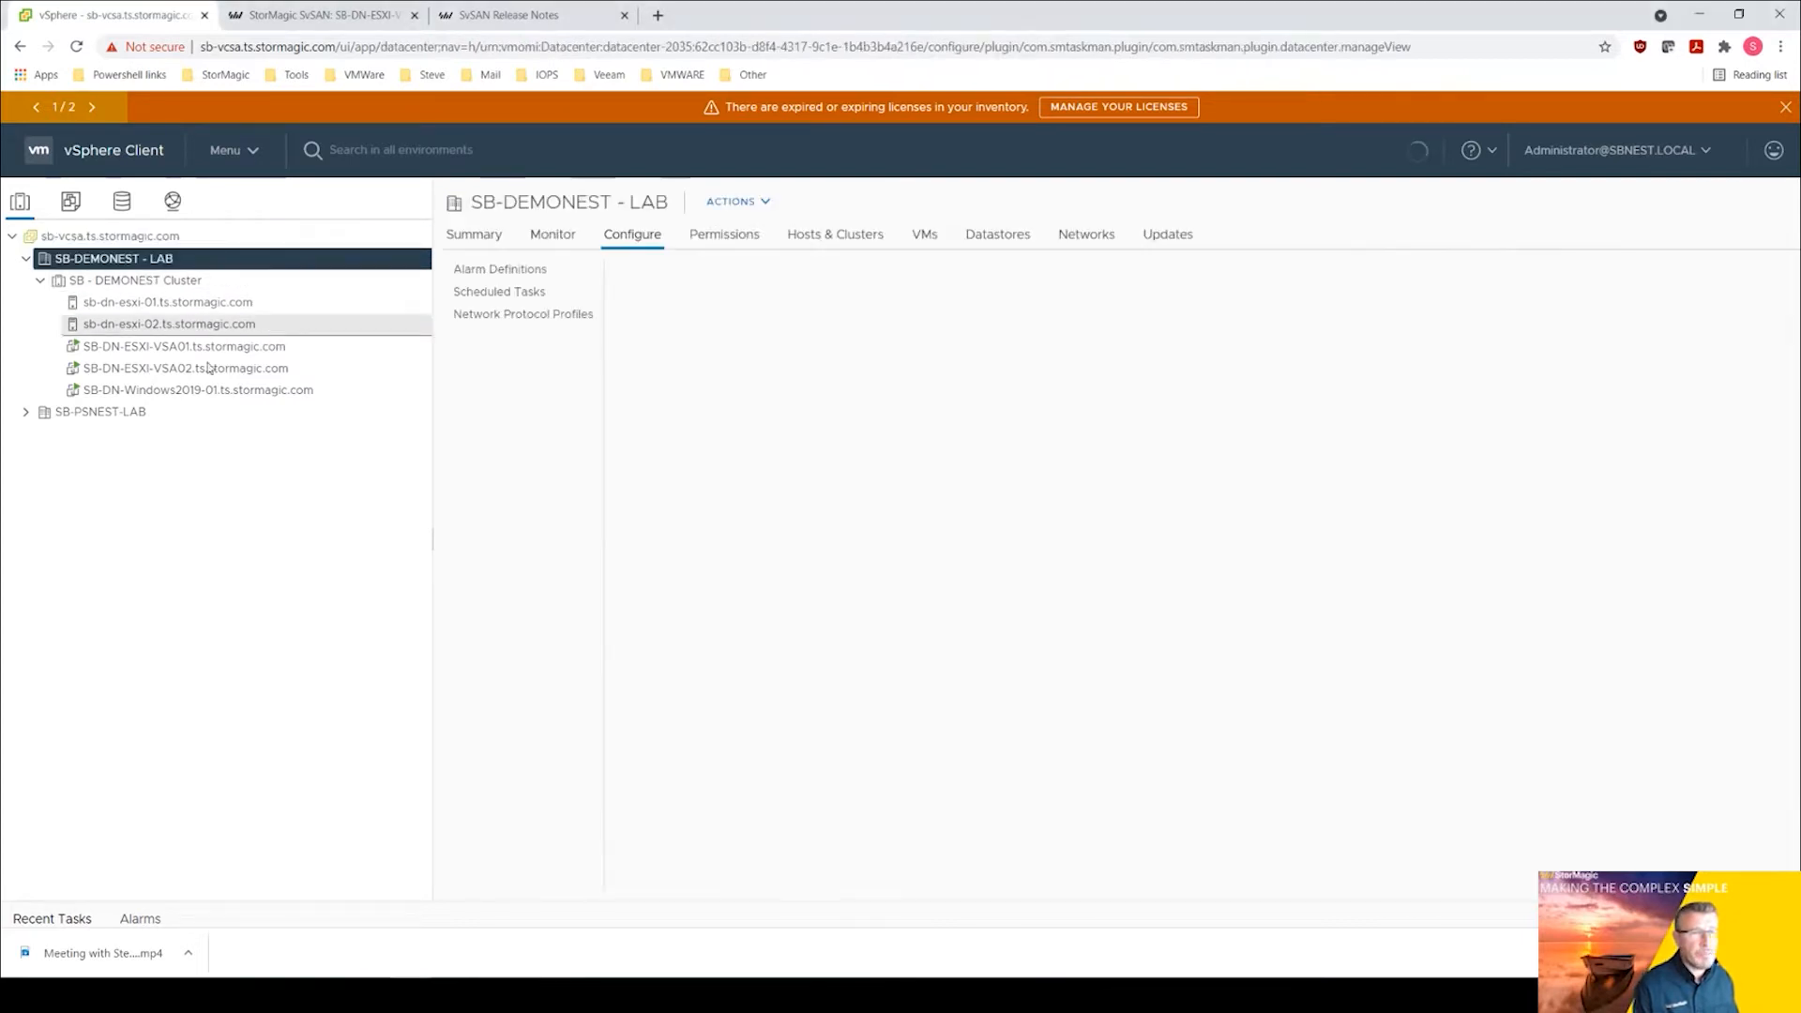
click(499, 336)
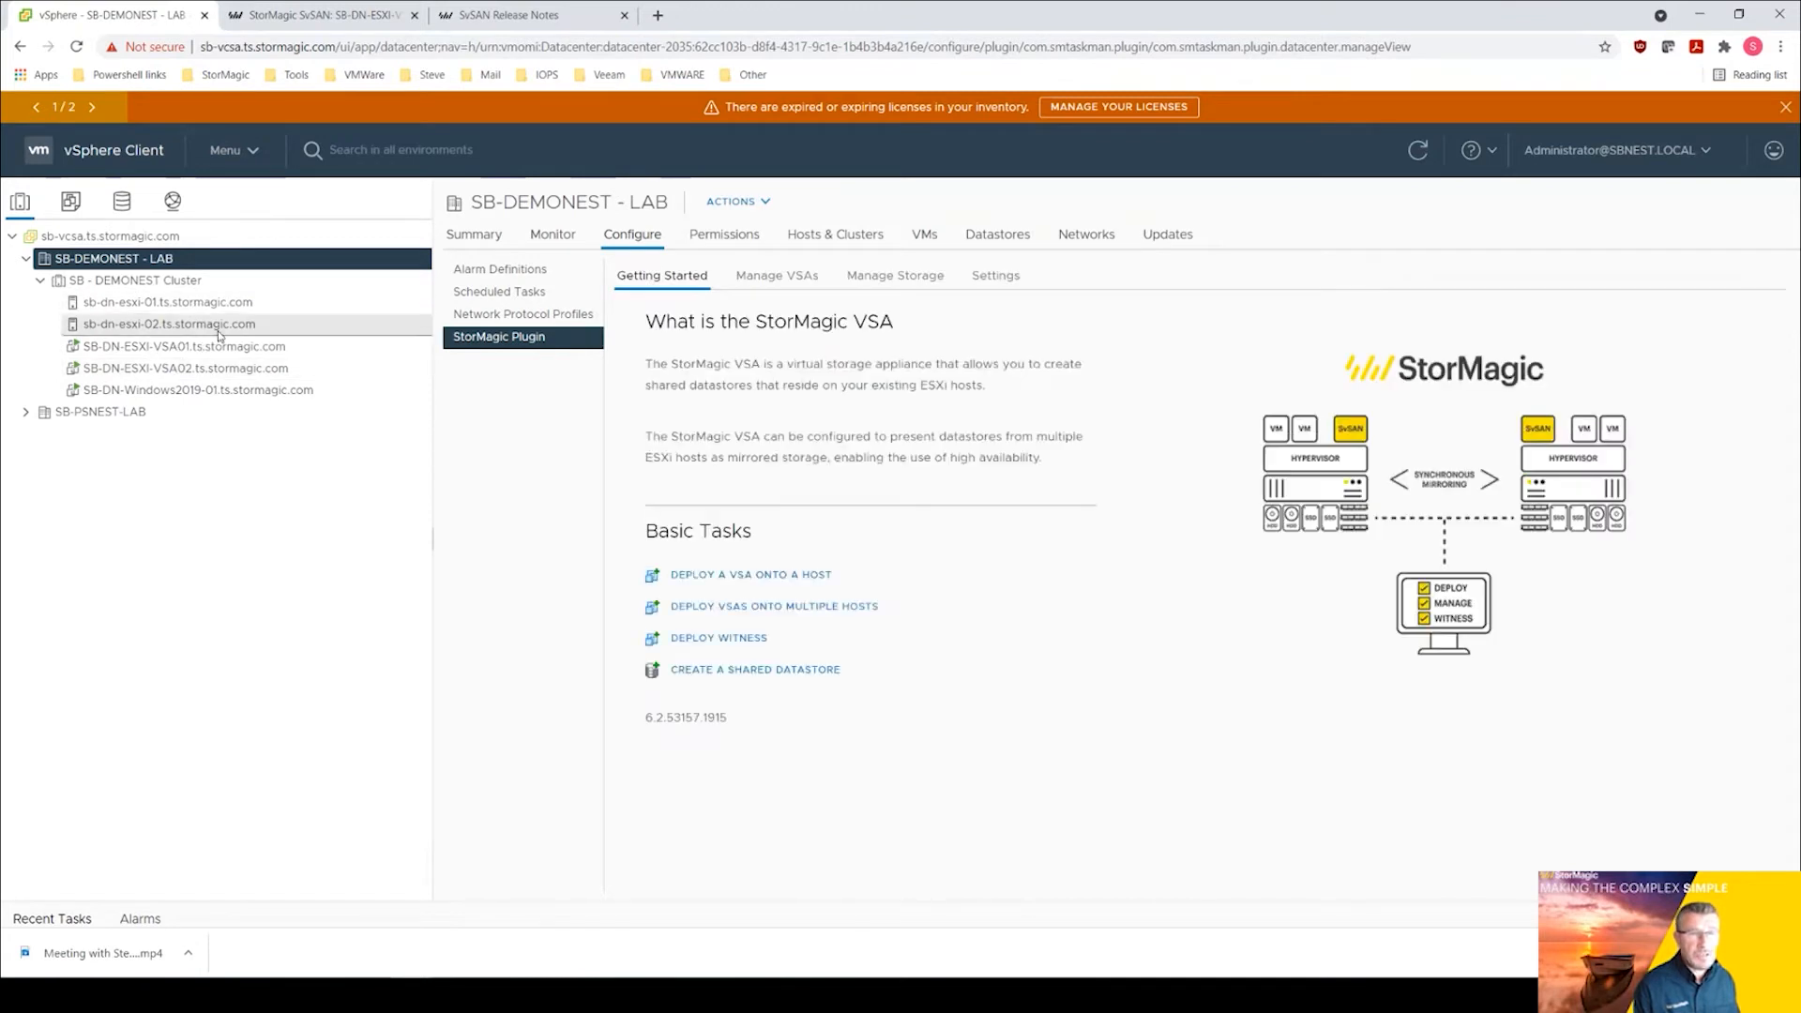
click(182, 345)
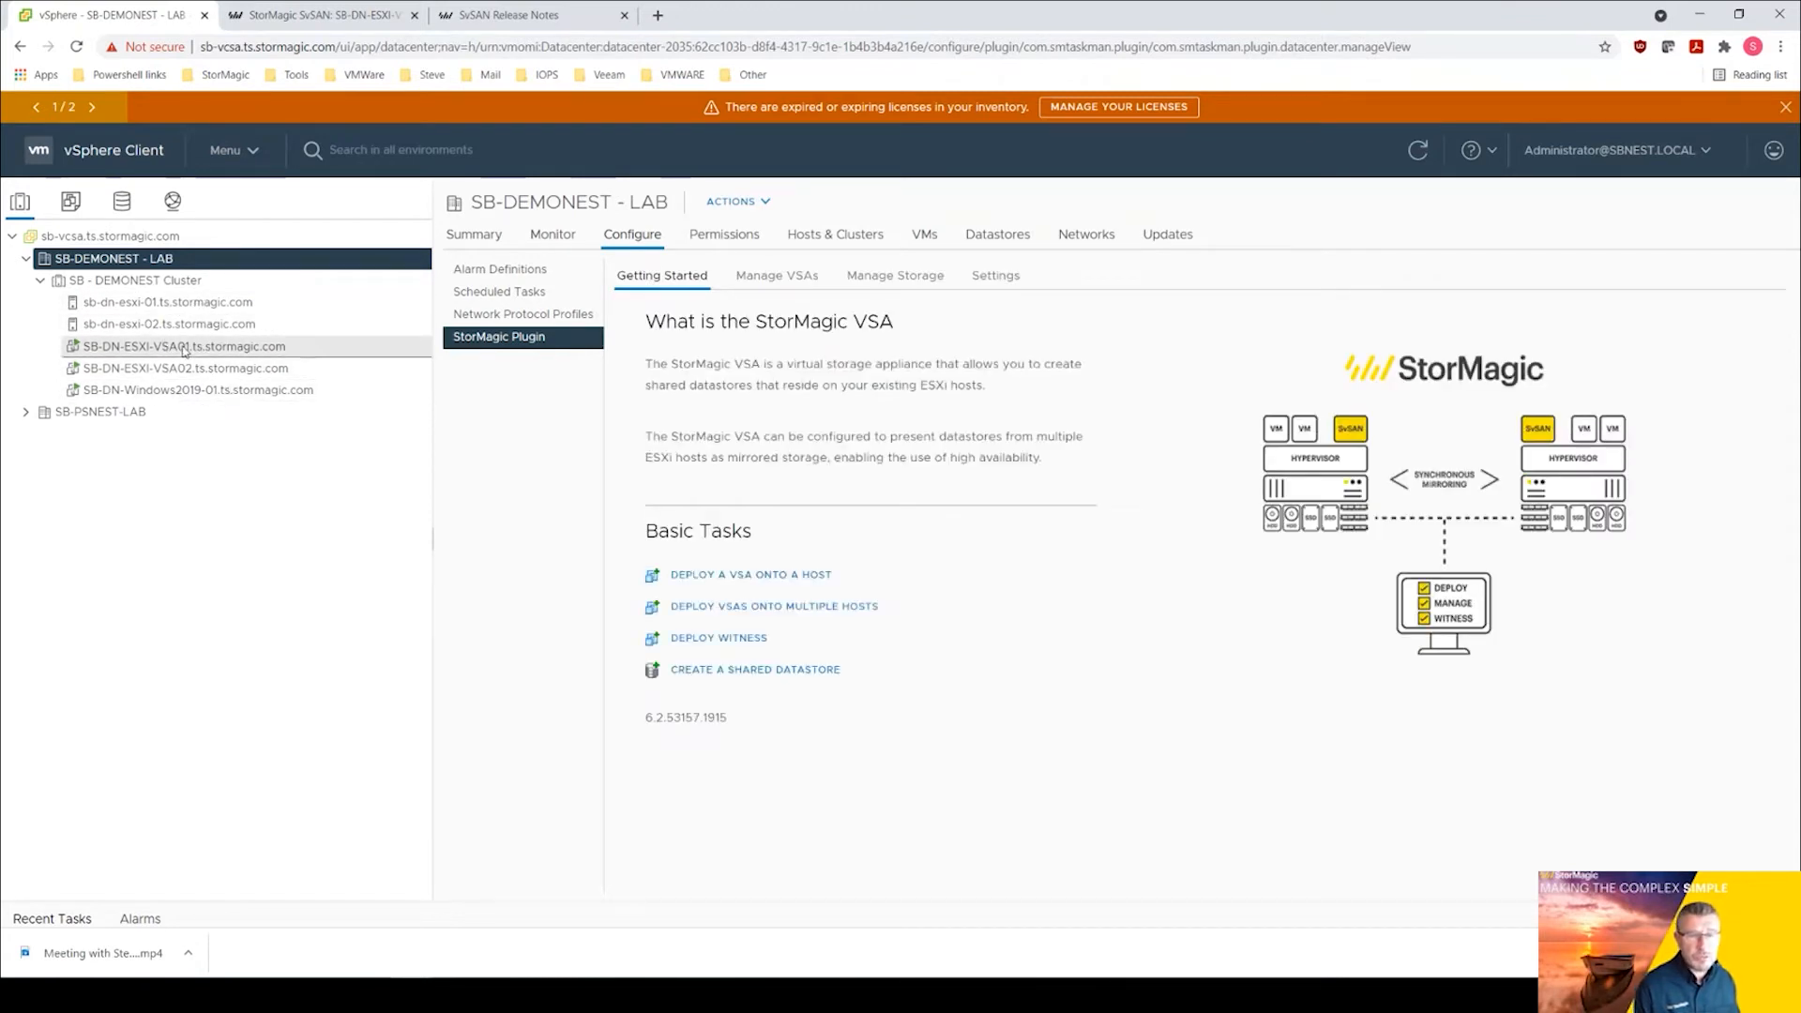
click(184, 368)
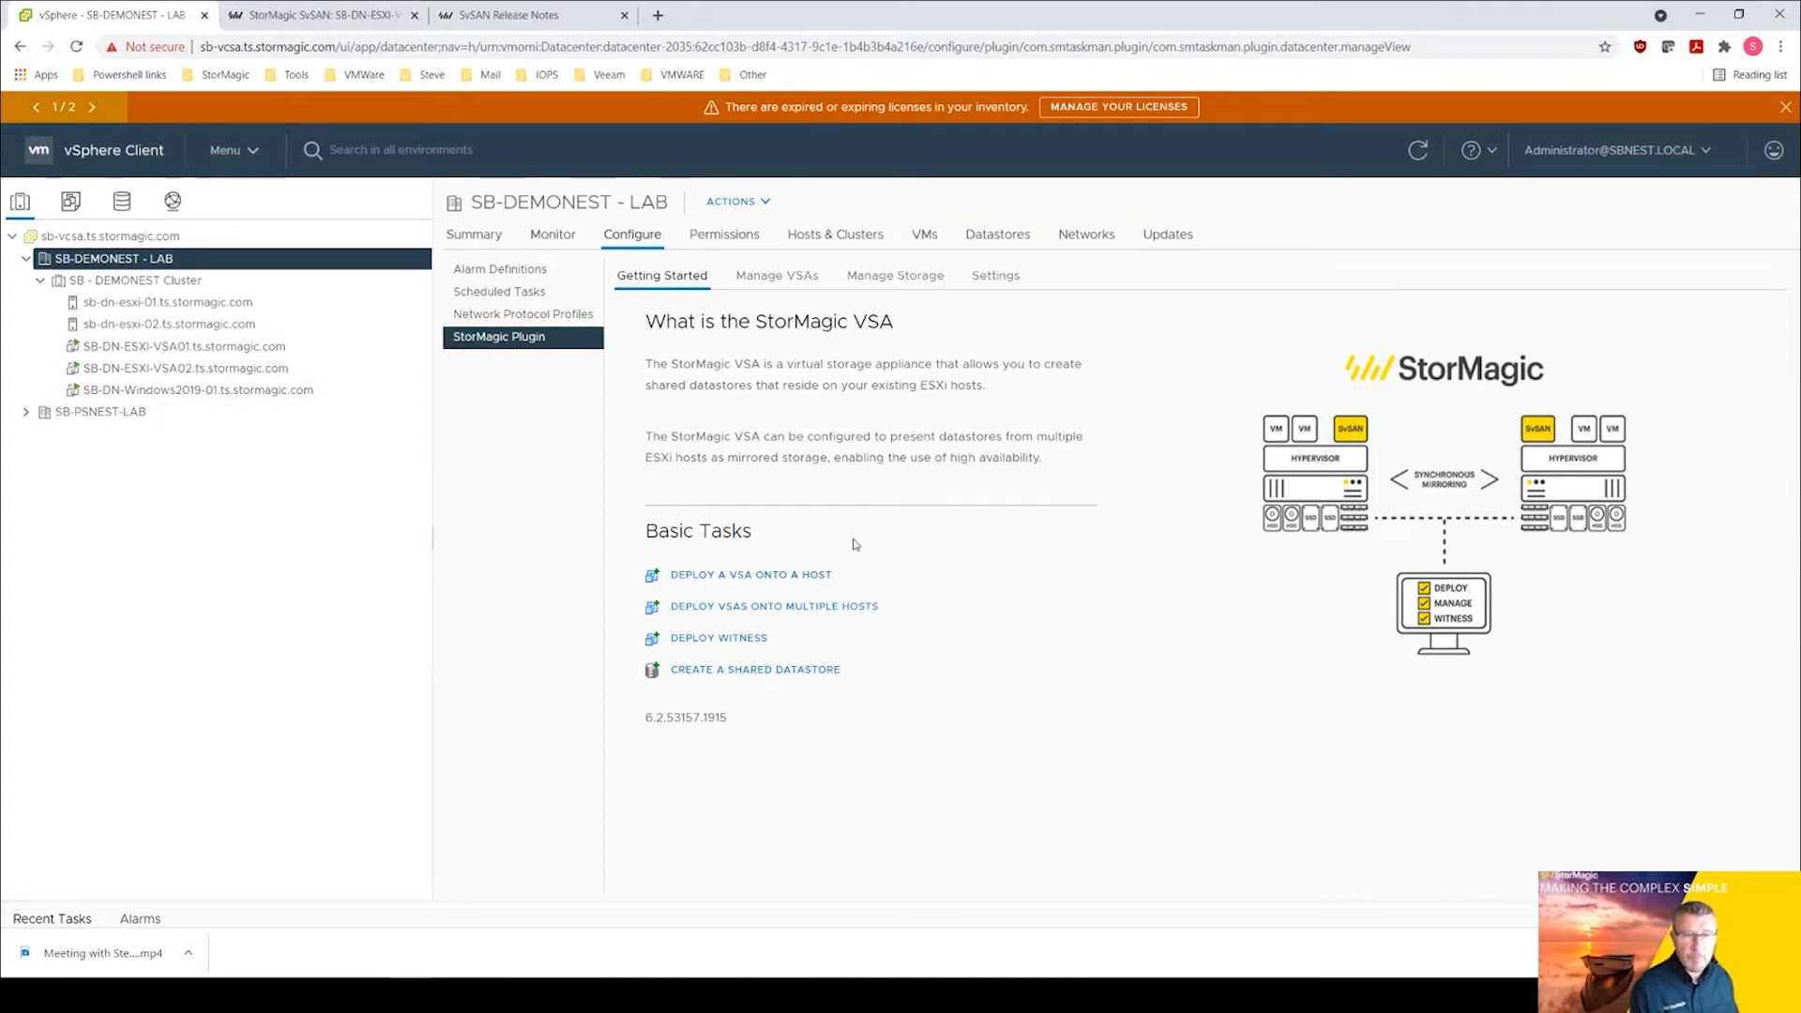
mouse_move(651, 728)
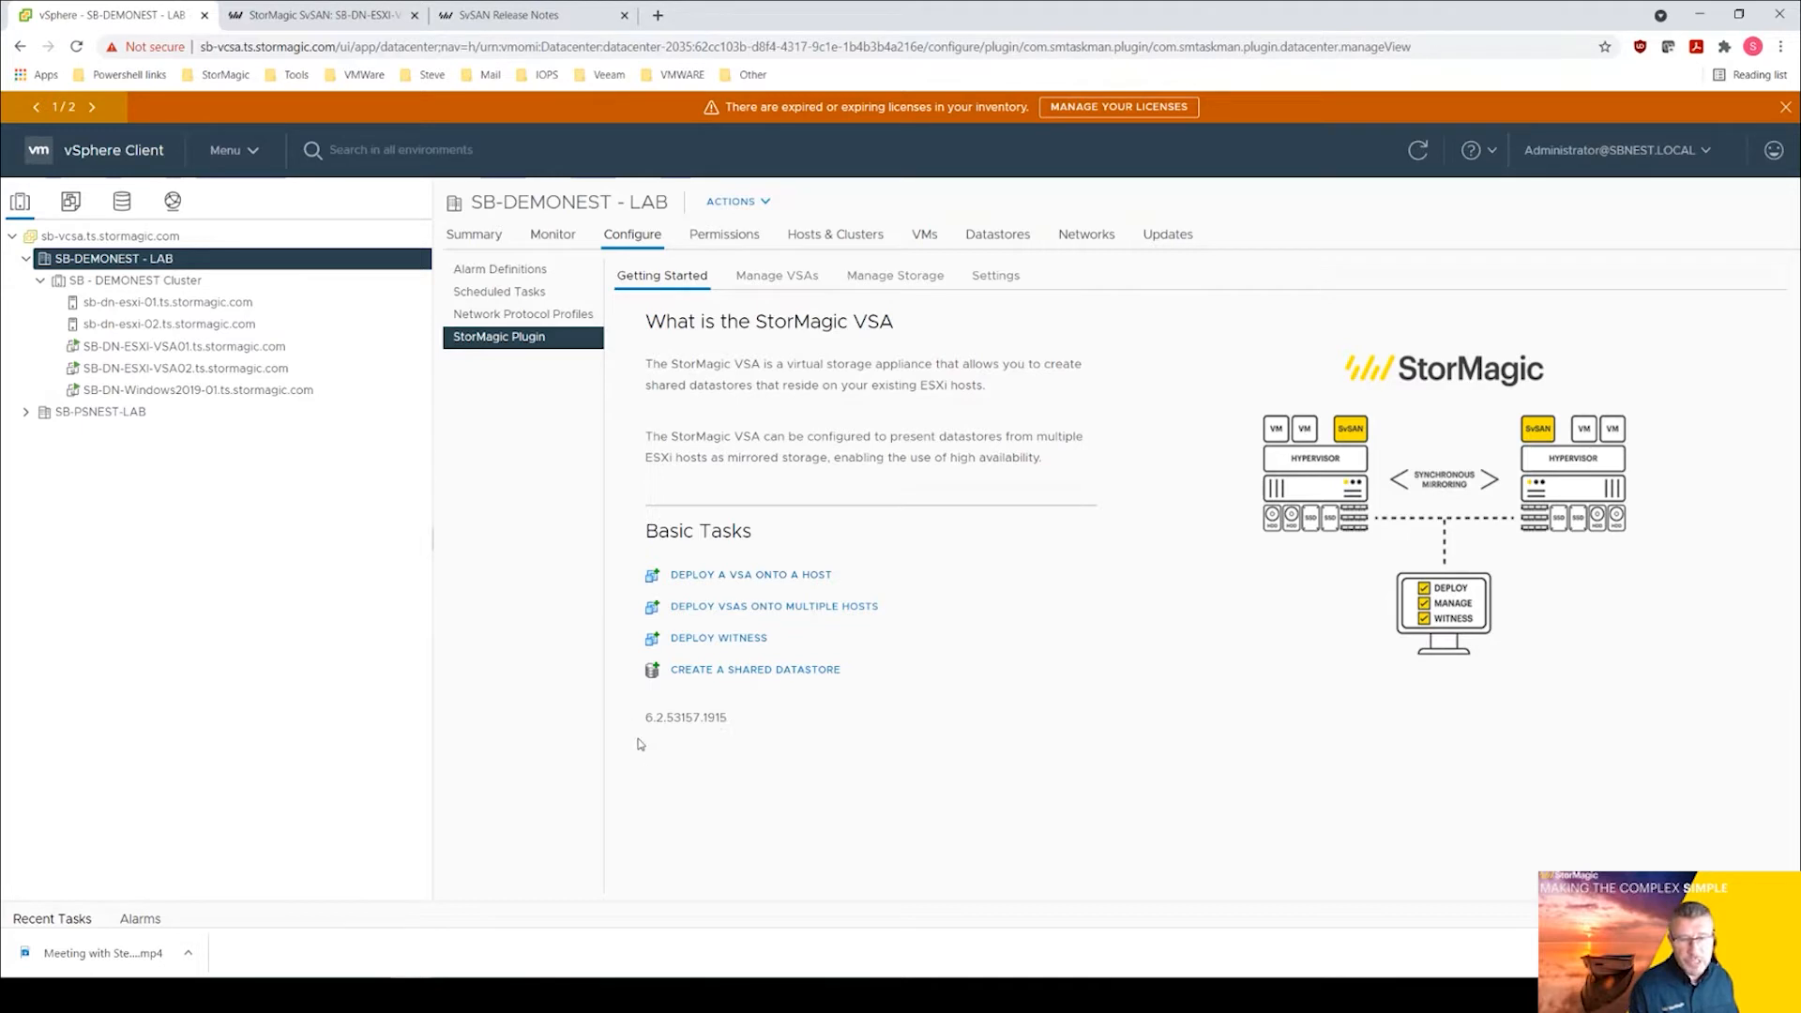
mouse_move(664, 732)
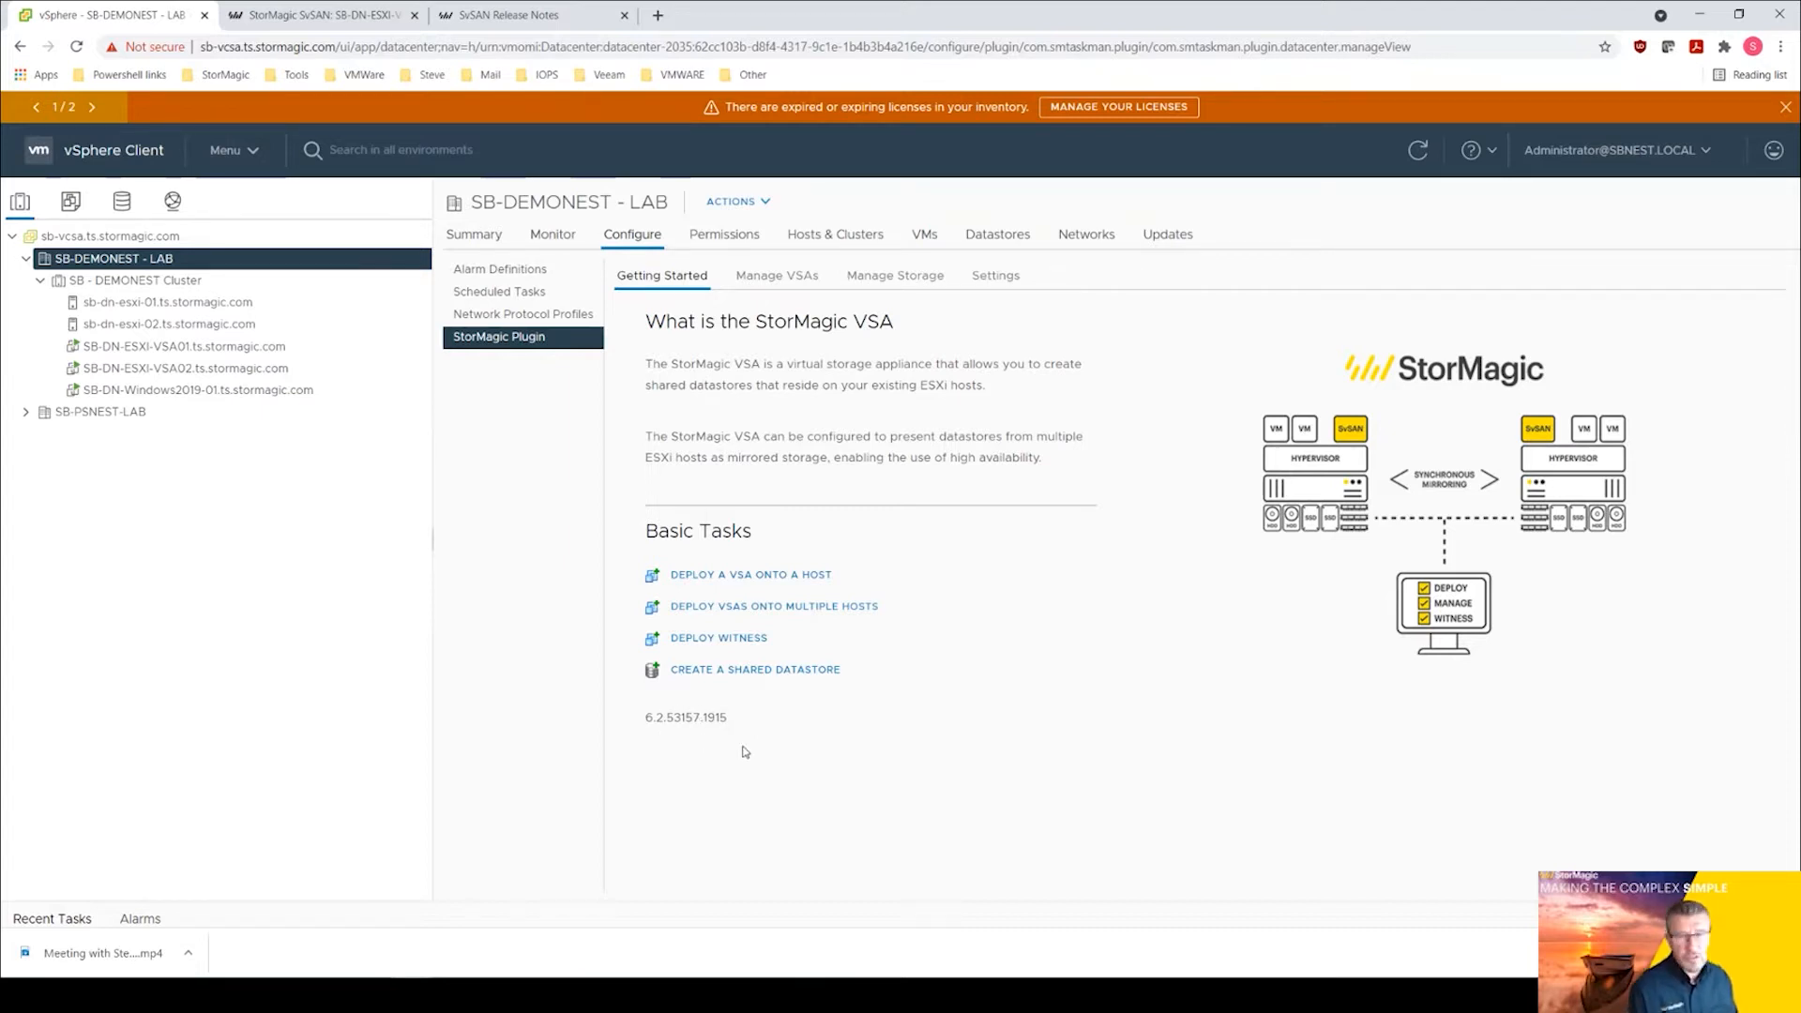
mouse_move(824, 371)
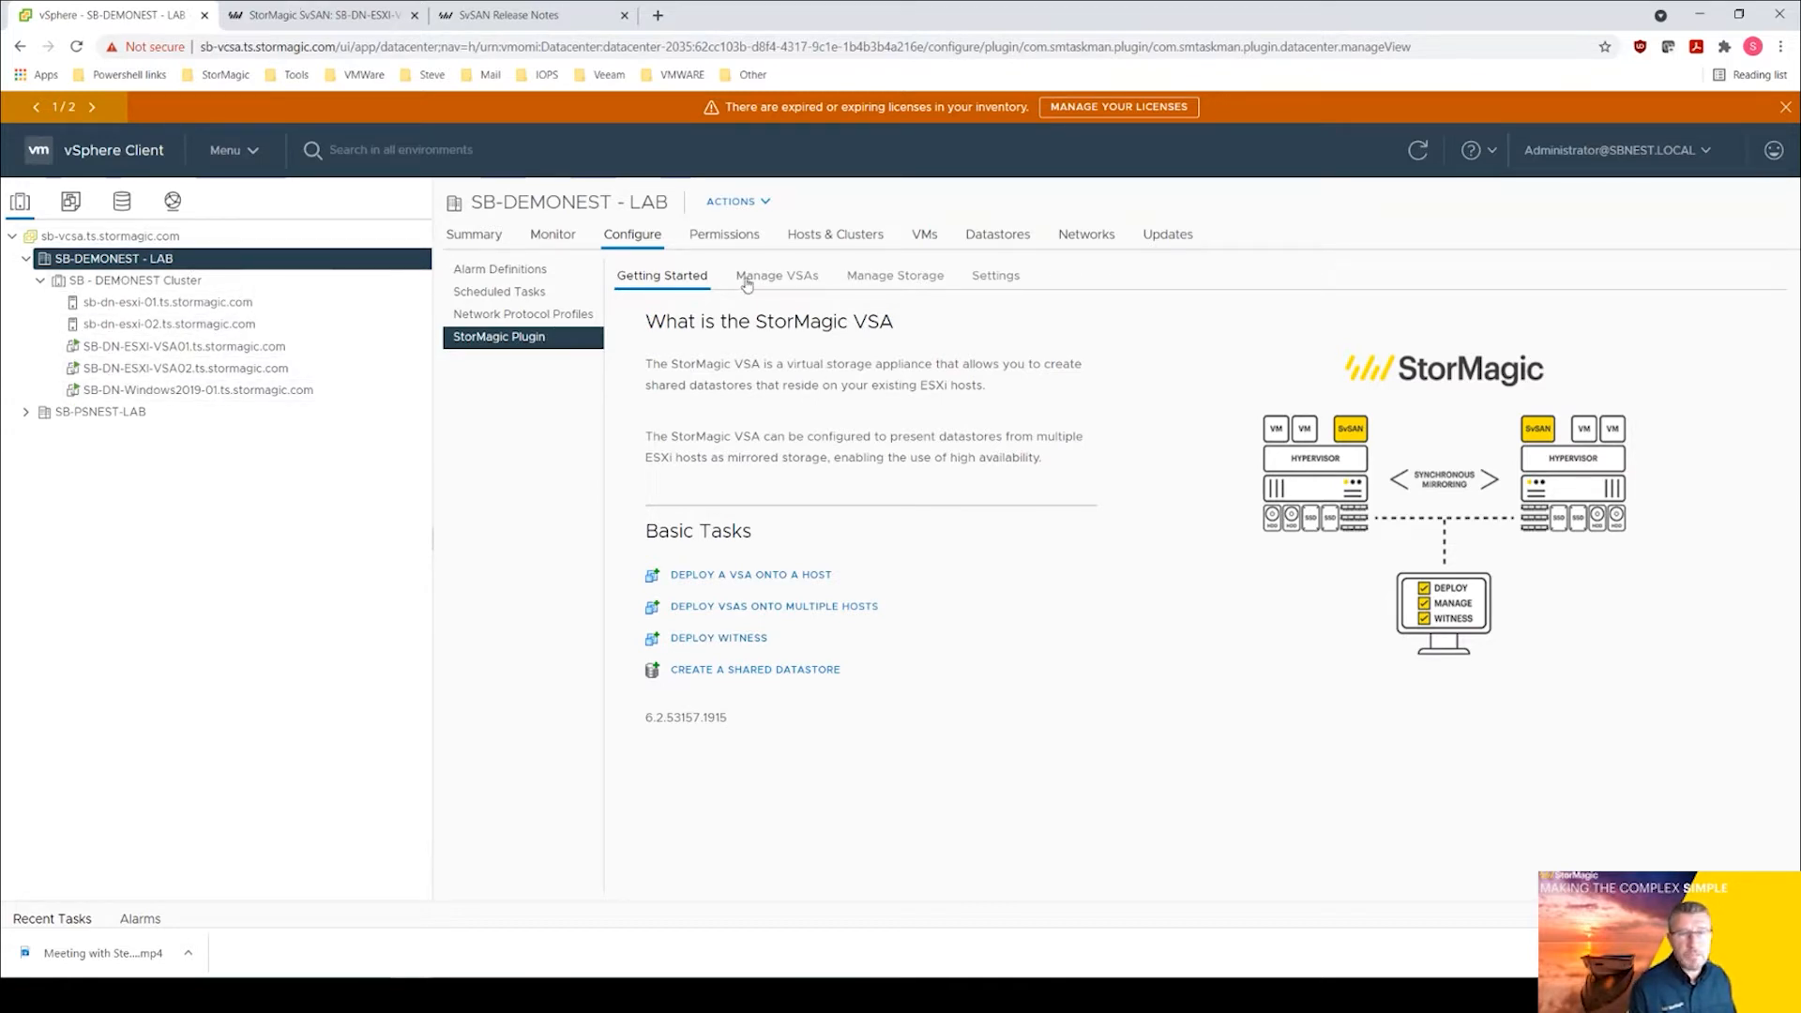
List the datacenter's VSAs under Manage VSAs and show SB-DN-ESXI-VSA02's details and usage.
click(777, 274)
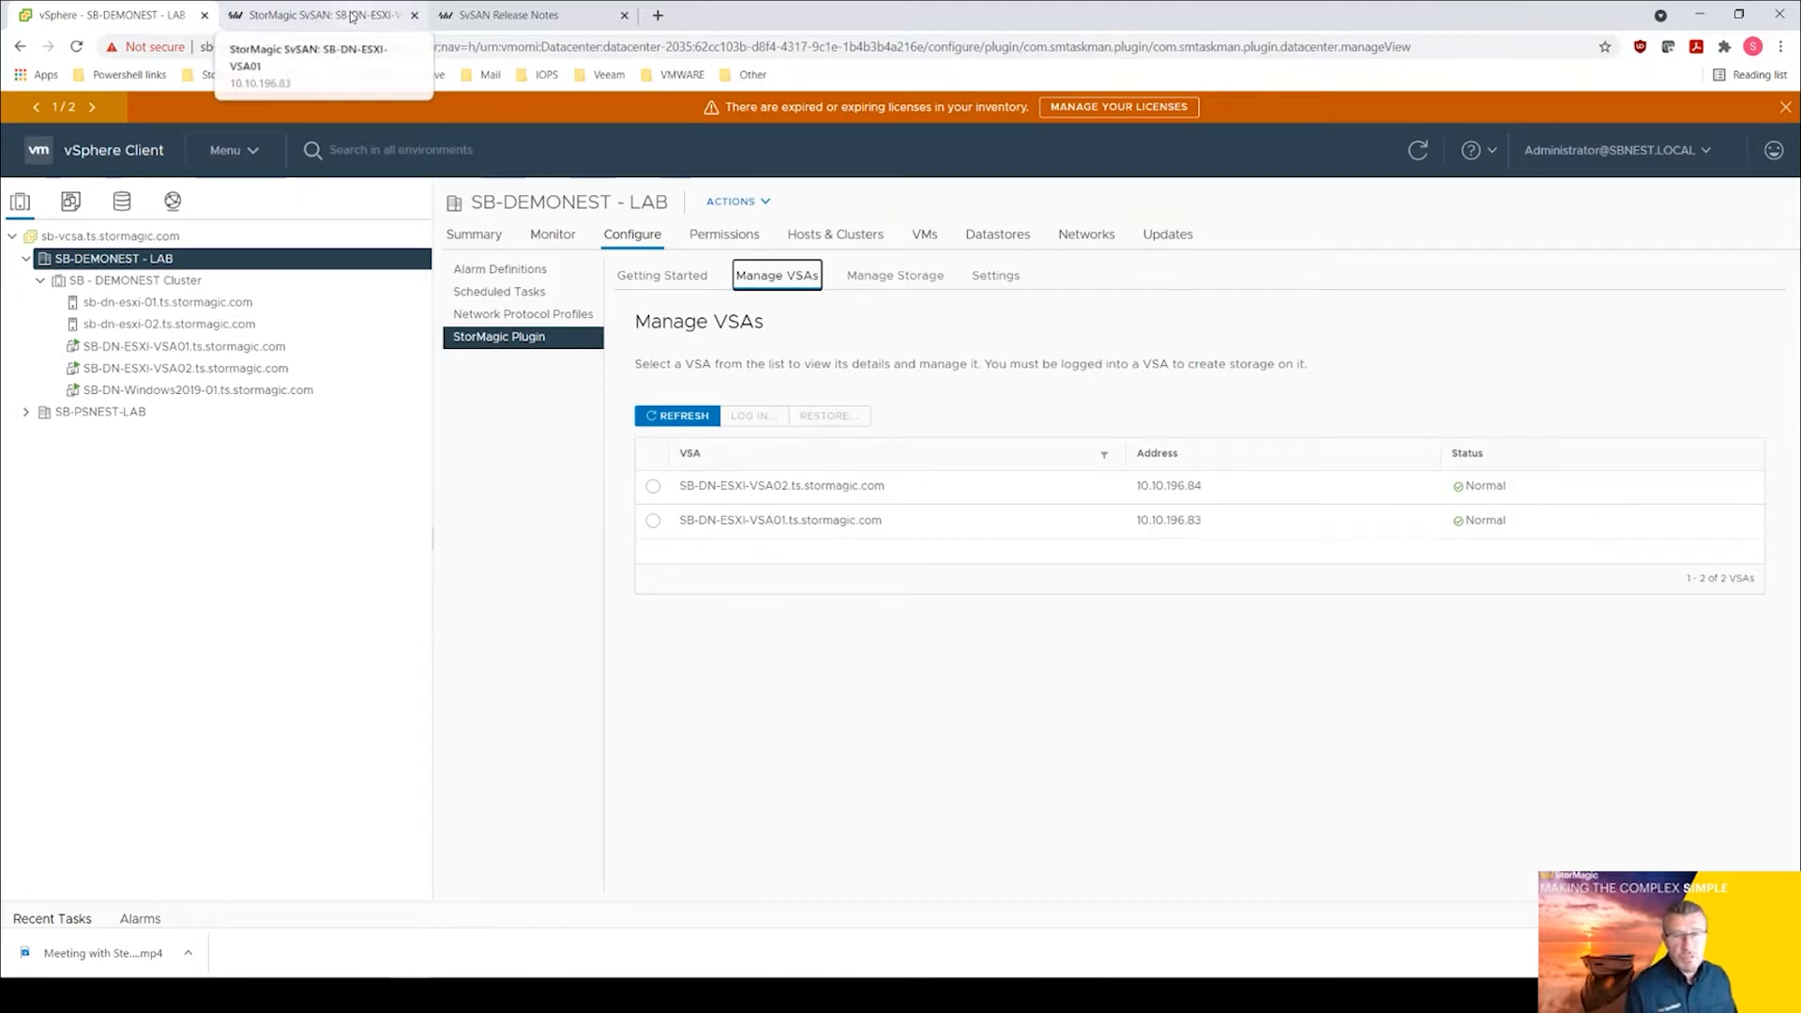
click(653, 484)
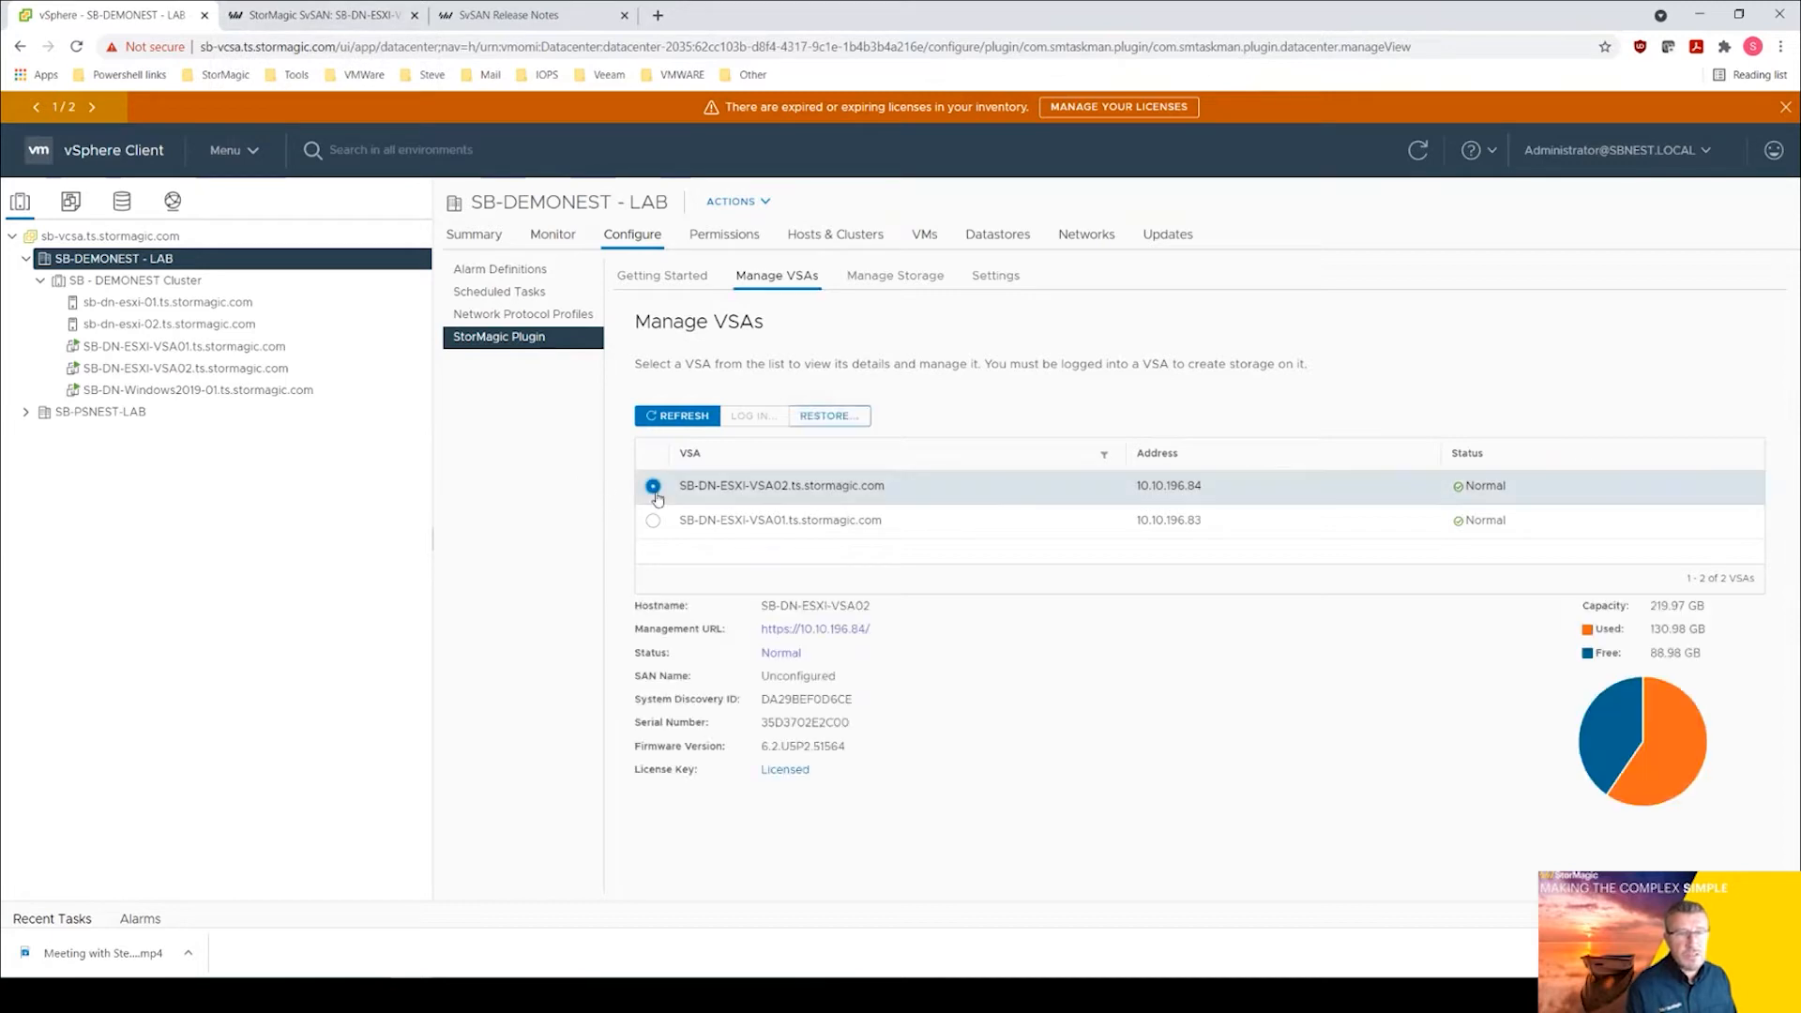
Reach VSA02's management page at 10.10.196.84 past the certificate warning and sign in as admin.
click(814, 629)
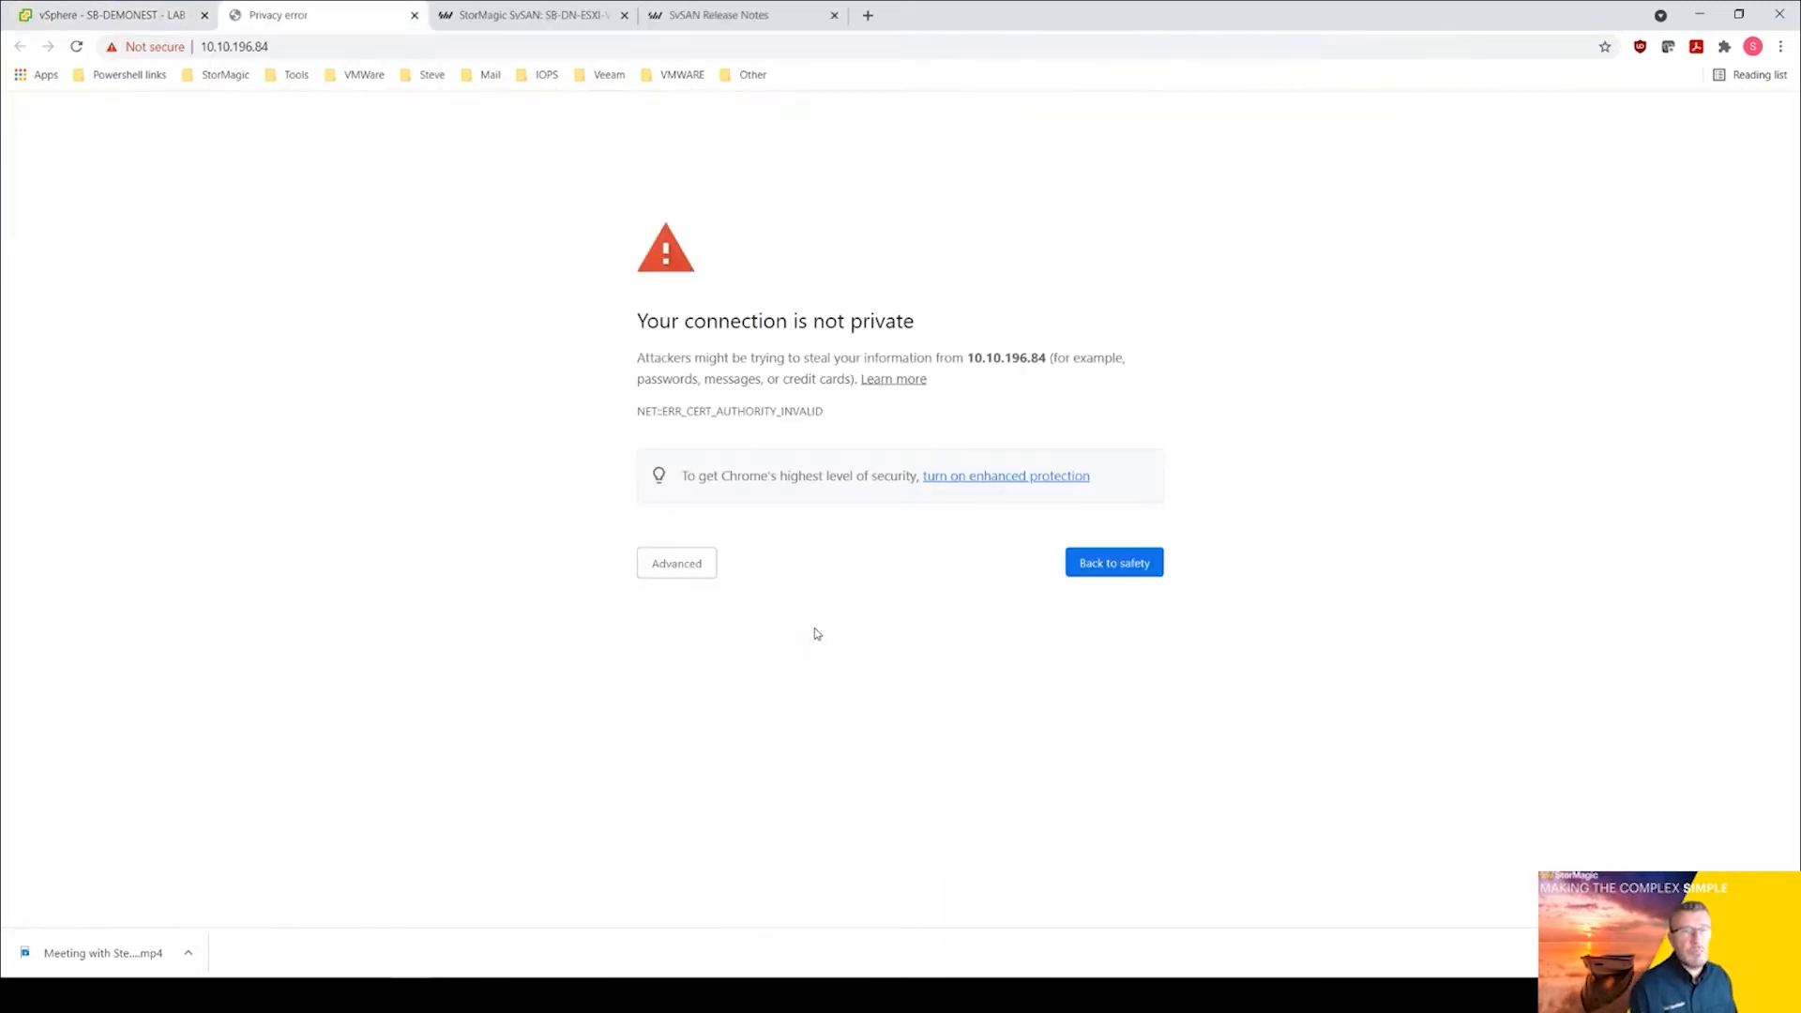
click(676, 563)
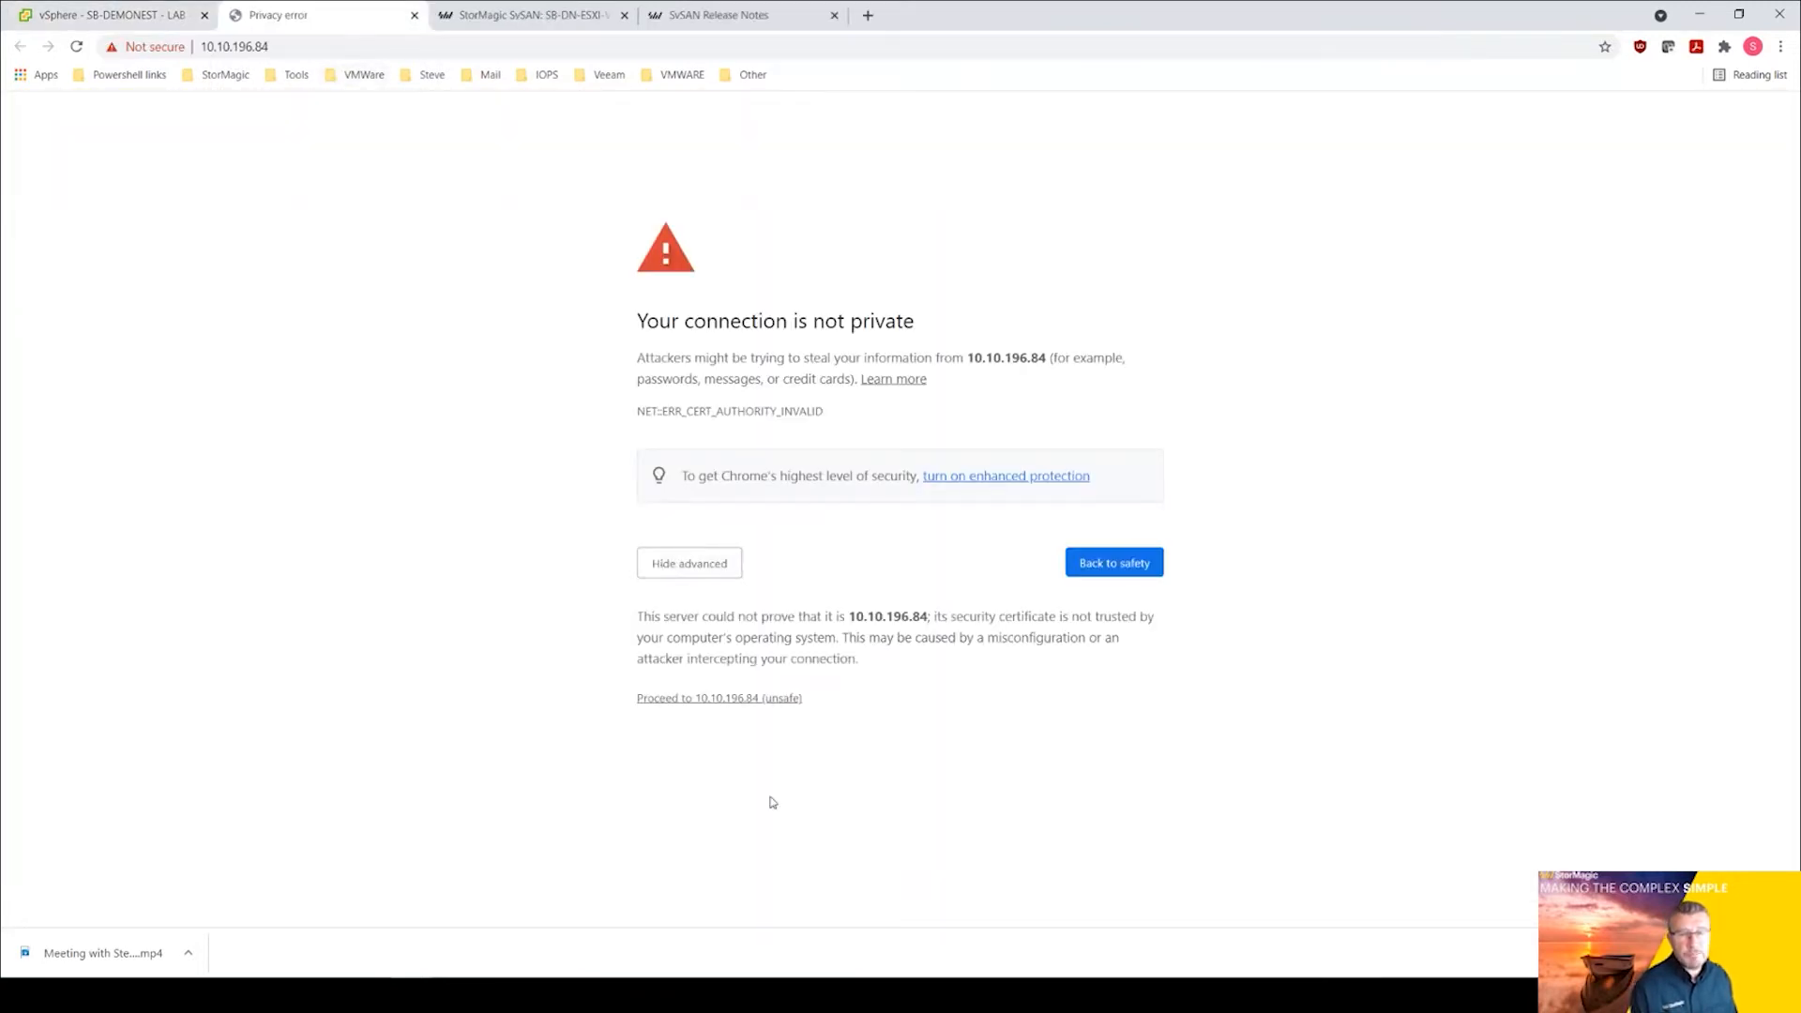
click(718, 698)
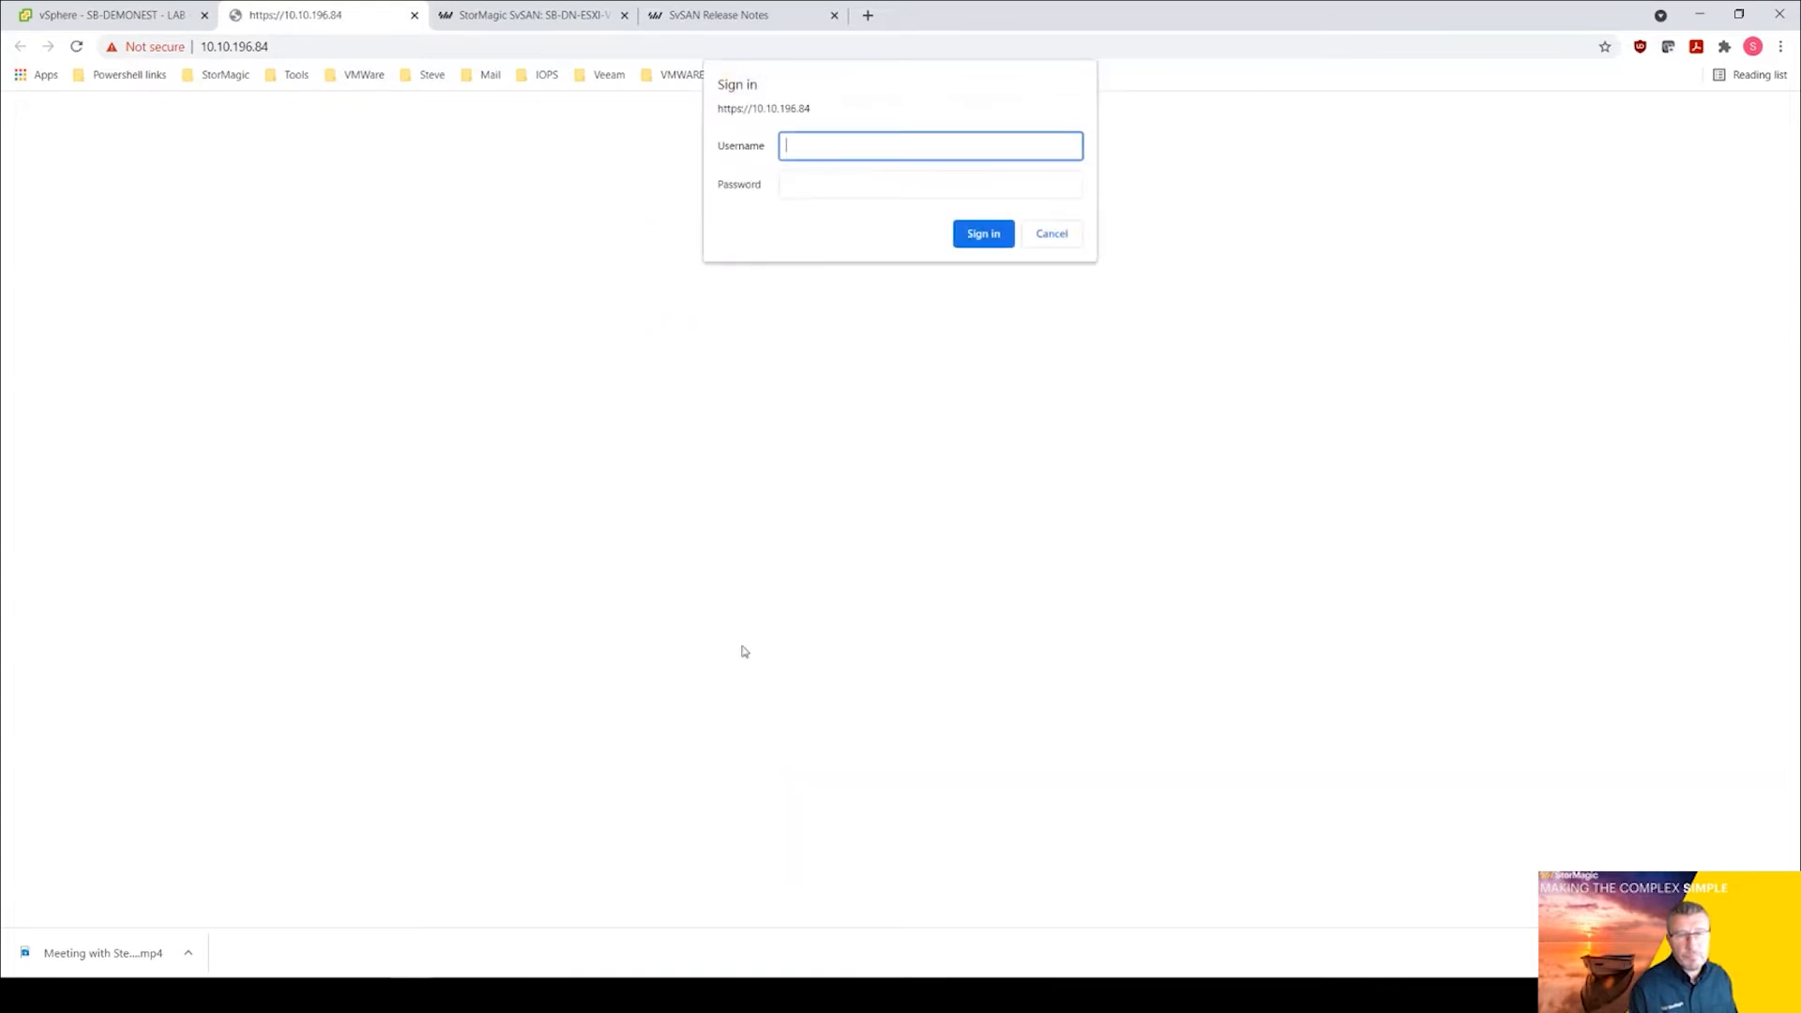
text(admin)
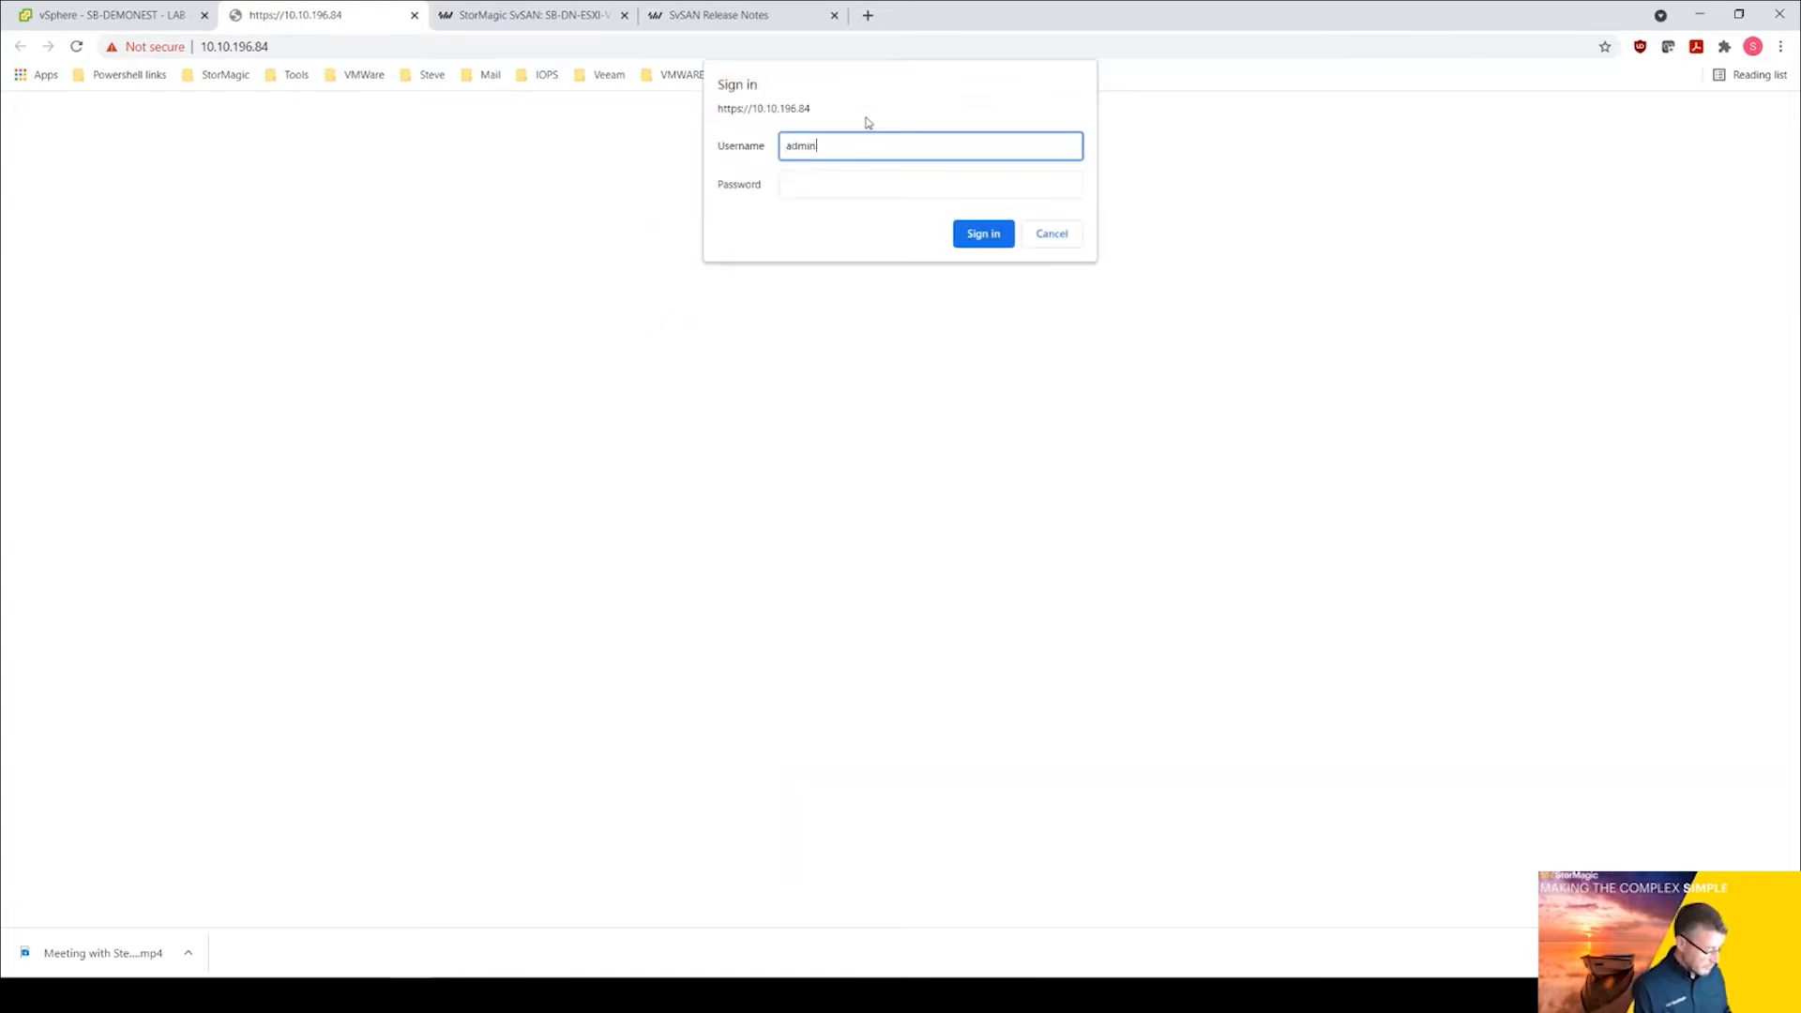
text(••)
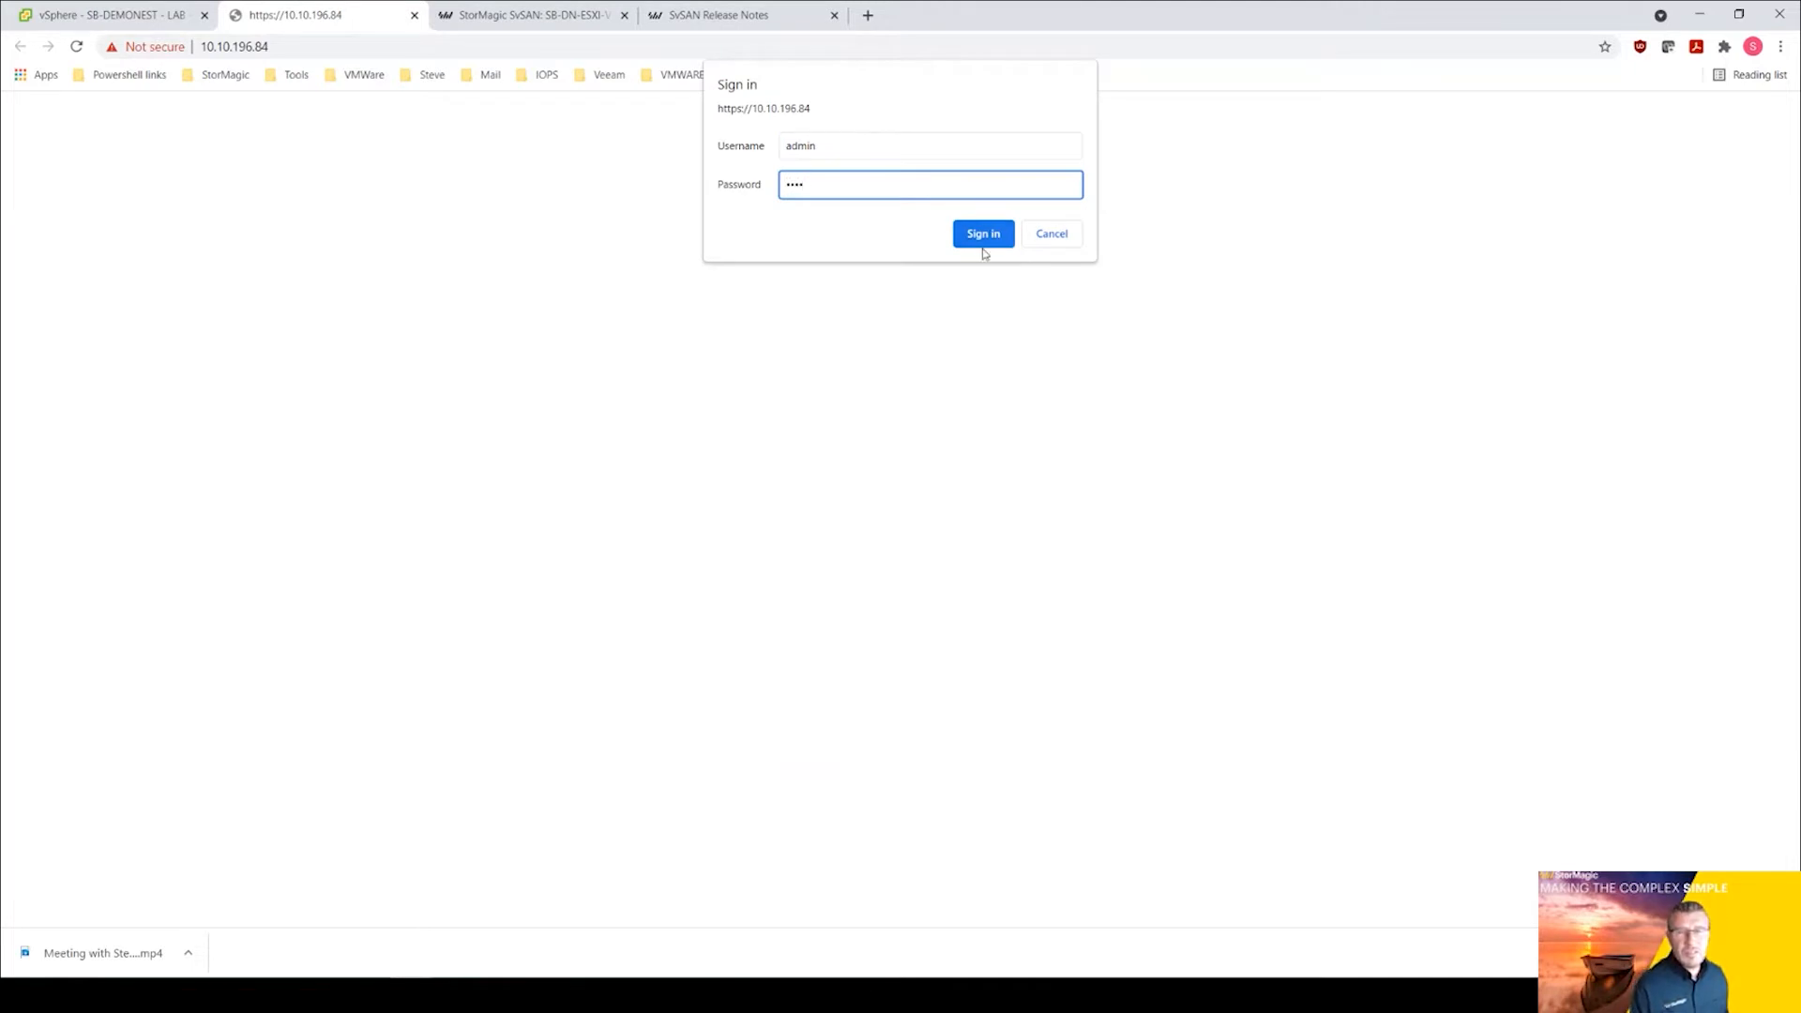
click(982, 232)
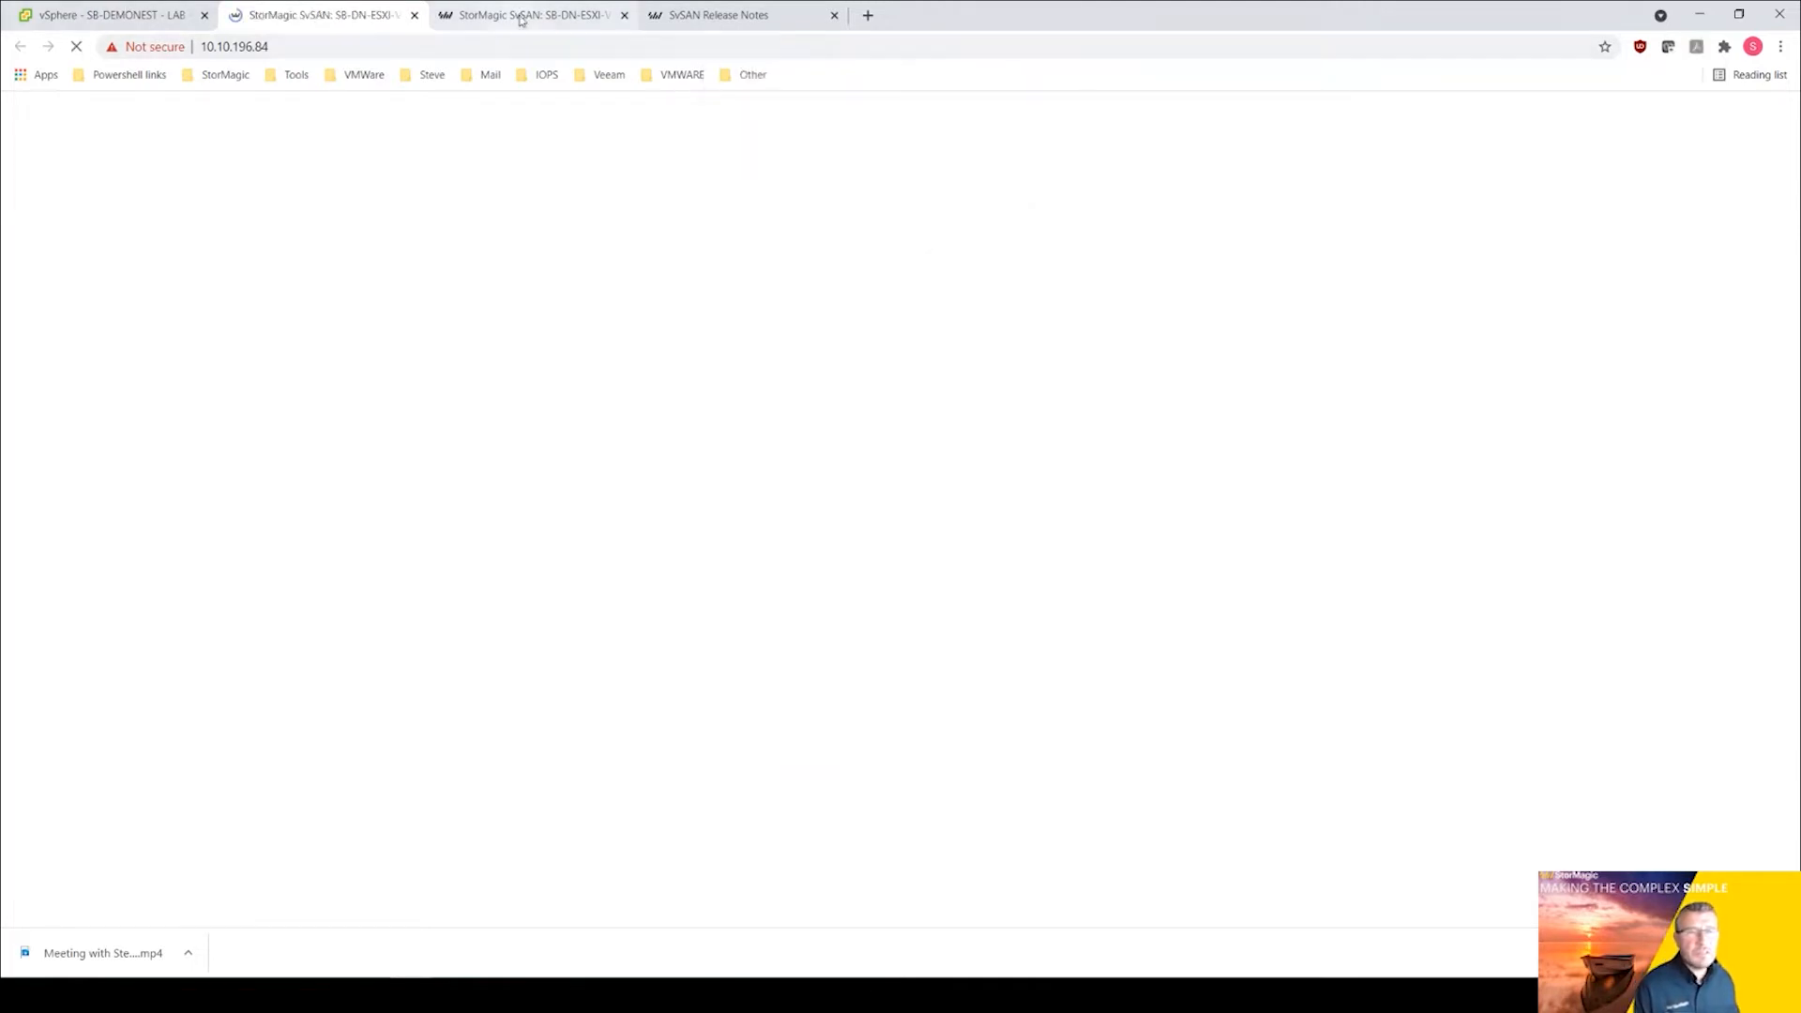
Review the VSA02 and VSA01 SvSAN home pages, then return to the vSphere Client.
click(531, 15)
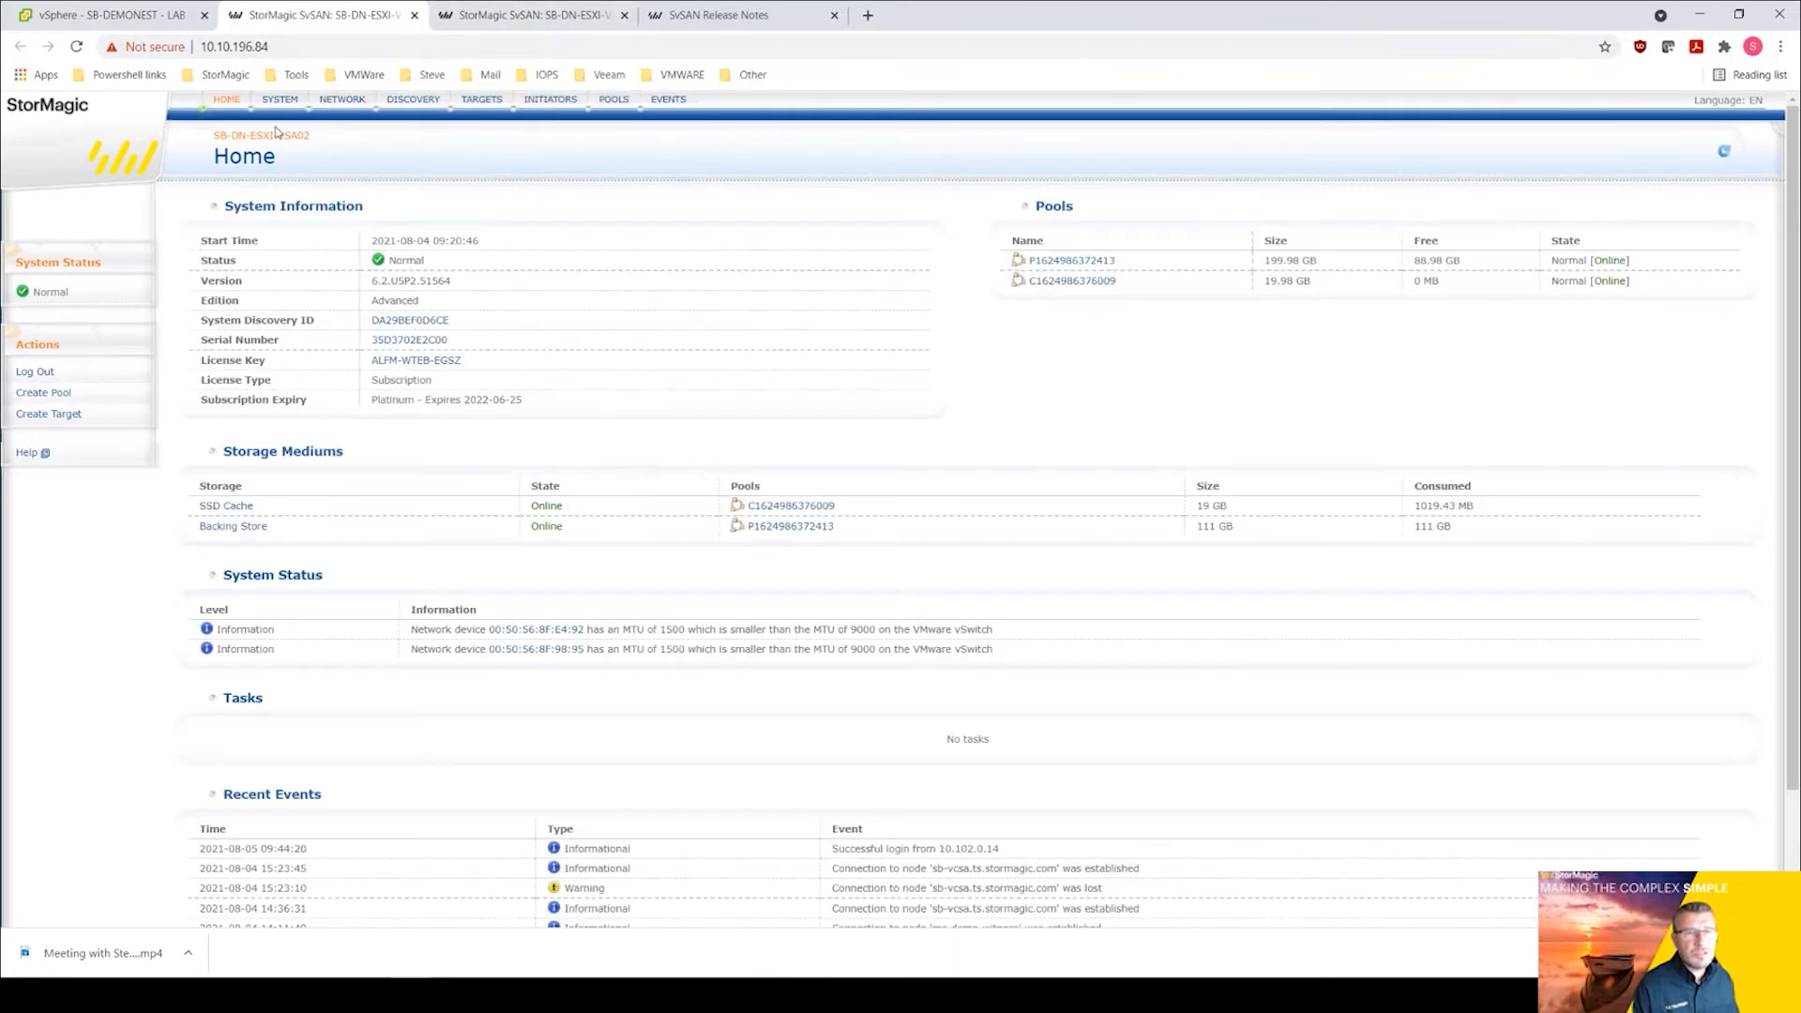
mouse_move(279, 356)
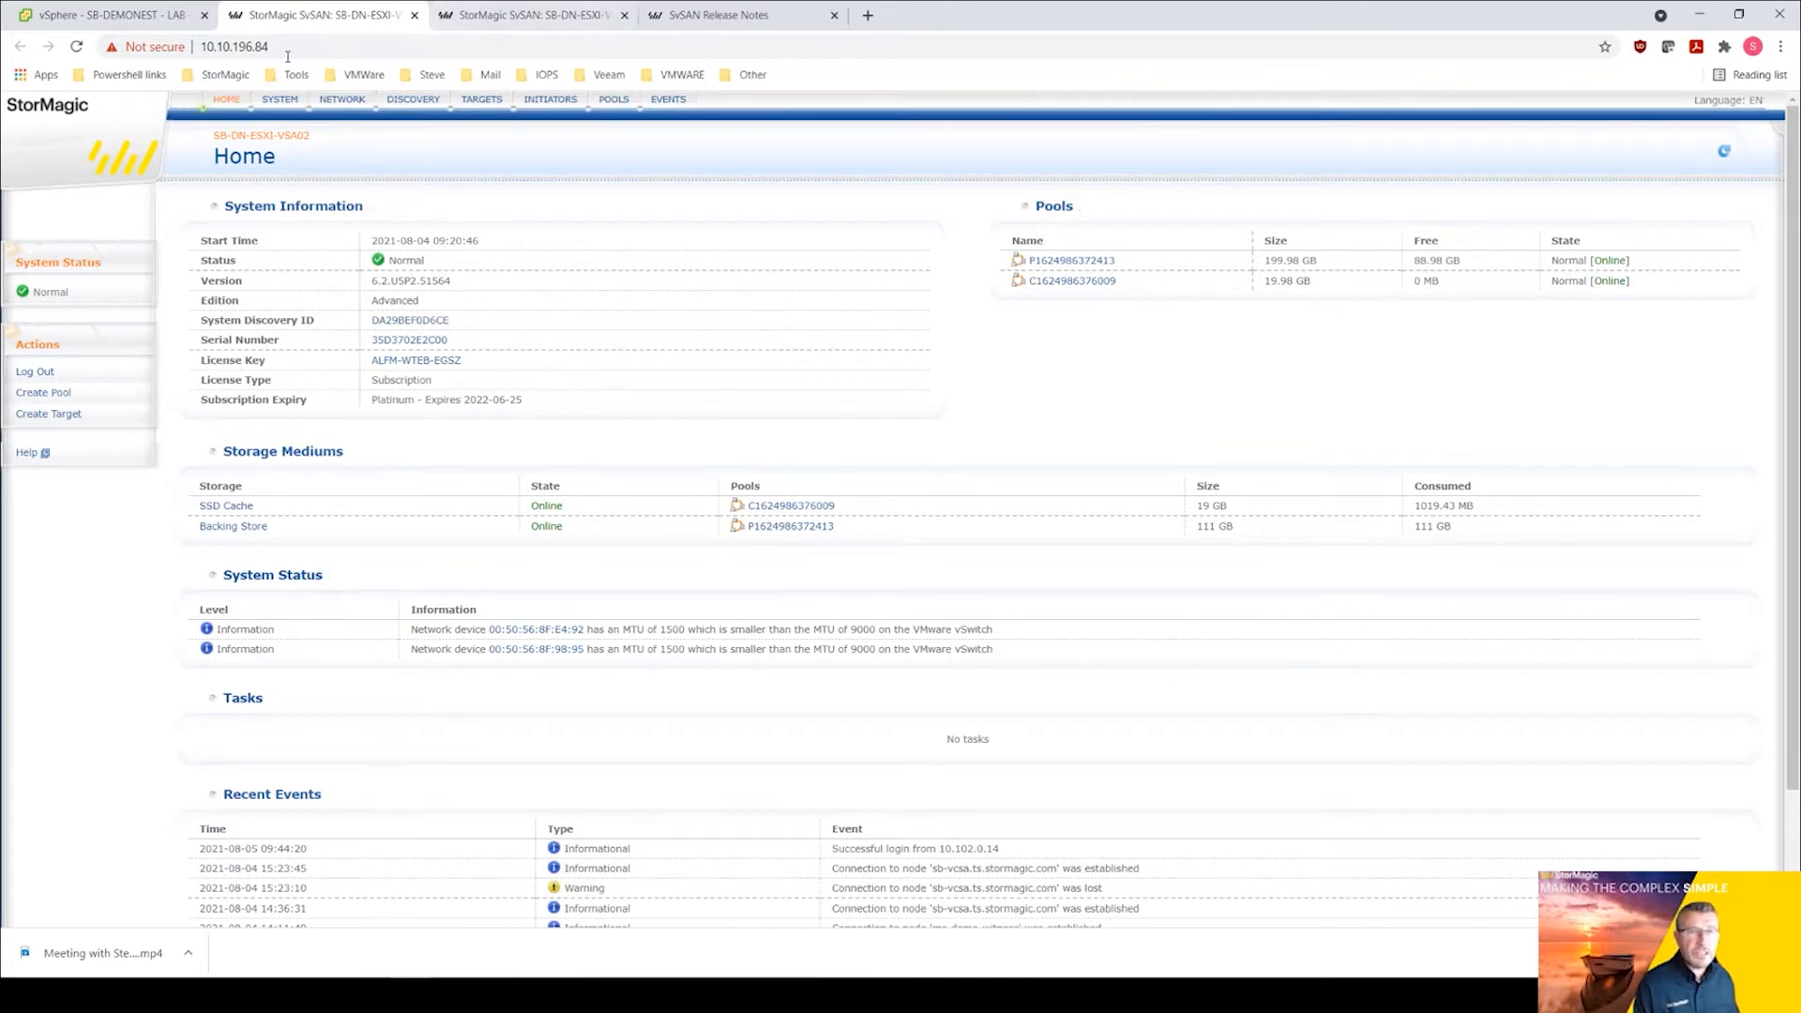
click(529, 15)
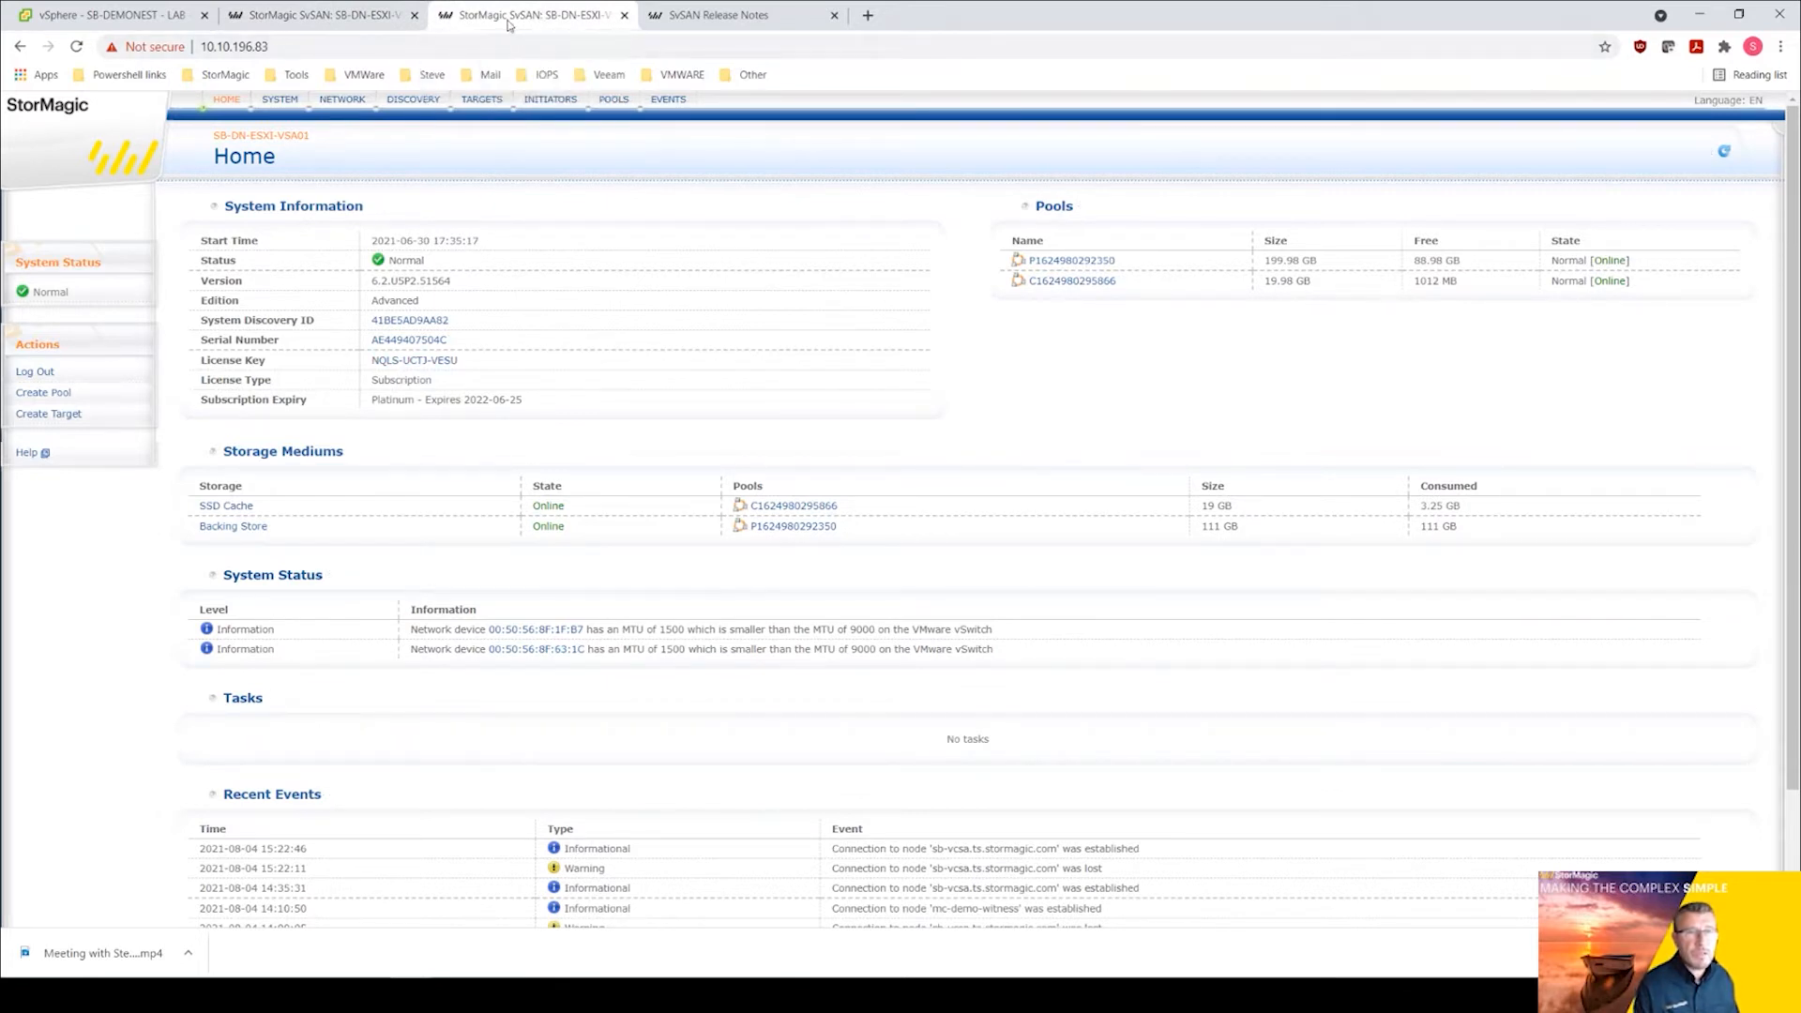
click(103, 15)
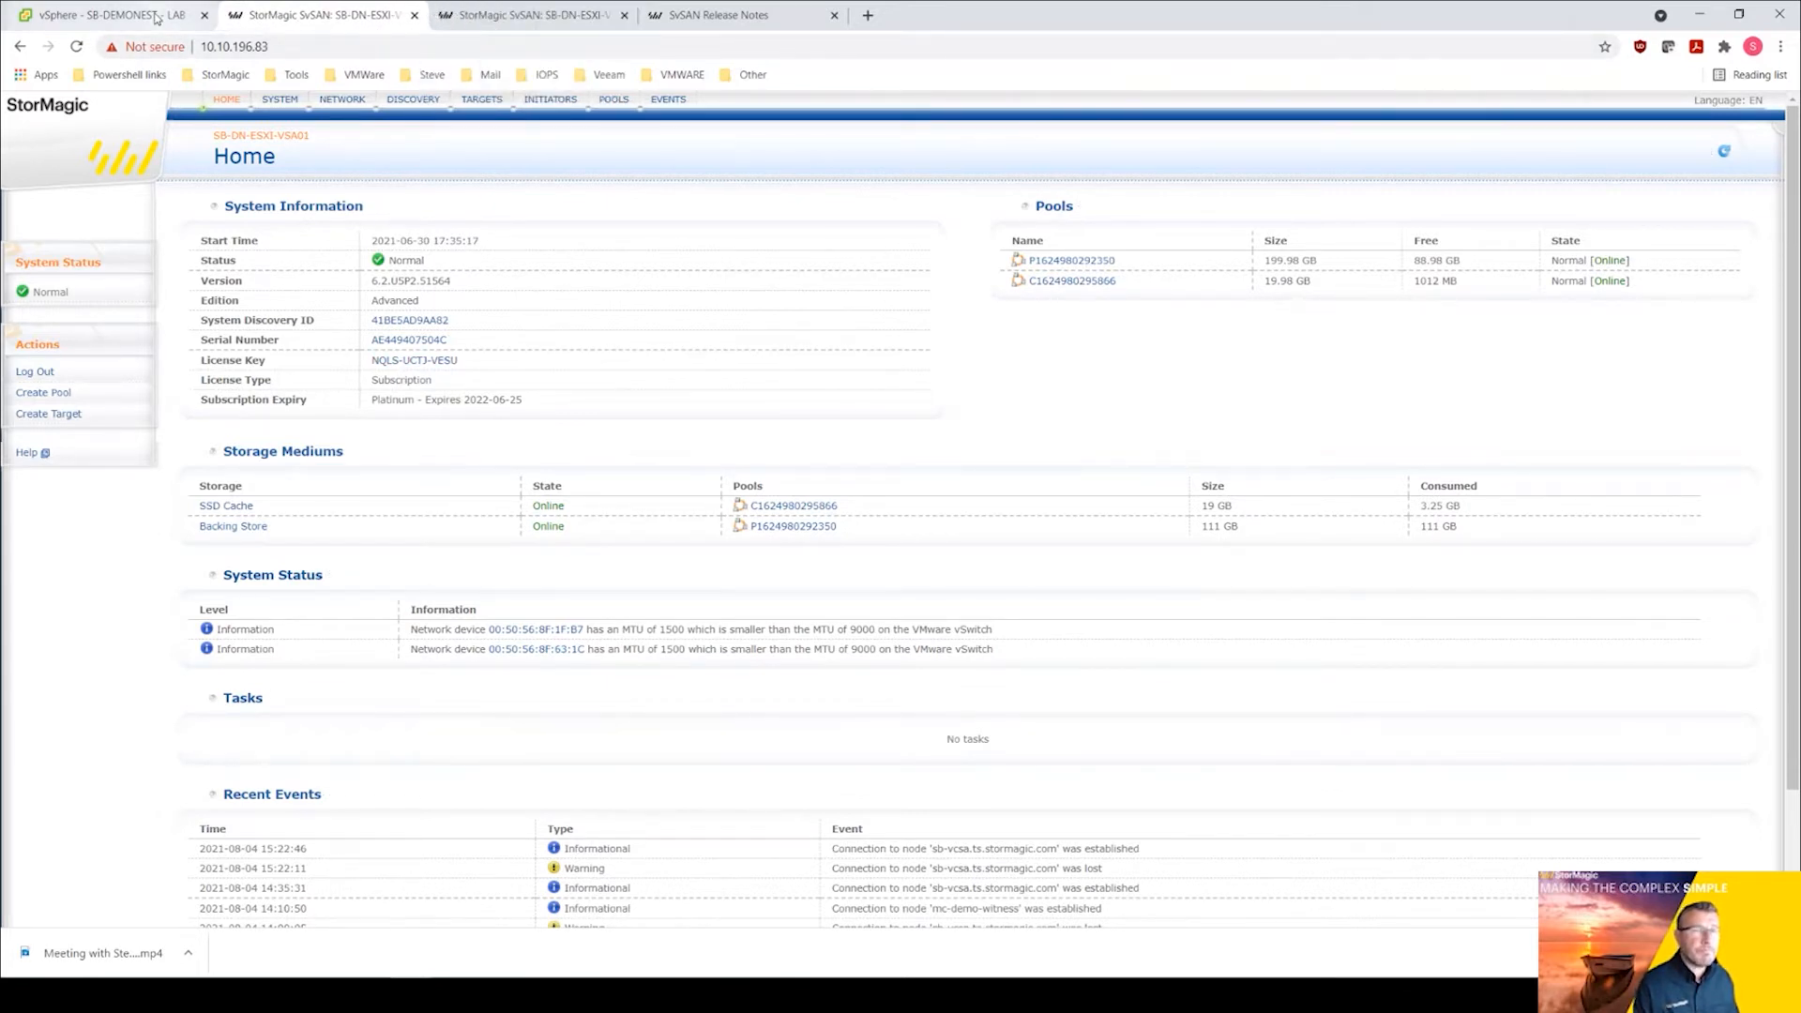
click(103, 15)
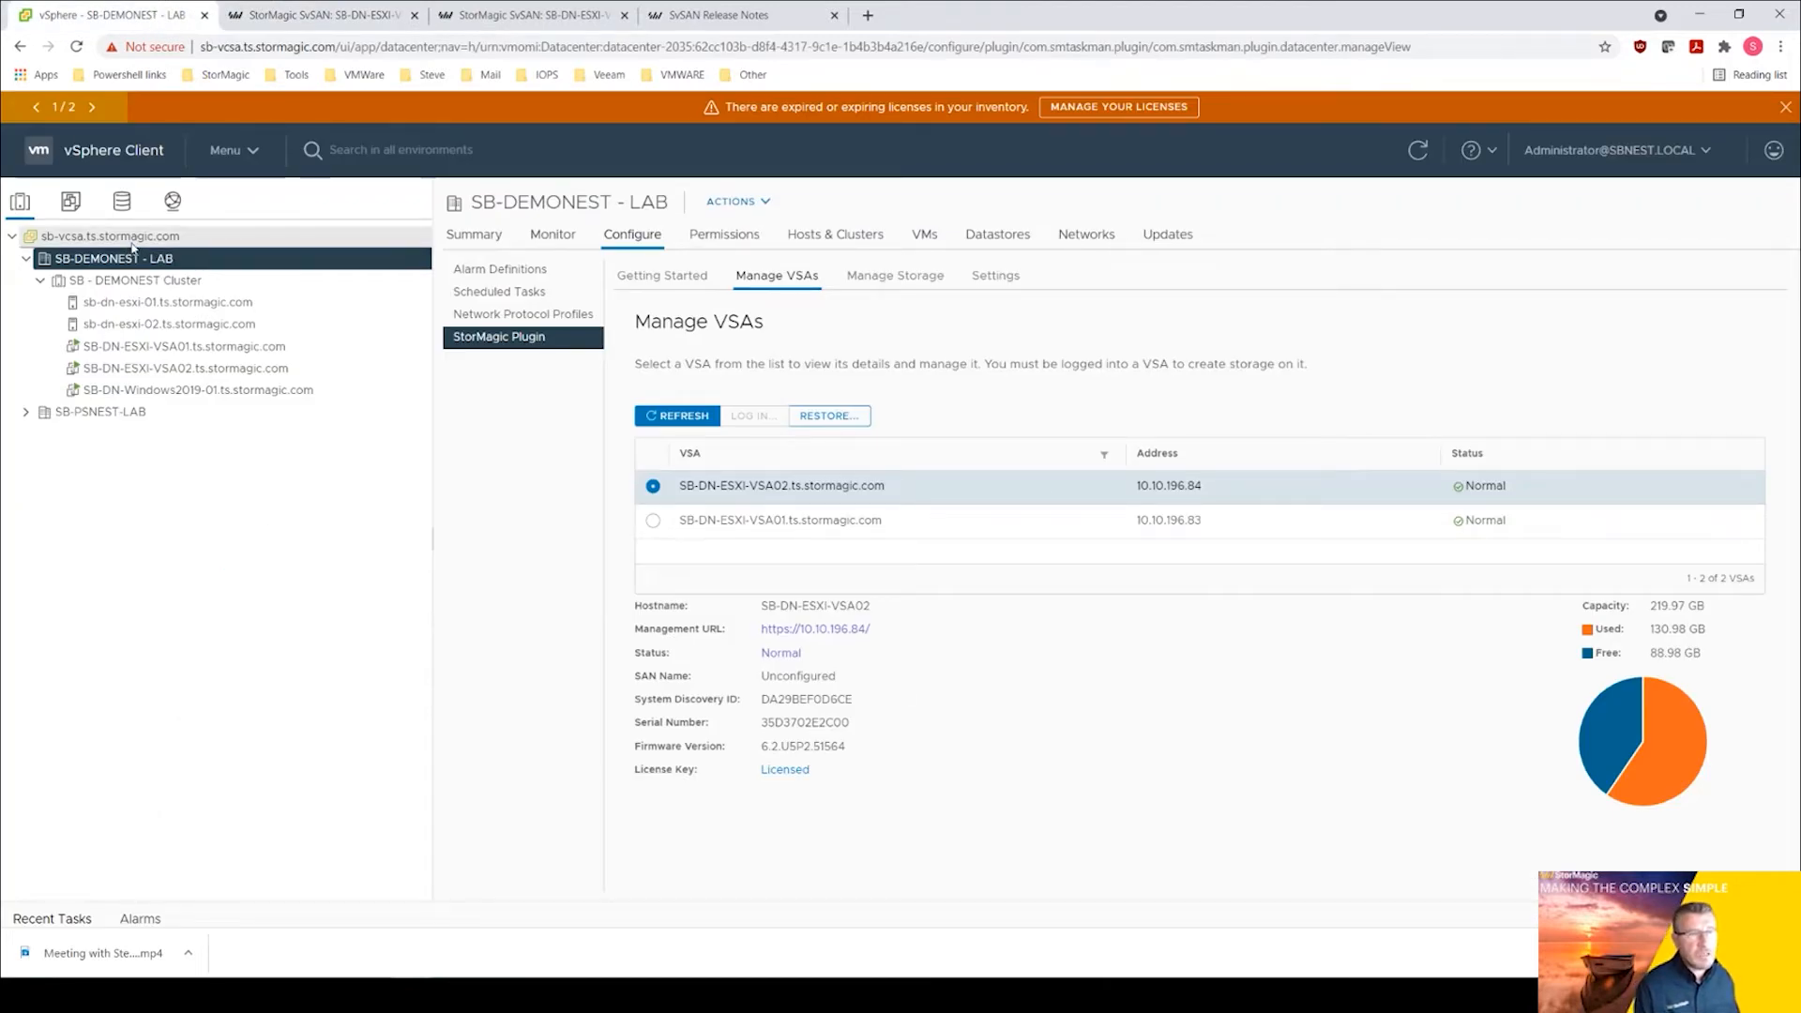
Show the StorMagic Dashboard for vCenter sb-vcsa.ts.stormagic.com and review all eleven Healthy VSAs.
click(111, 236)
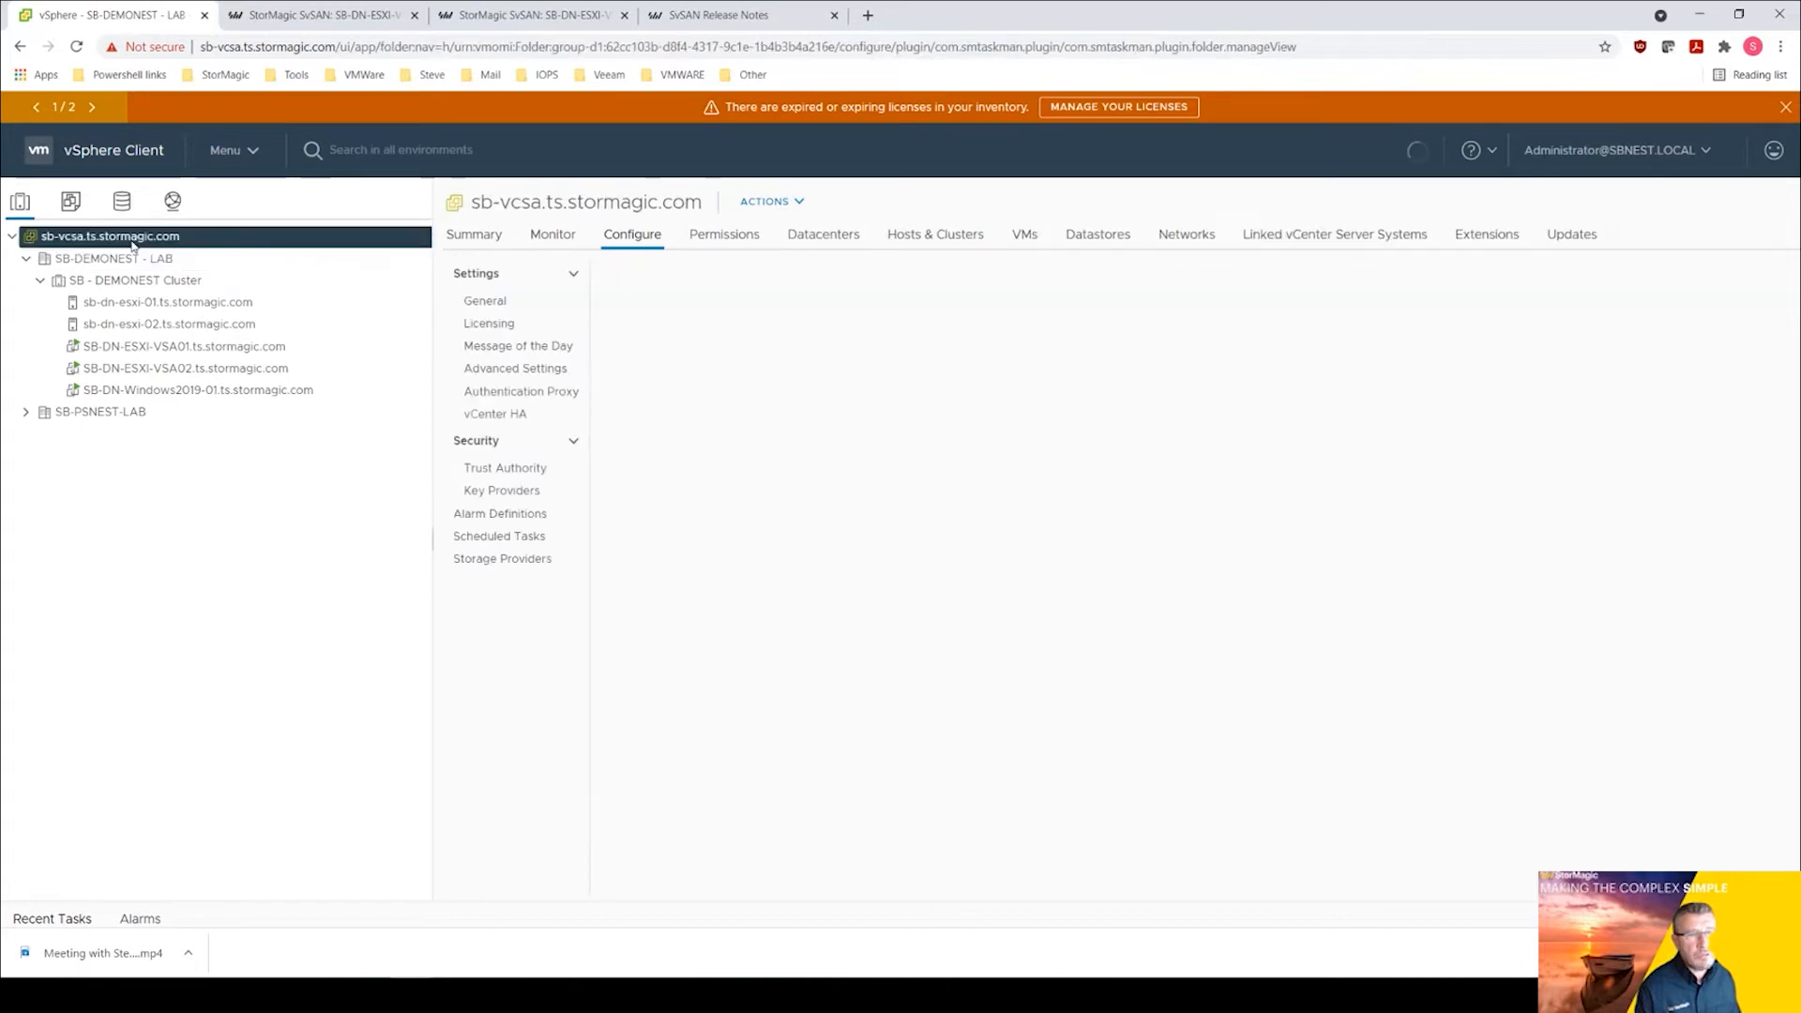
click(510, 659)
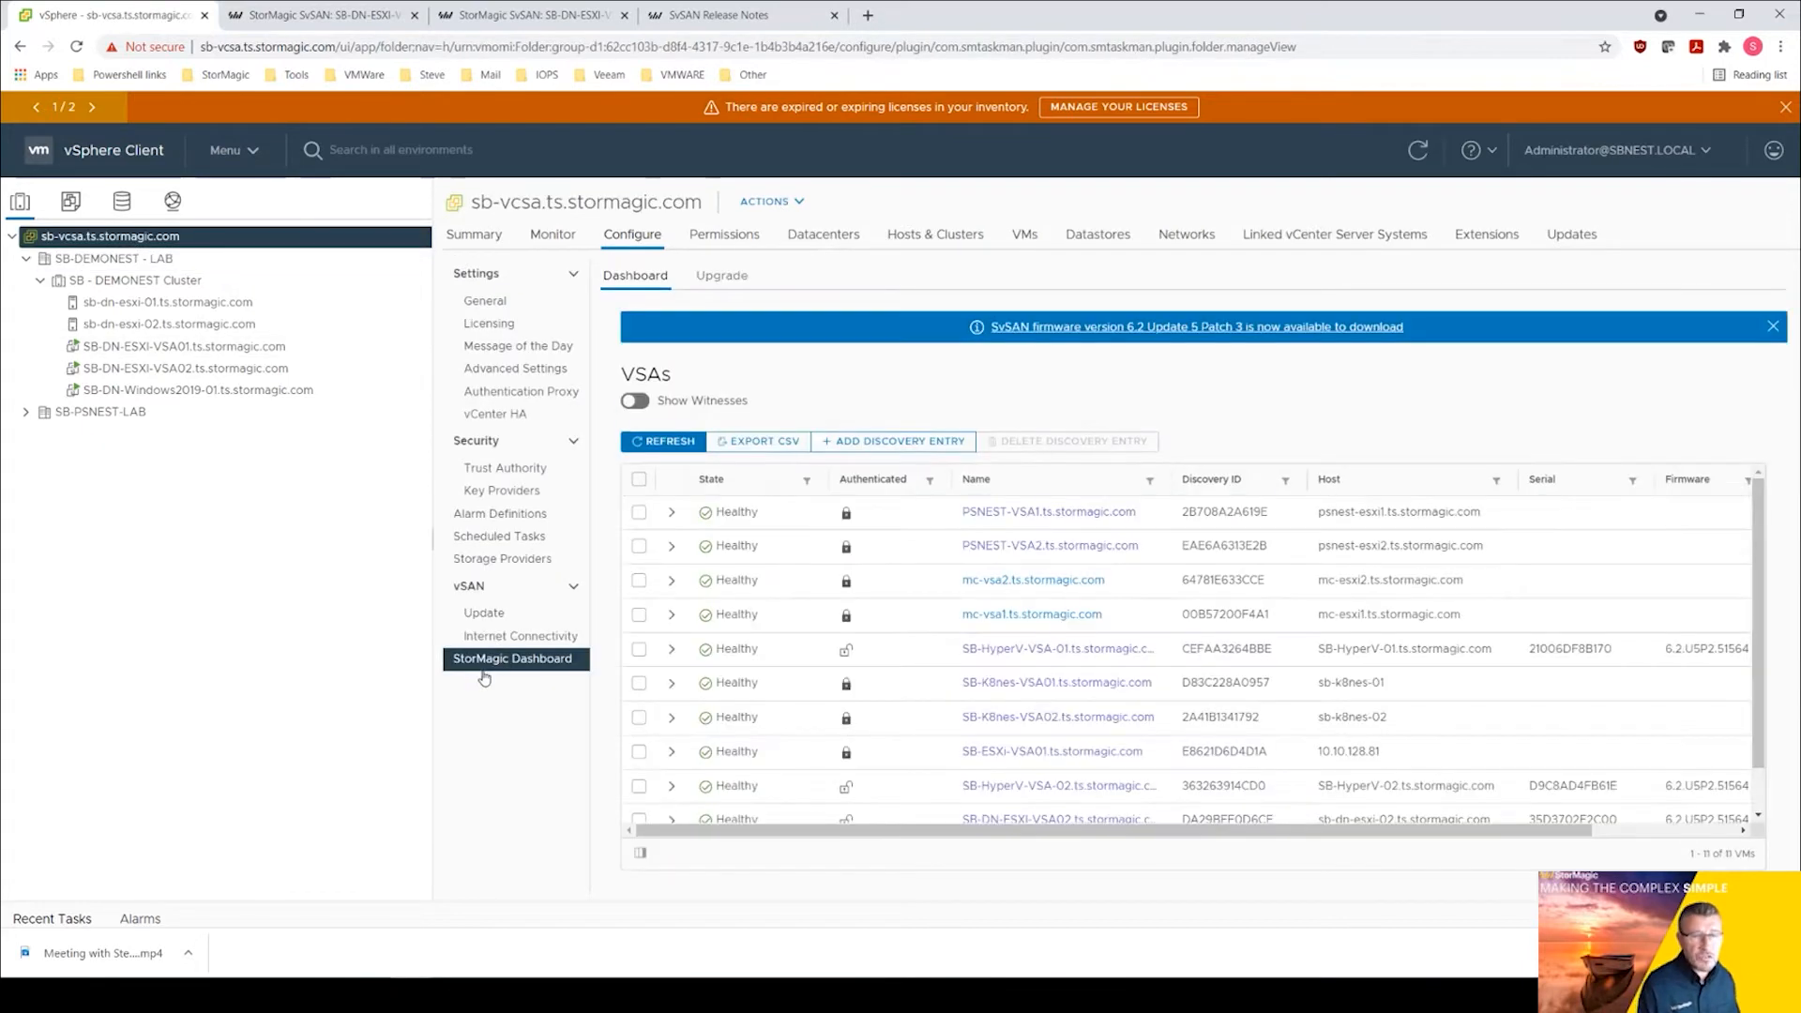
mouse_move(503, 660)
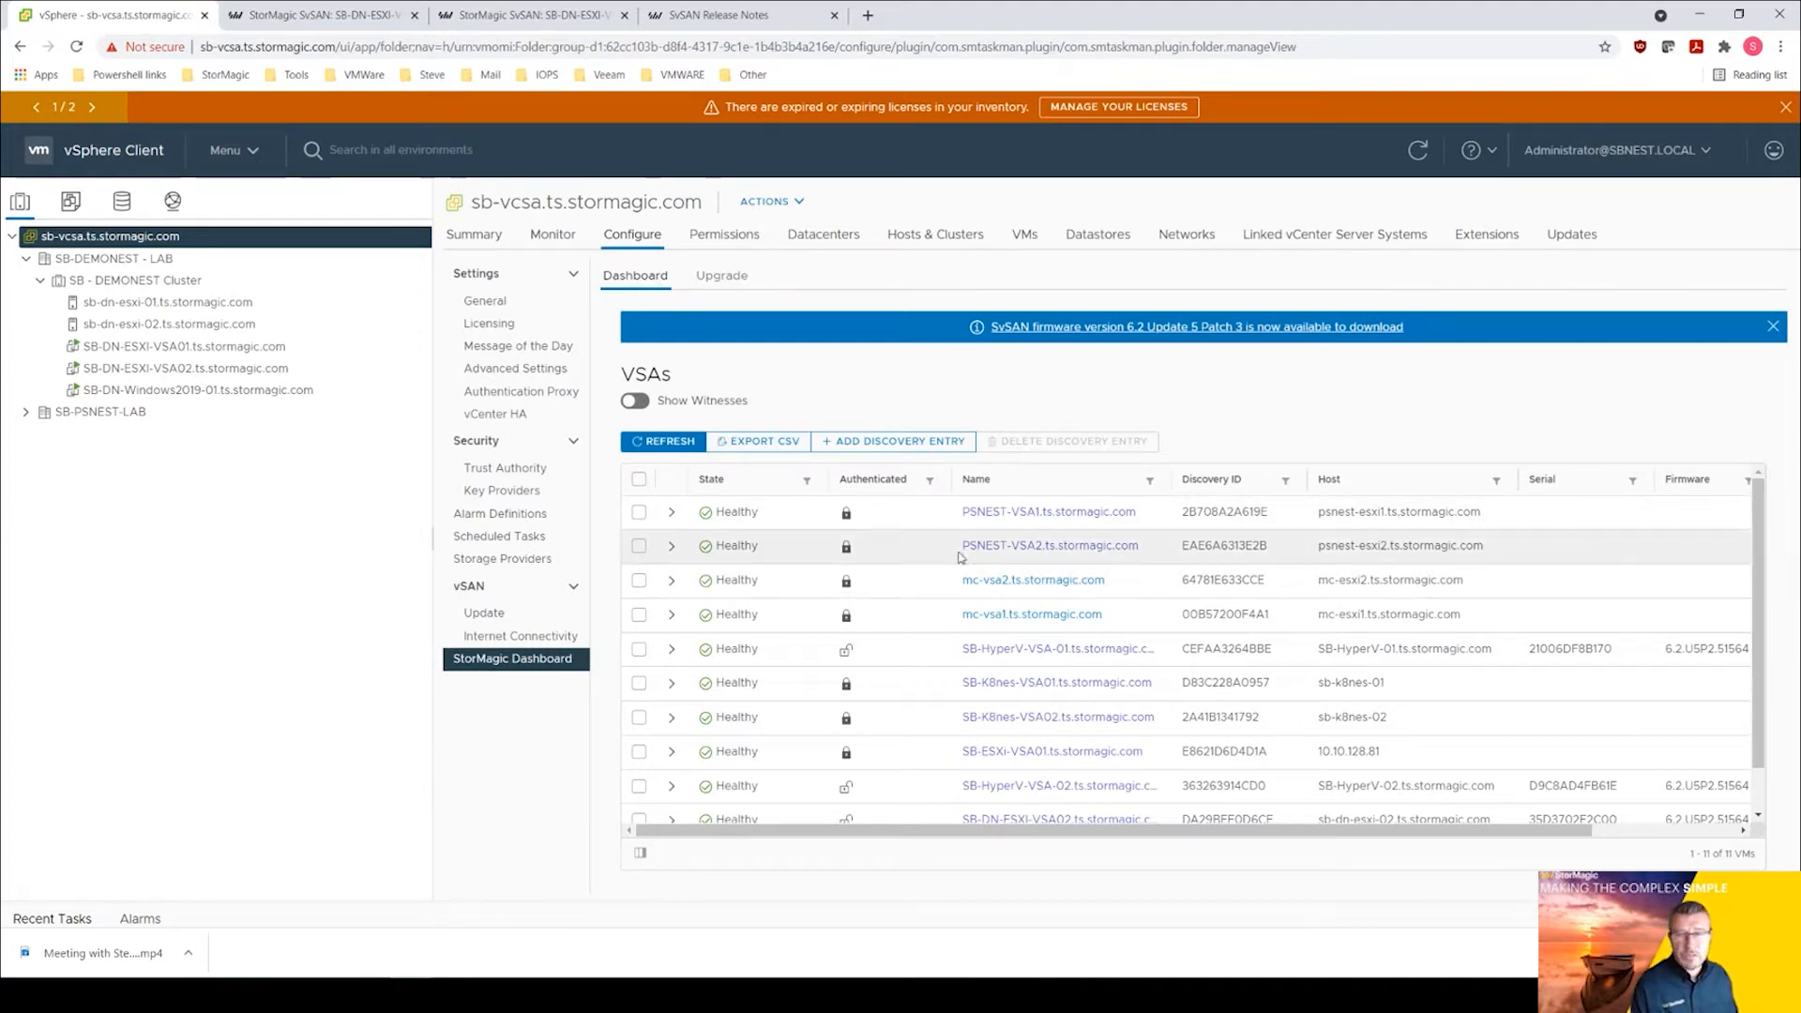
scroll(down, 3)
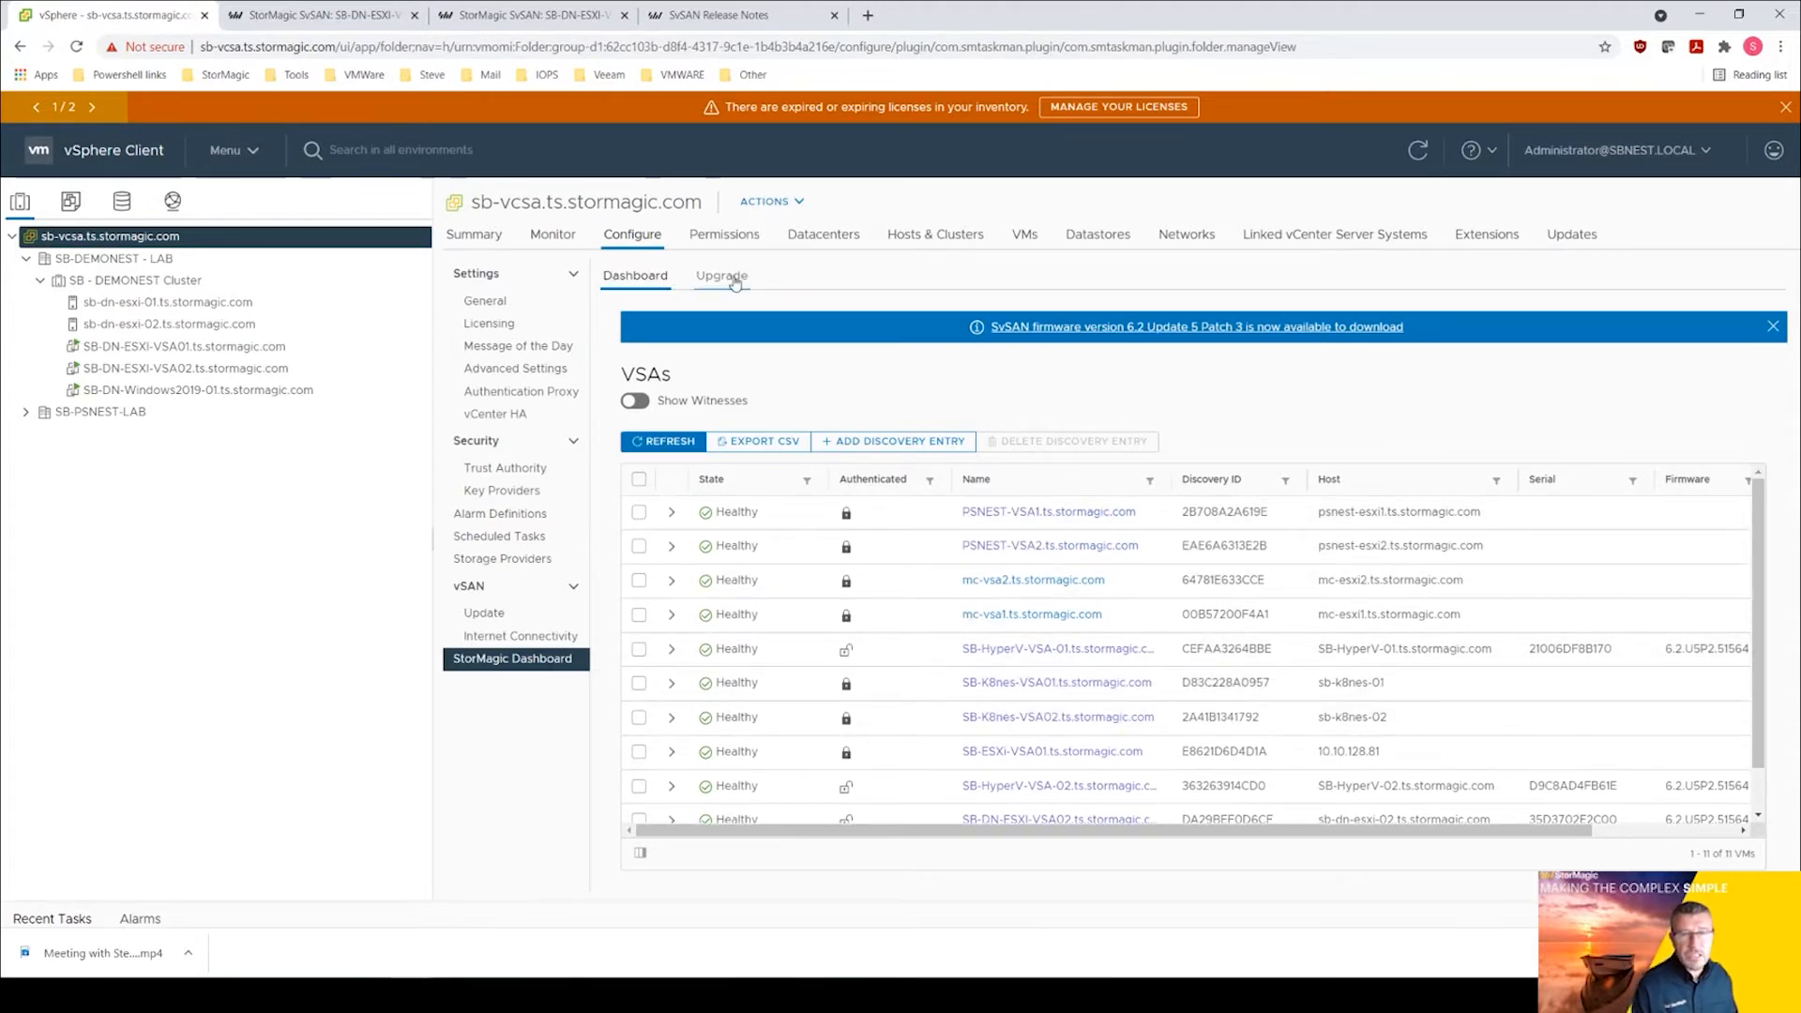
Go to the StorMagic Dashboard's Upgrade firmware area.
click(721, 276)
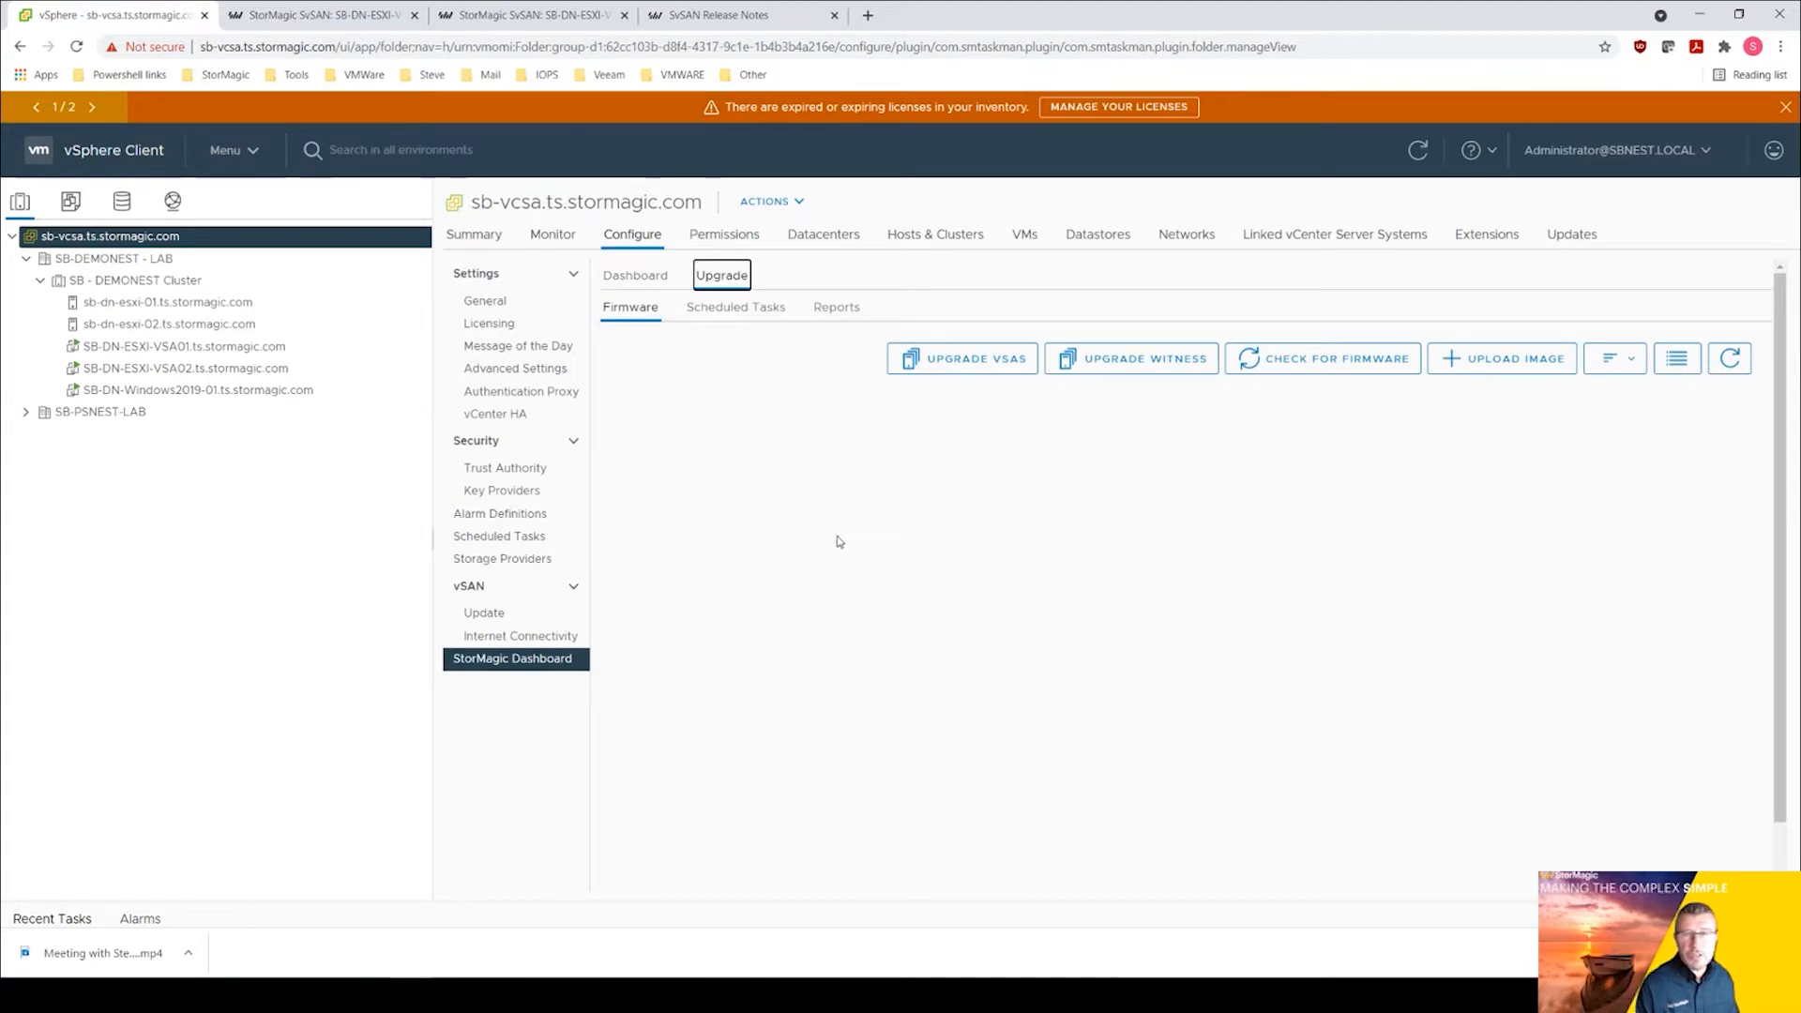
mouse_move(1015, 405)
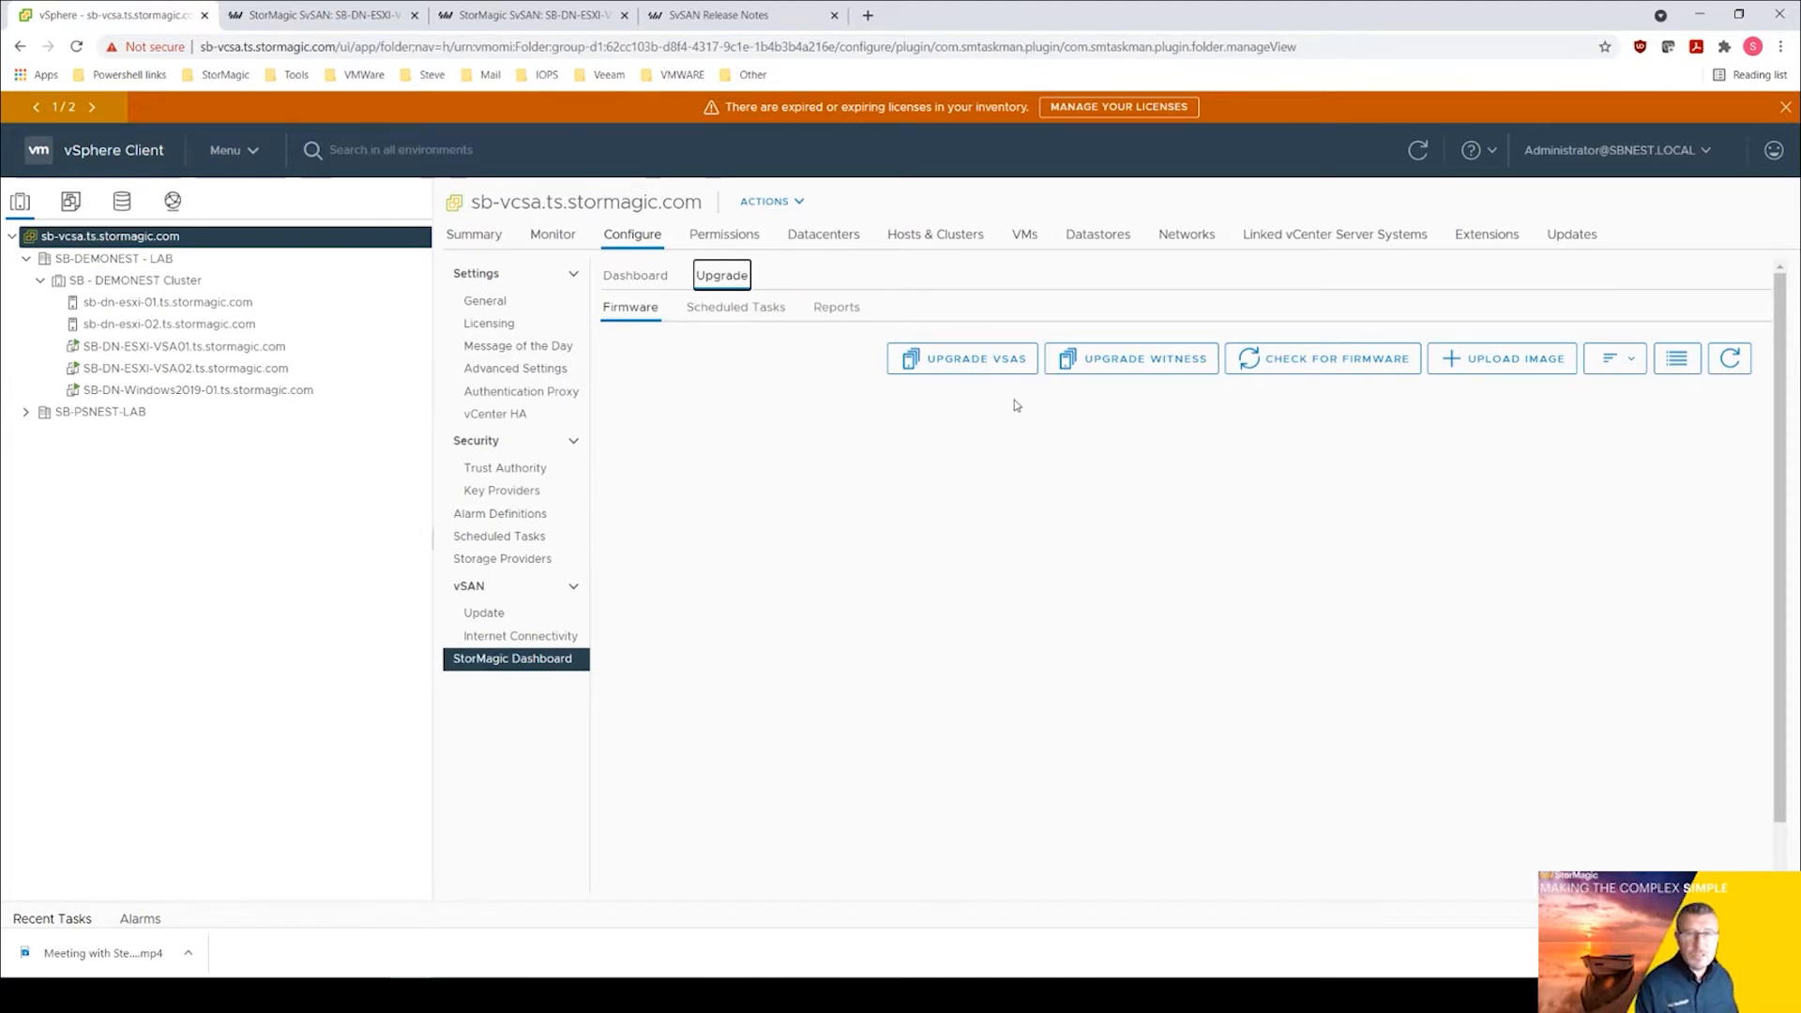
mouse_move(914, 577)
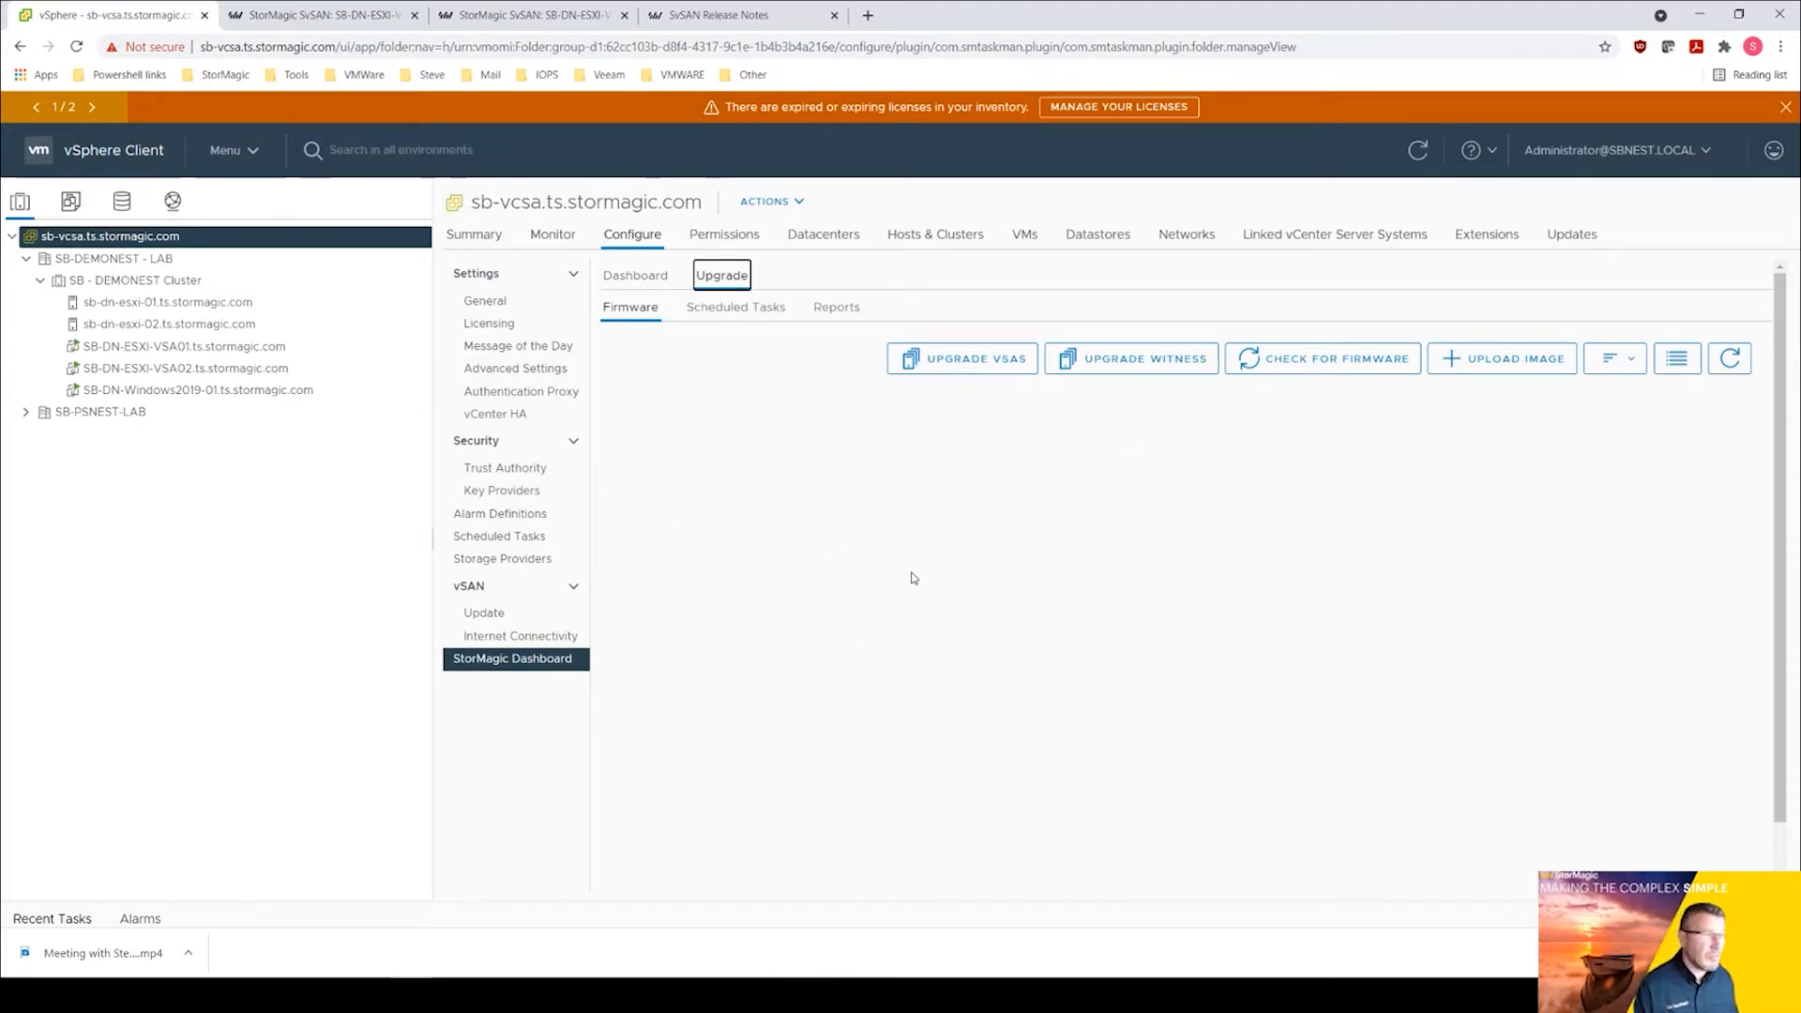
mouse_move(883, 625)
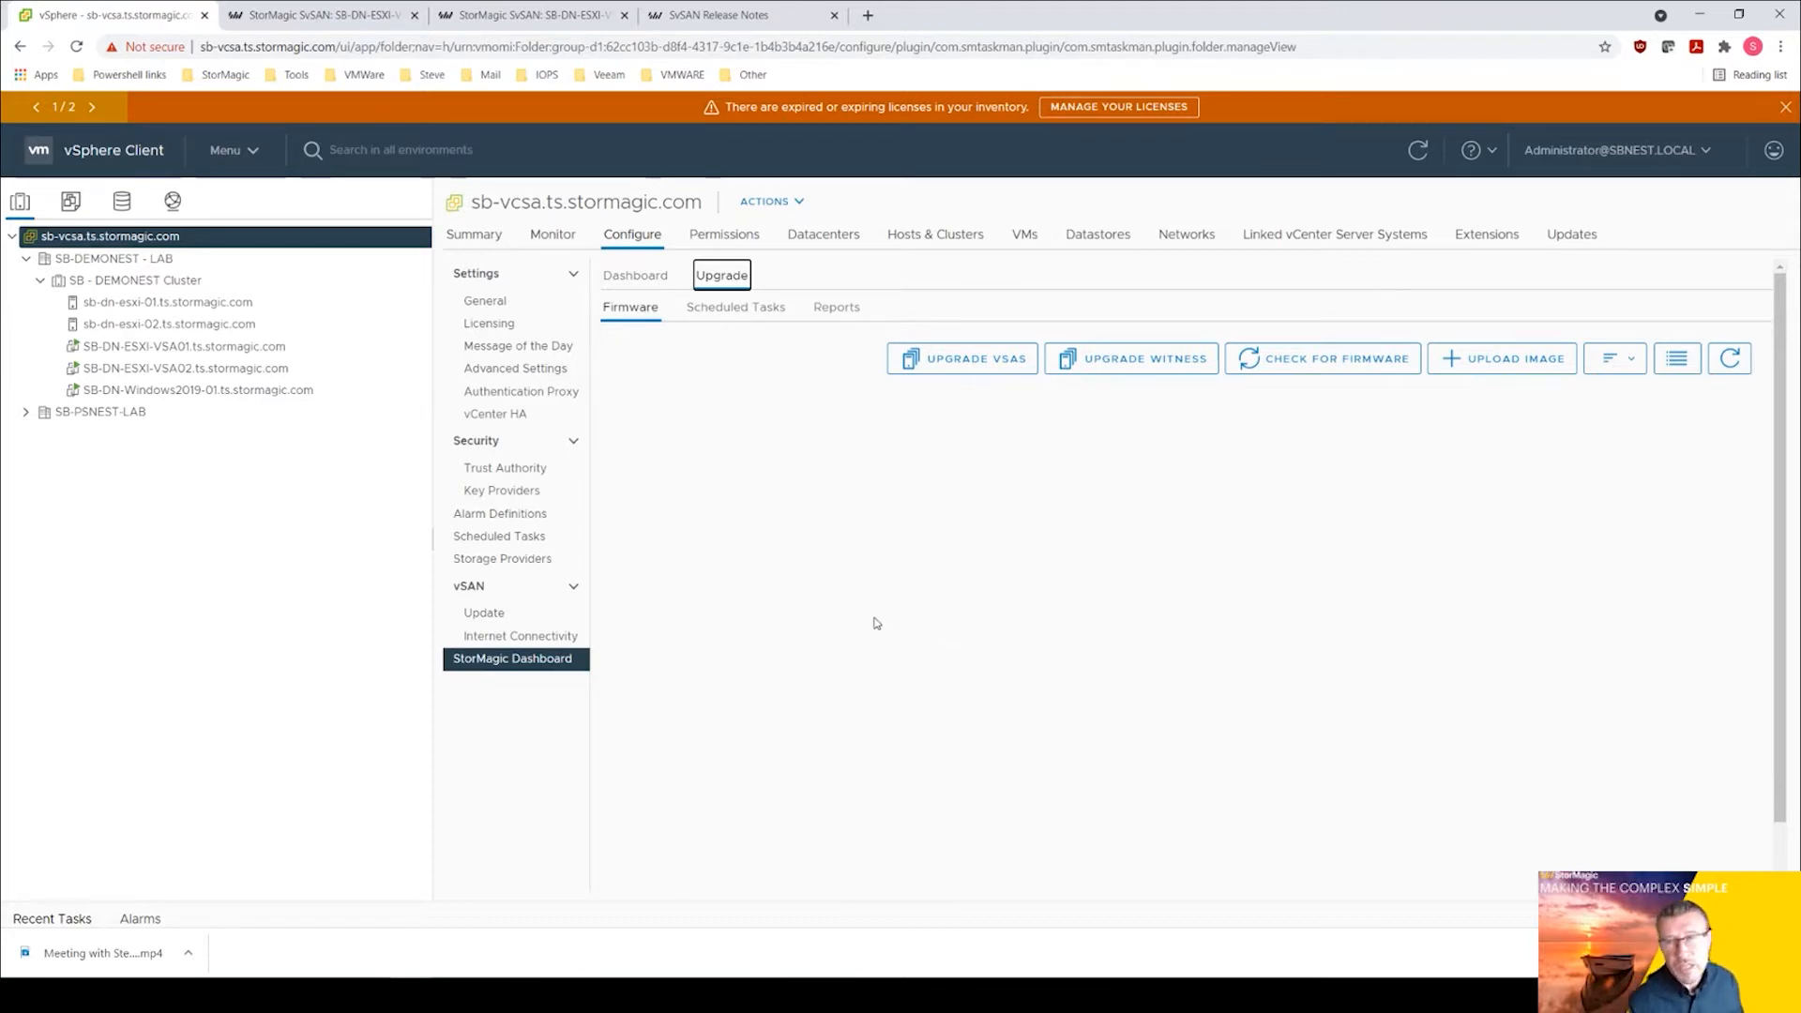
mouse_move(779, 609)
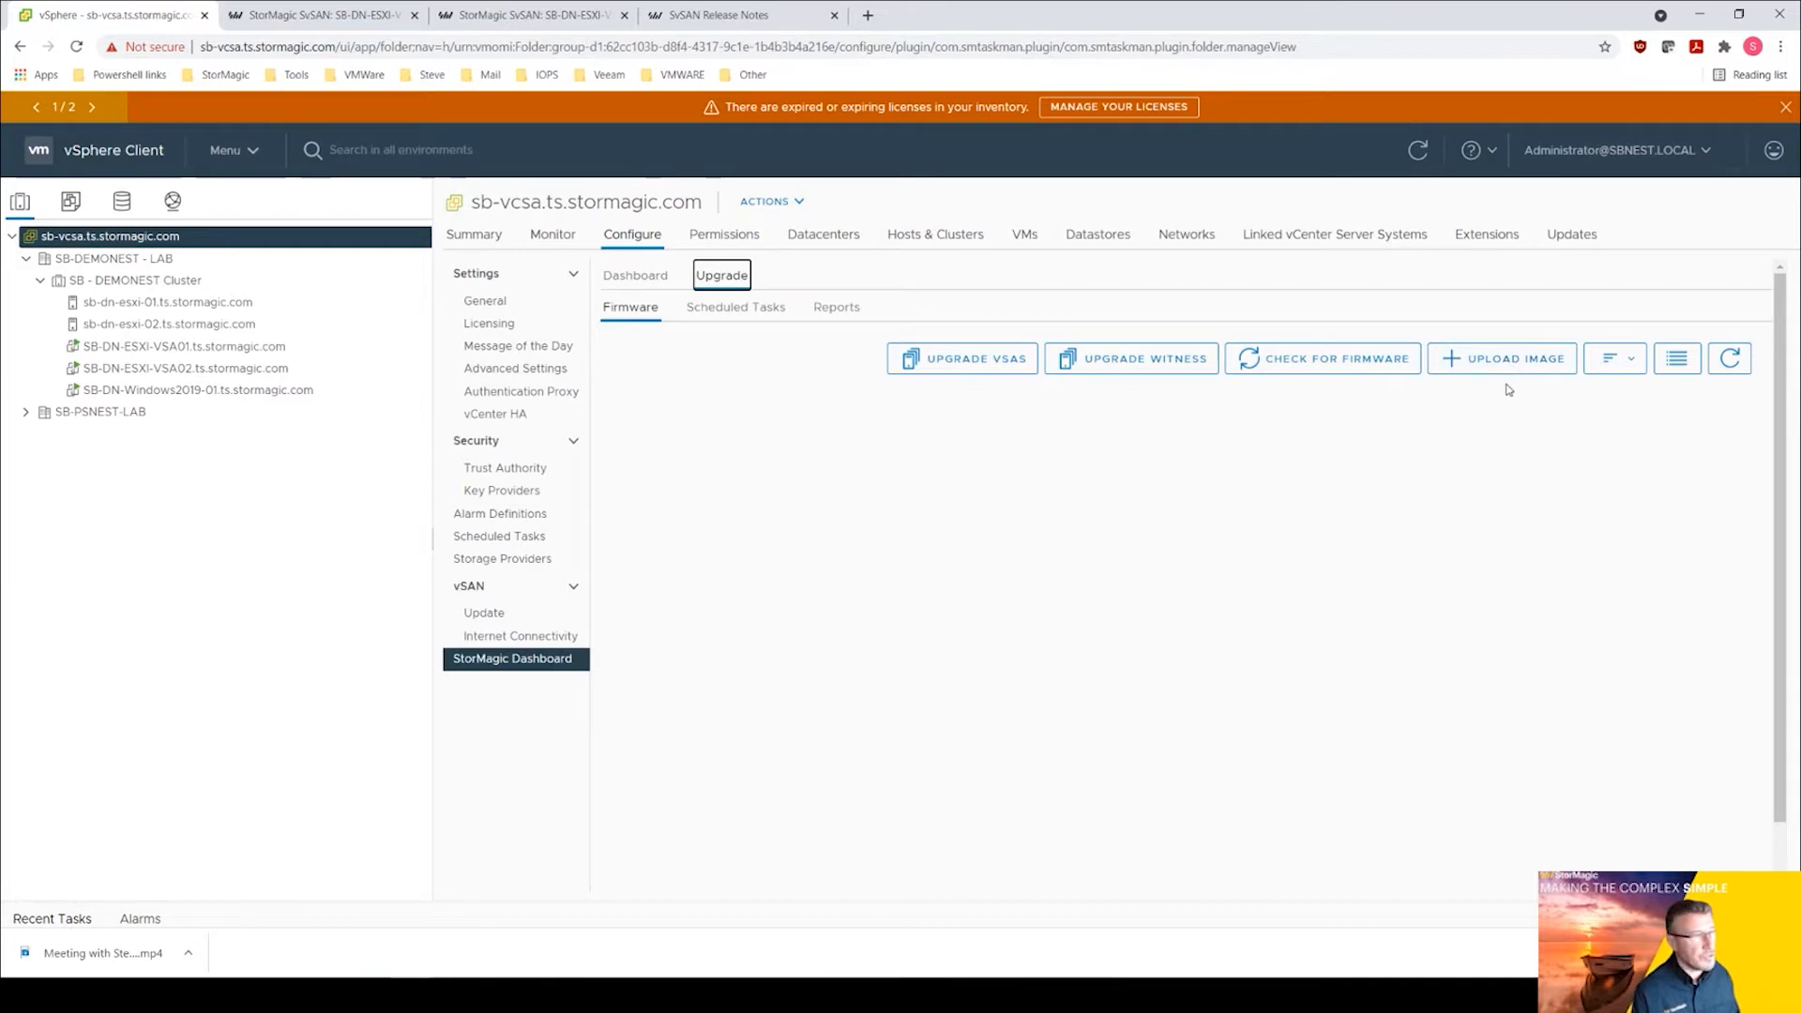
mouse_move(1511, 396)
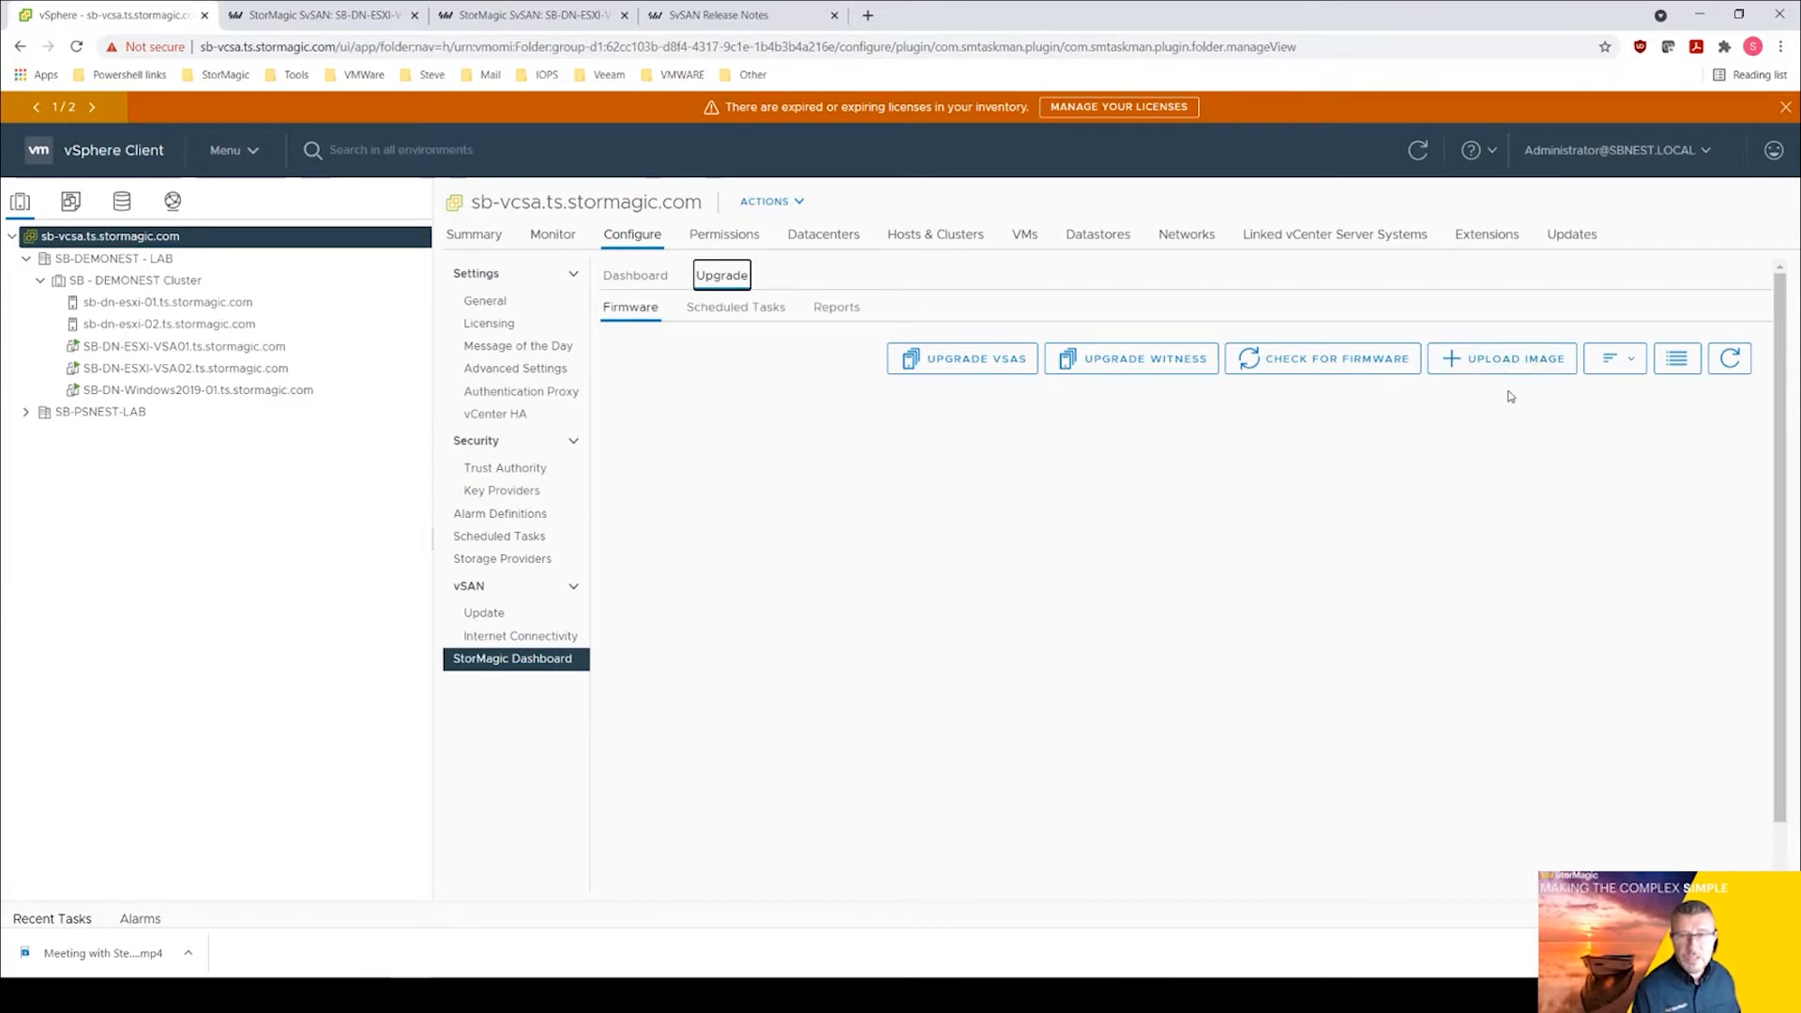
mouse_move(973, 379)
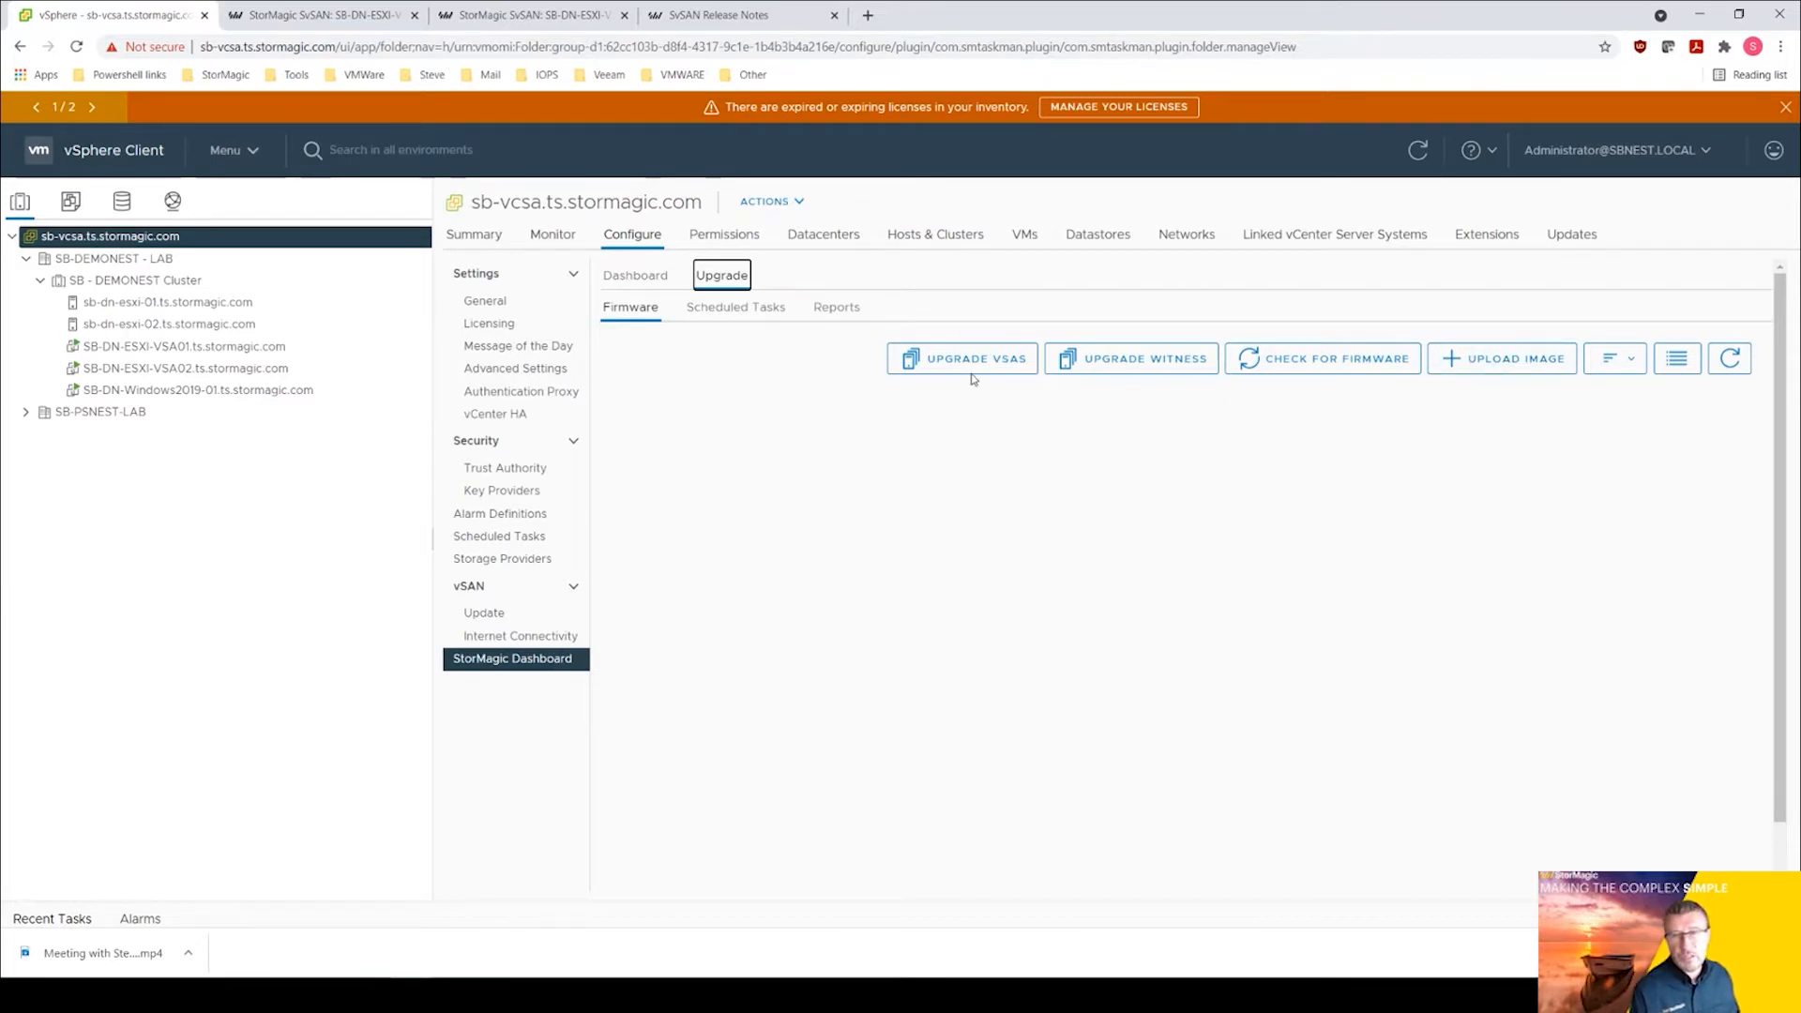
mouse_move(1045, 418)
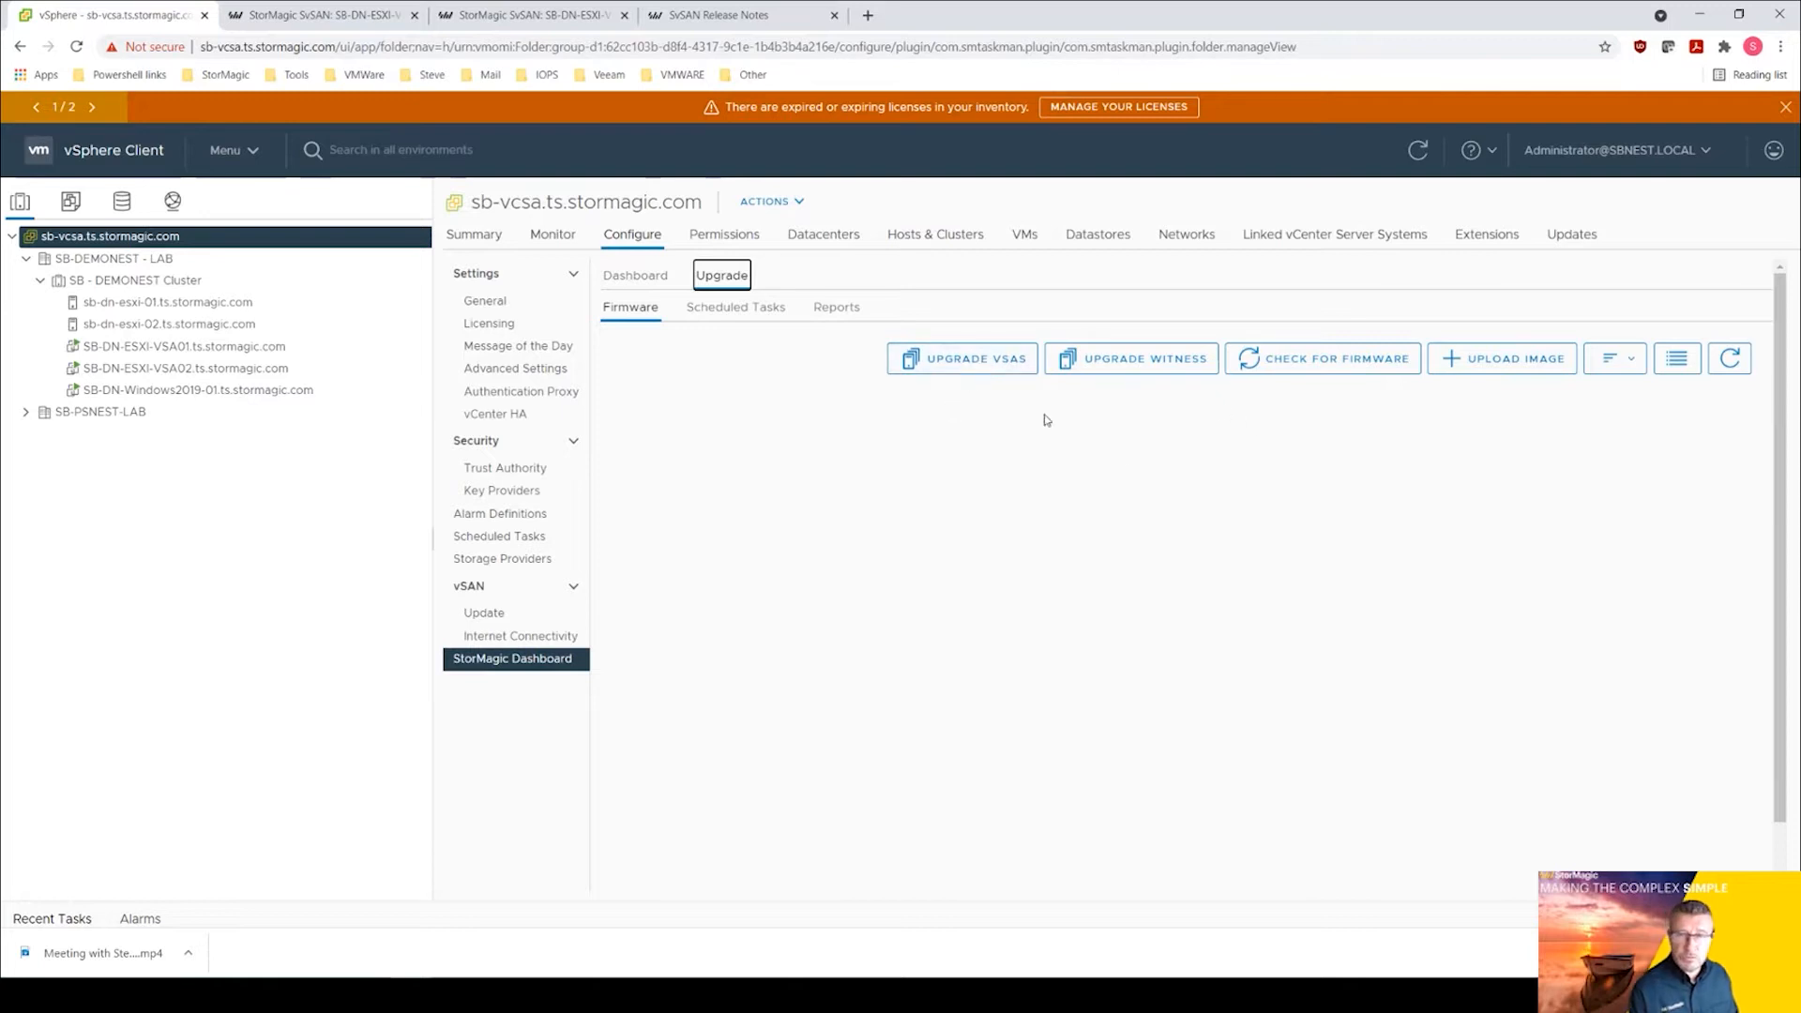
mouse_move(1154, 366)
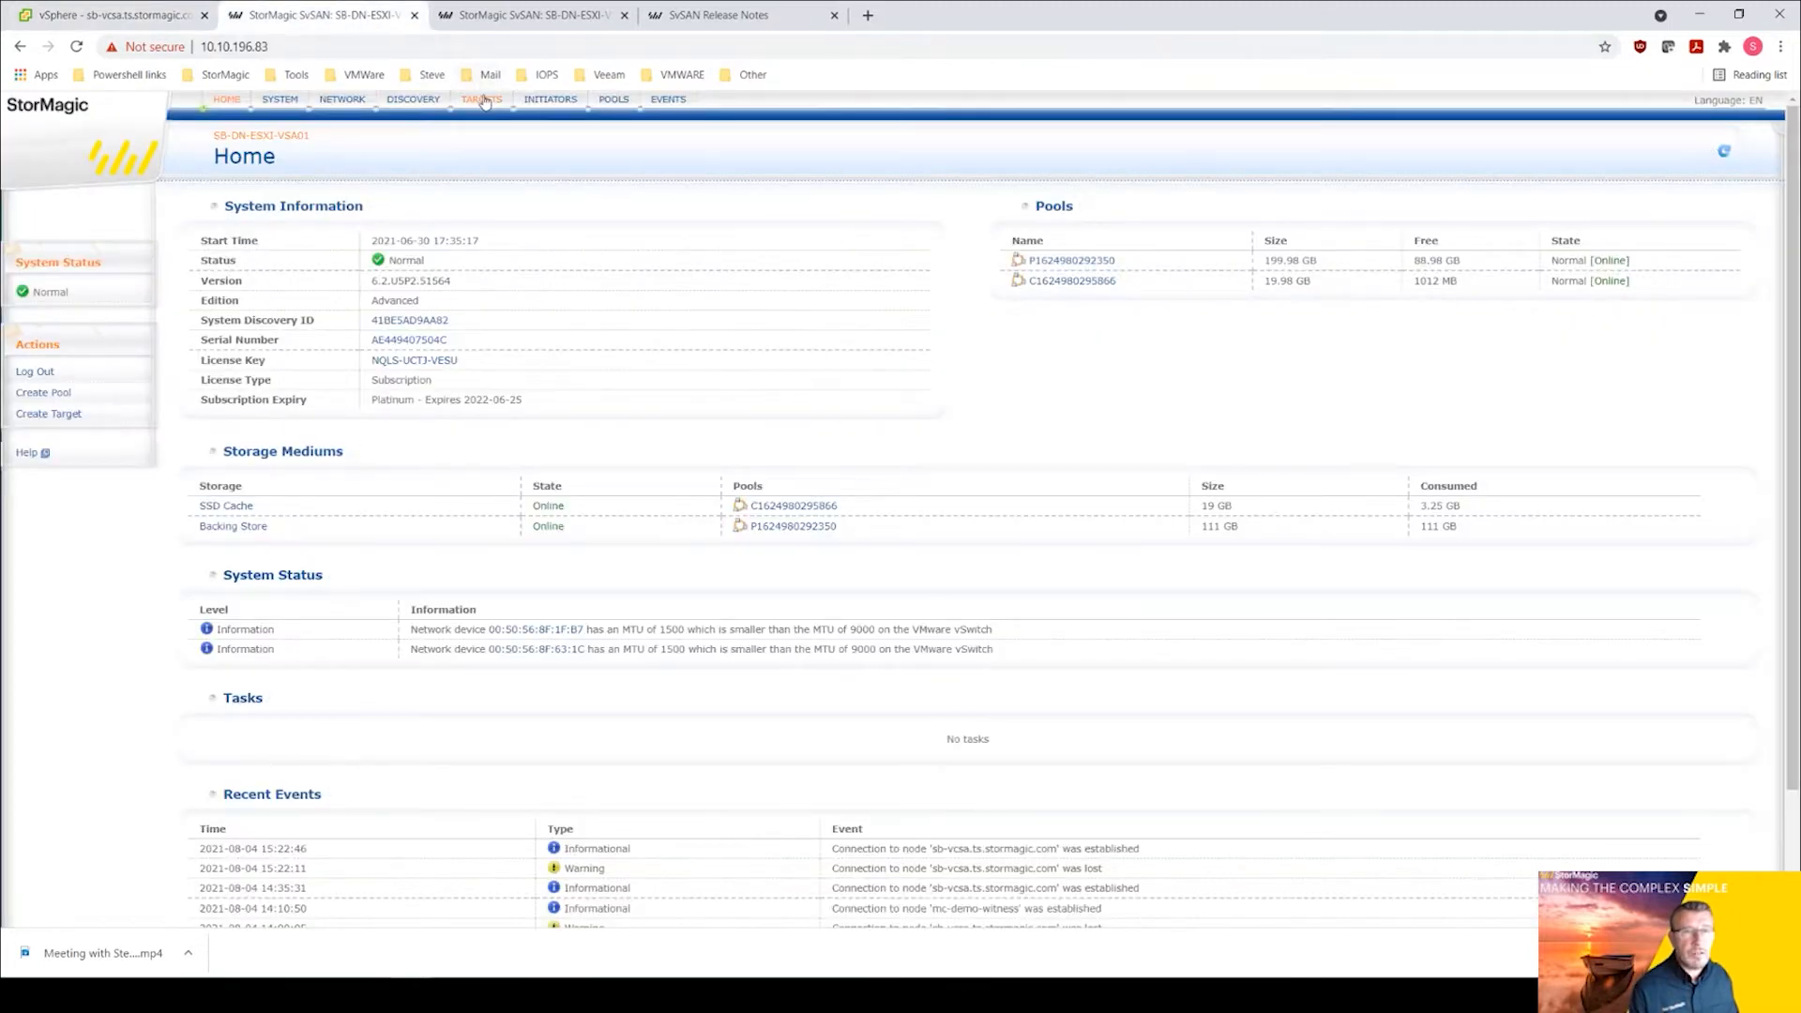
Check VSA01's three storage targets are online and synchronized, then return to vSphere.
click(482, 99)
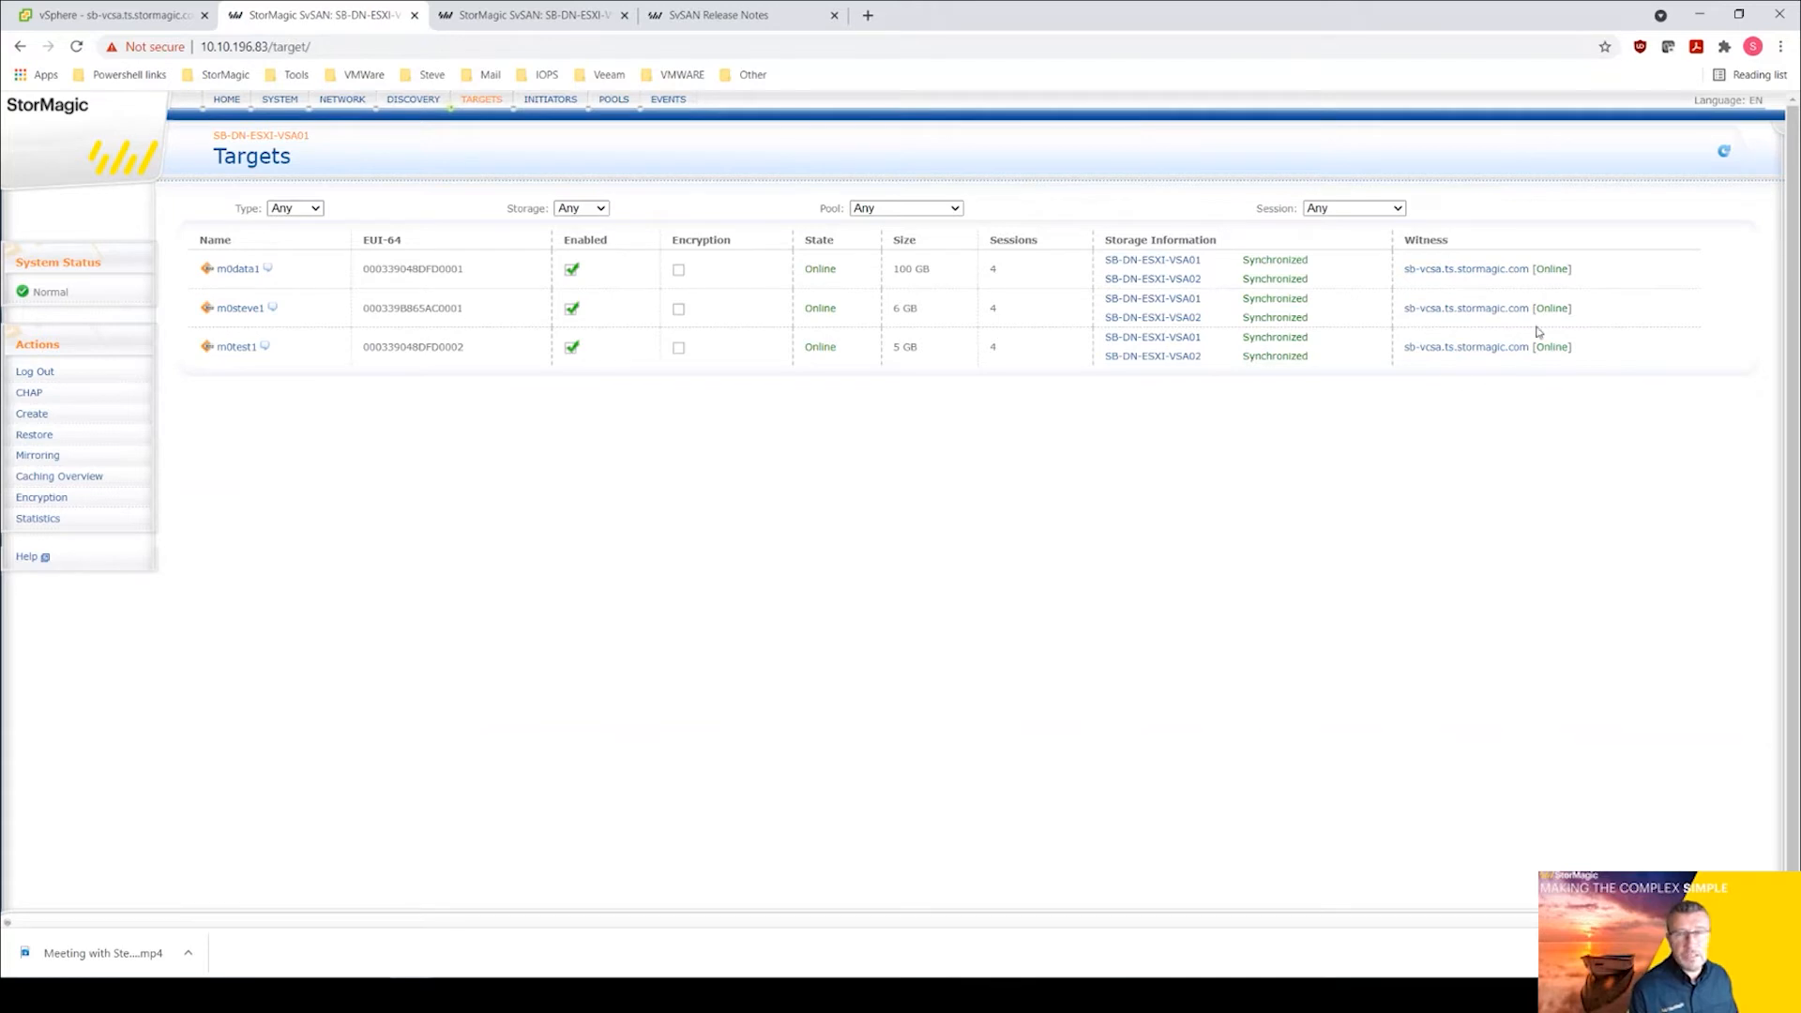
mouse_move(326, 119)
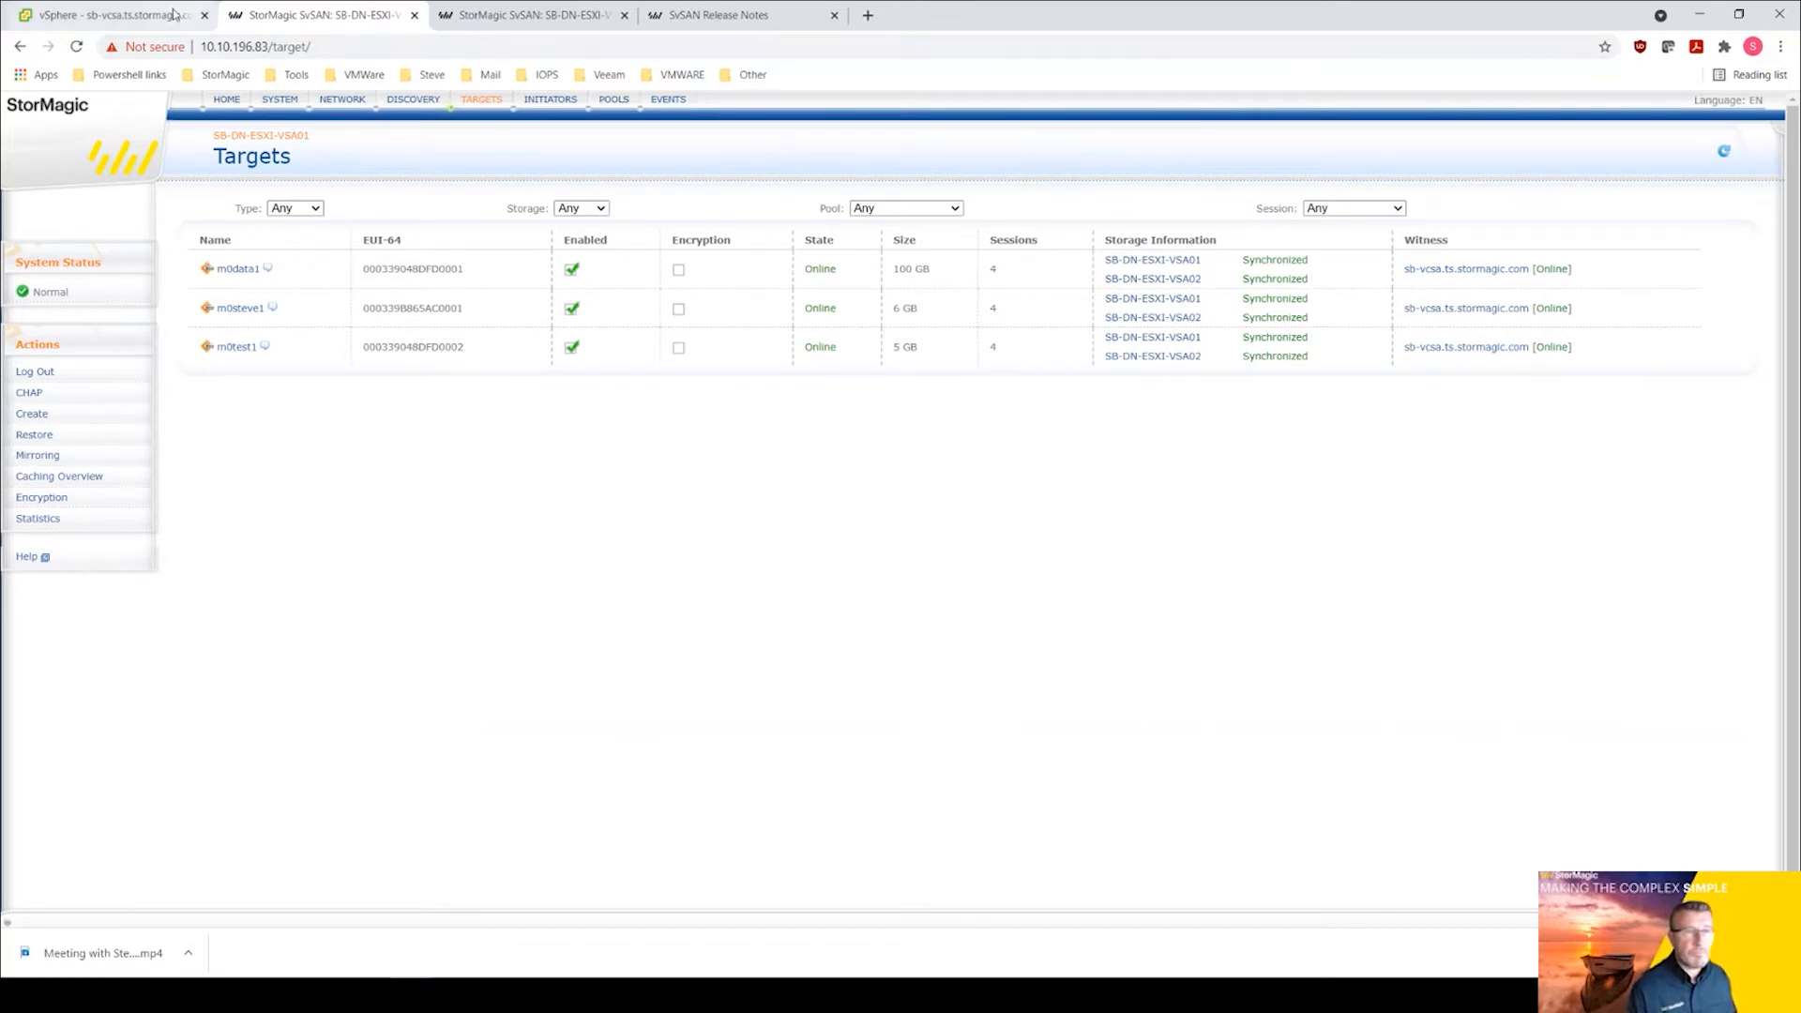
click(109, 15)
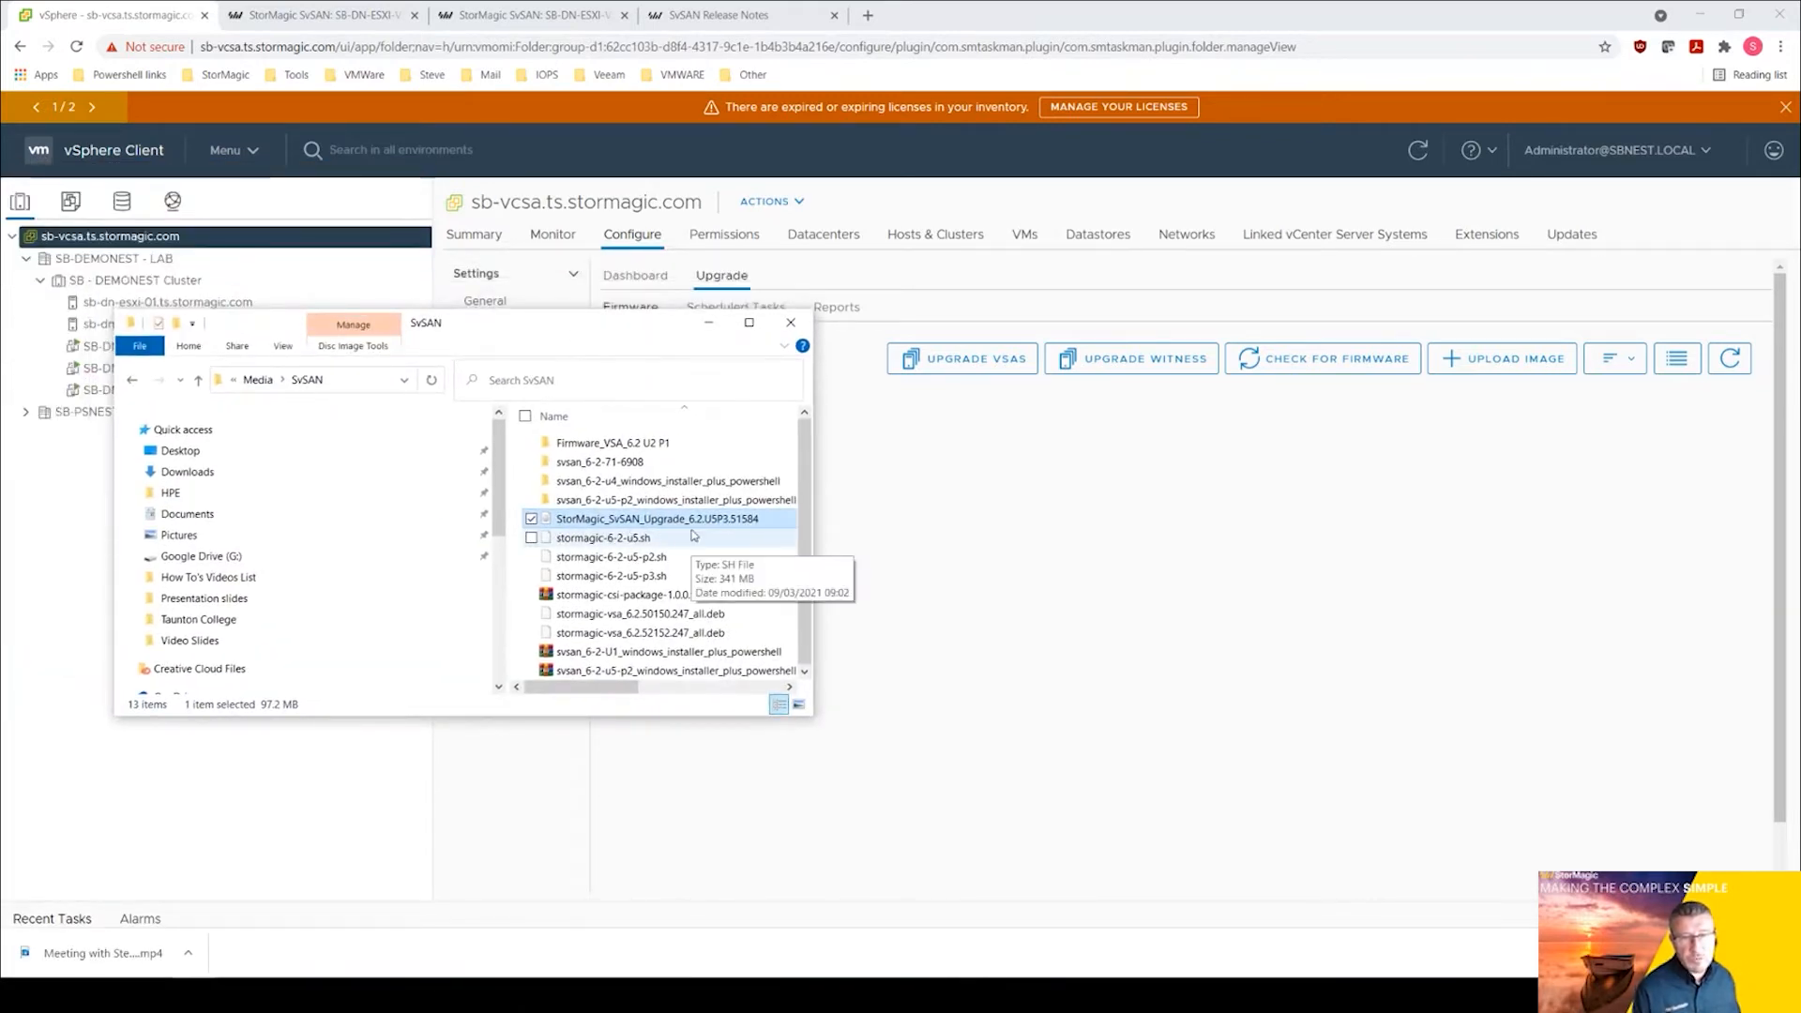
mouse_move(730, 526)
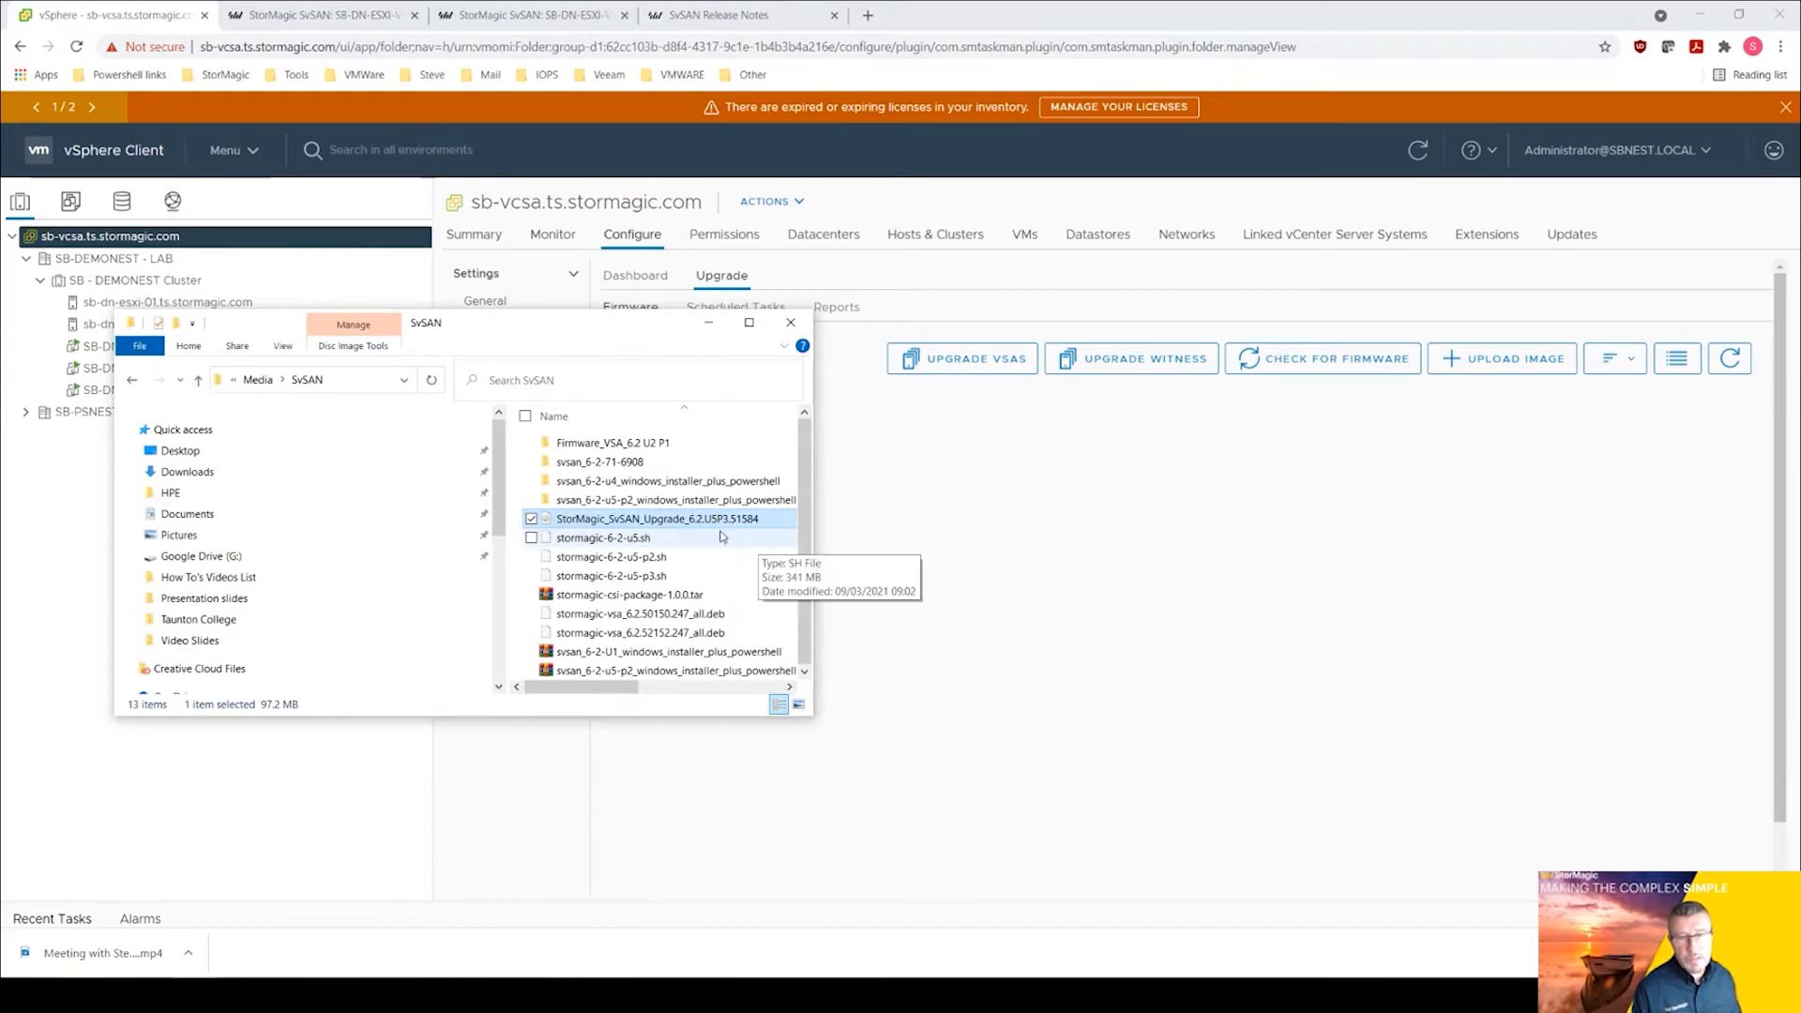
mouse_move(655, 325)
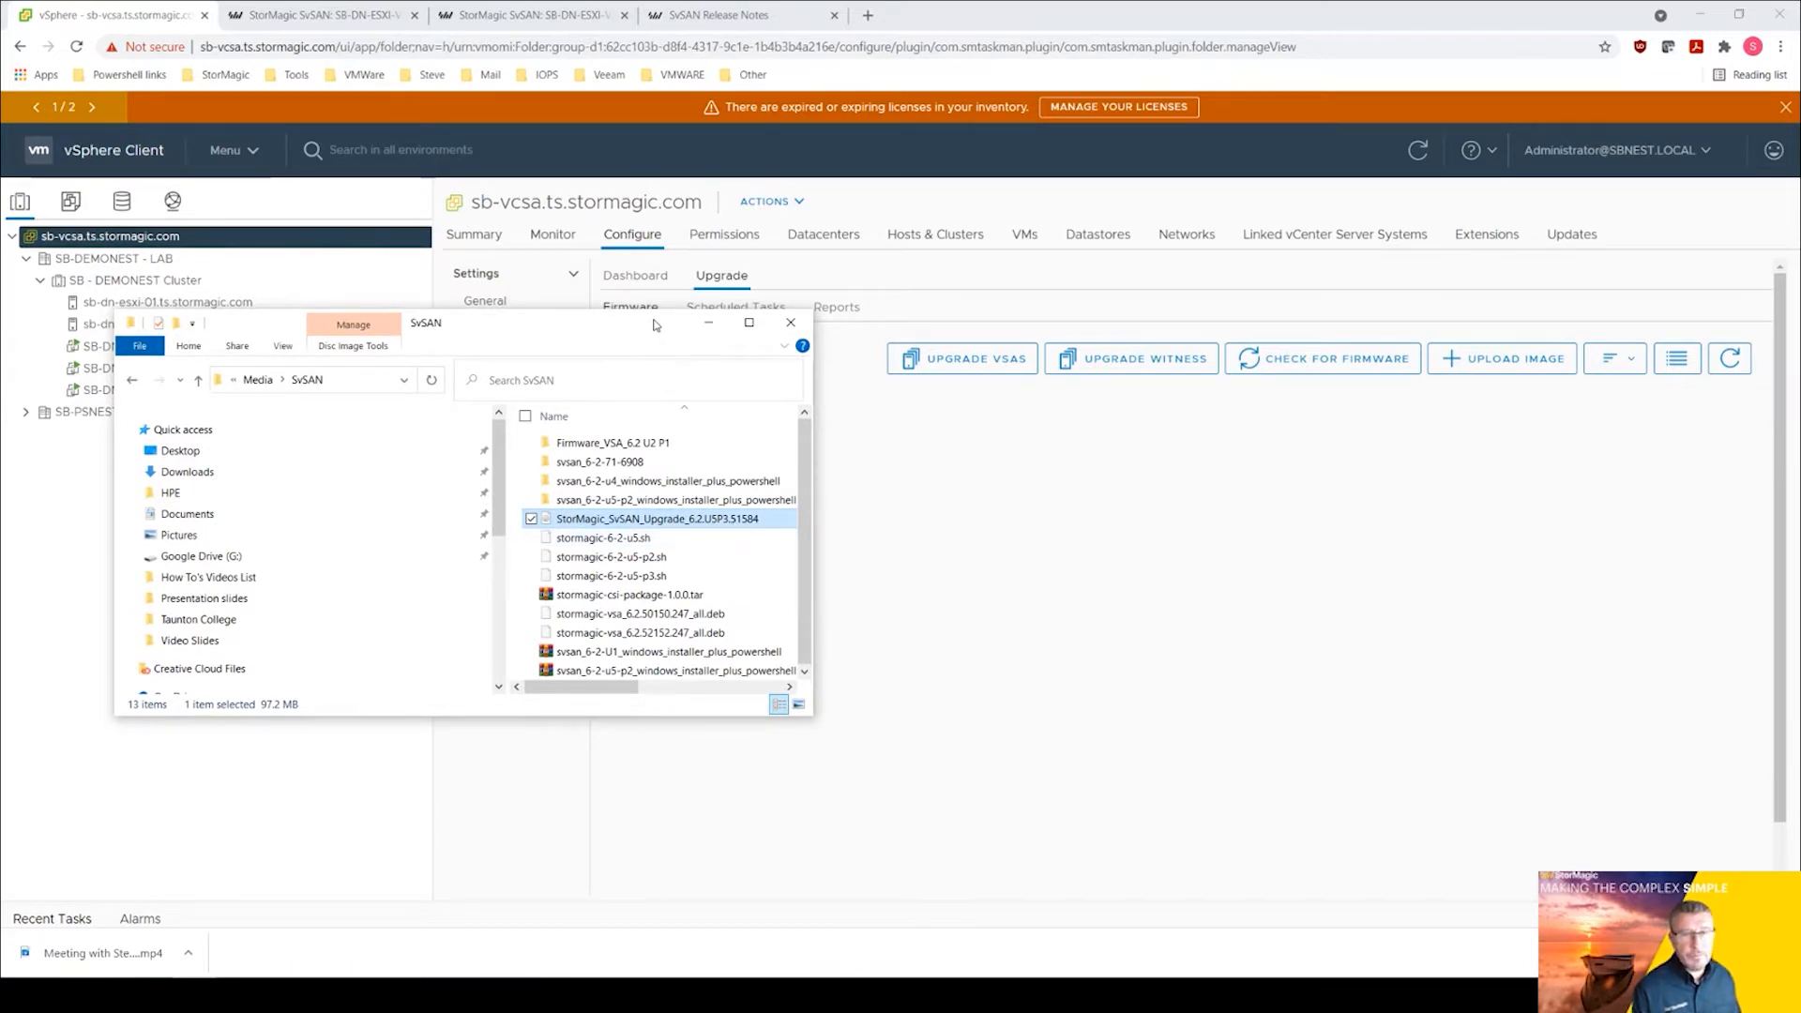
Start uploading the StorMagic_SvSAN_Upgrade_6.2 .img firmware image to the vCenter plugin.
click(790, 322)
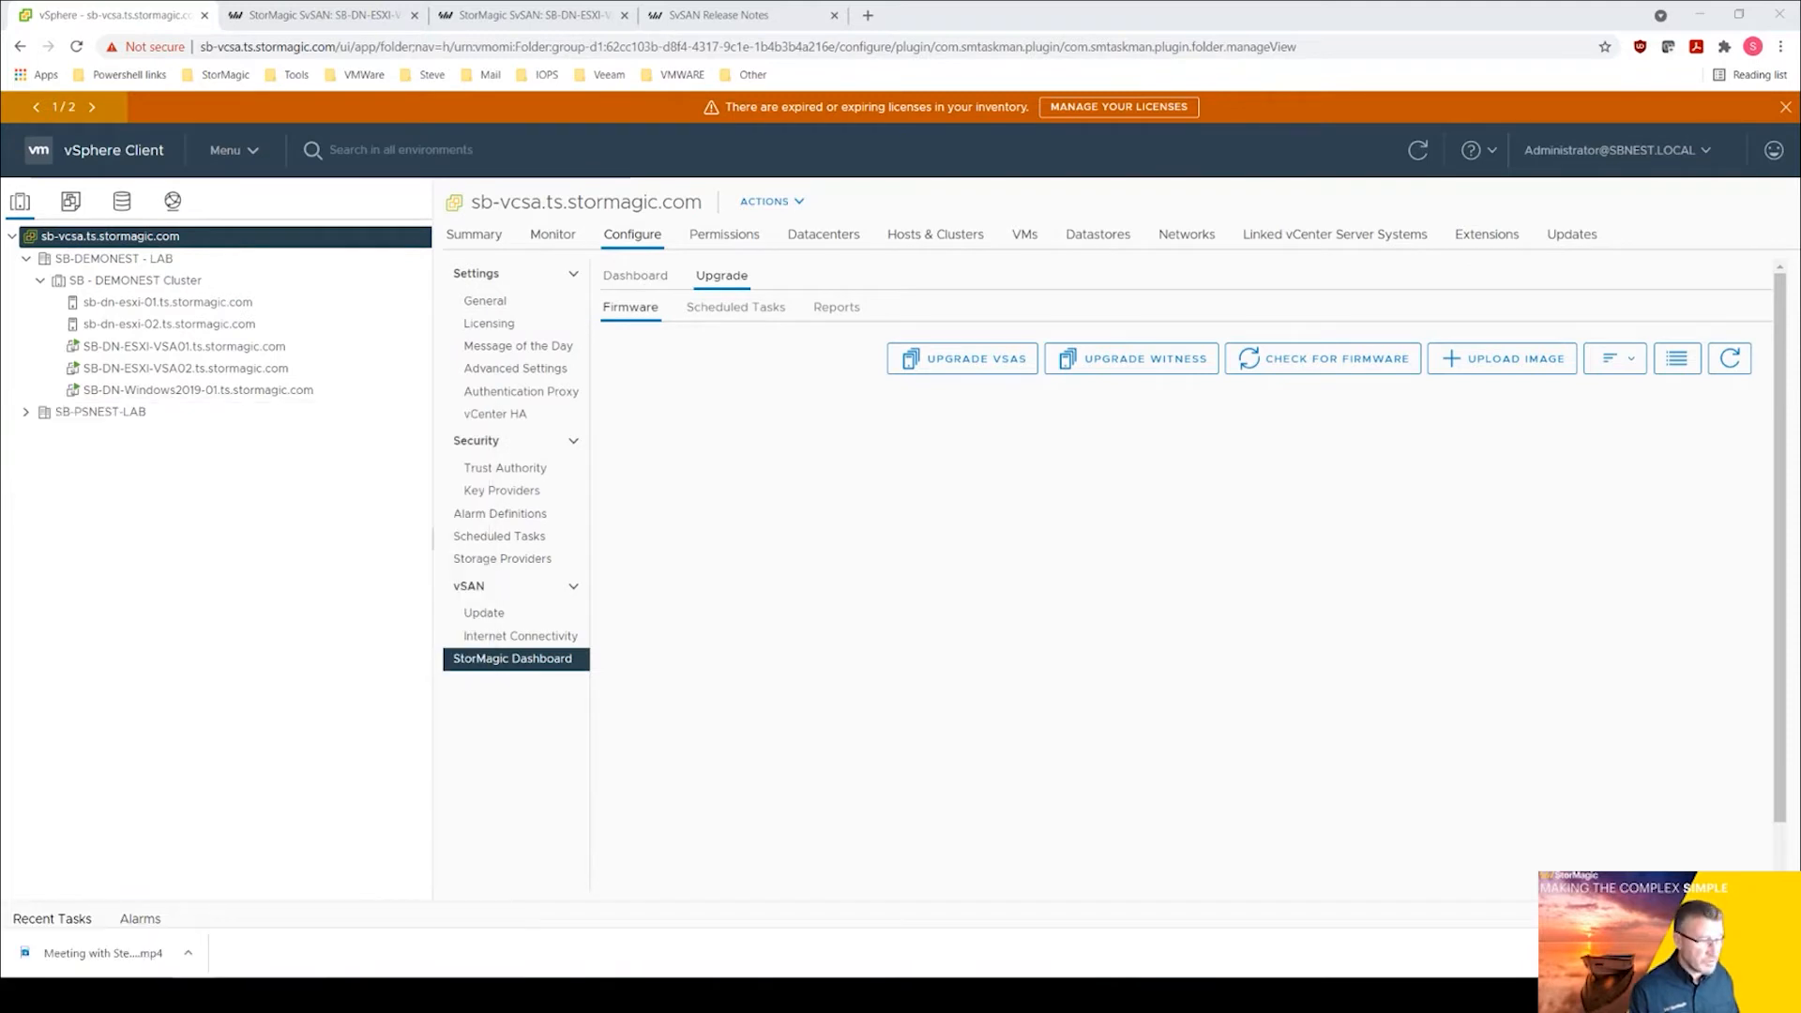
click(1501, 358)
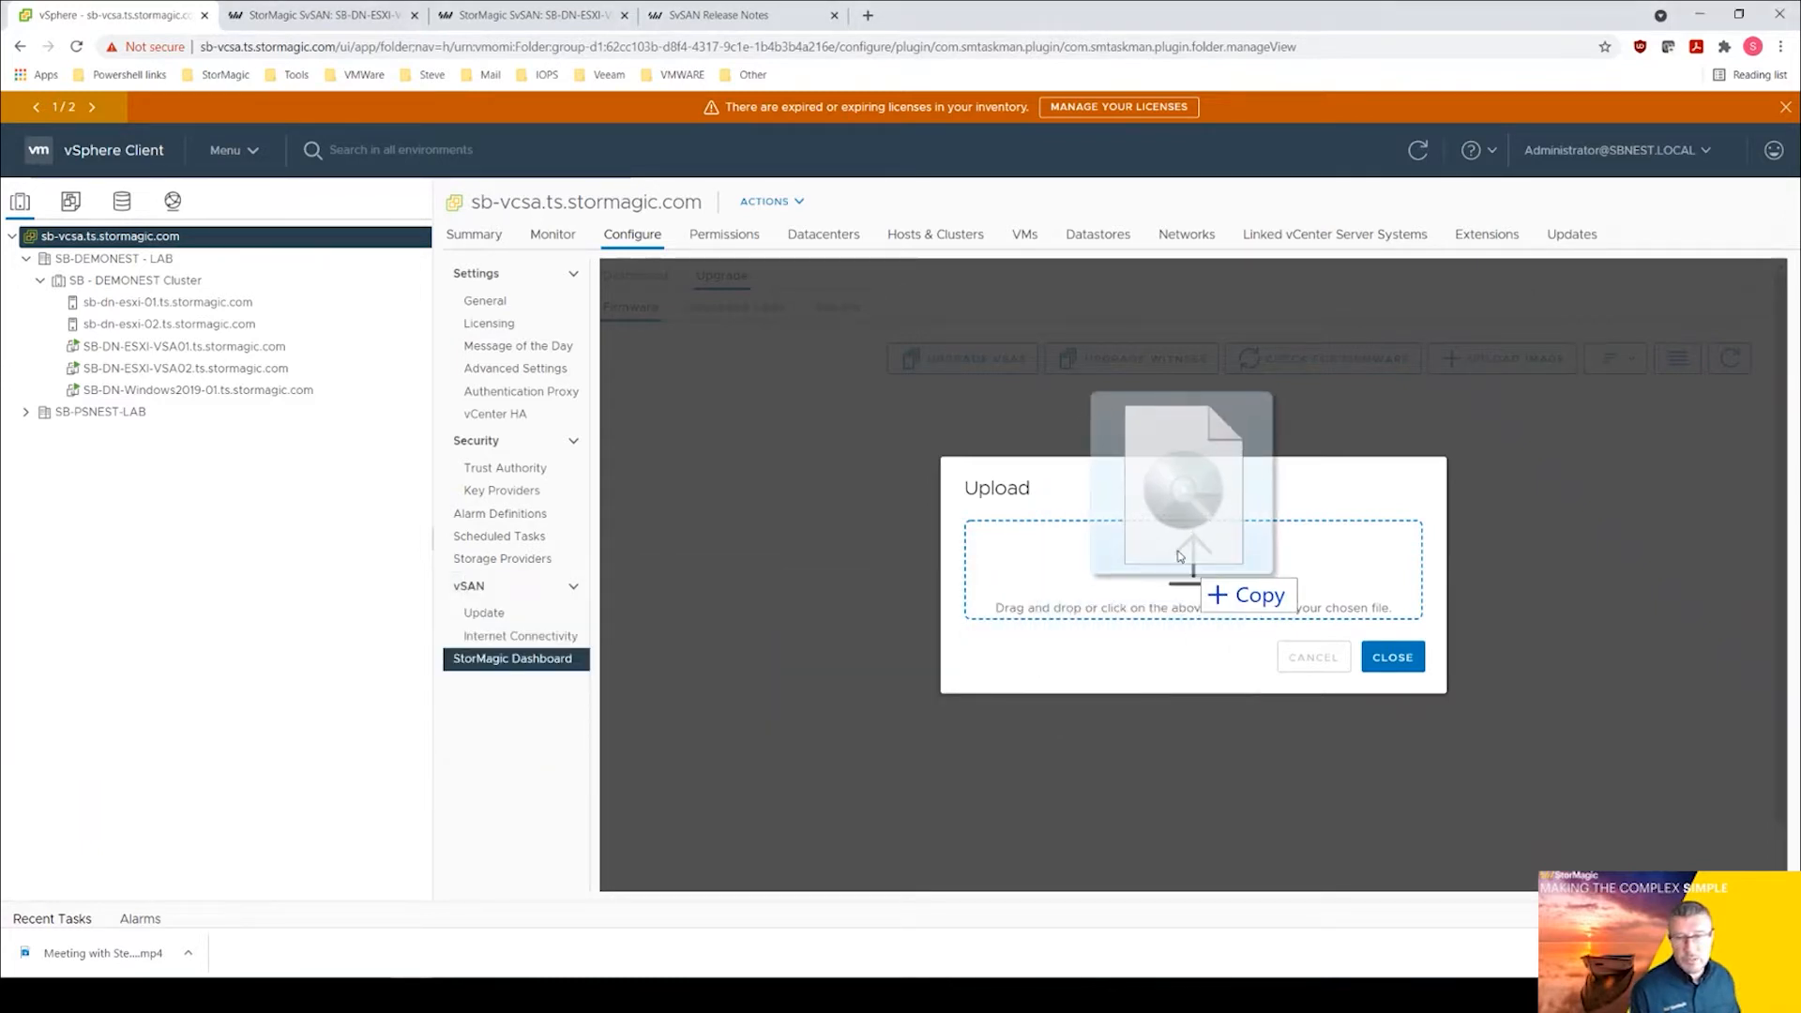
click(1192, 569)
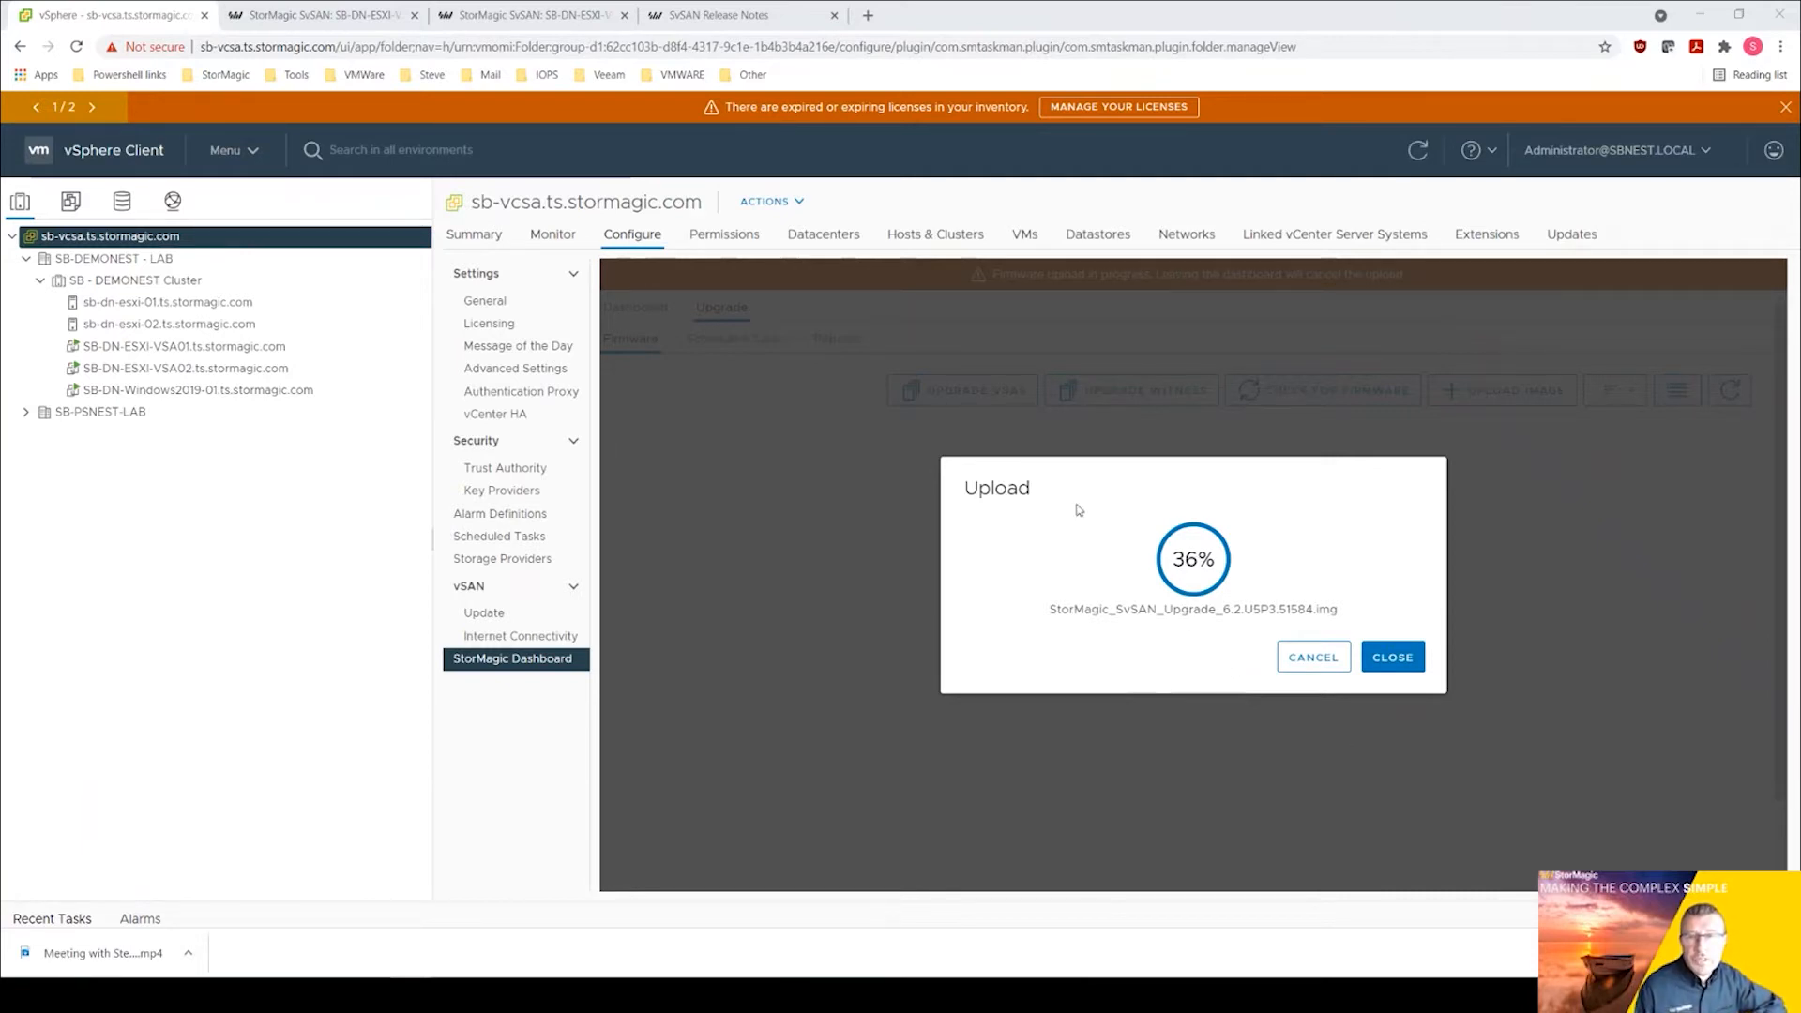
mouse_move(946, 561)
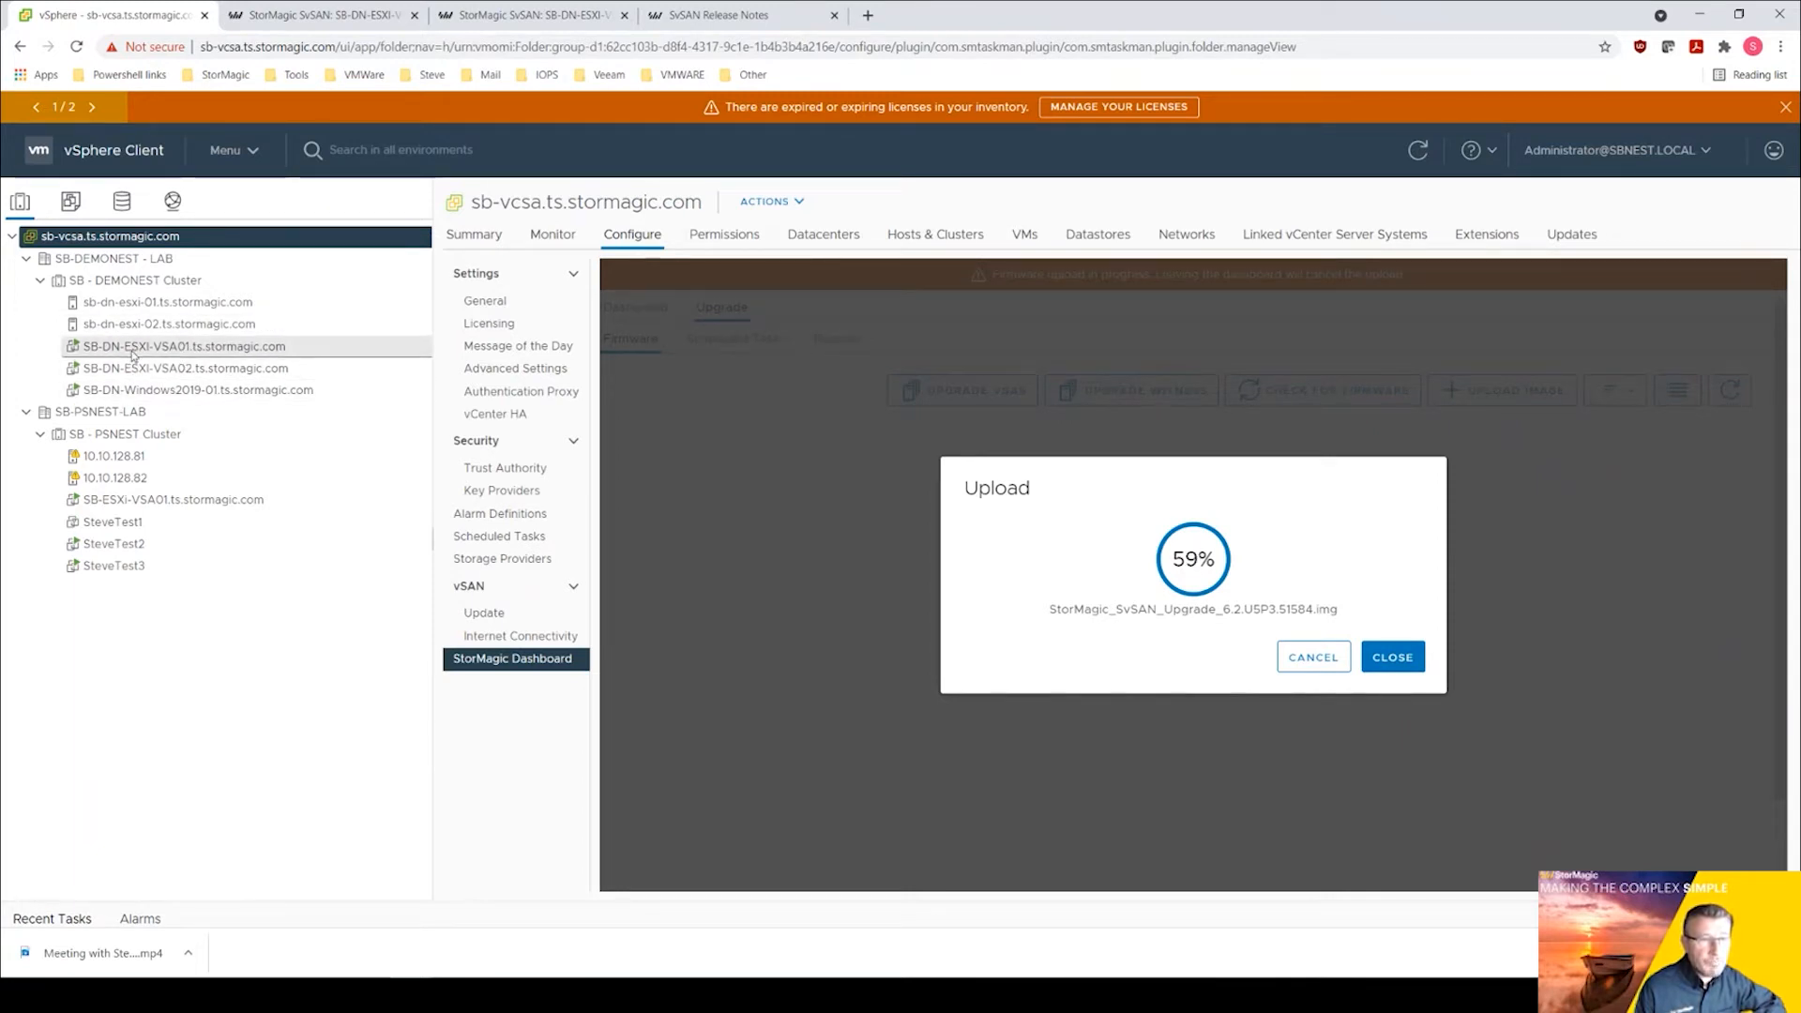
Return to the vCenter StorMagic Dashboard Upgrade page and confirm Scheduled Tasks is empty.
click(182, 345)
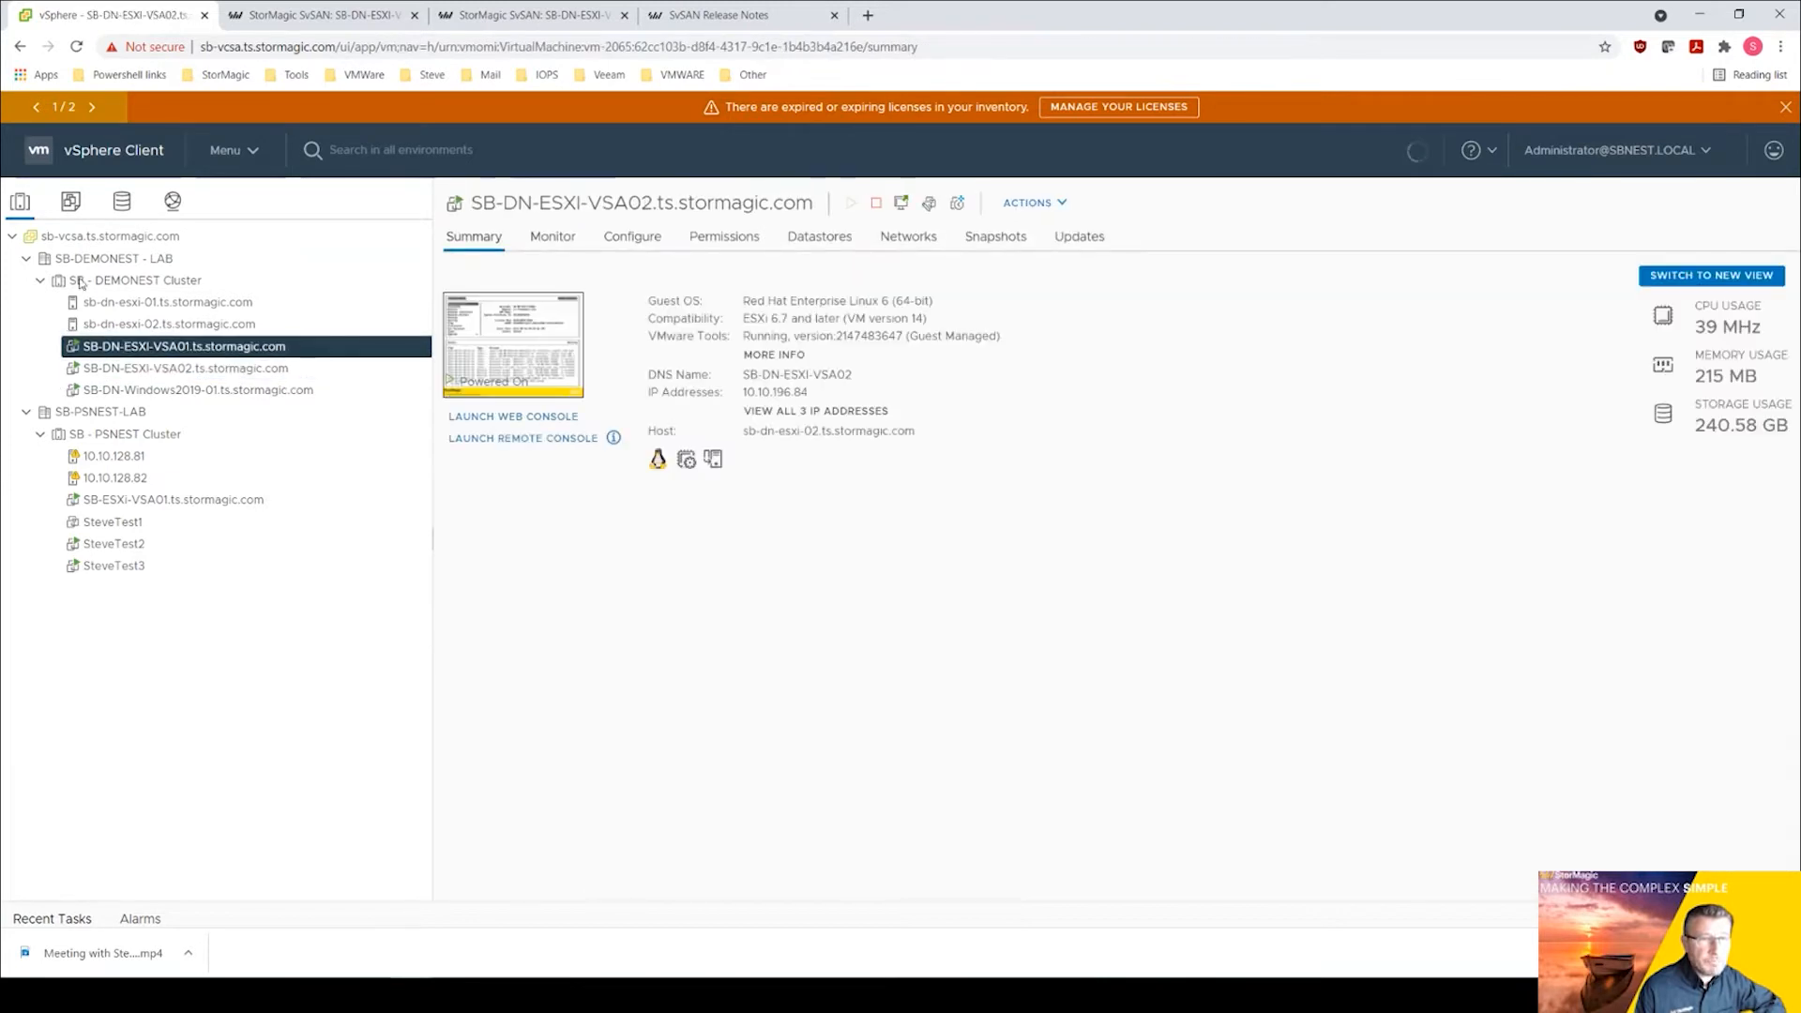
click(182, 345)
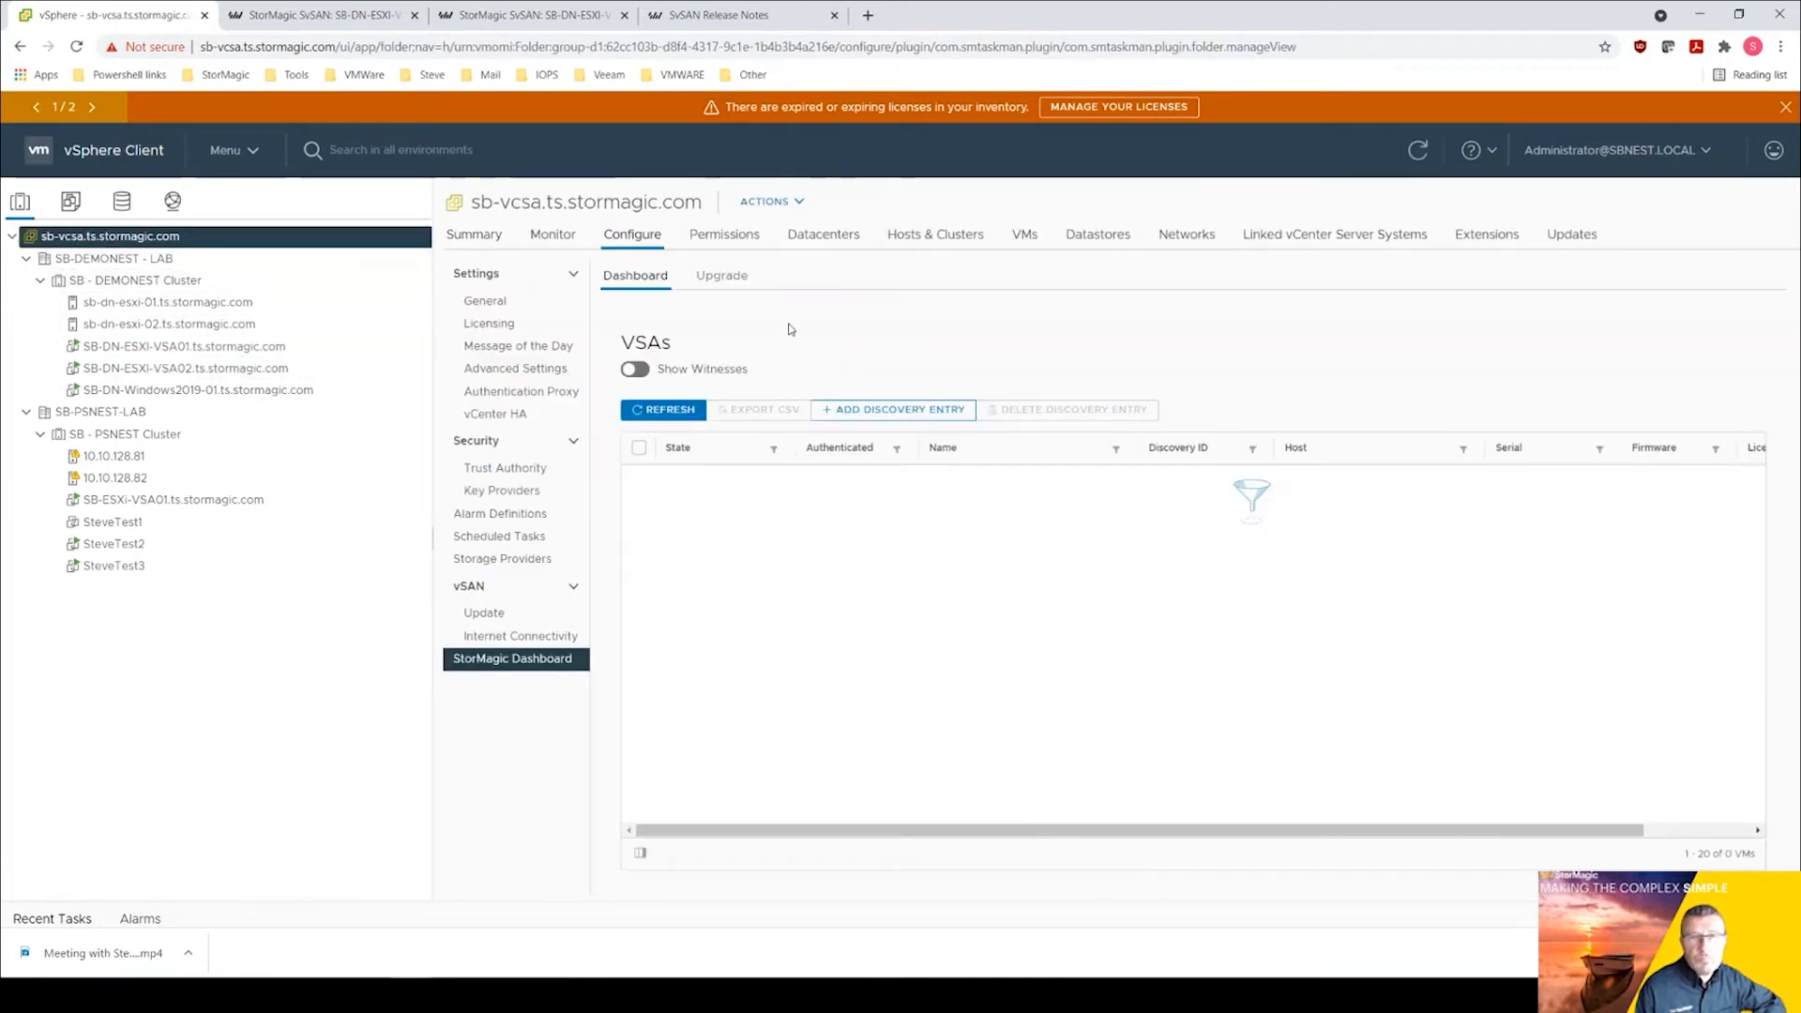
click(720, 274)
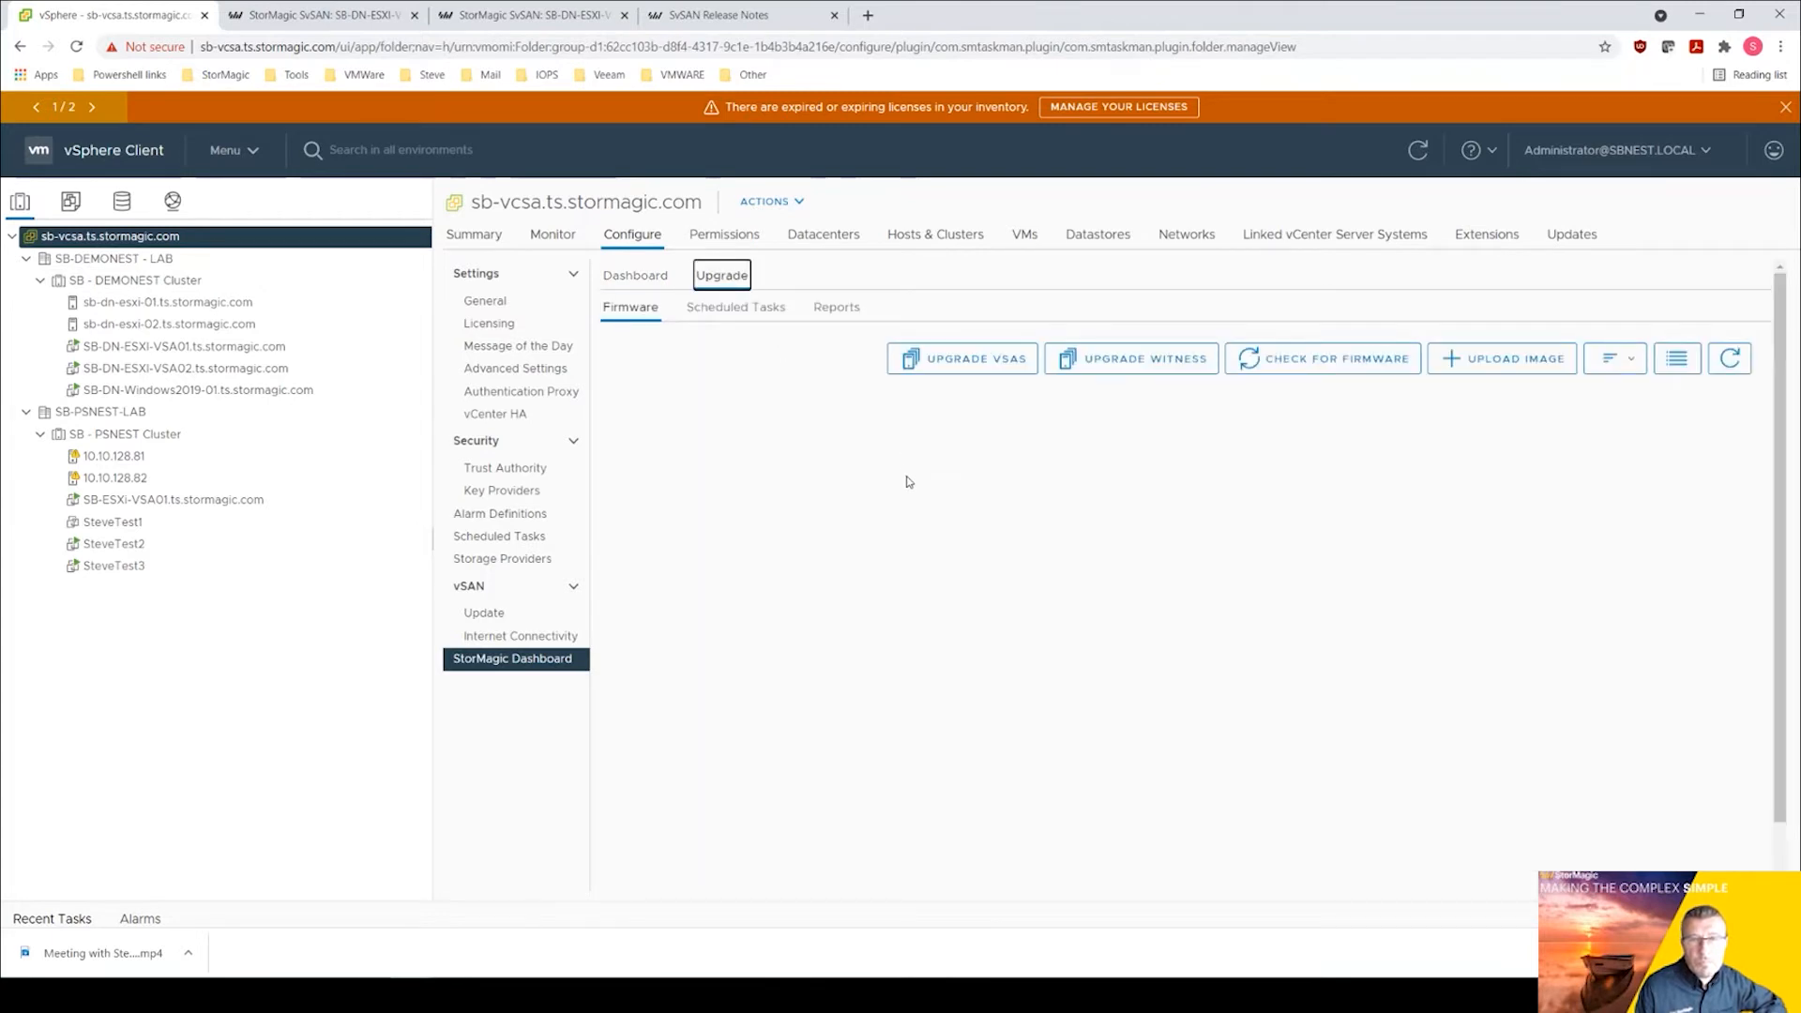
mouse_move(1574, 477)
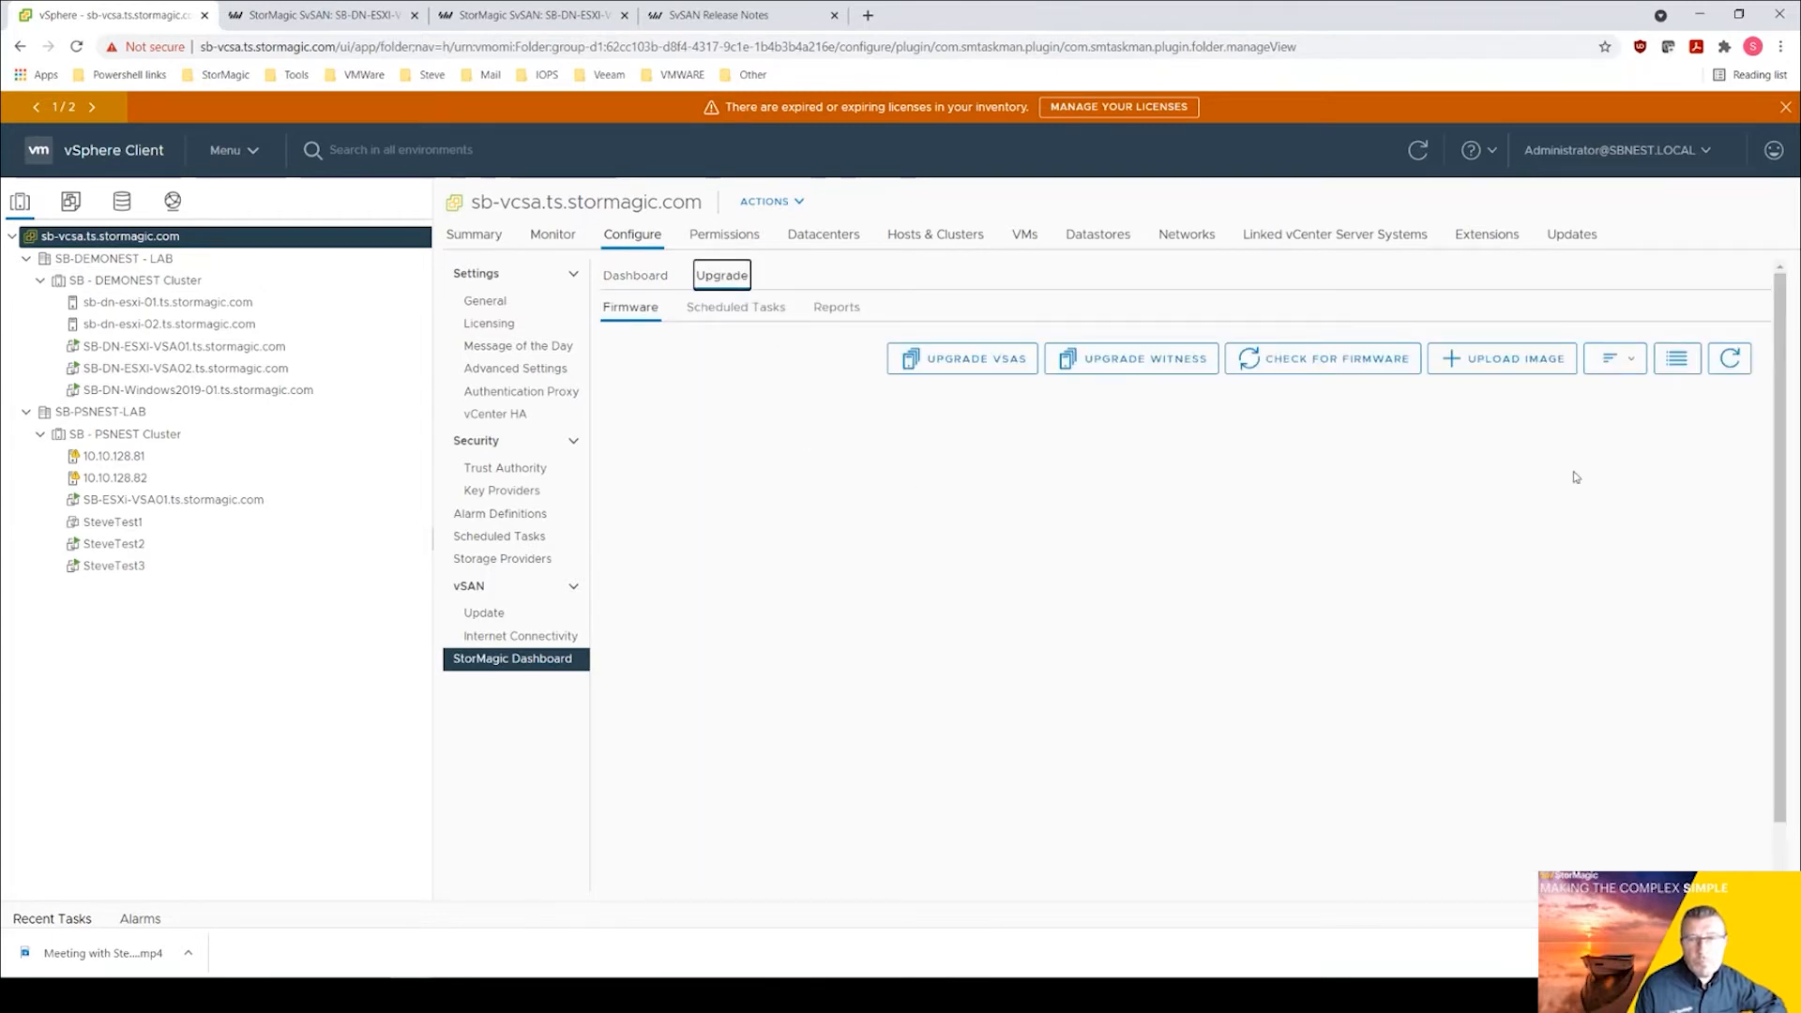
mouse_move(1505, 358)
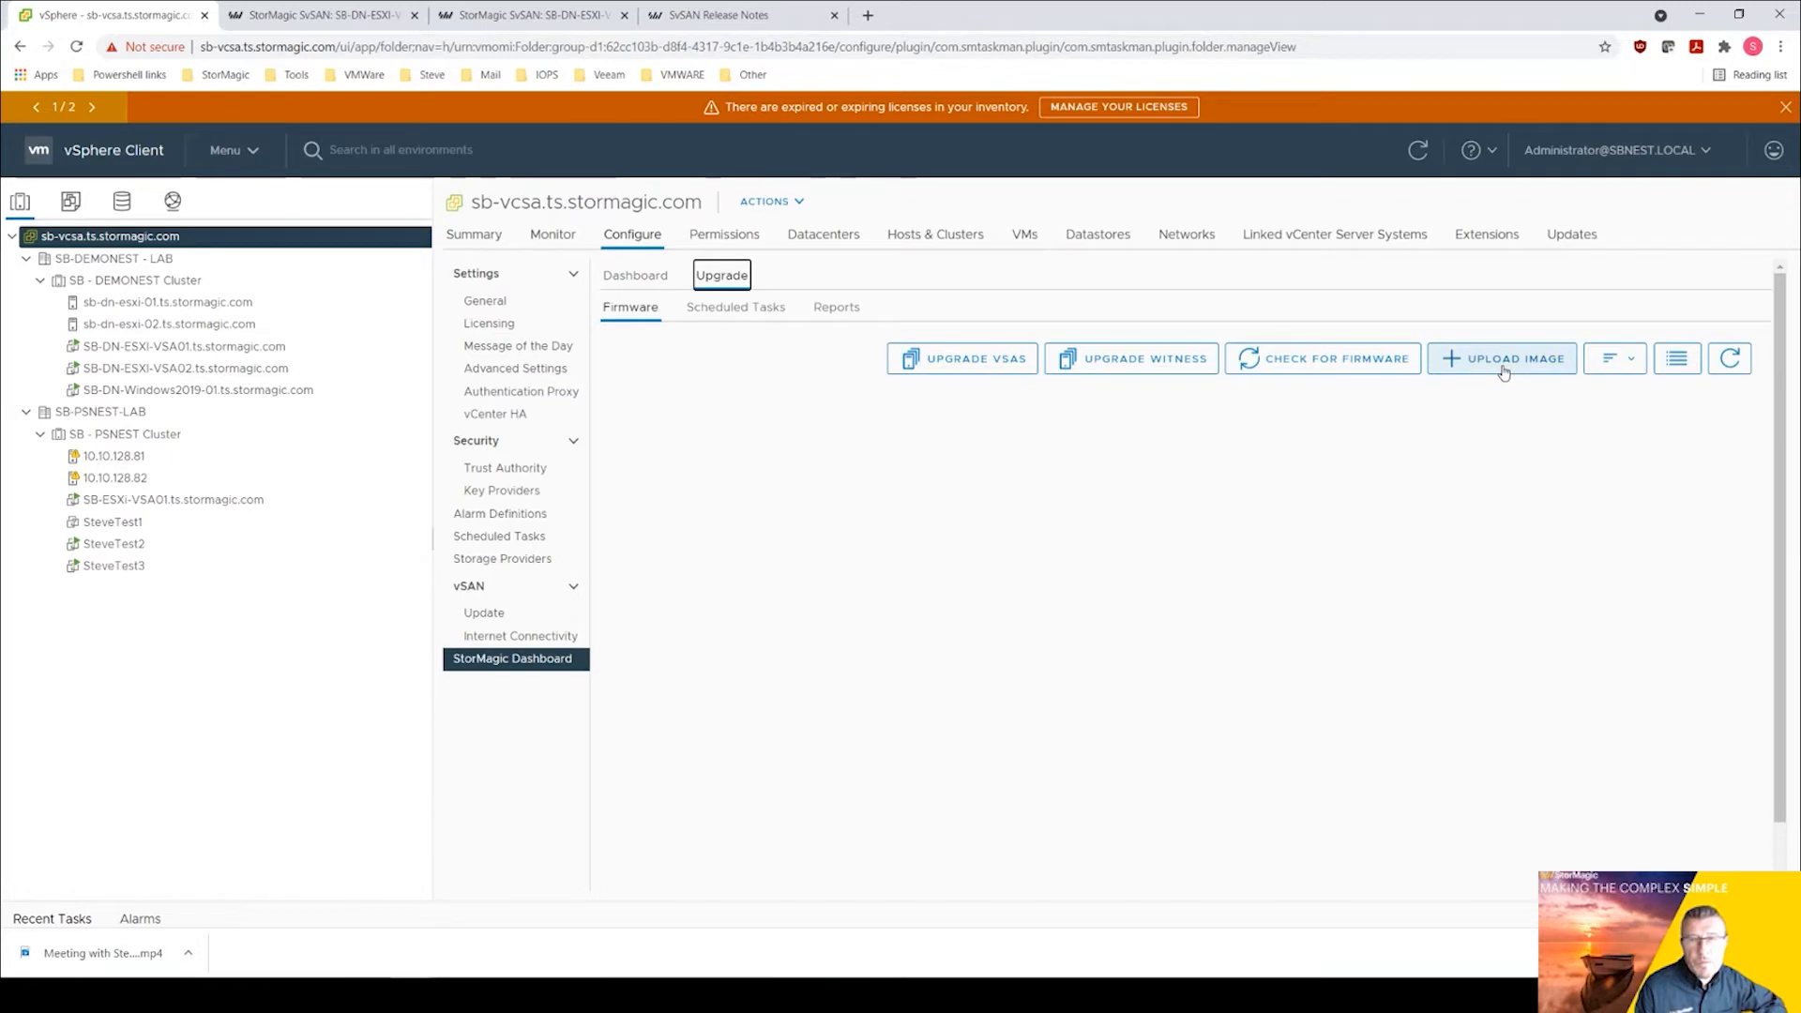
click(736, 305)
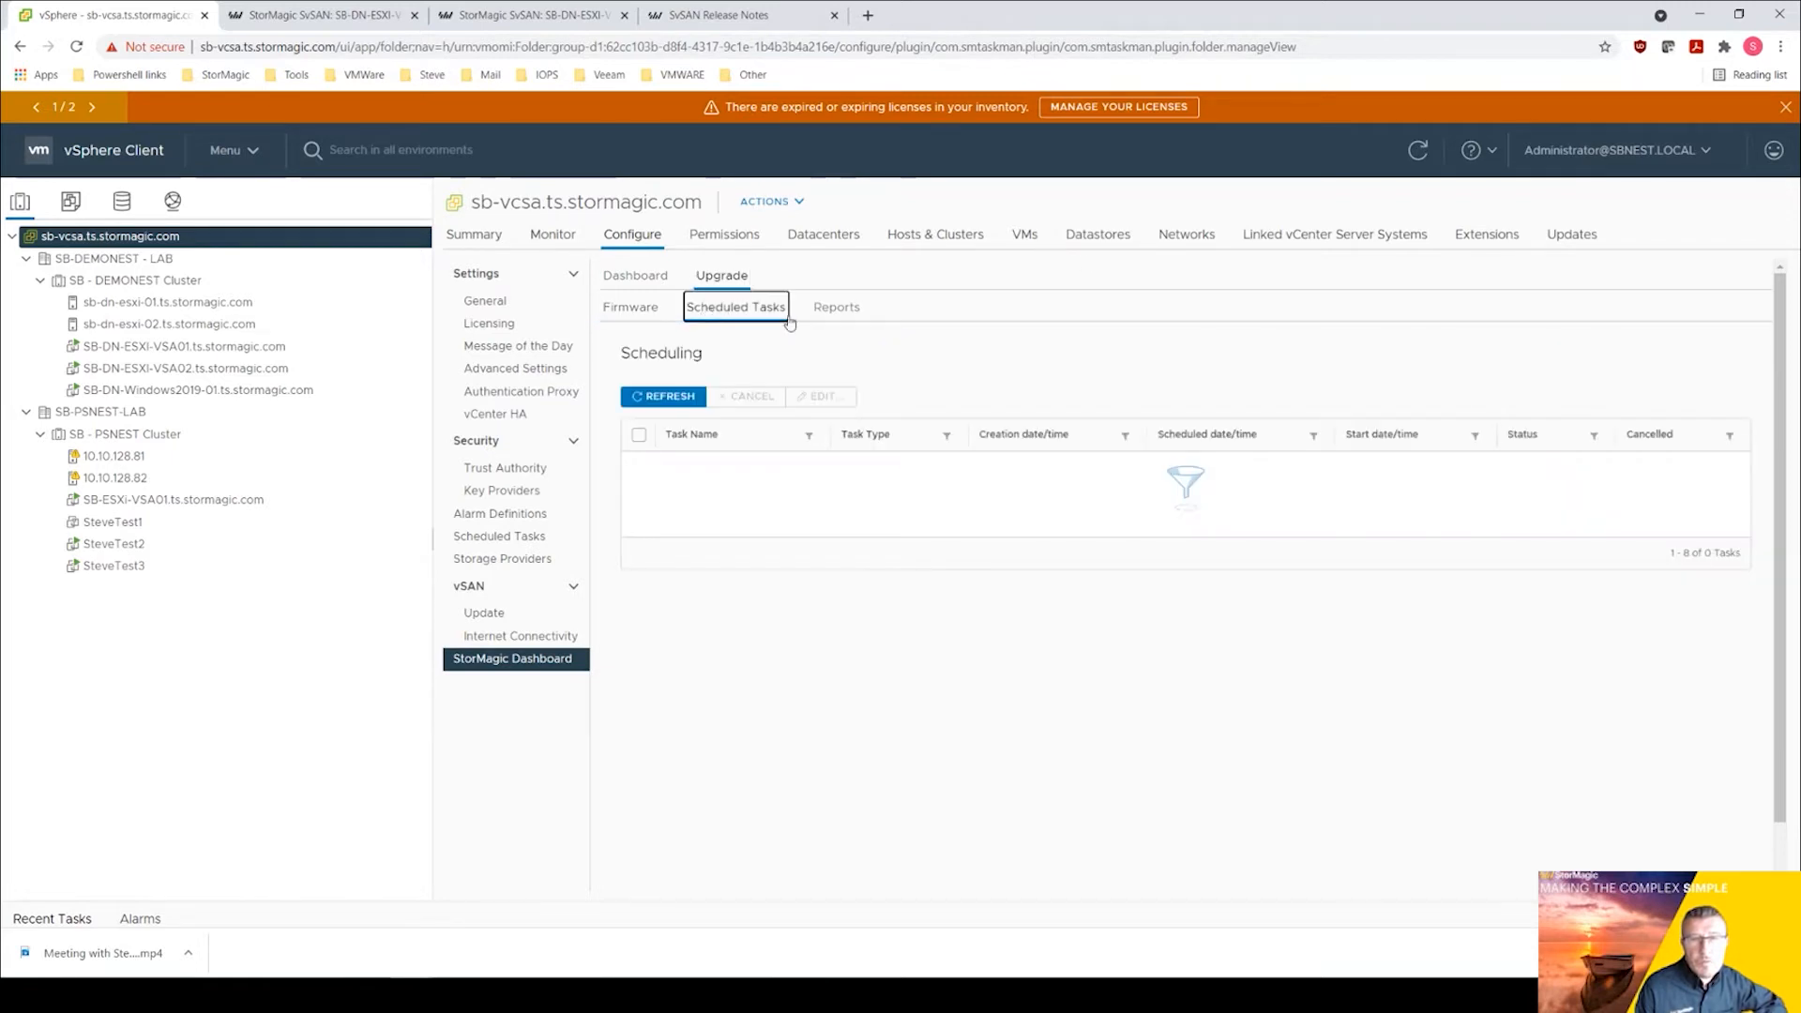
click(631, 306)
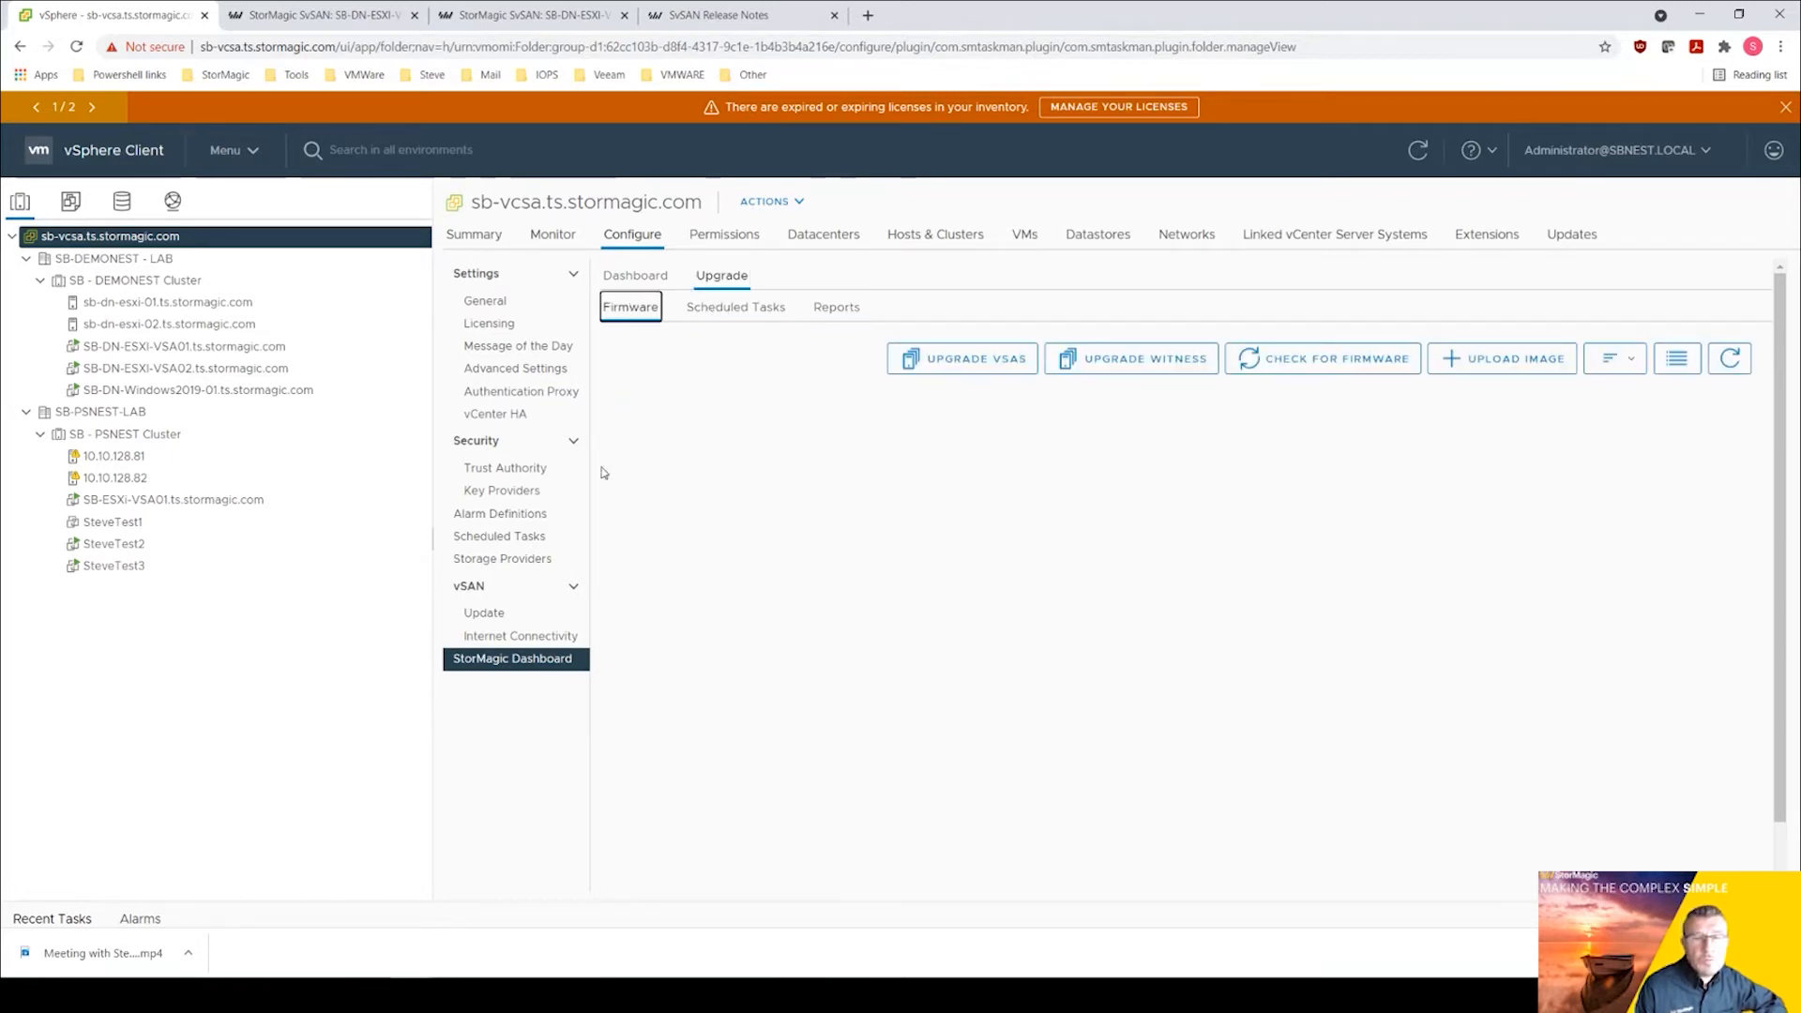
mouse_move(946, 411)
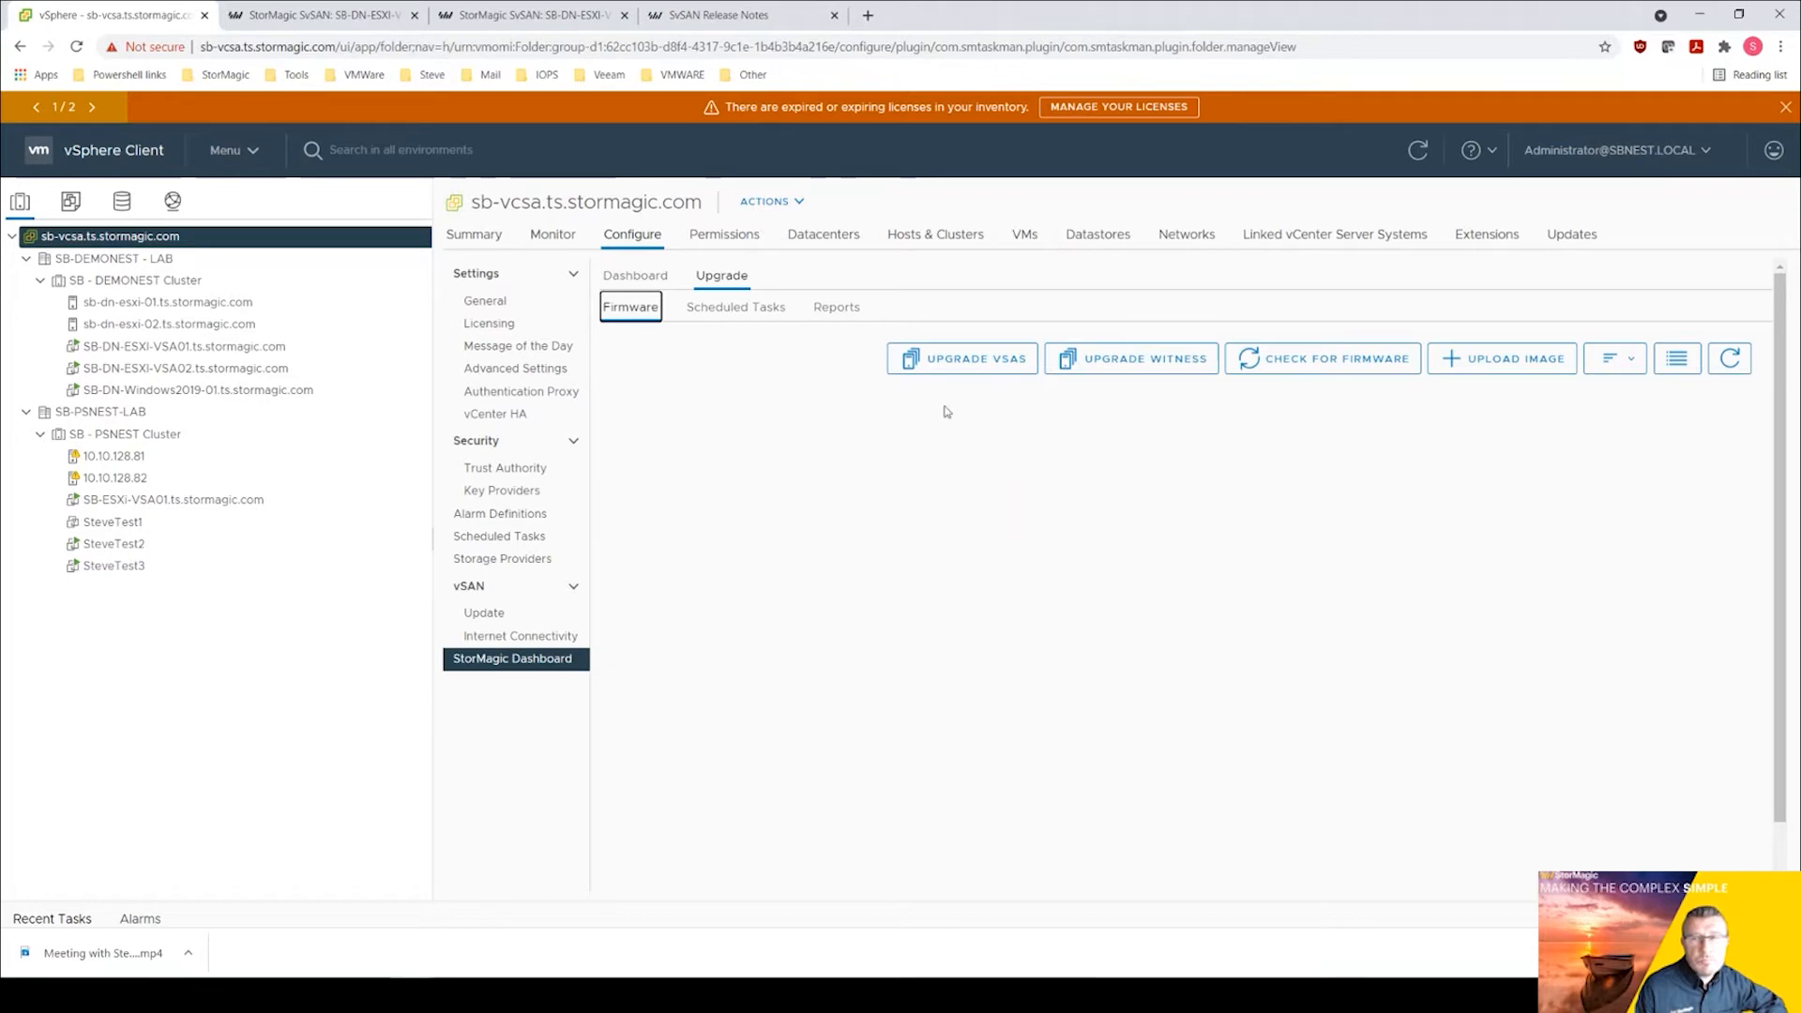
mouse_move(1276, 492)
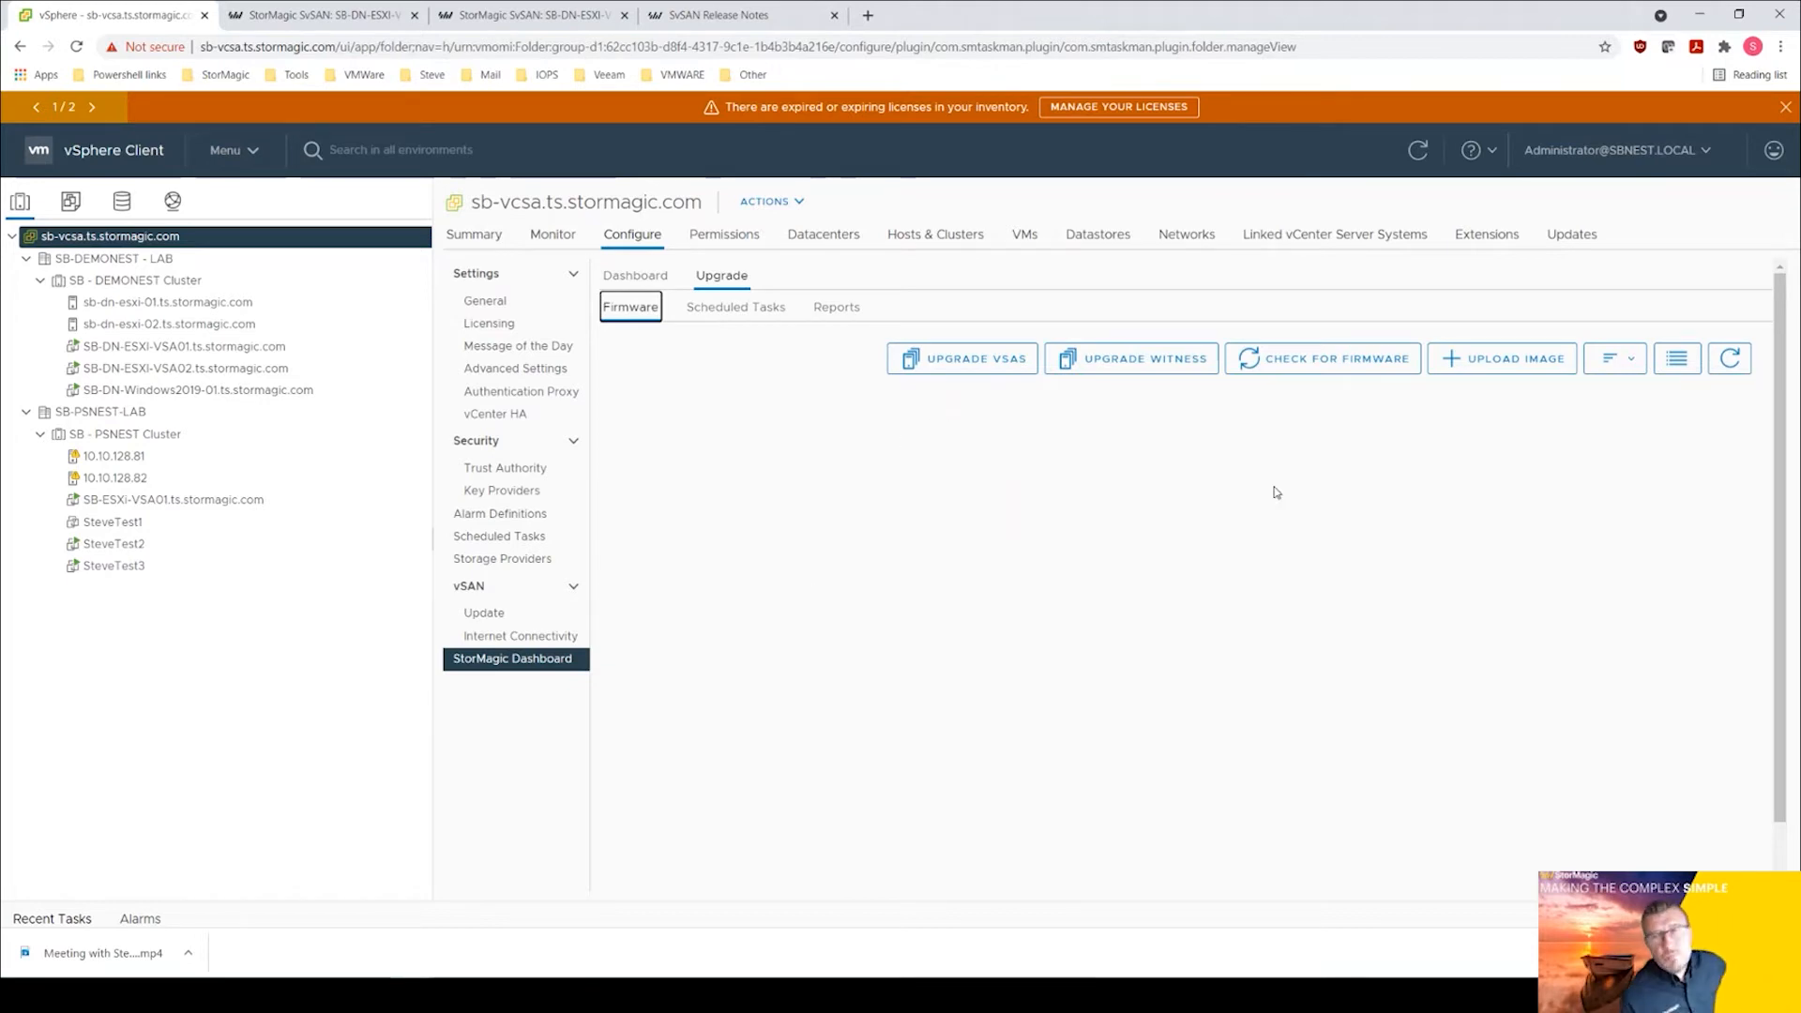
Reopen the firmware image Upload dialog and close it, back on the Firmware page.
click(1508, 358)
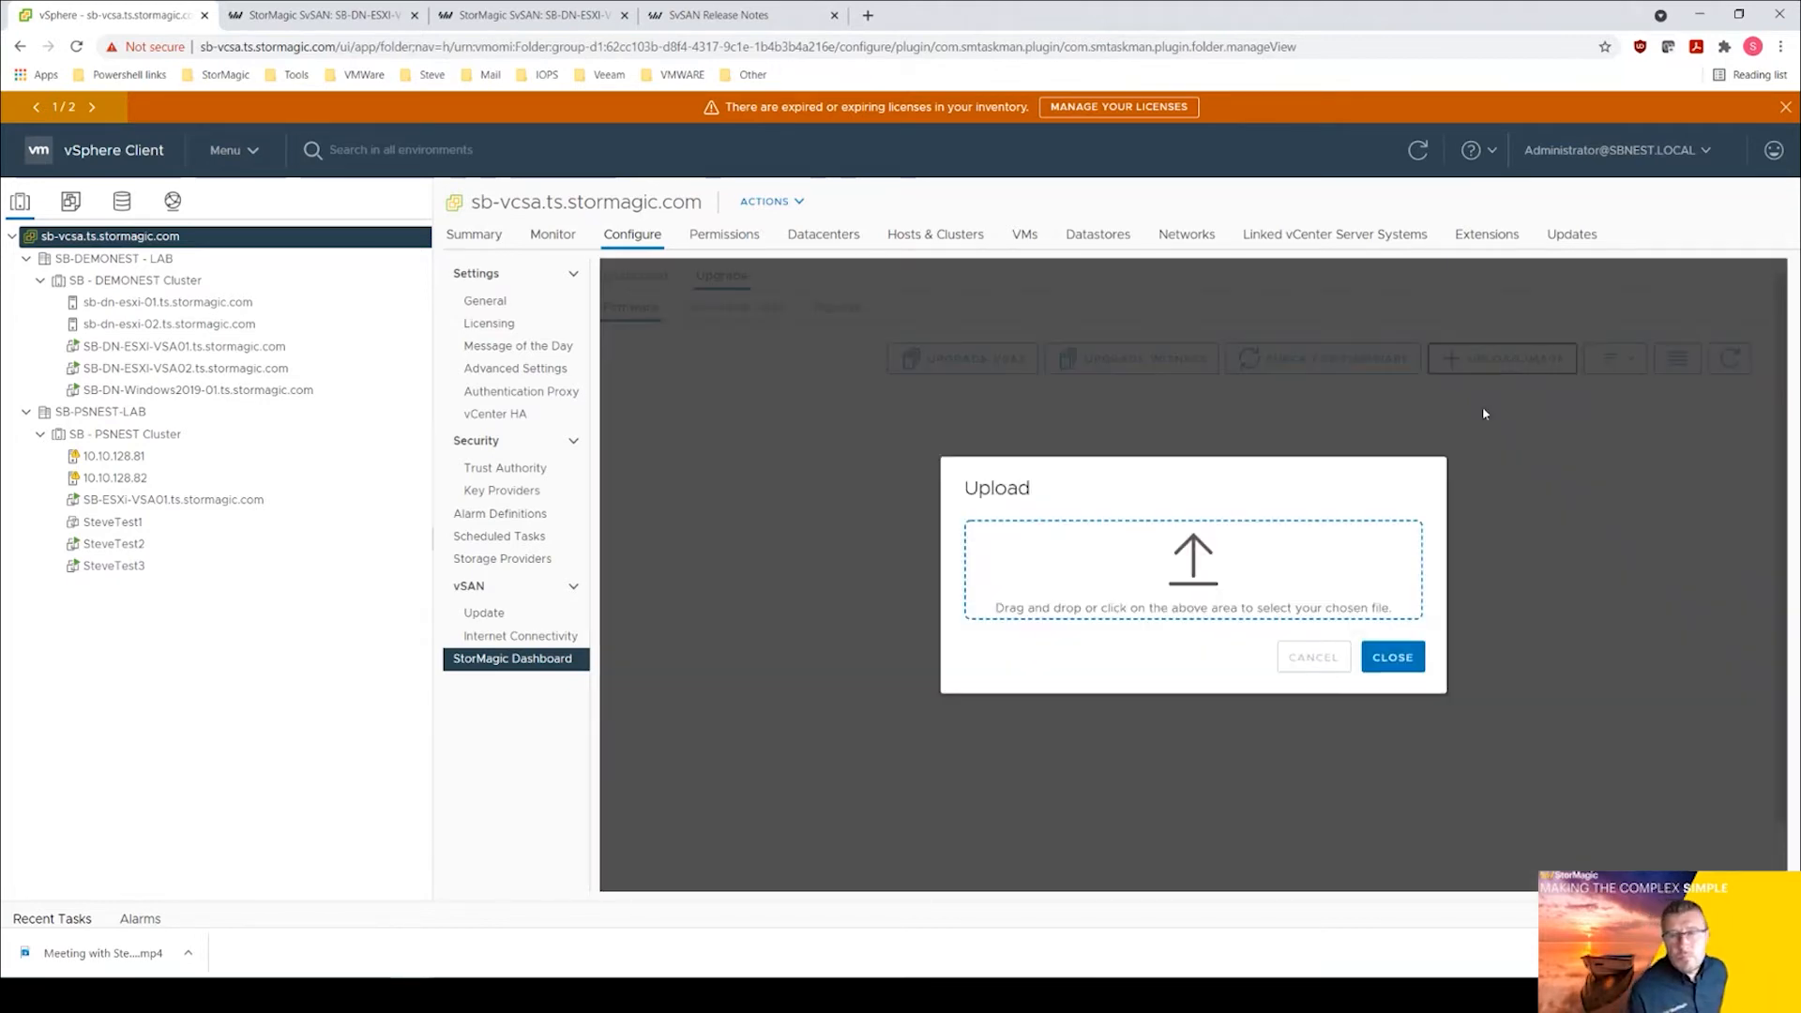
mouse_move(1390, 657)
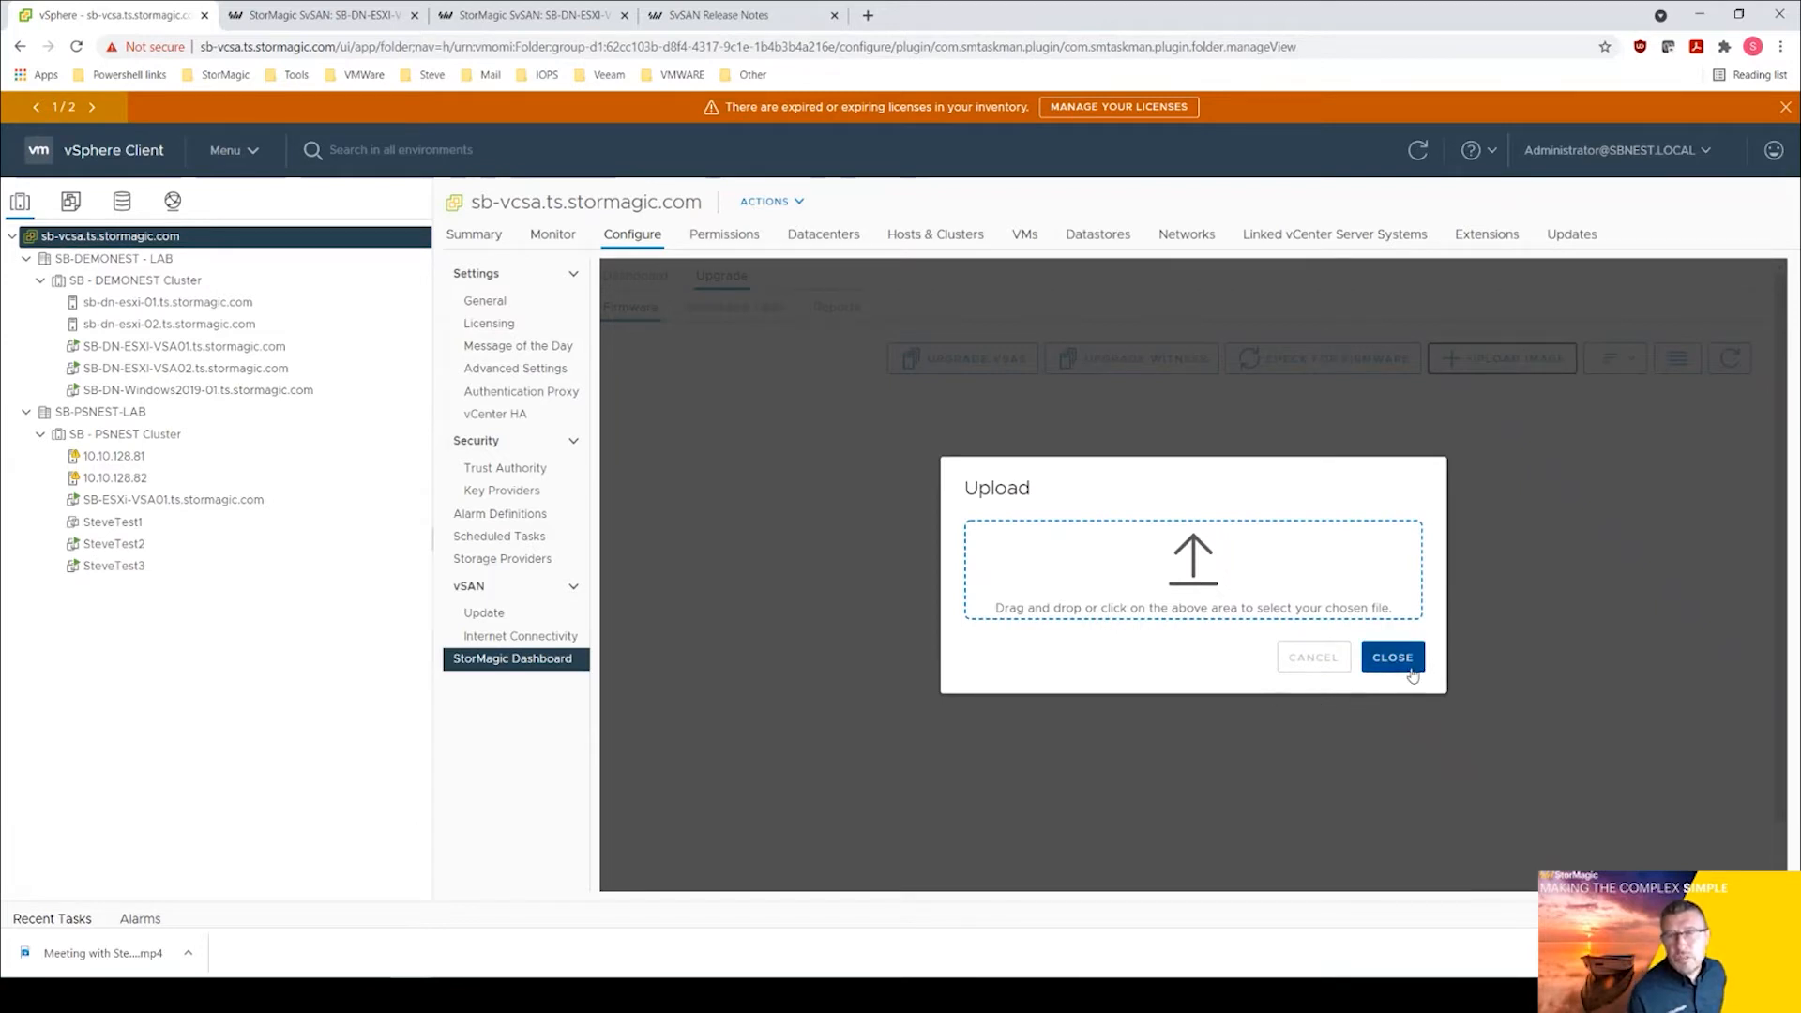
click(1390, 657)
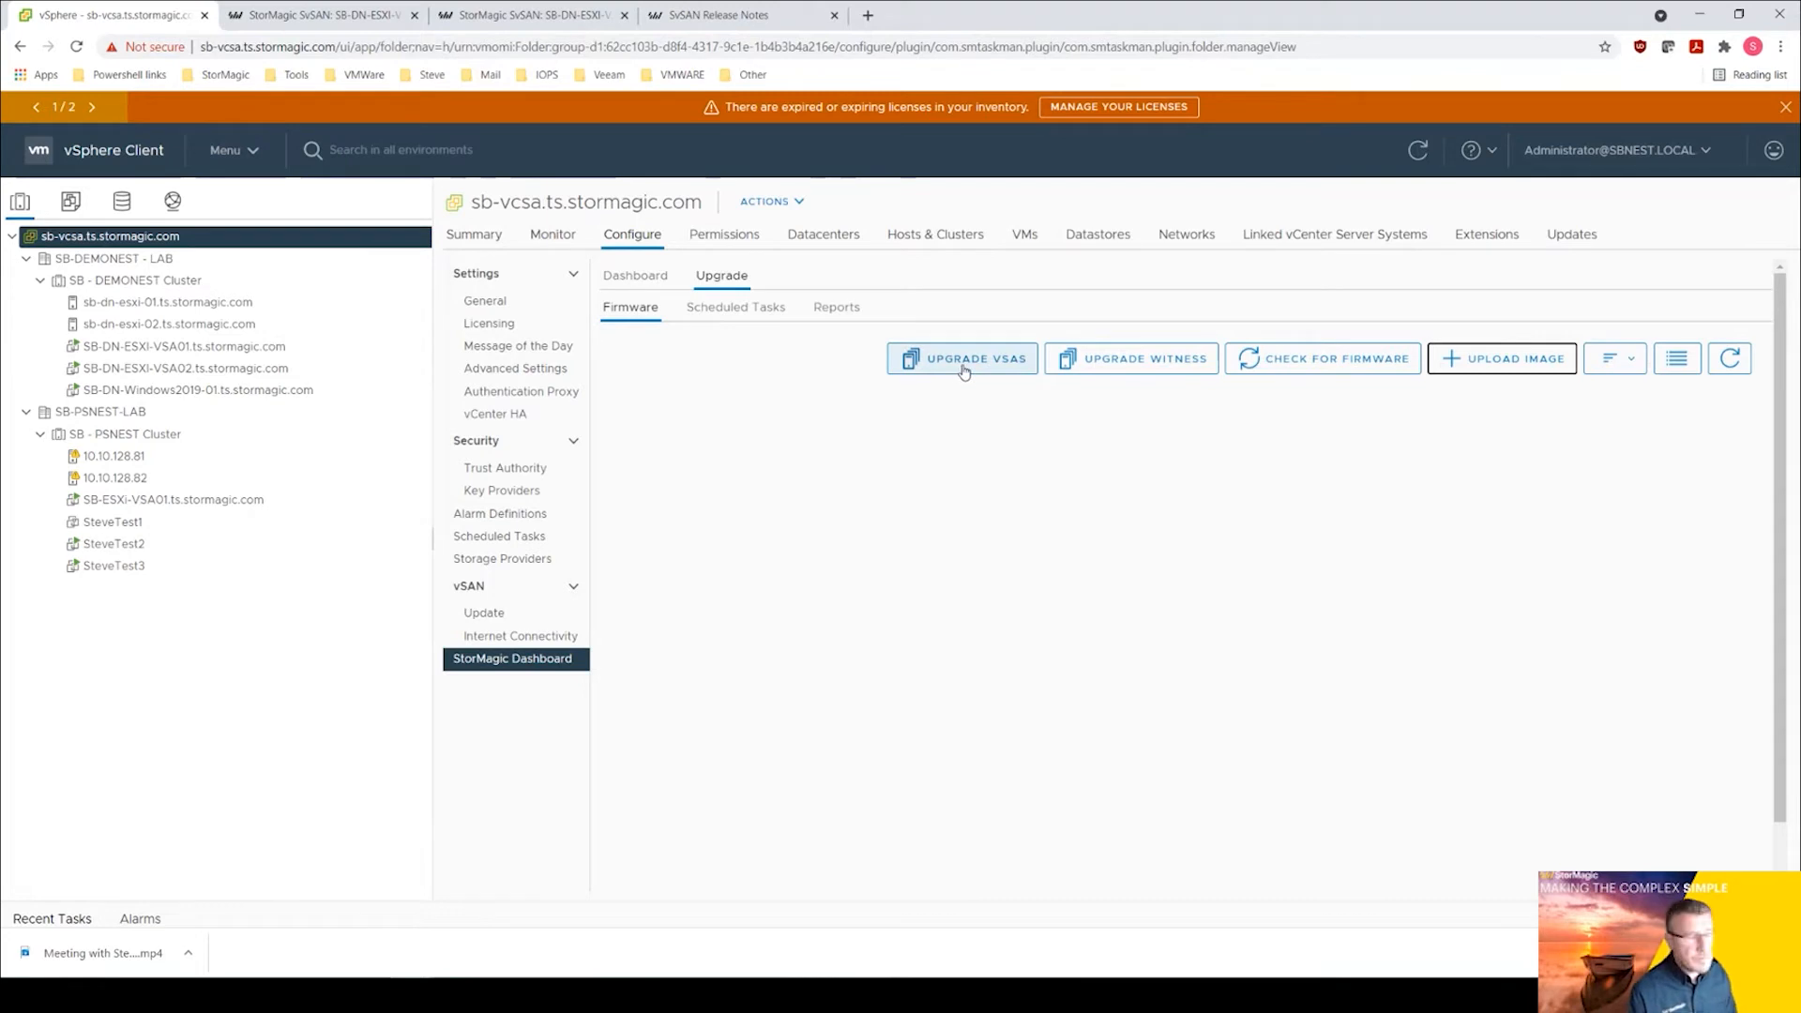
Start the cluster upgrade wizard and expand SB - DEMONEST Cluster to include both VSAs.
click(963, 358)
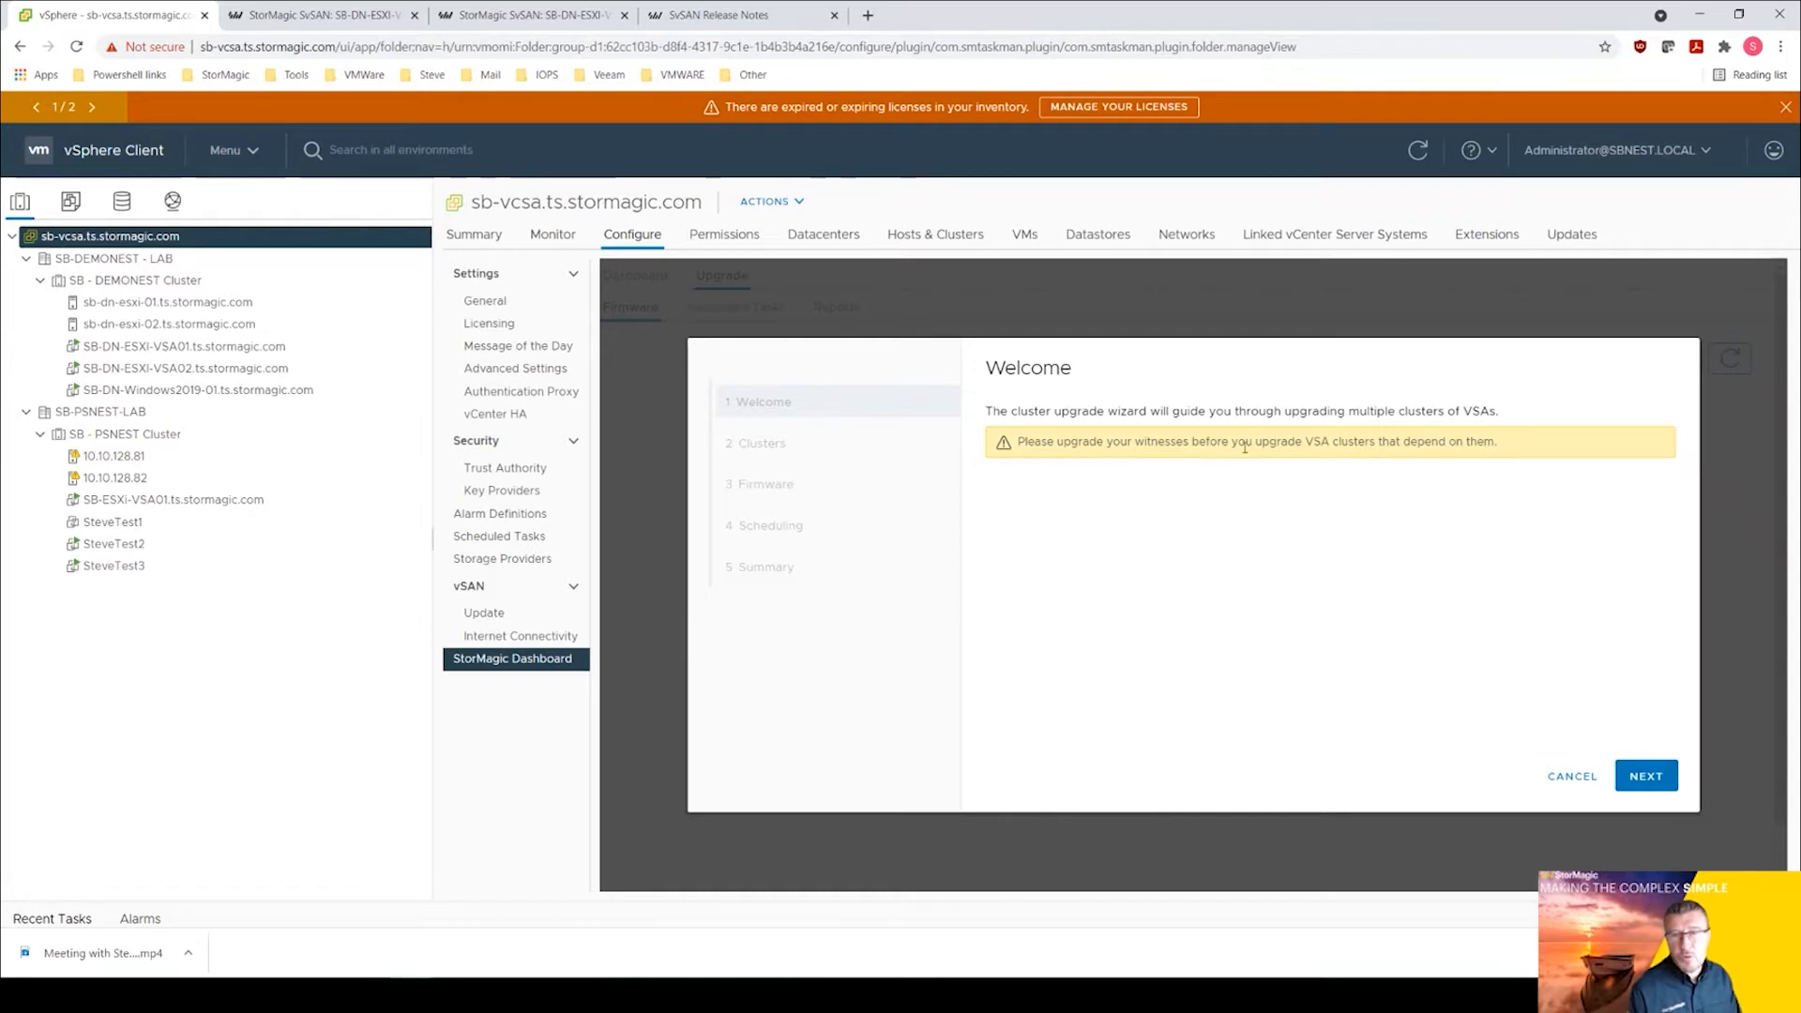
mouse_move(1289, 550)
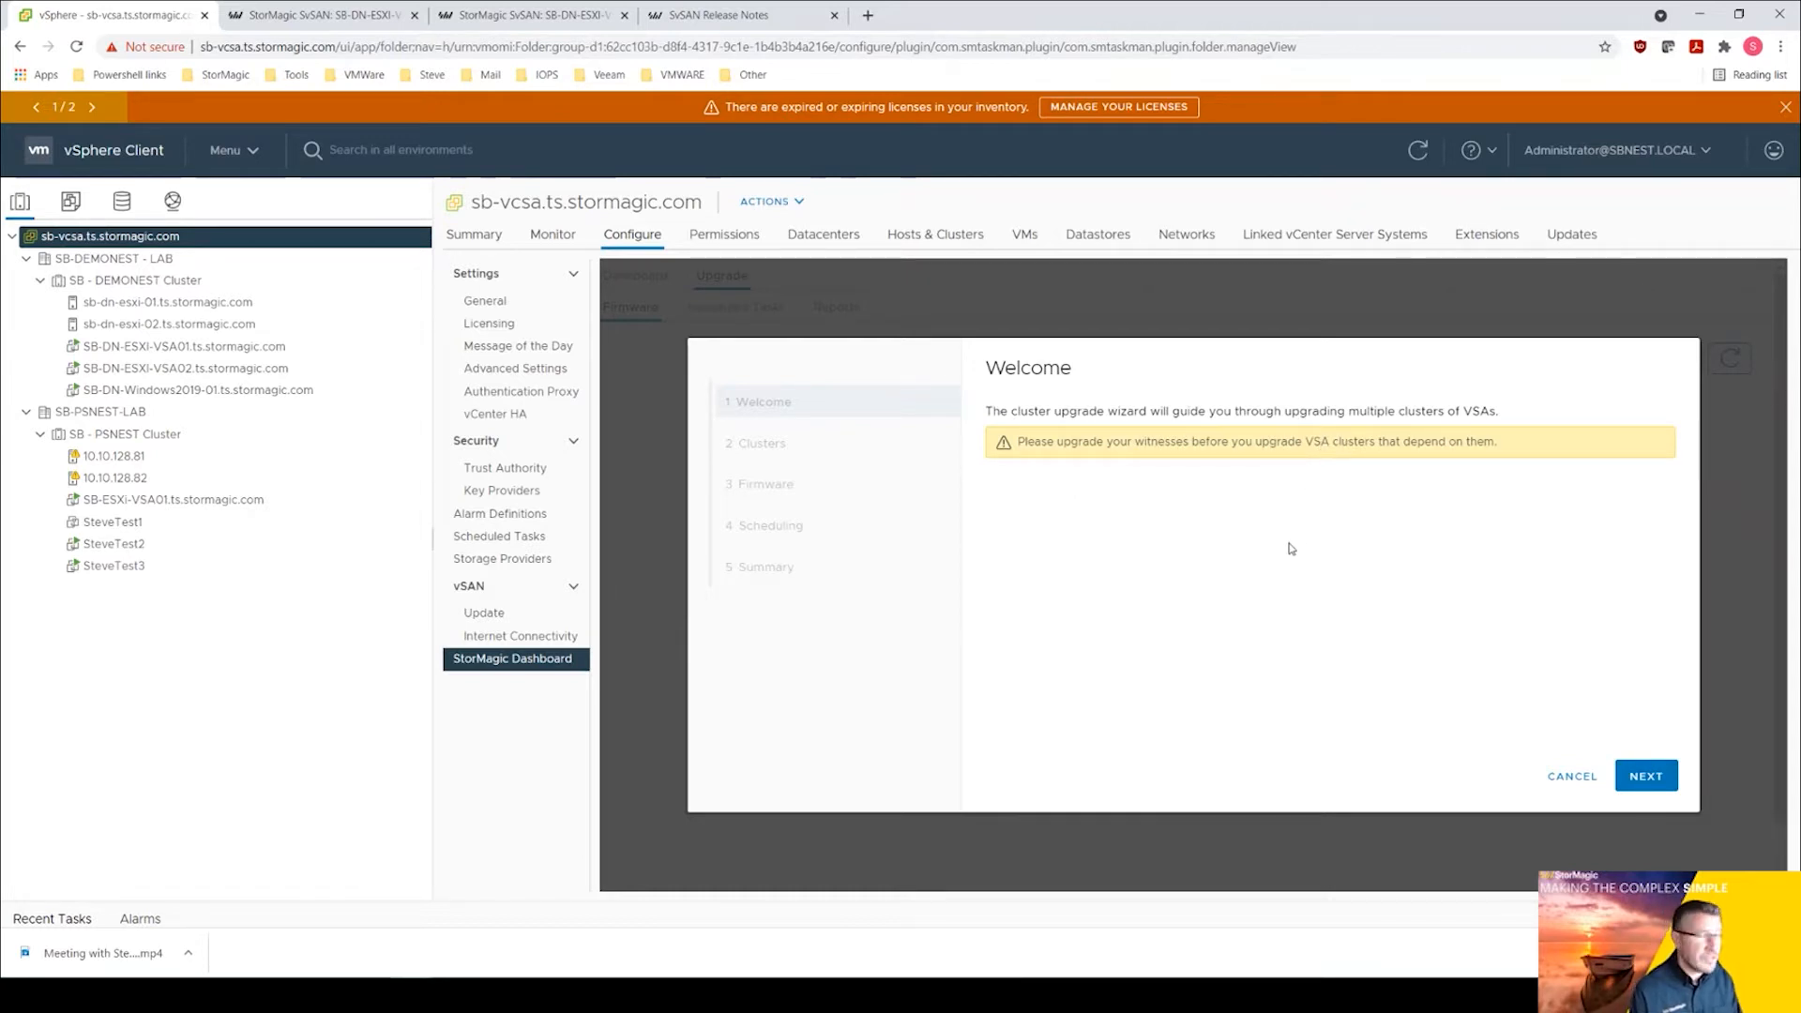
mouse_move(861, 606)
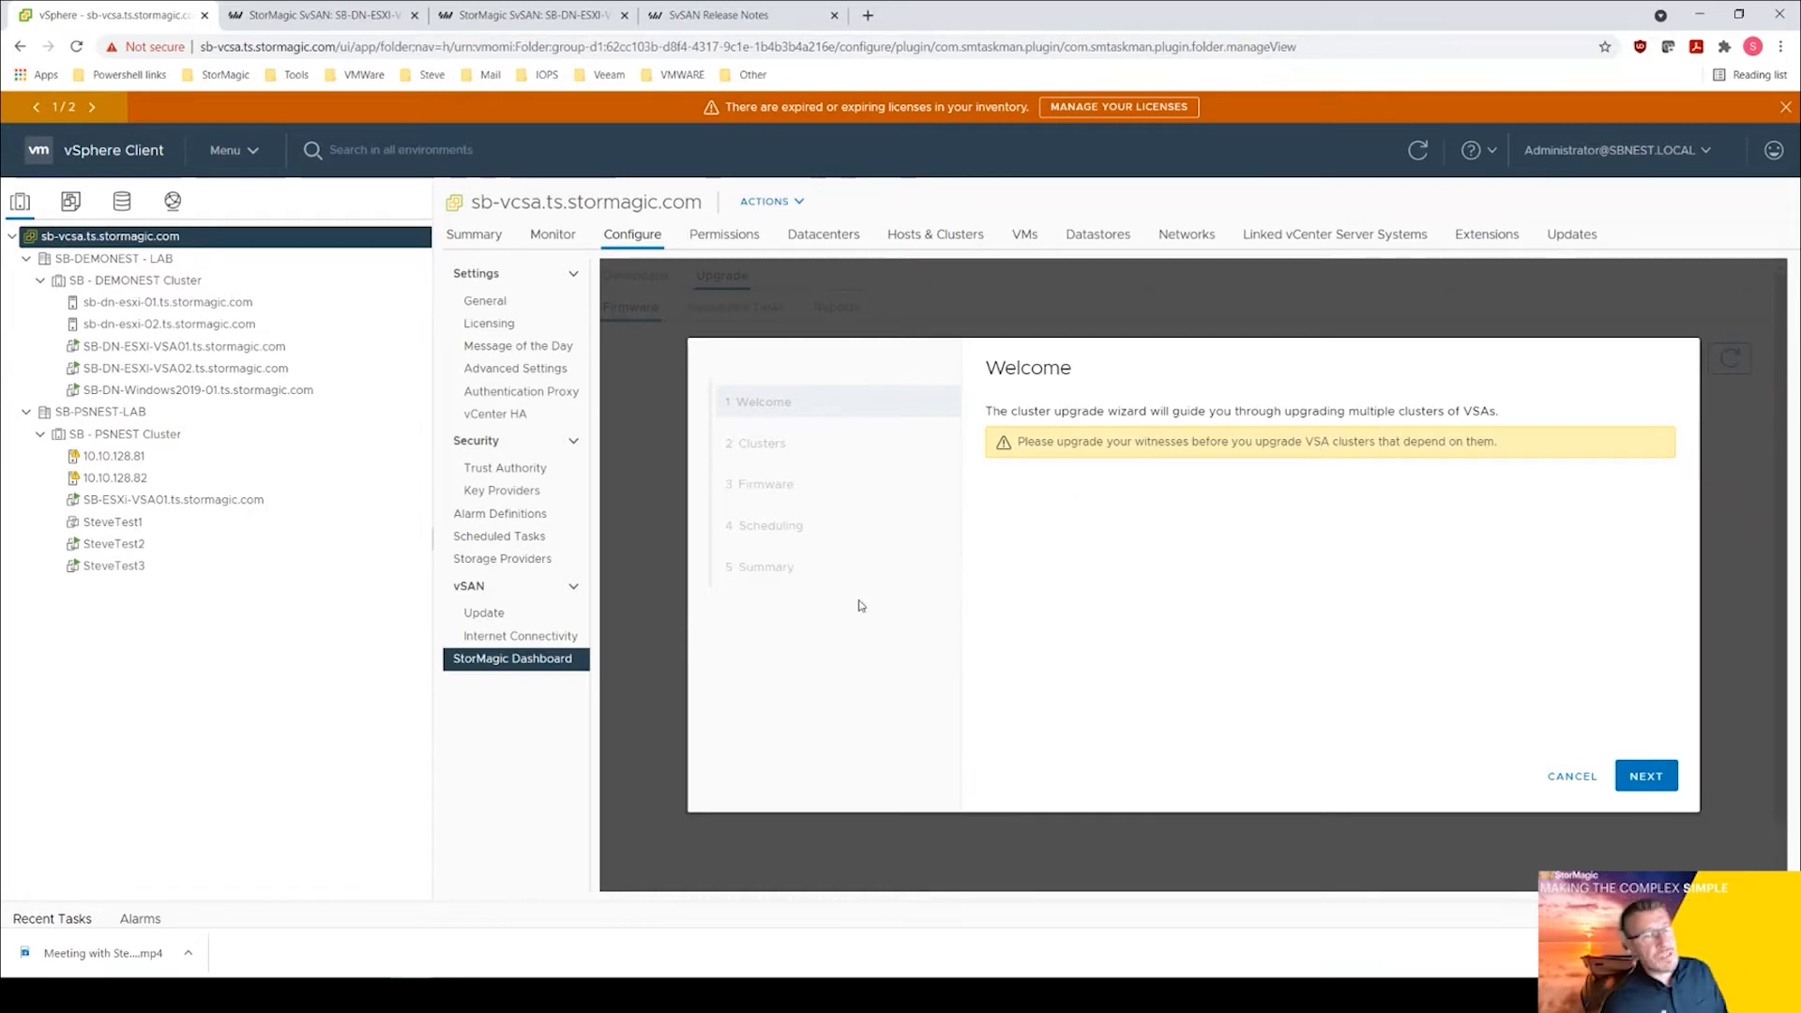
mouse_move(1668, 833)
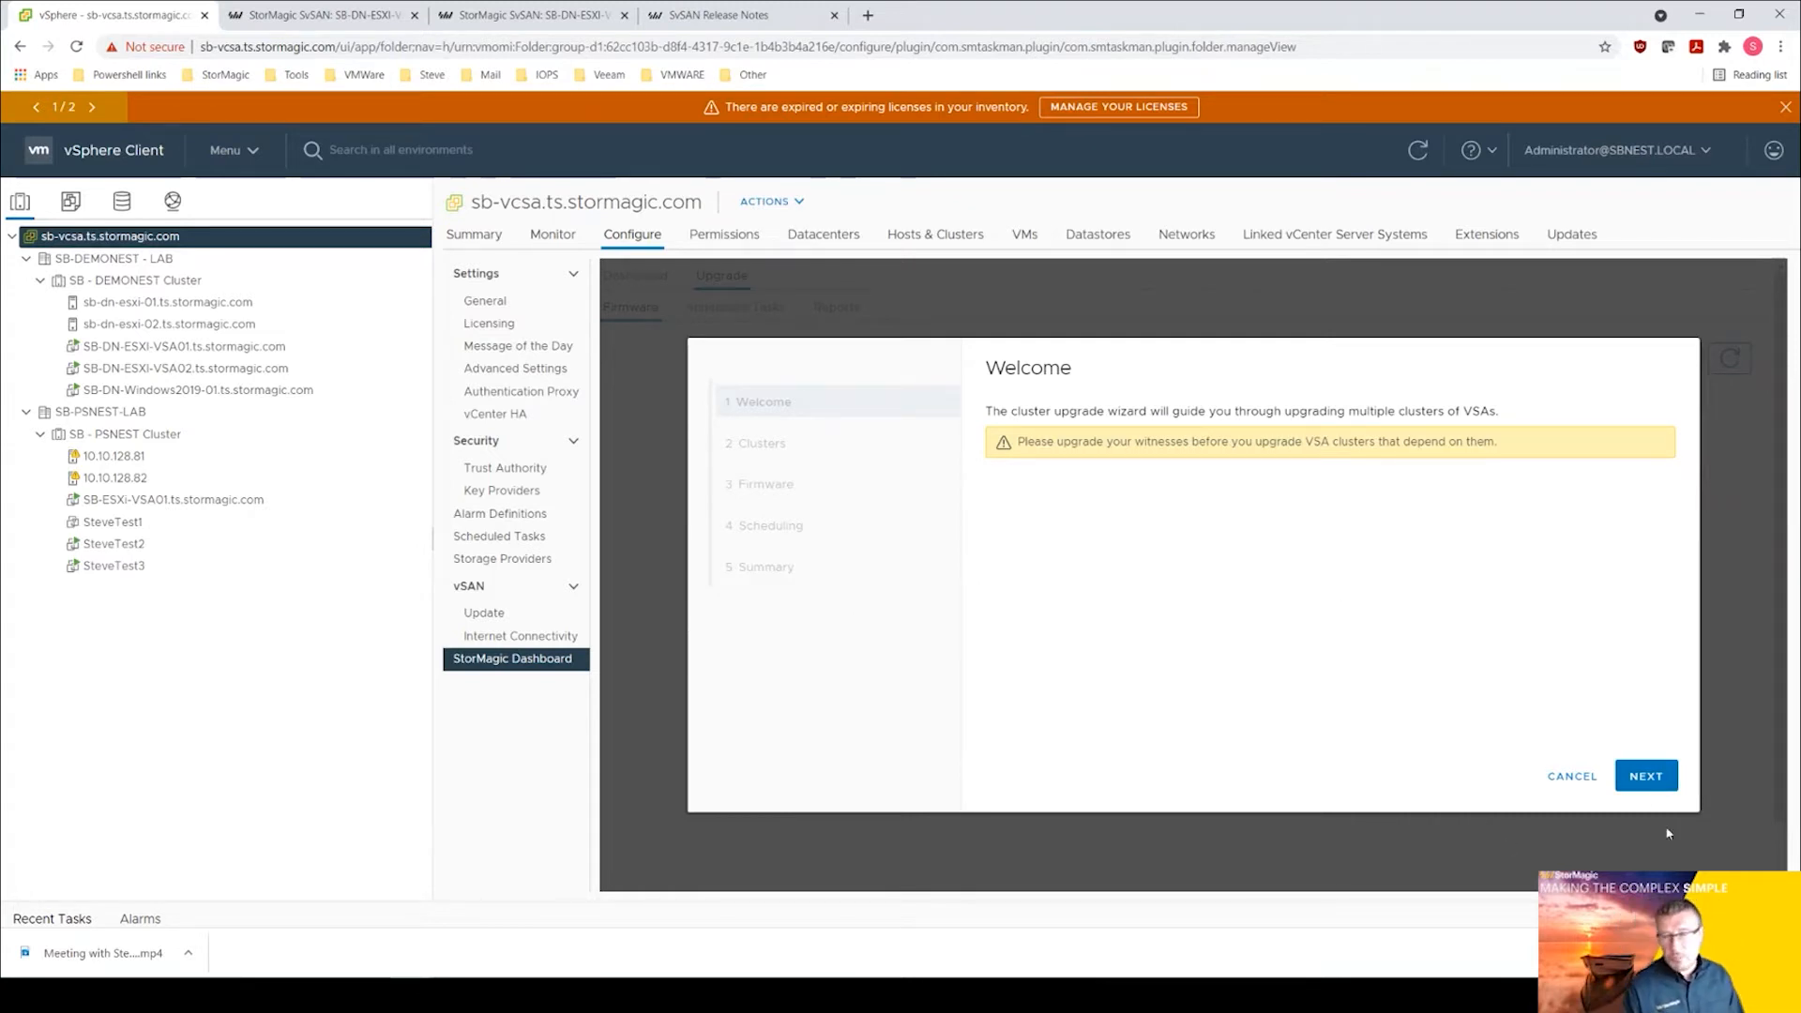
click(1645, 775)
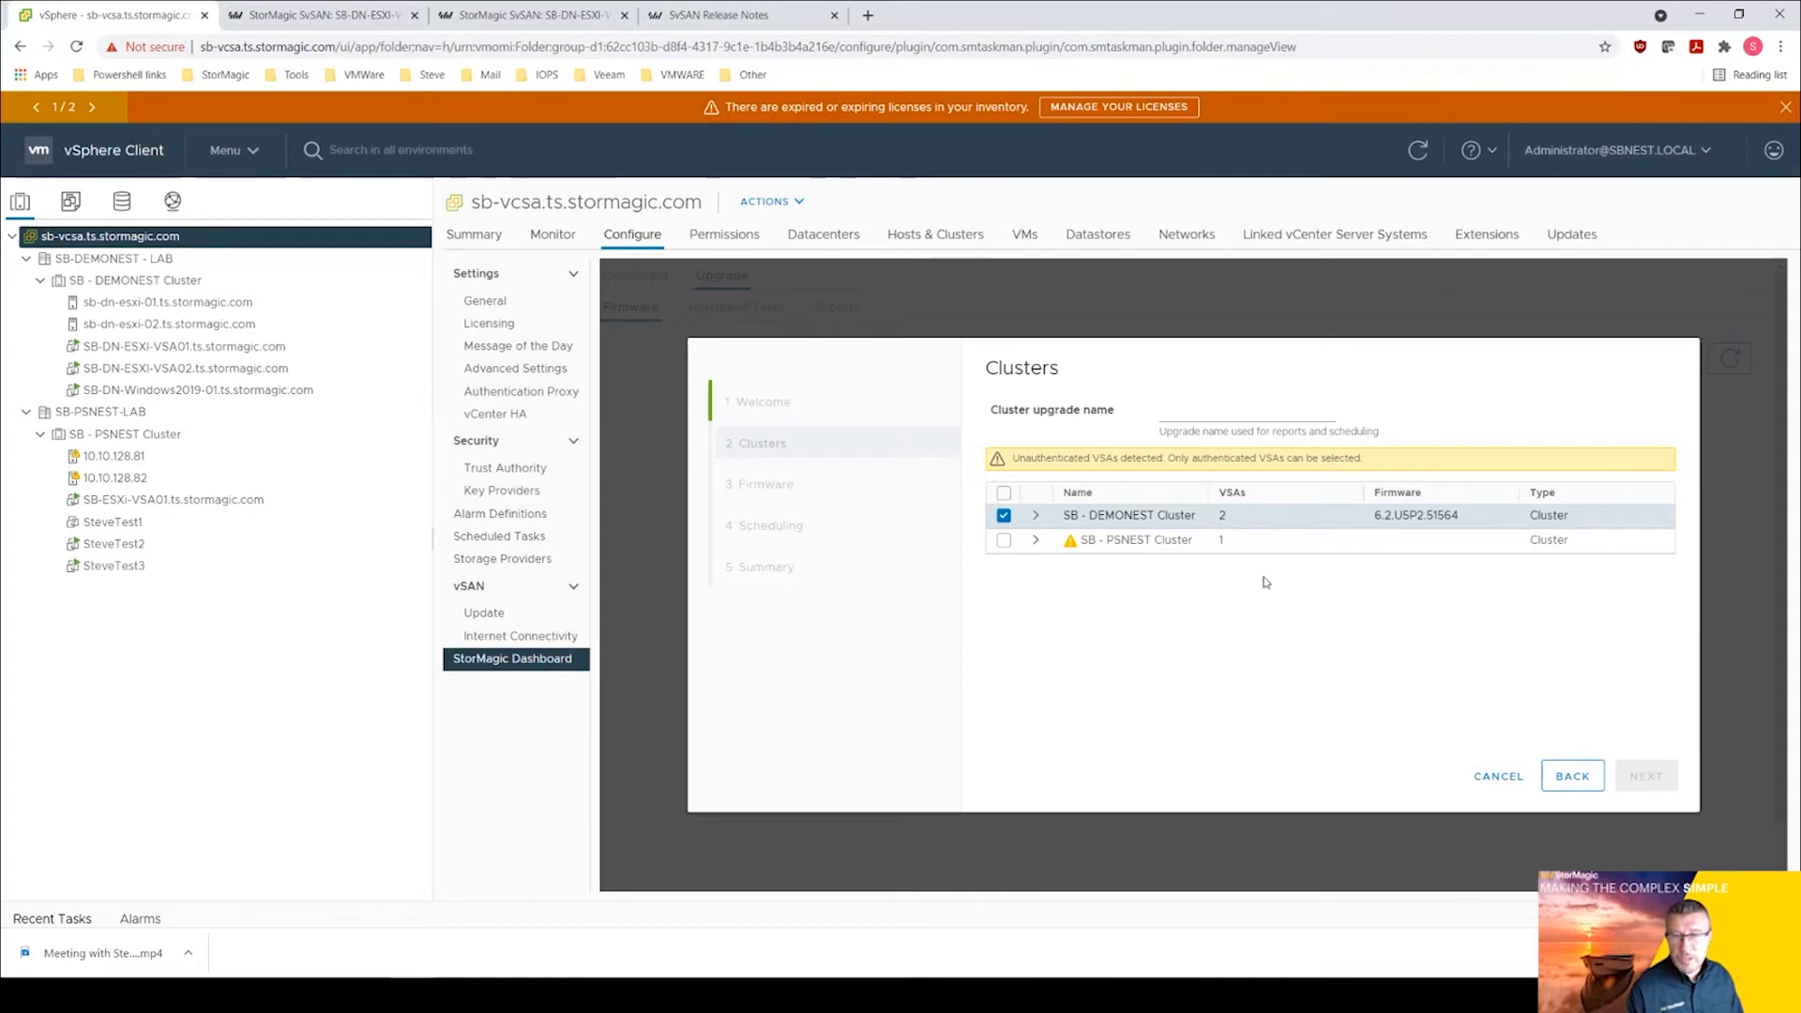
click(1036, 514)
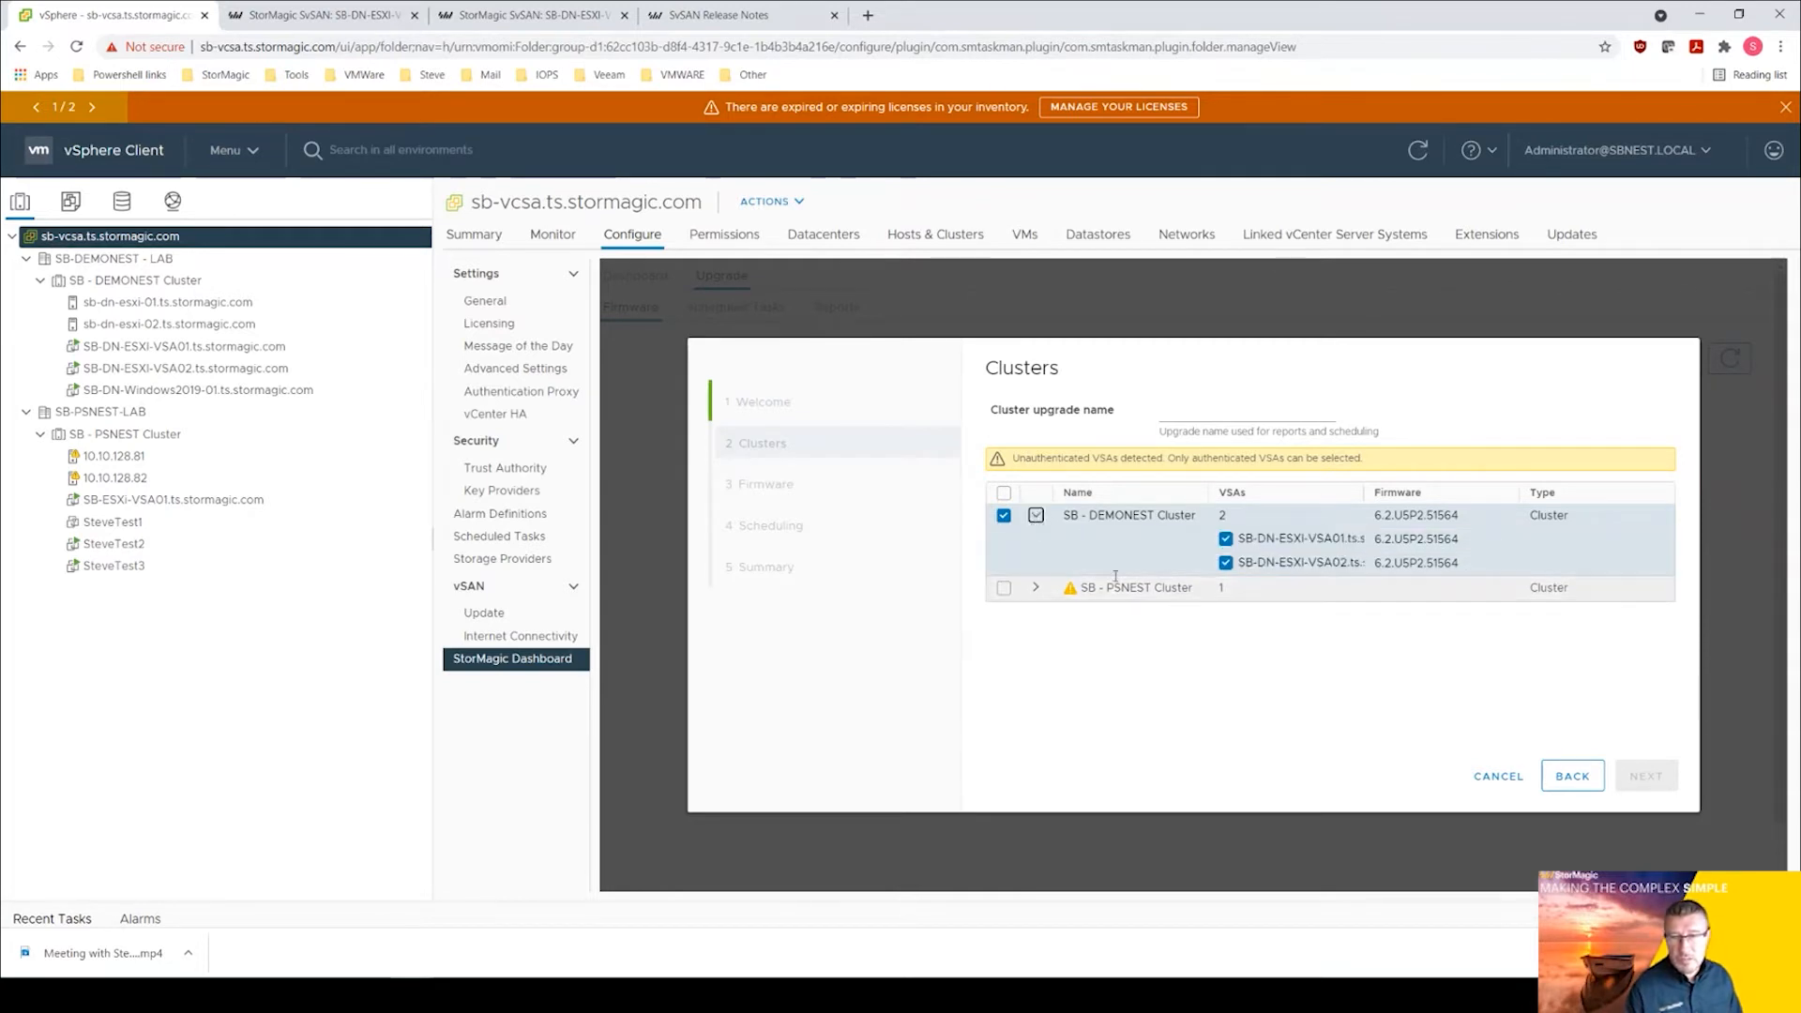
mouse_move(1124, 606)
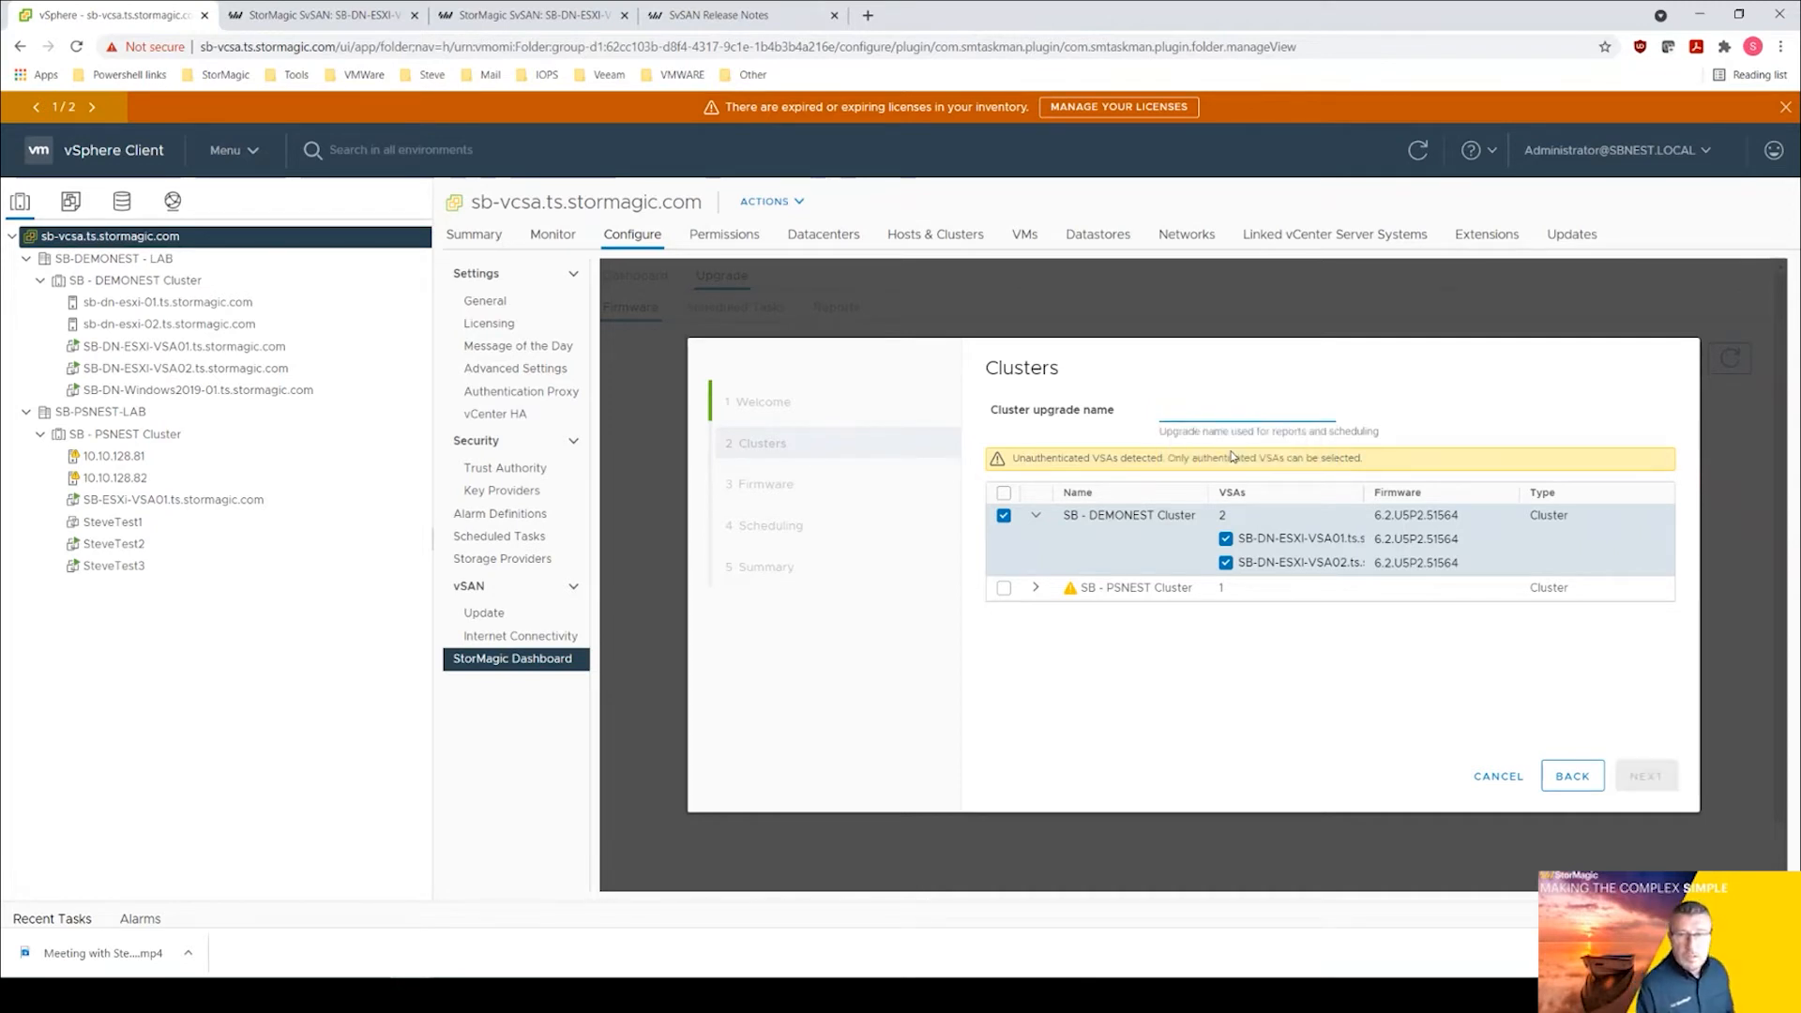
Name the pending cluster upgrade 'Demo Nest VSA upgrades', correcting typos along the way.
text(DemonNE)
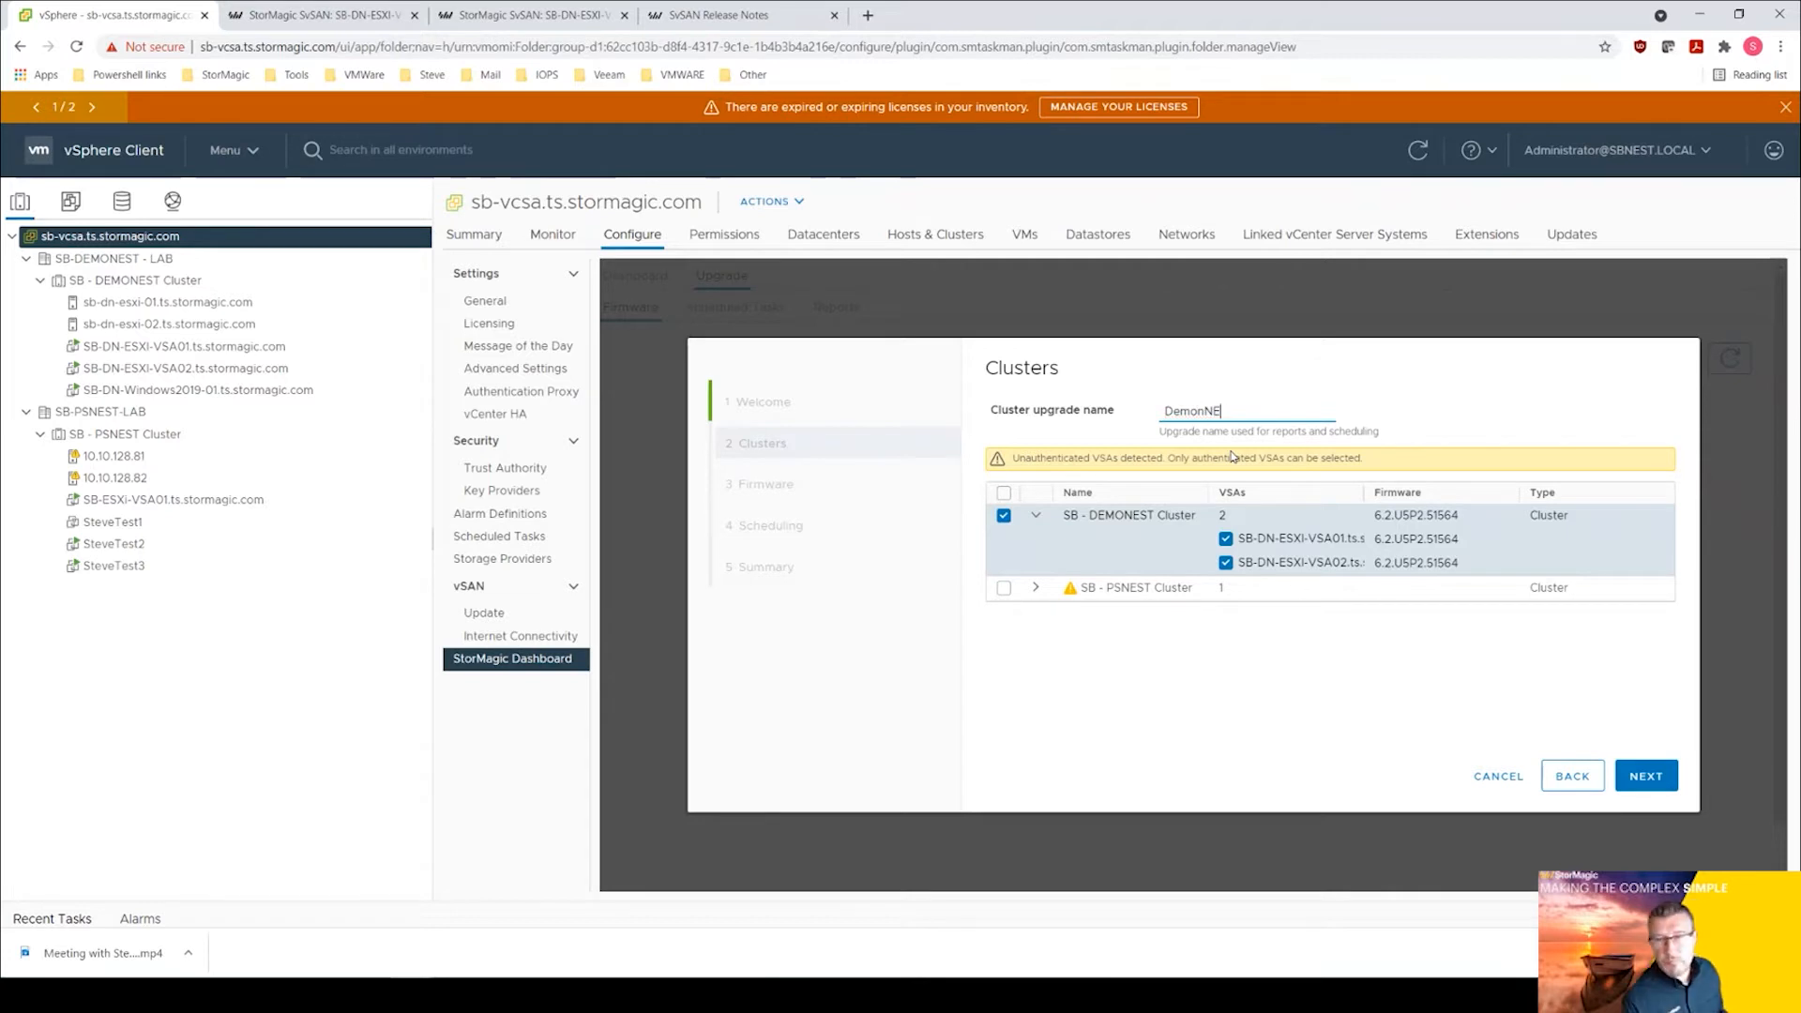
key(Backspace)
text( Nest VSA)
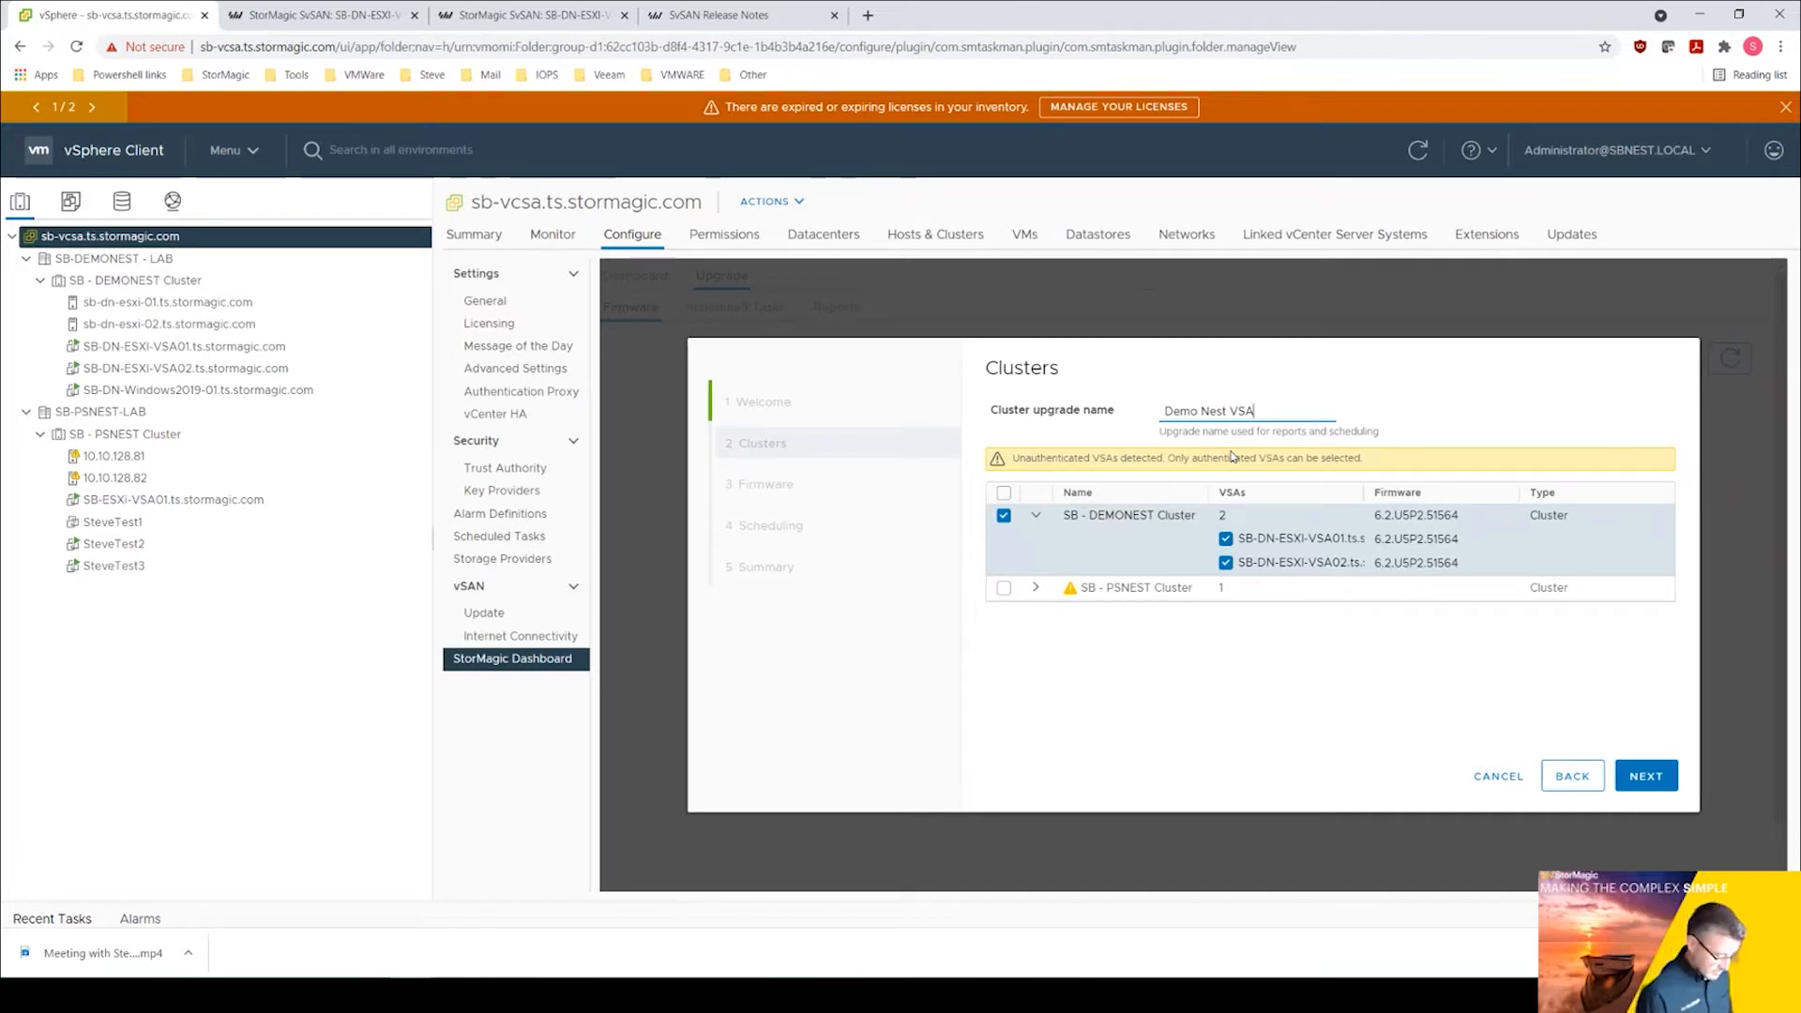
text(upgardes)
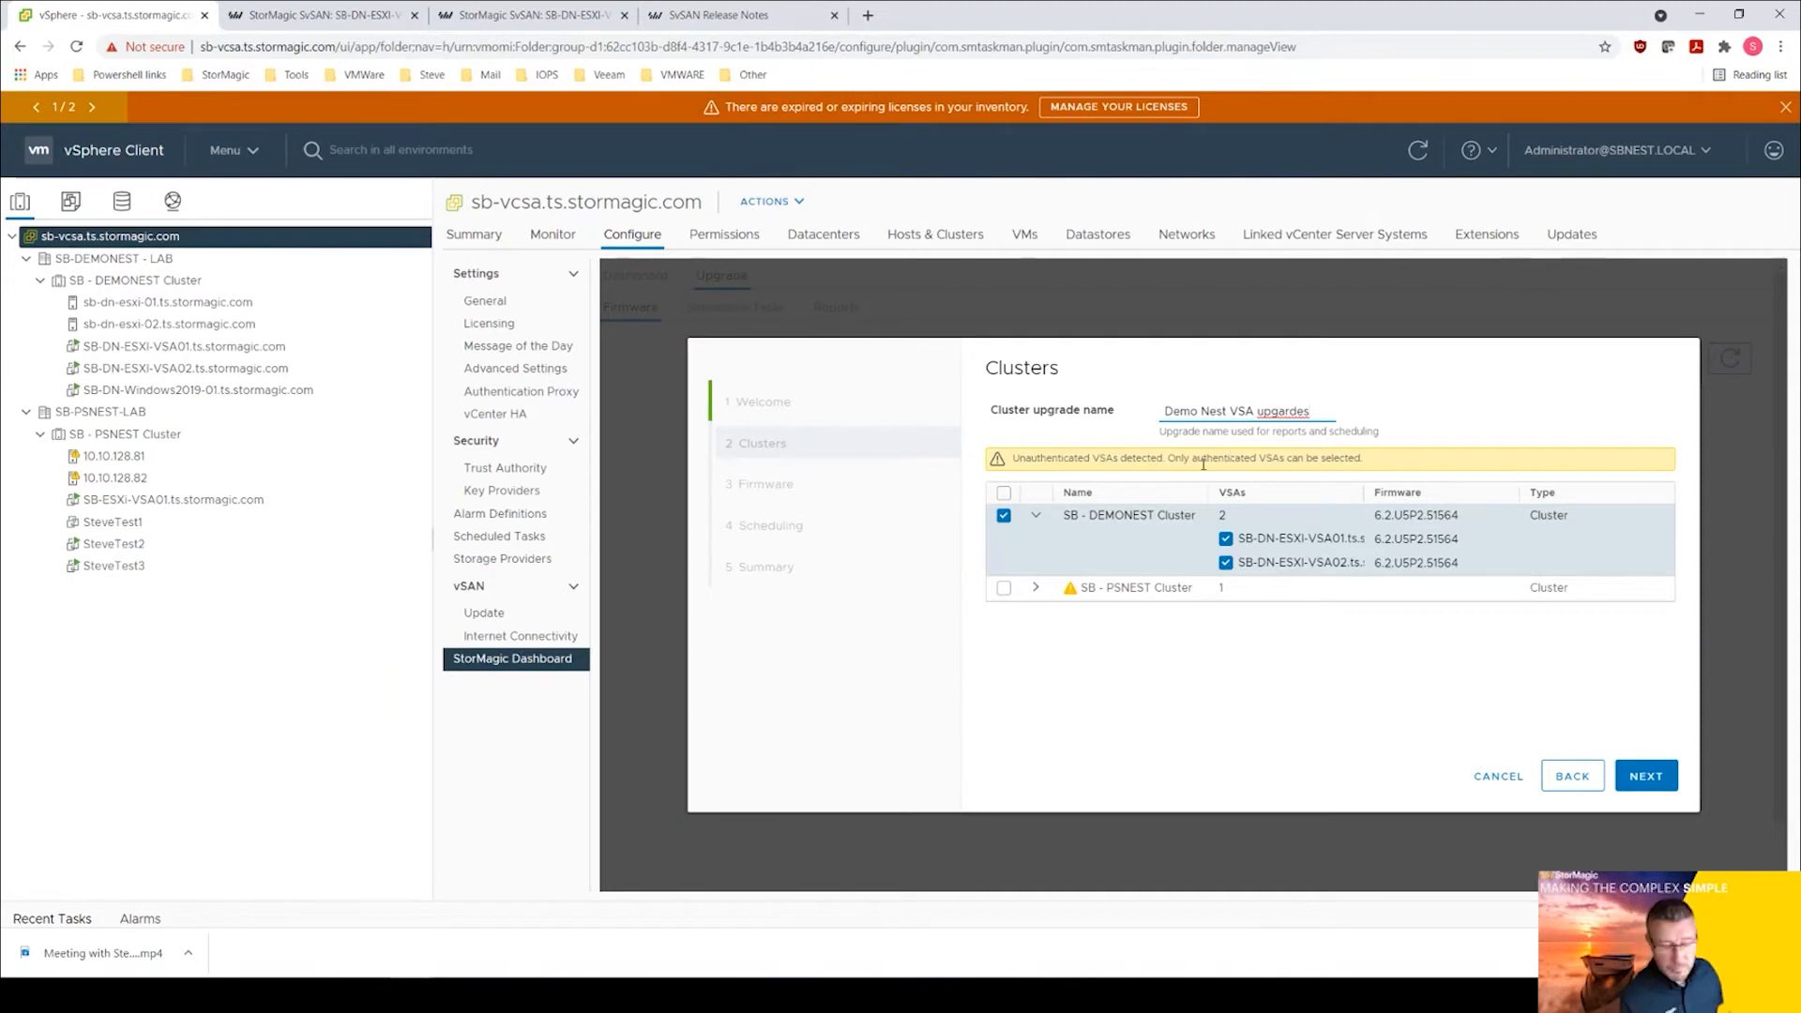
key(Backspace)
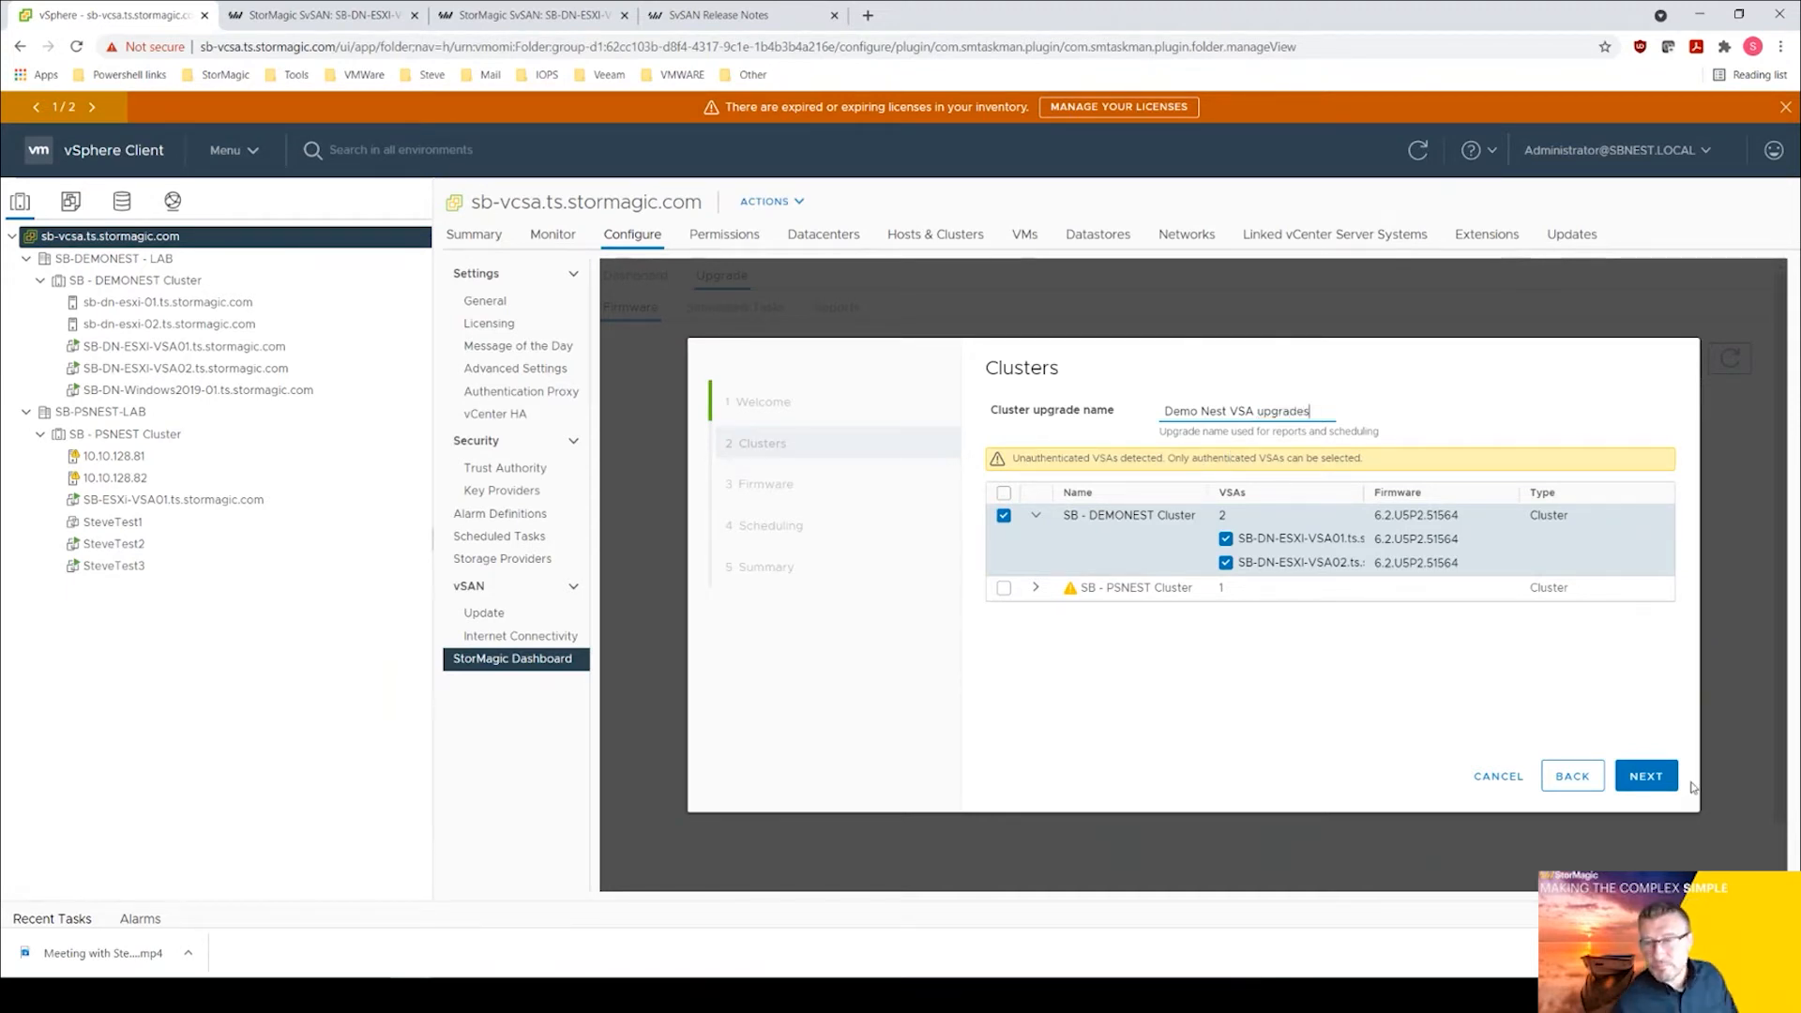
Reach the Firmware step showing 'No upgrade images detected' and exit the wizard via Cancel > Yes.
click(1646, 775)
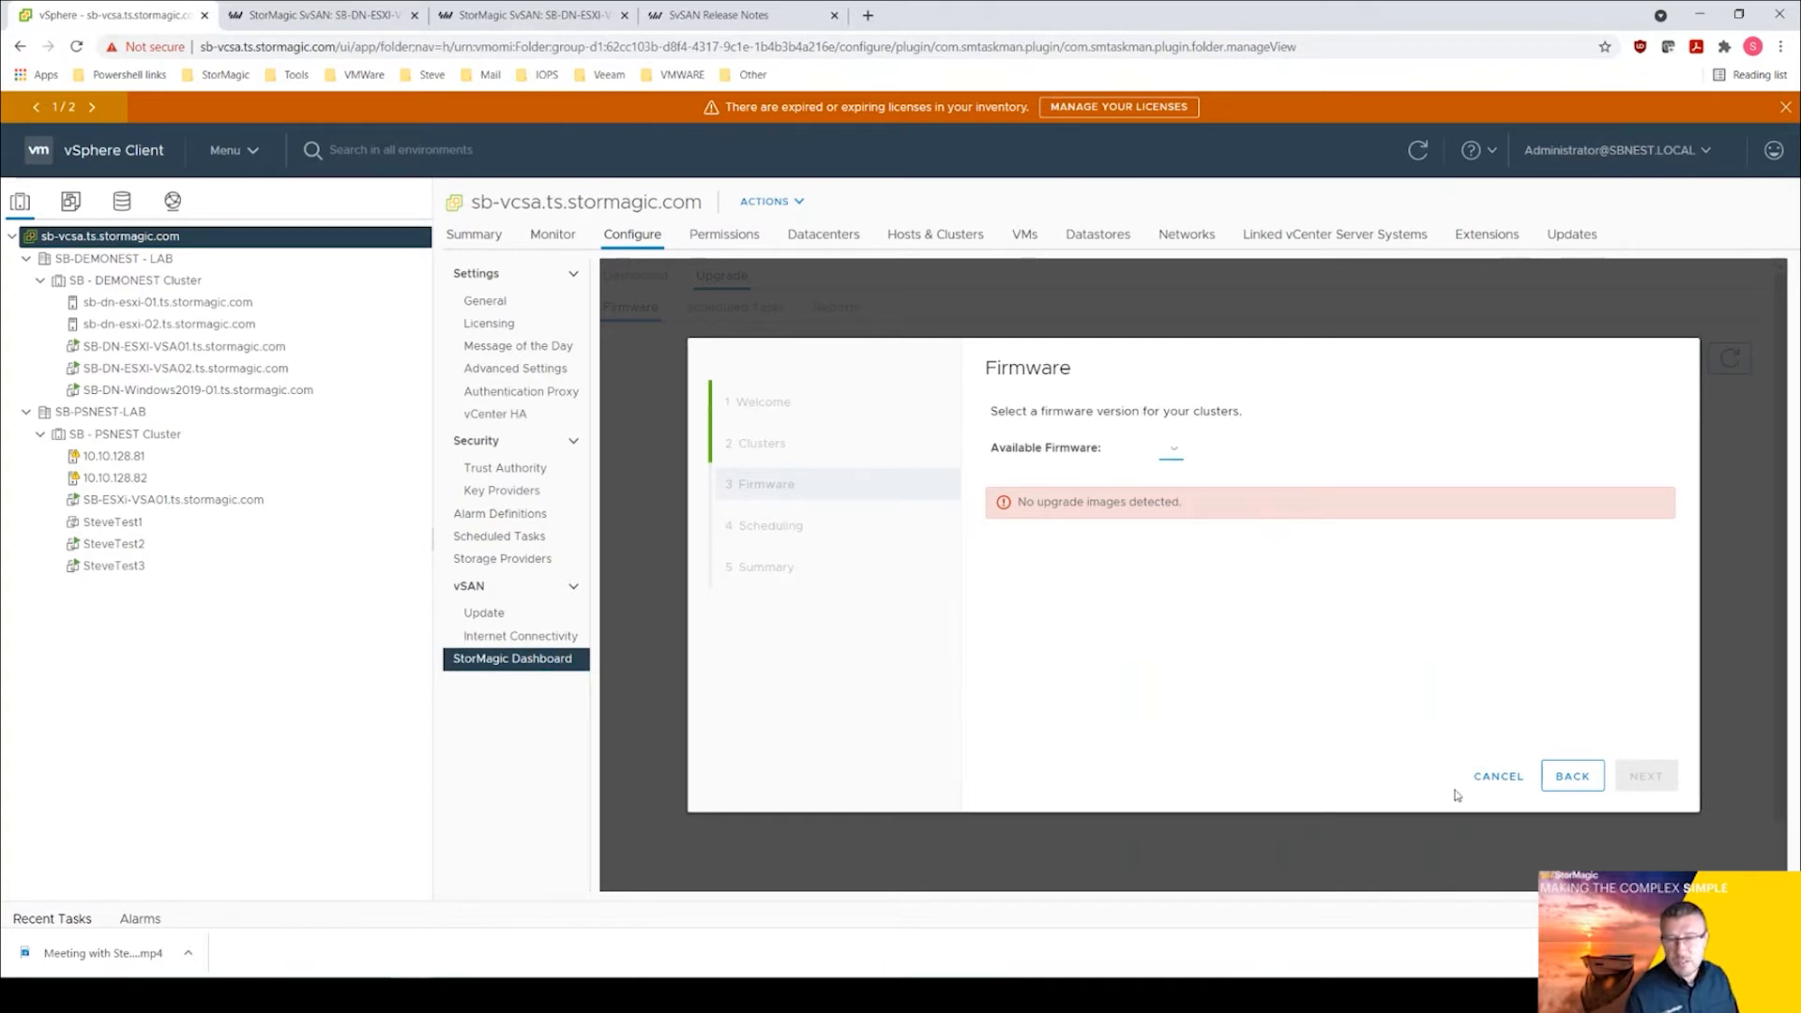
mouse_move(1497, 786)
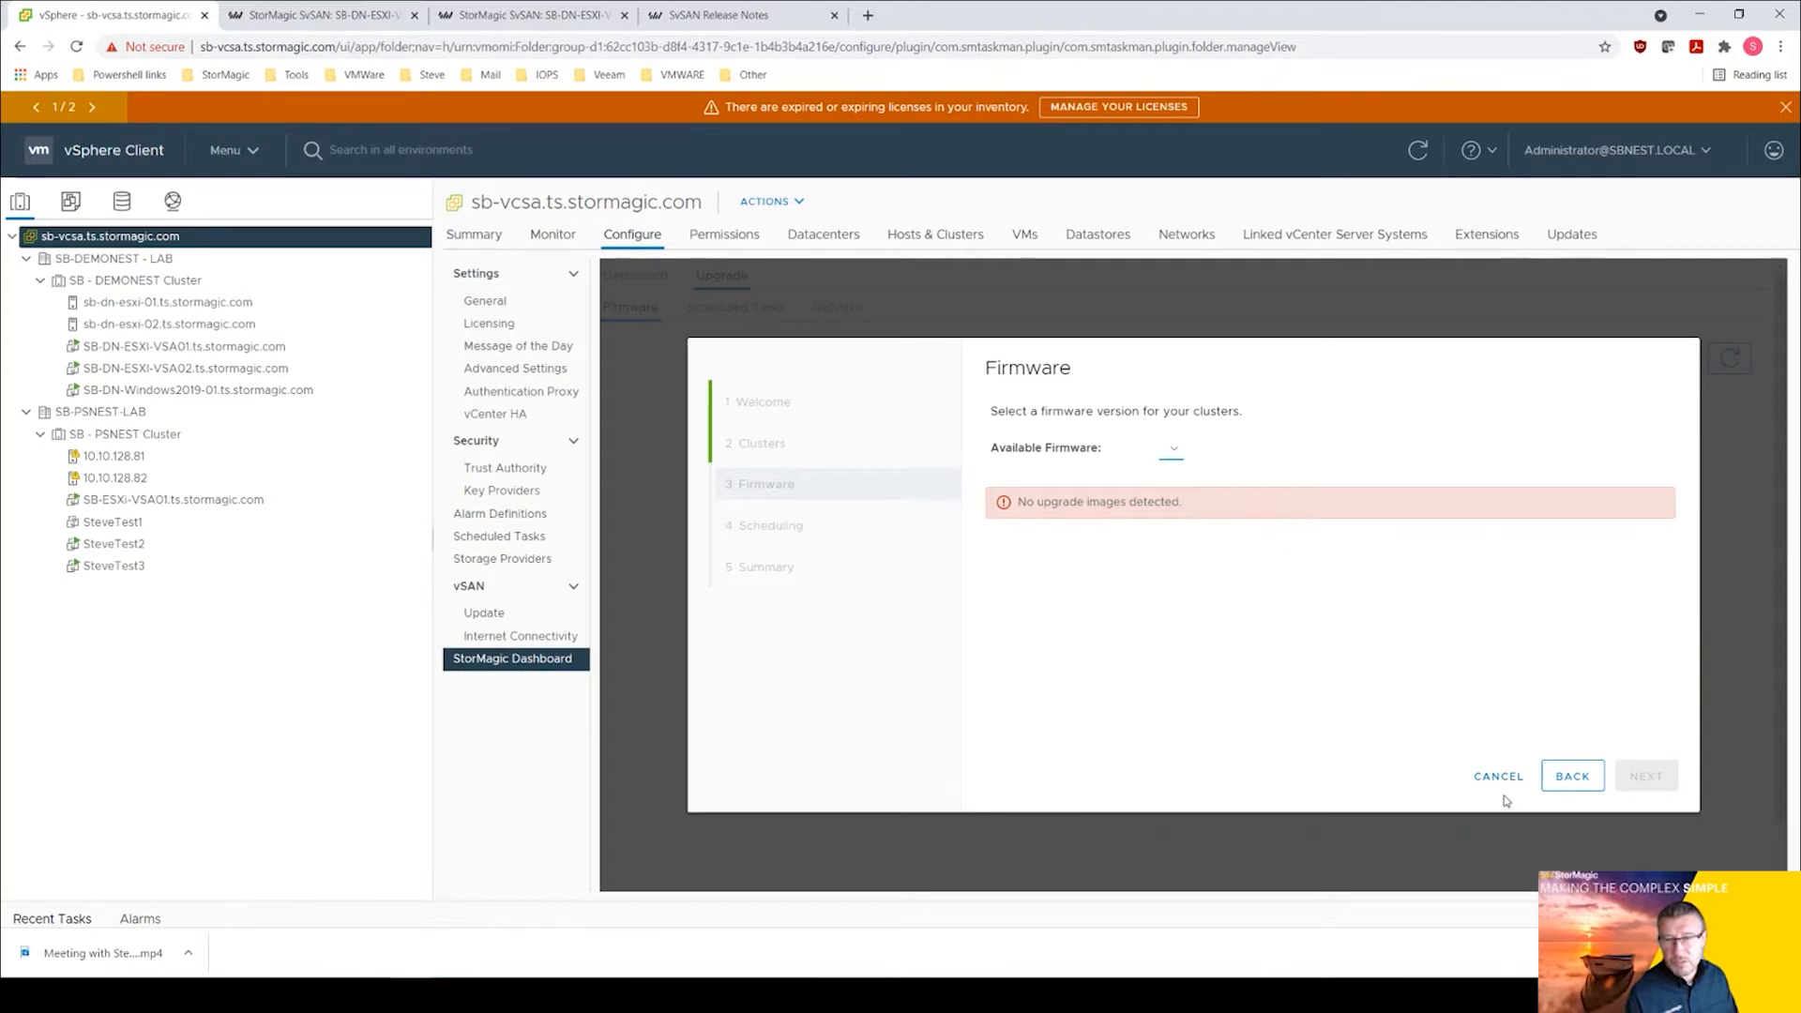
click(1497, 775)
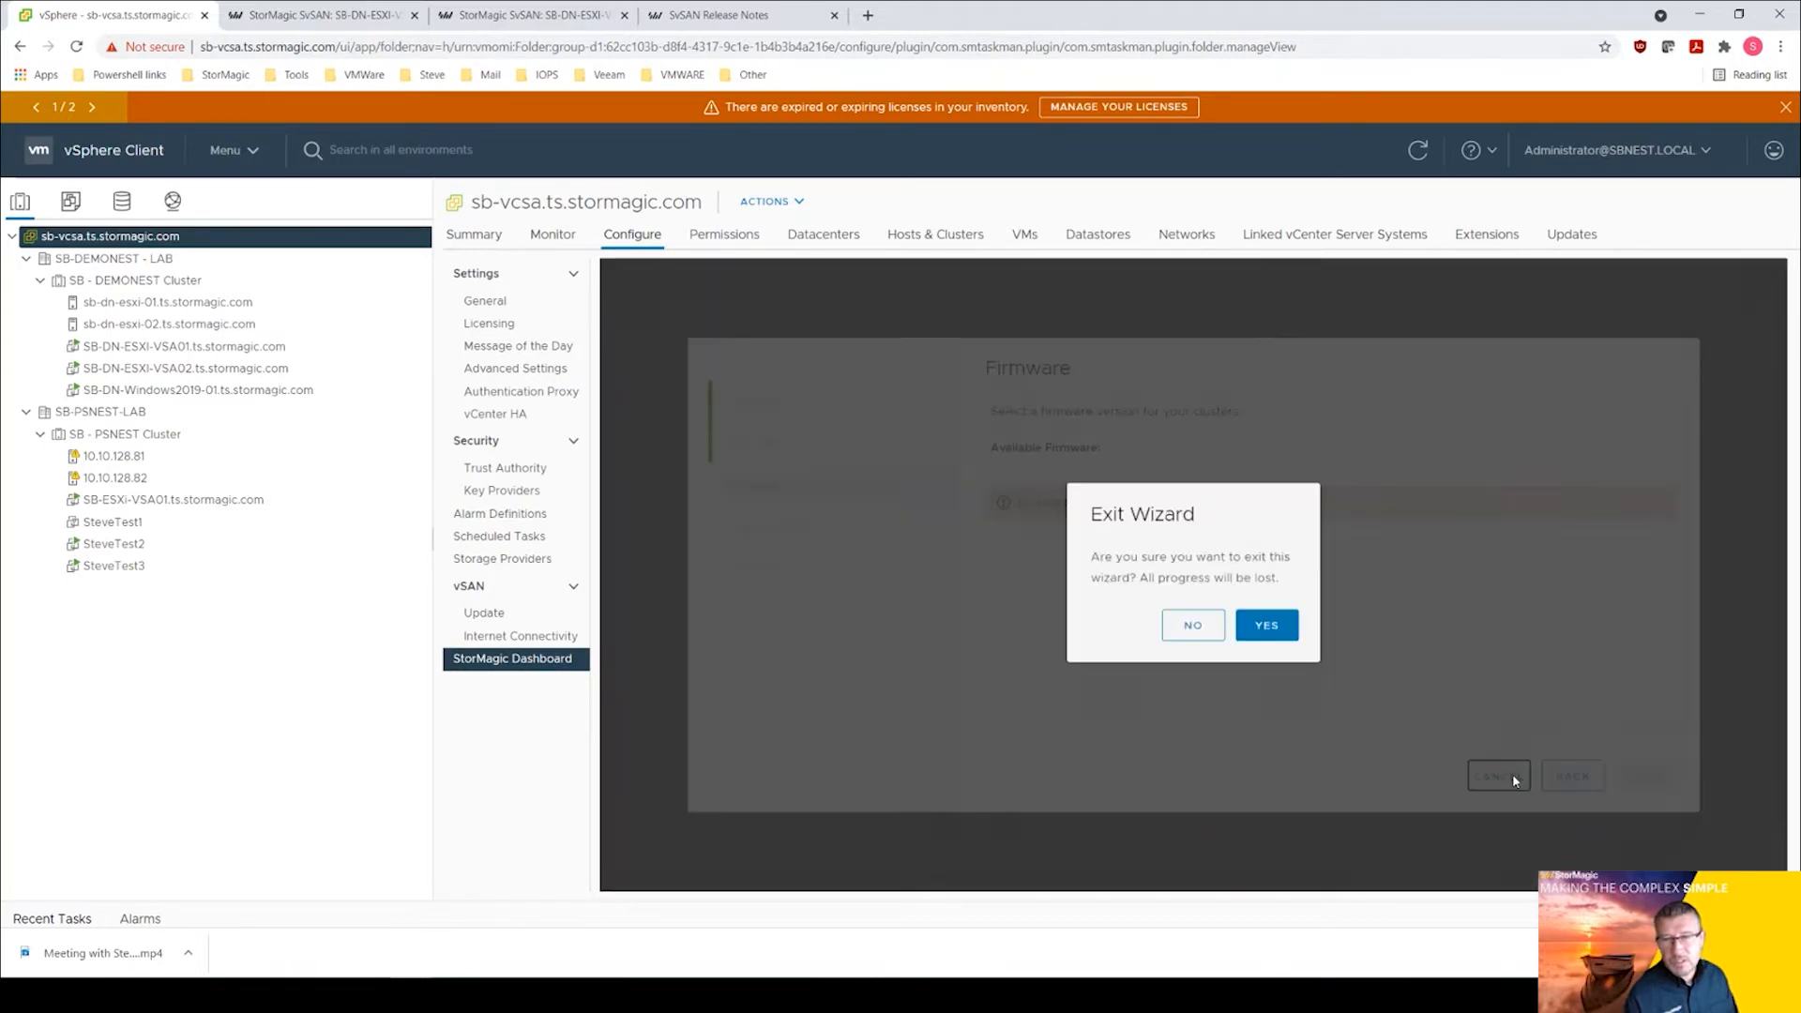
click(1264, 625)
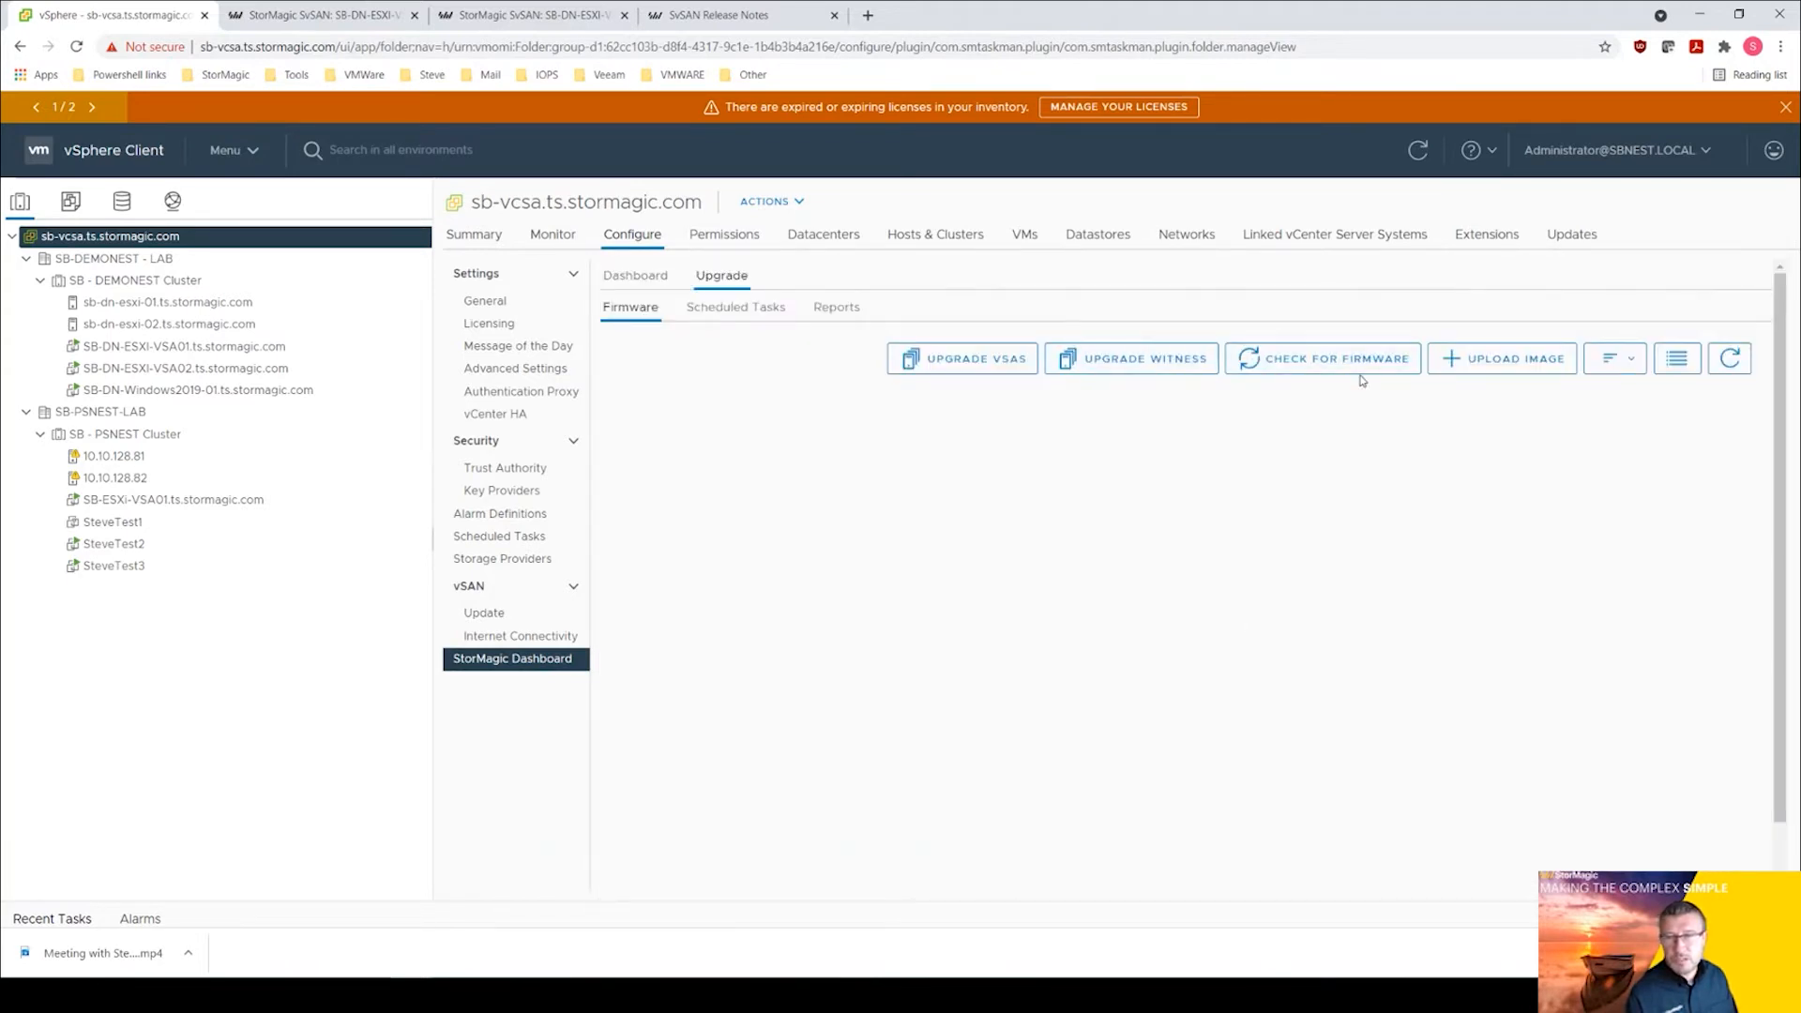
Upload the 6.2.USP3.51584 .img firmware file via the Upload Image drop area and close the success message.
click(1501, 358)
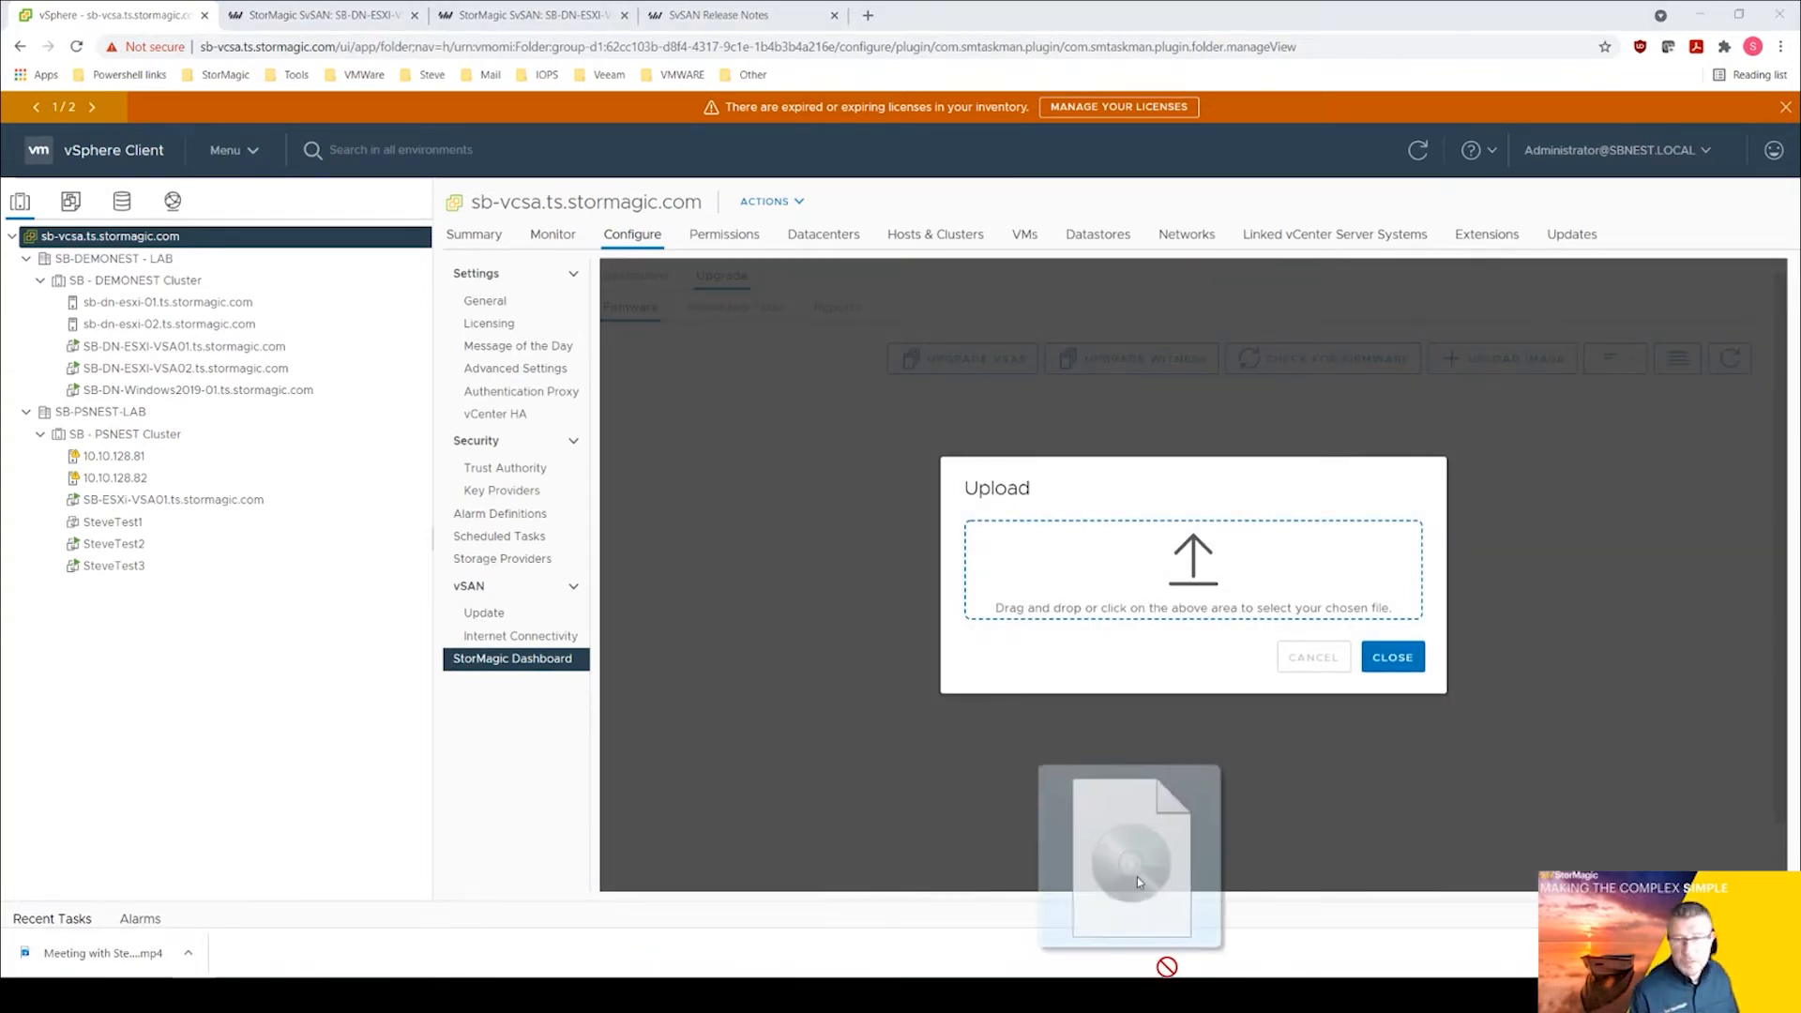
drag(1127, 856, 1193, 569)
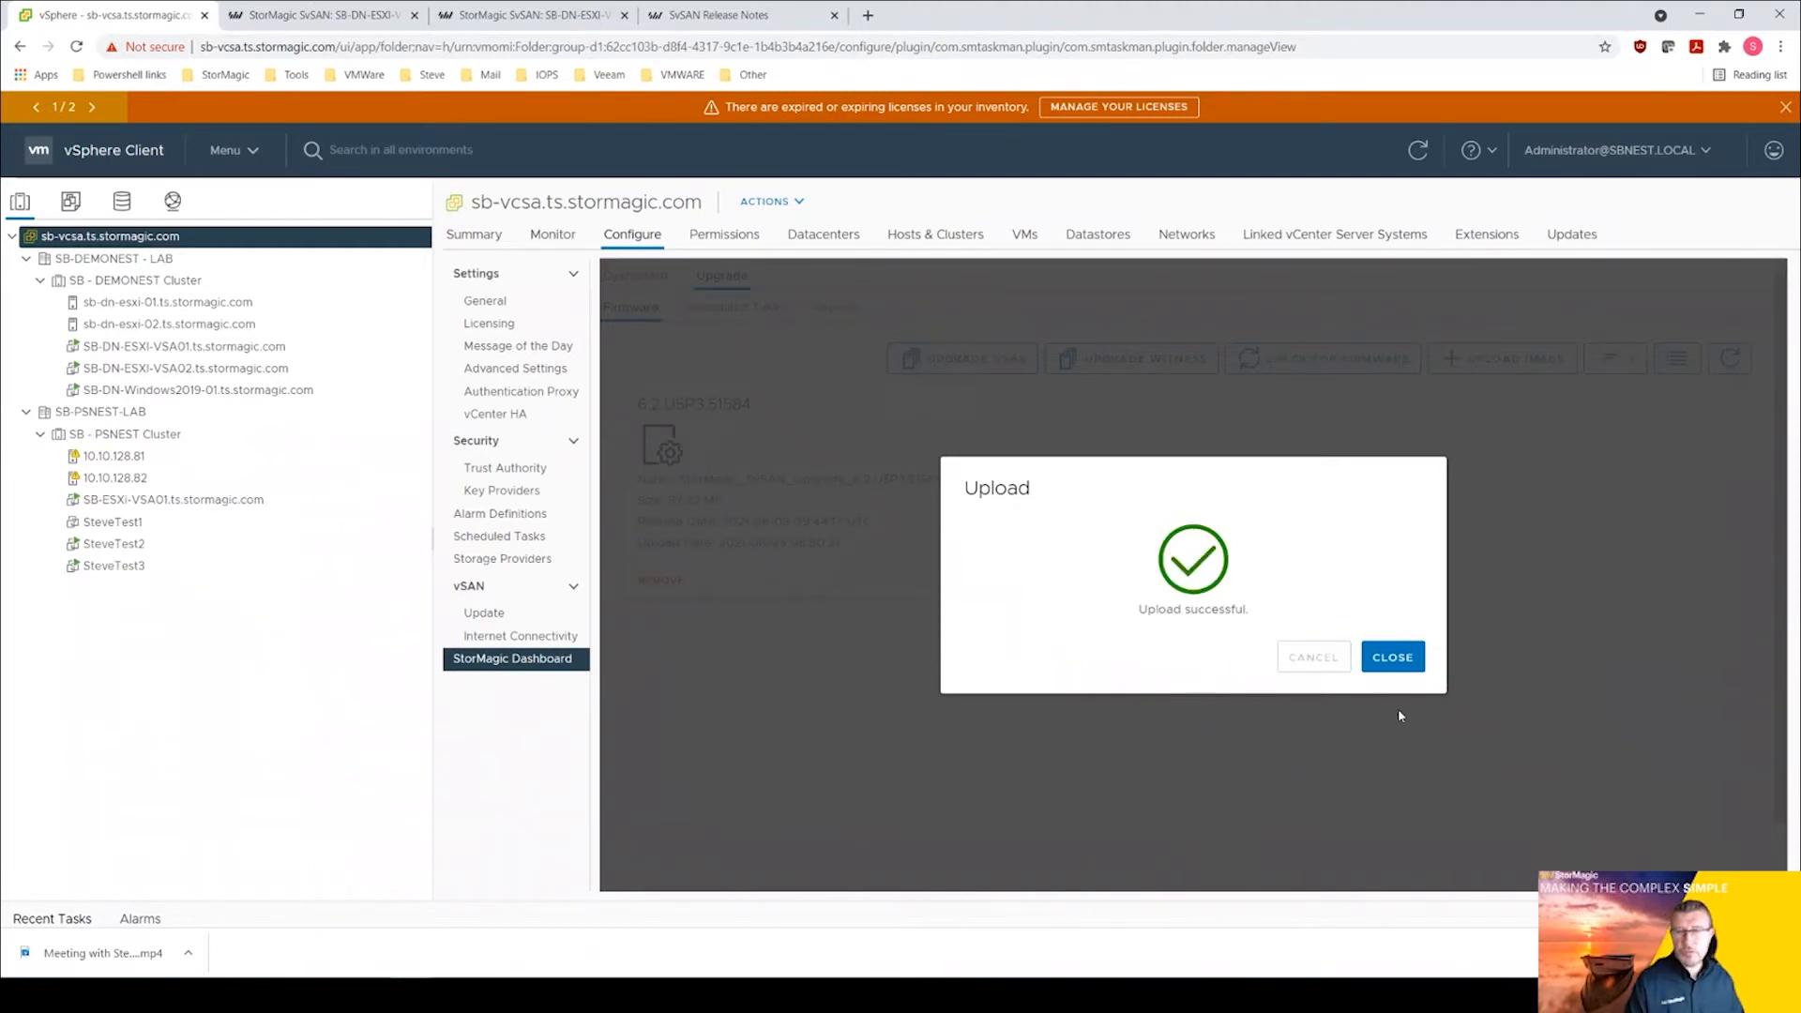
click(1390, 657)
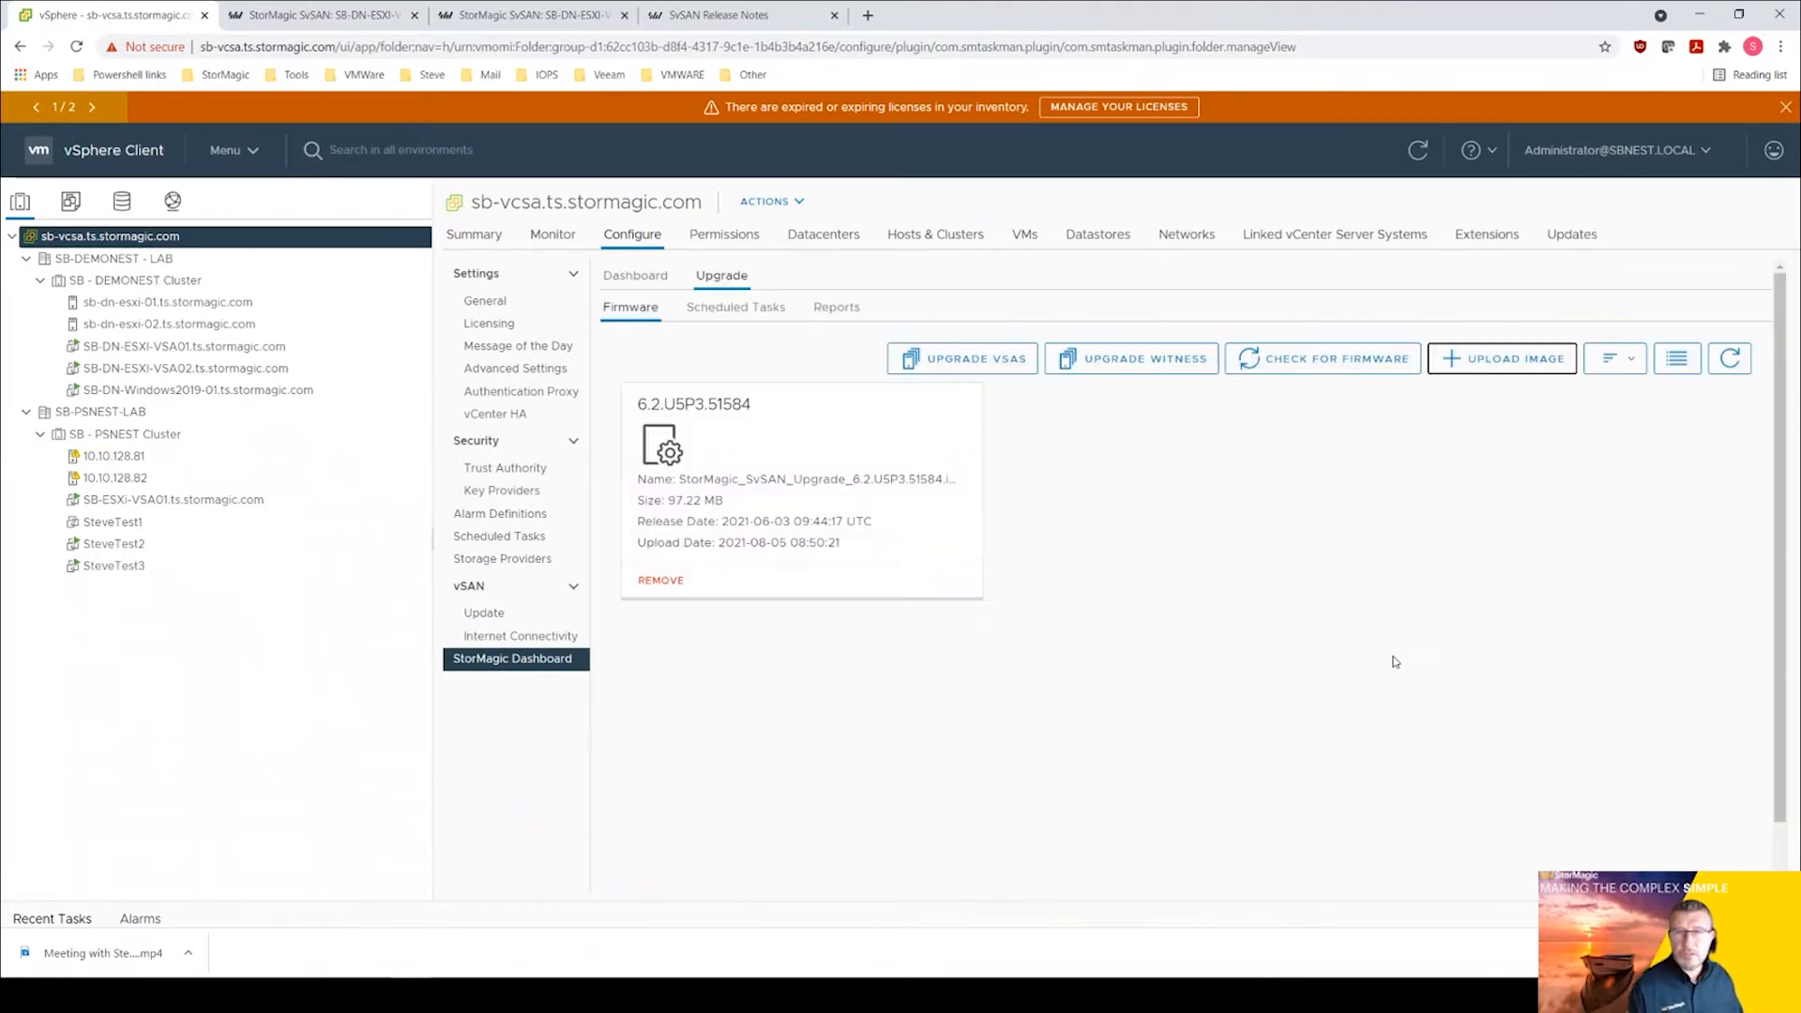
mouse_move(805, 632)
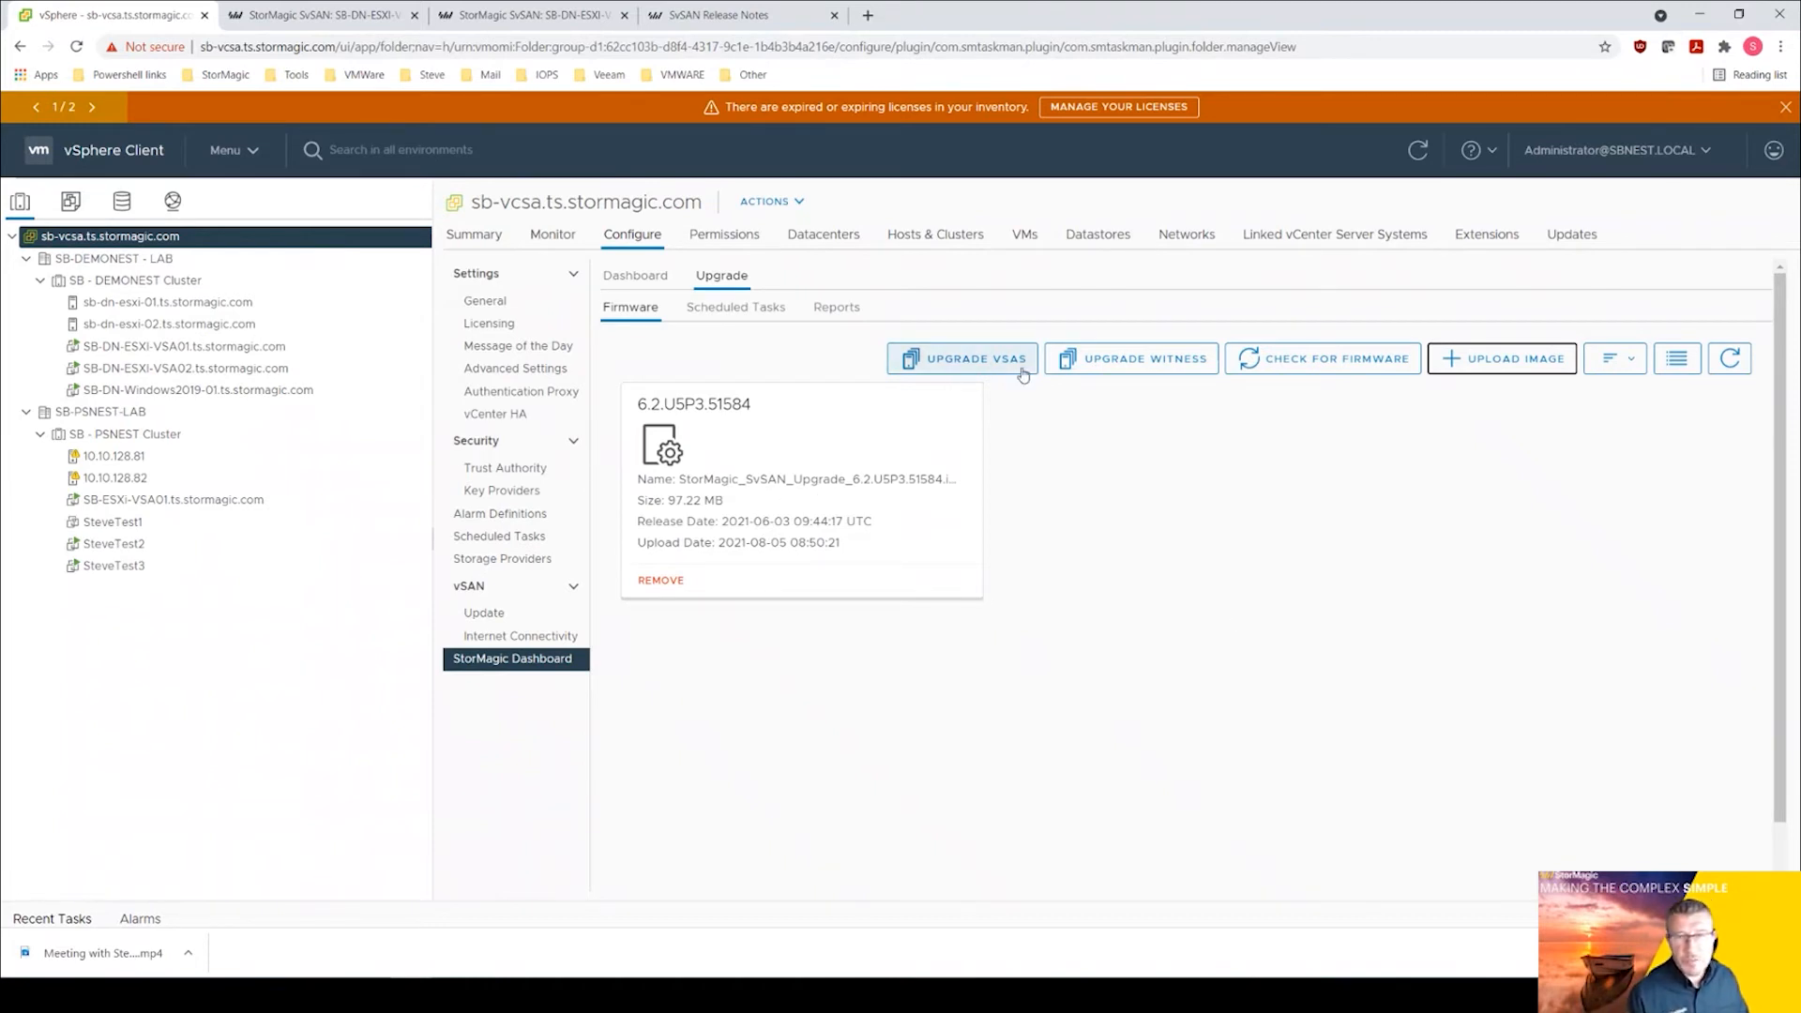
Start Upgrade VSAs for the SB - DEMONEST Cluster named 'DemoNest VSA upgrade' and reach the Firmware step.
click(962, 356)
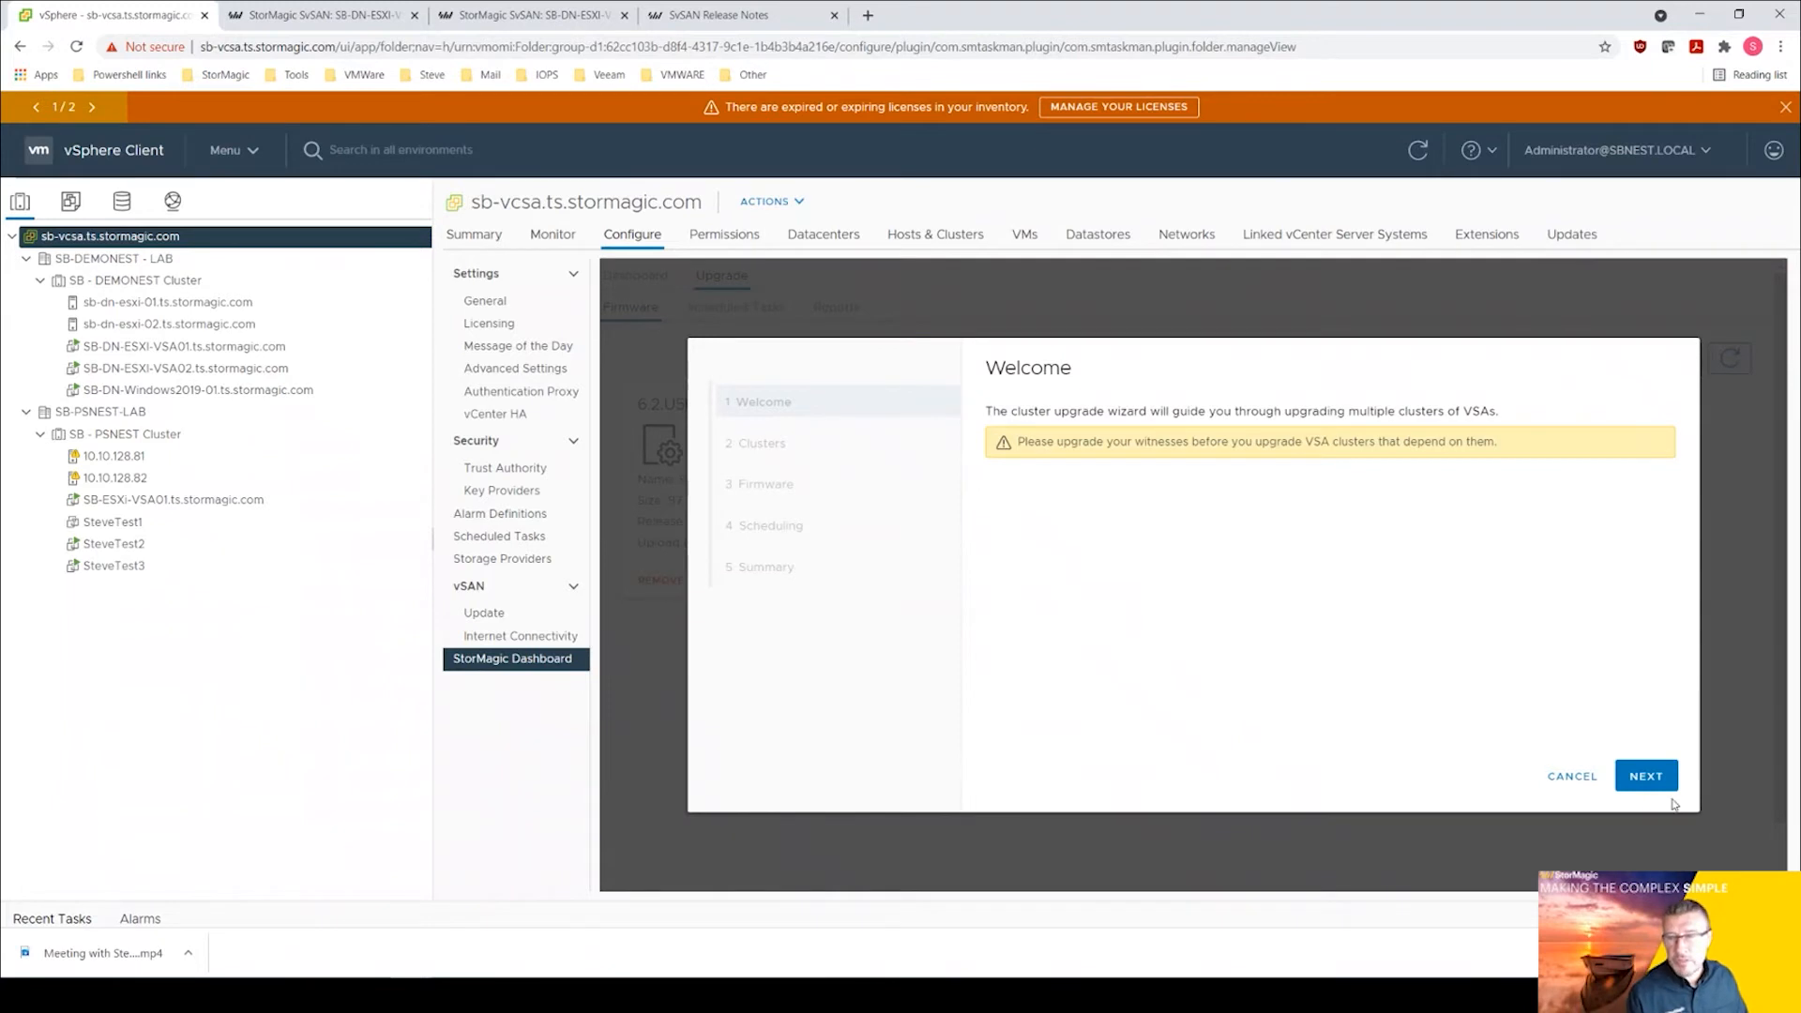
click(1646, 775)
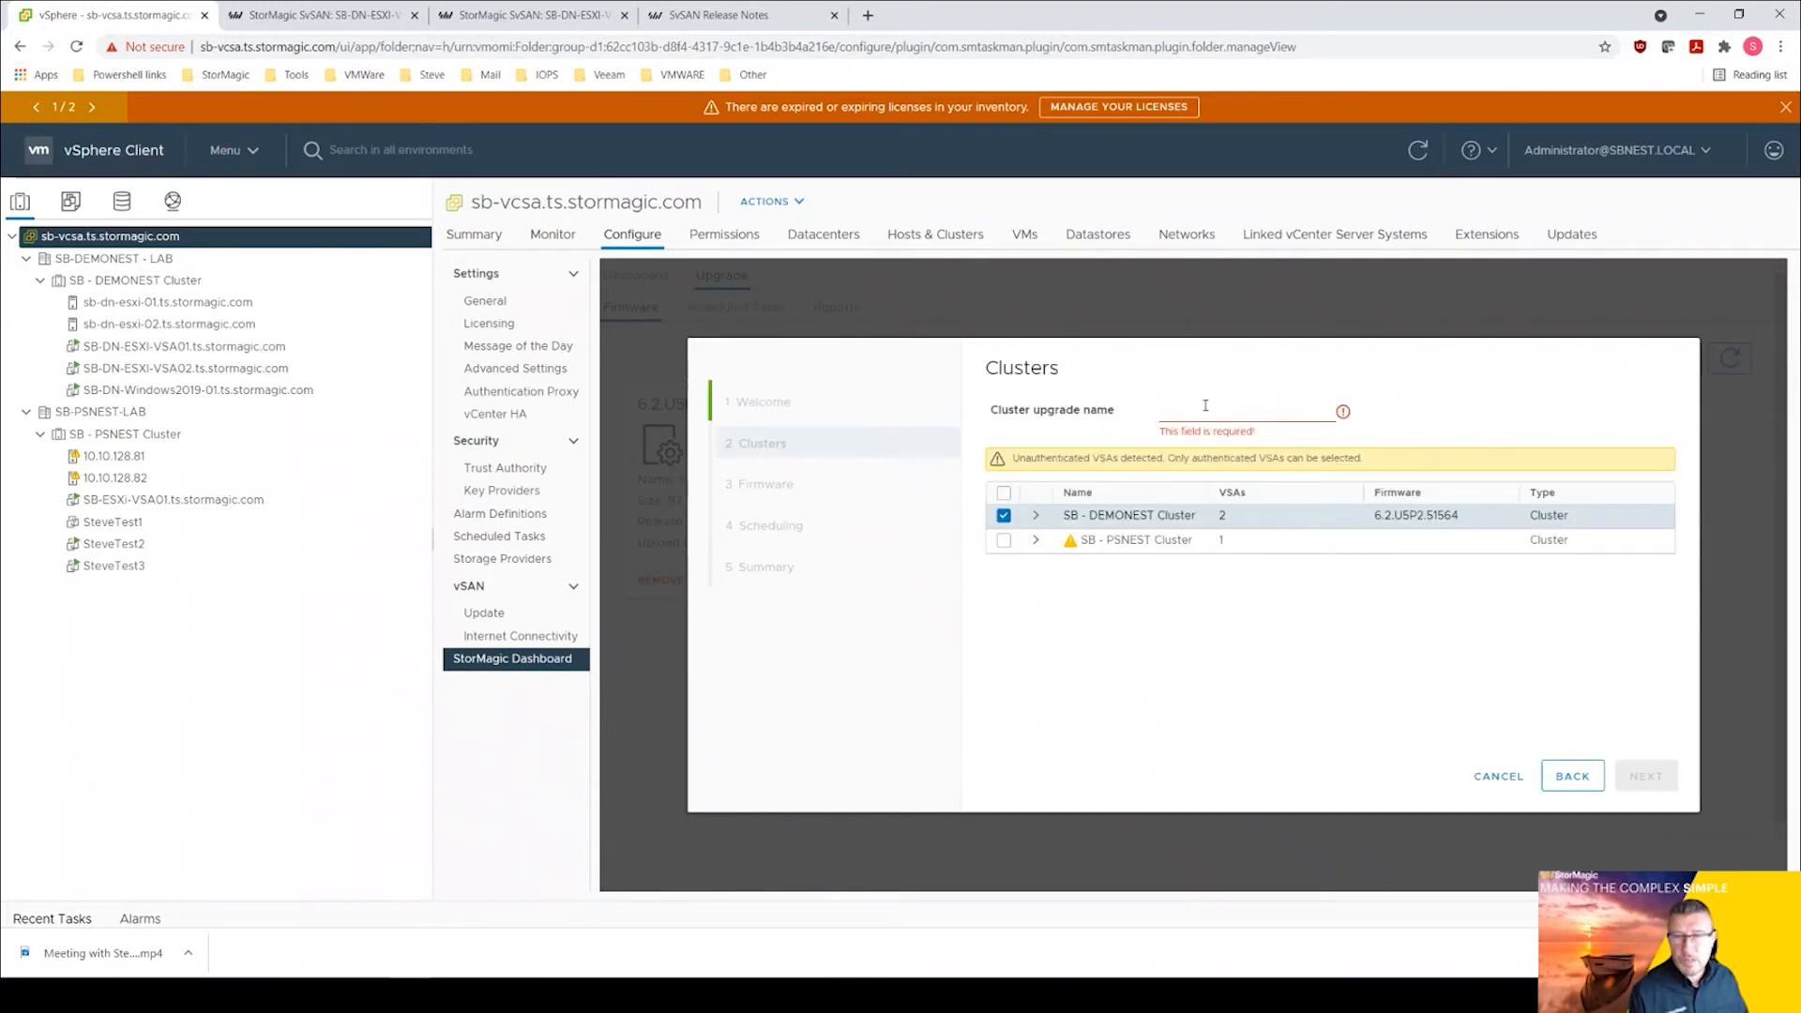
click(1036, 514)
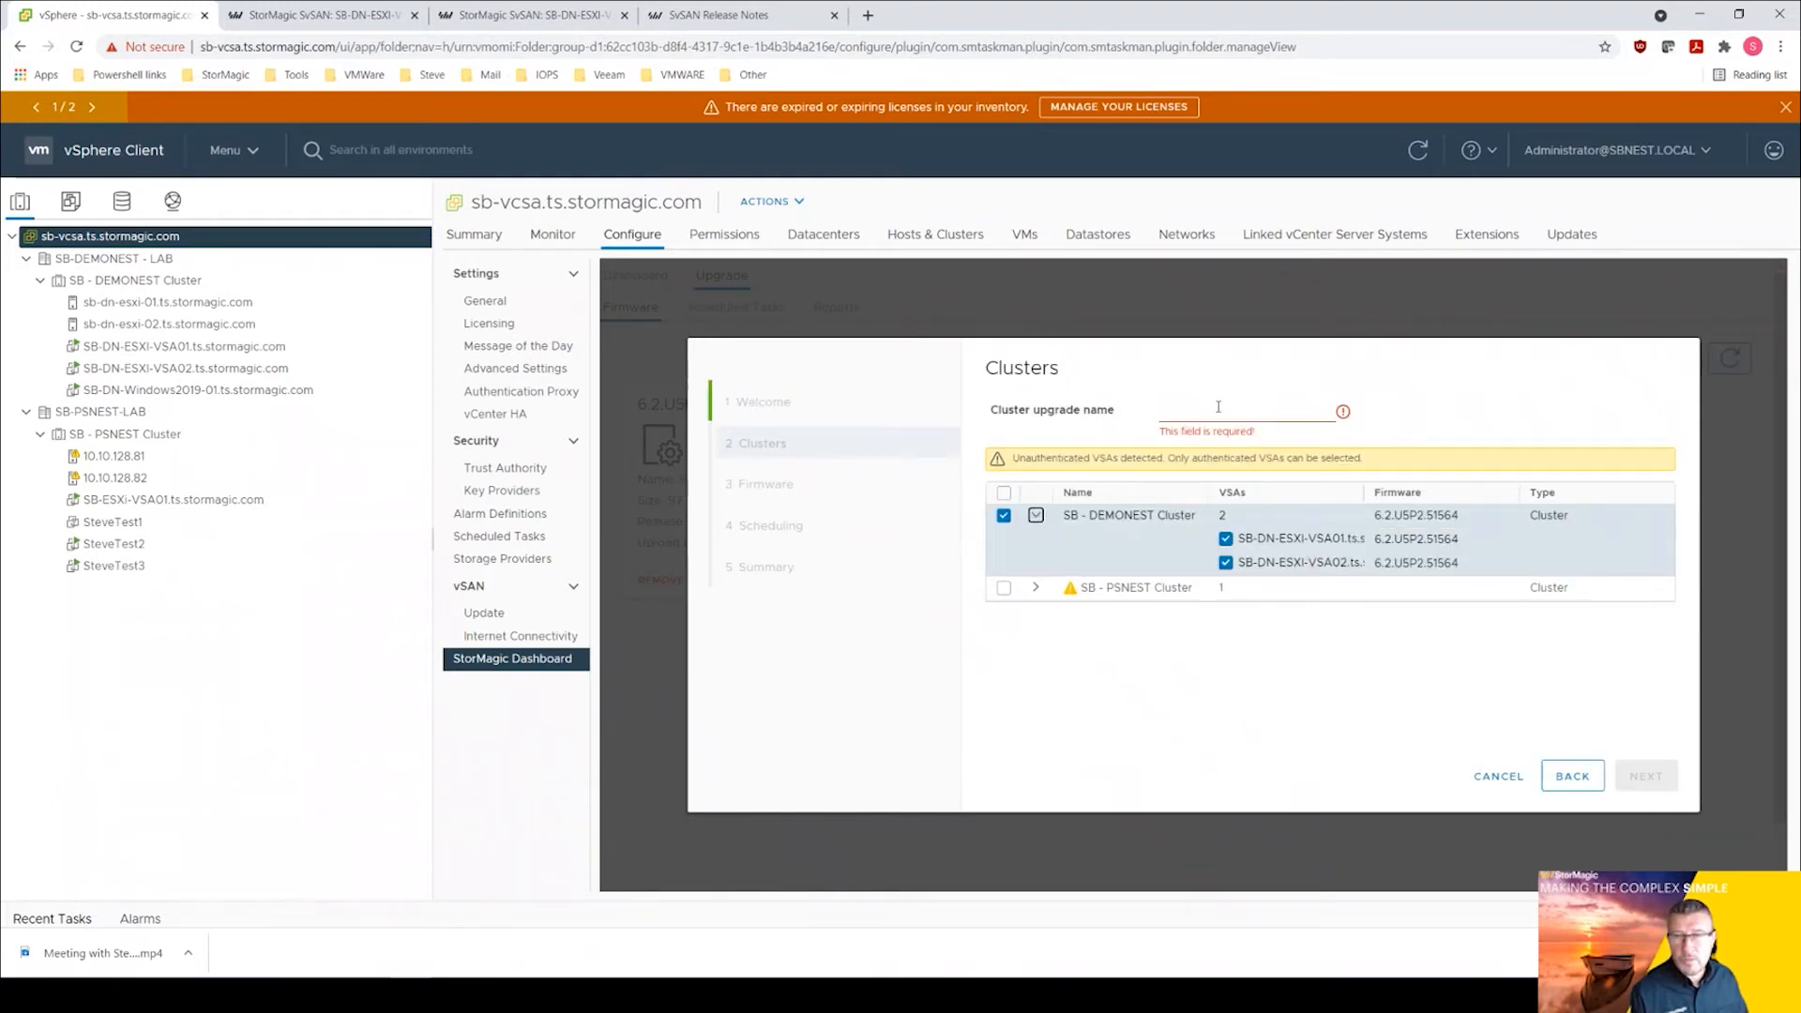
text(Dem)
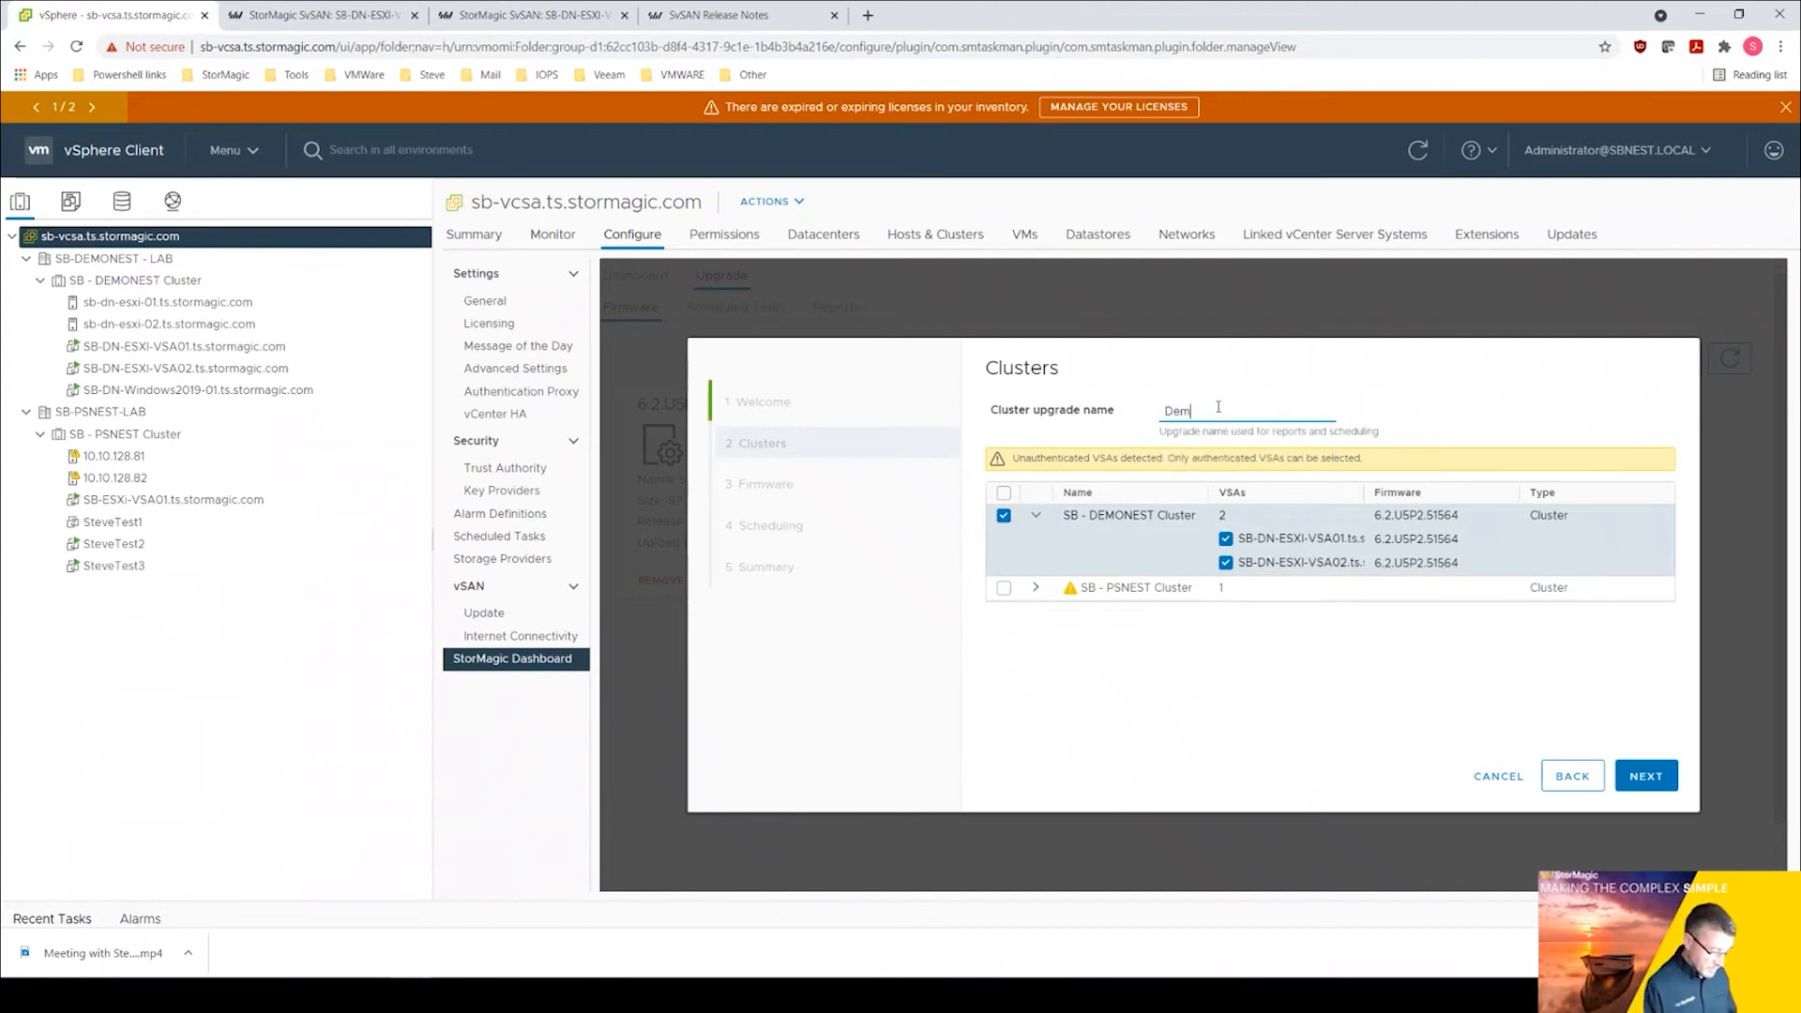
text(oNest)
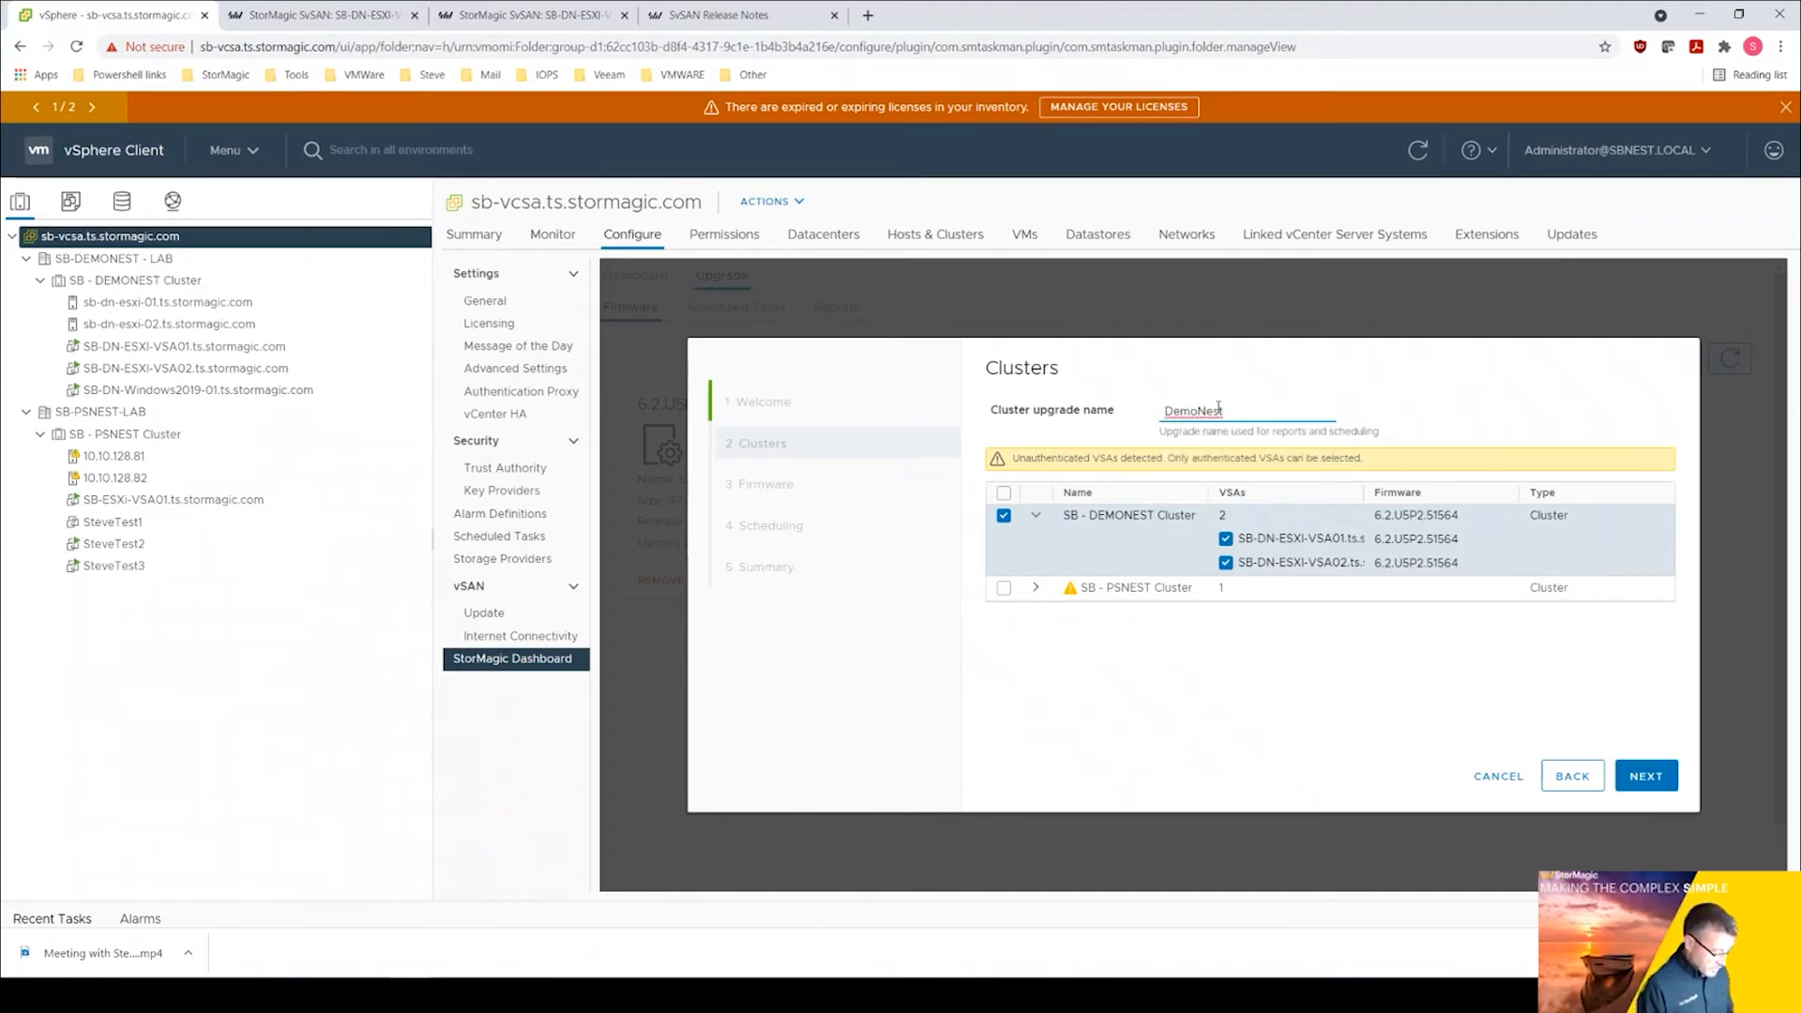
text(VSA)
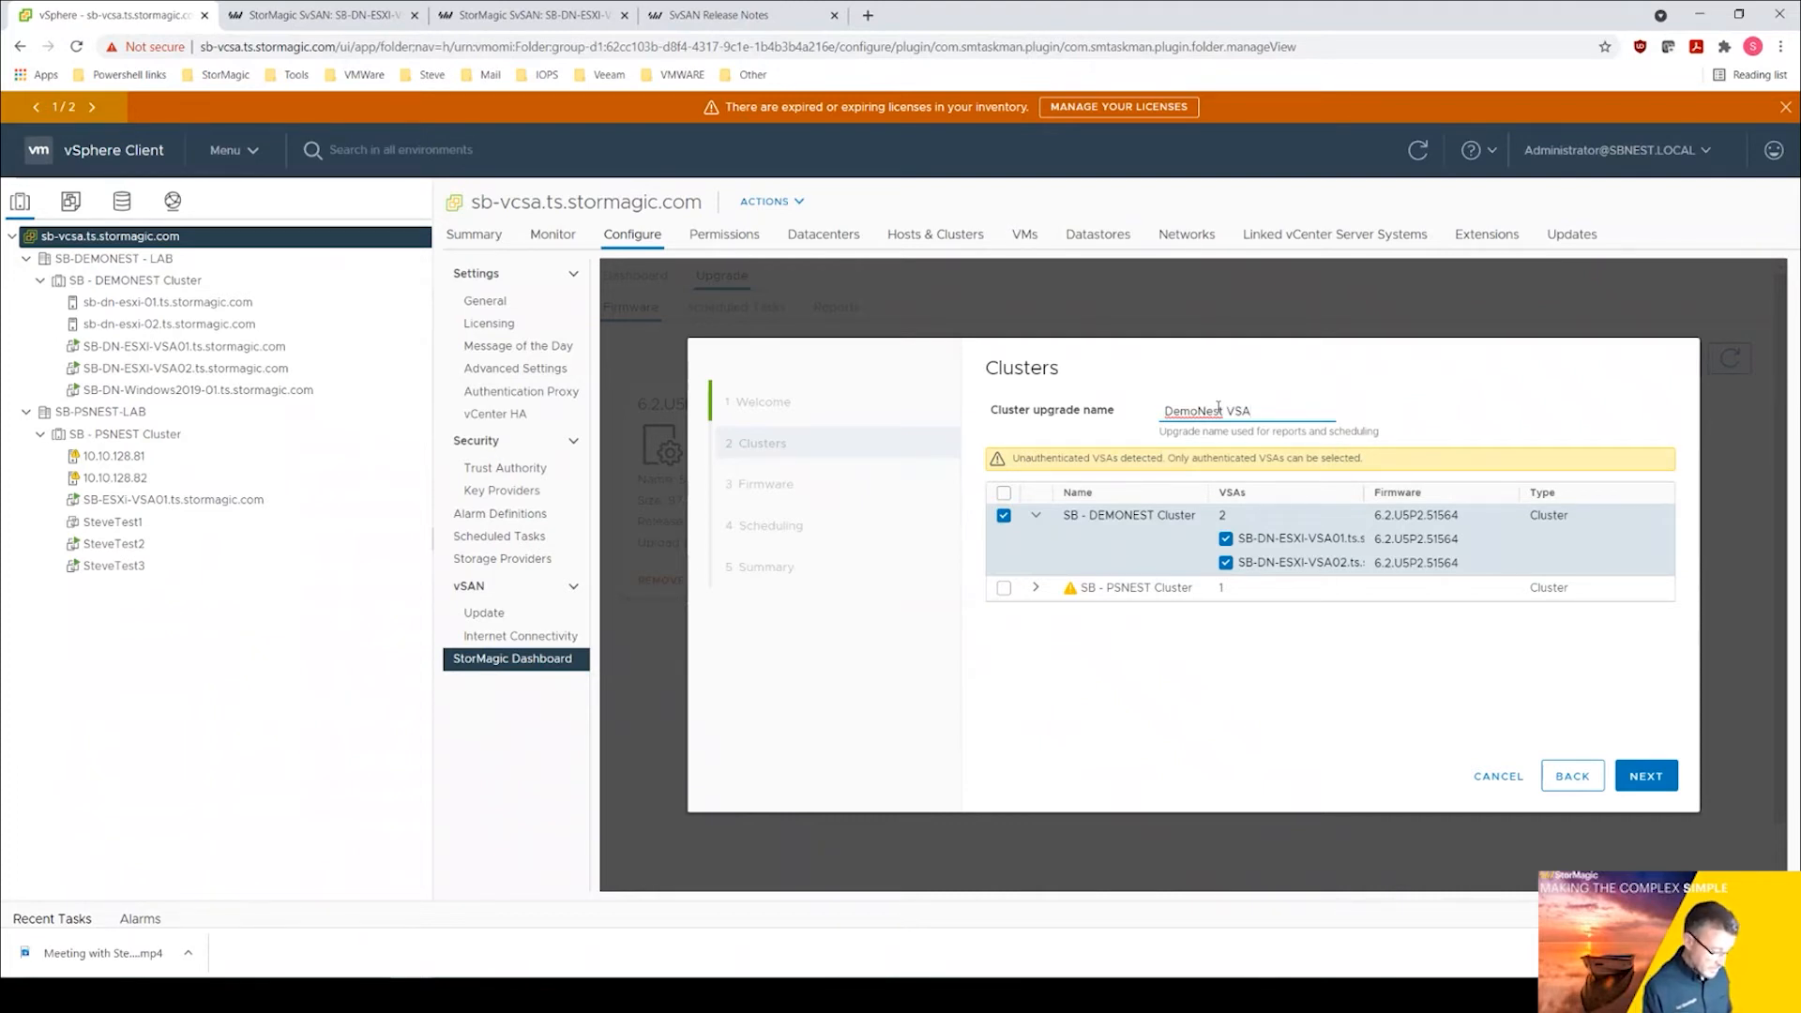
text(upgrade)
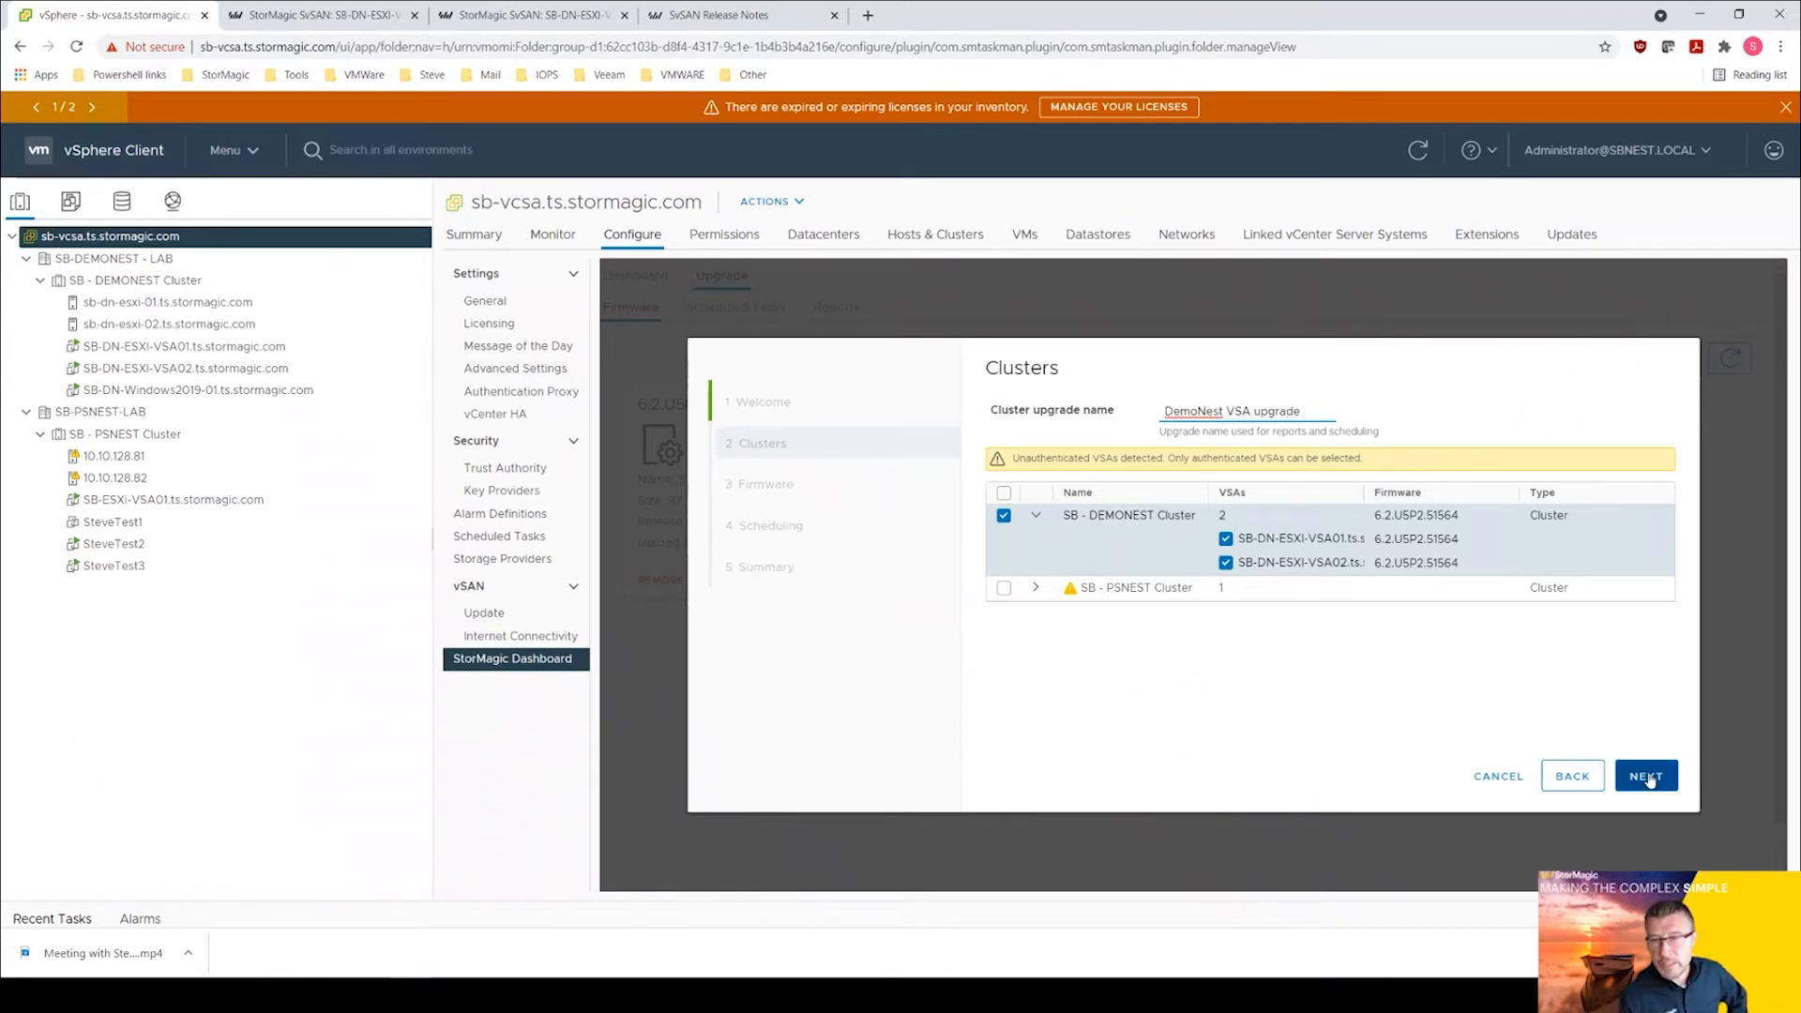
click(1646, 775)
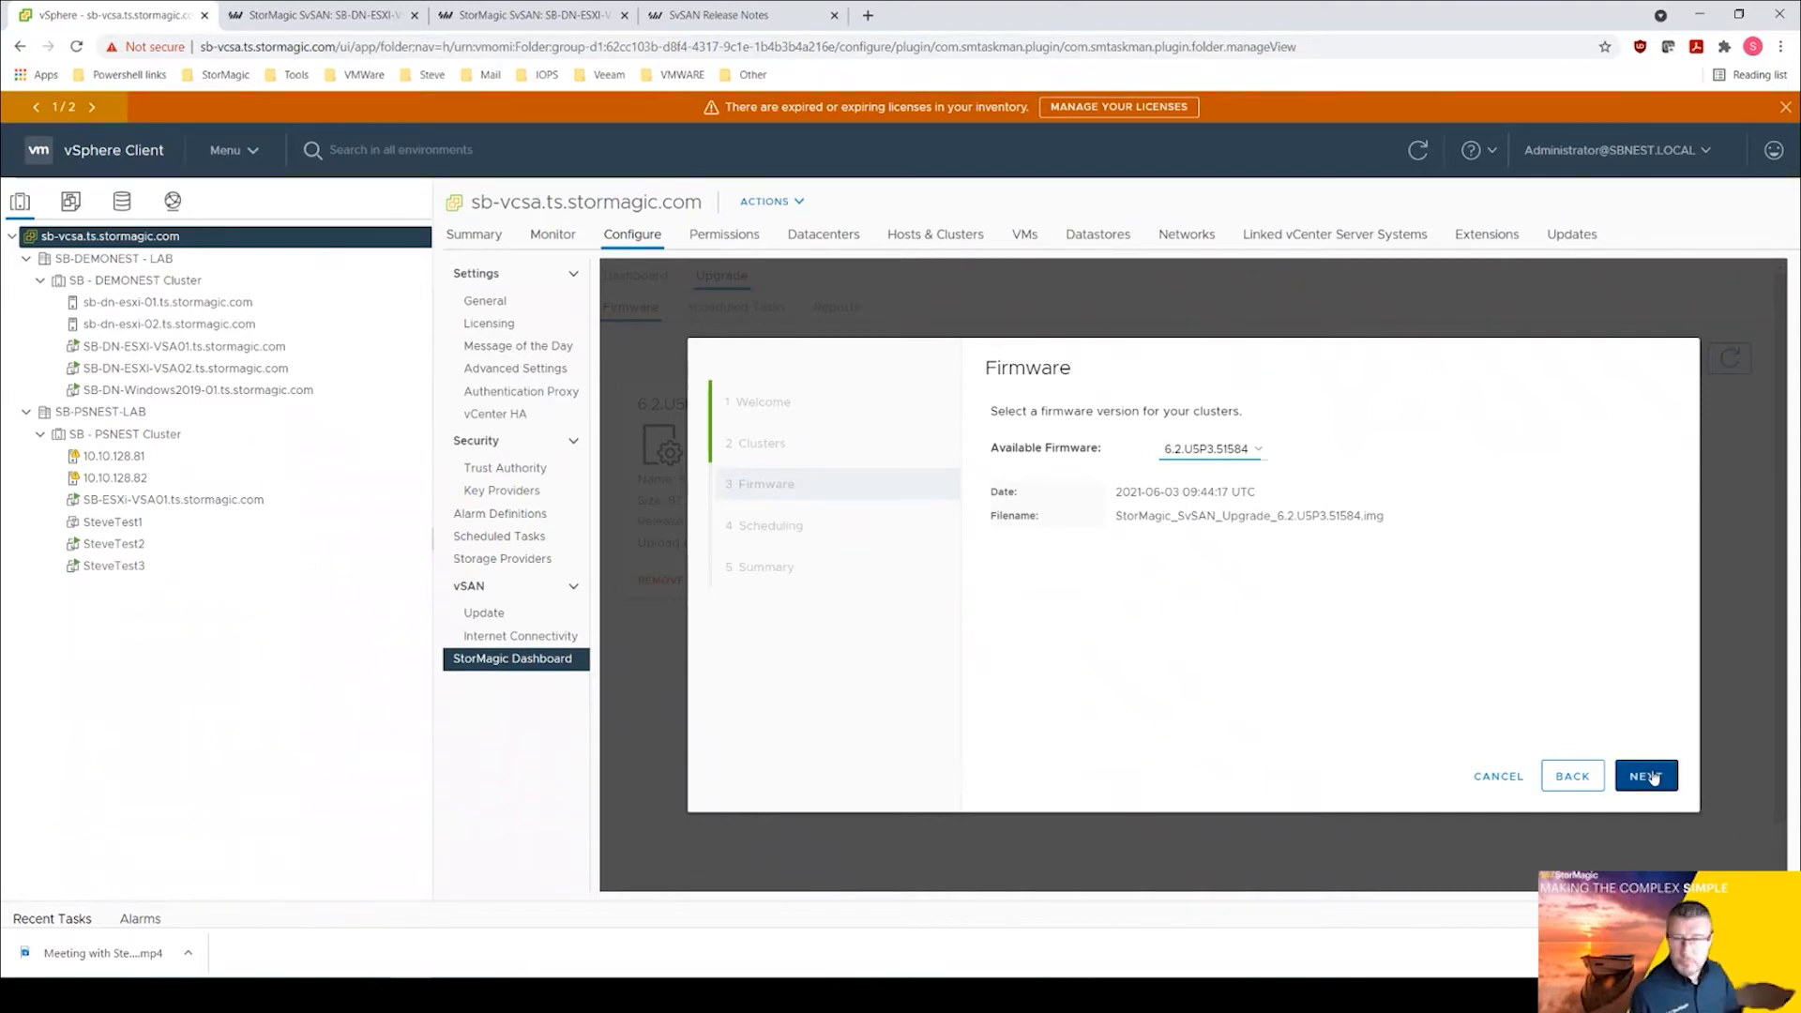
On Scheduling, toggle Schedule Upgrade on to view time and date, then leave it off for an immediate start.
click(1646, 775)
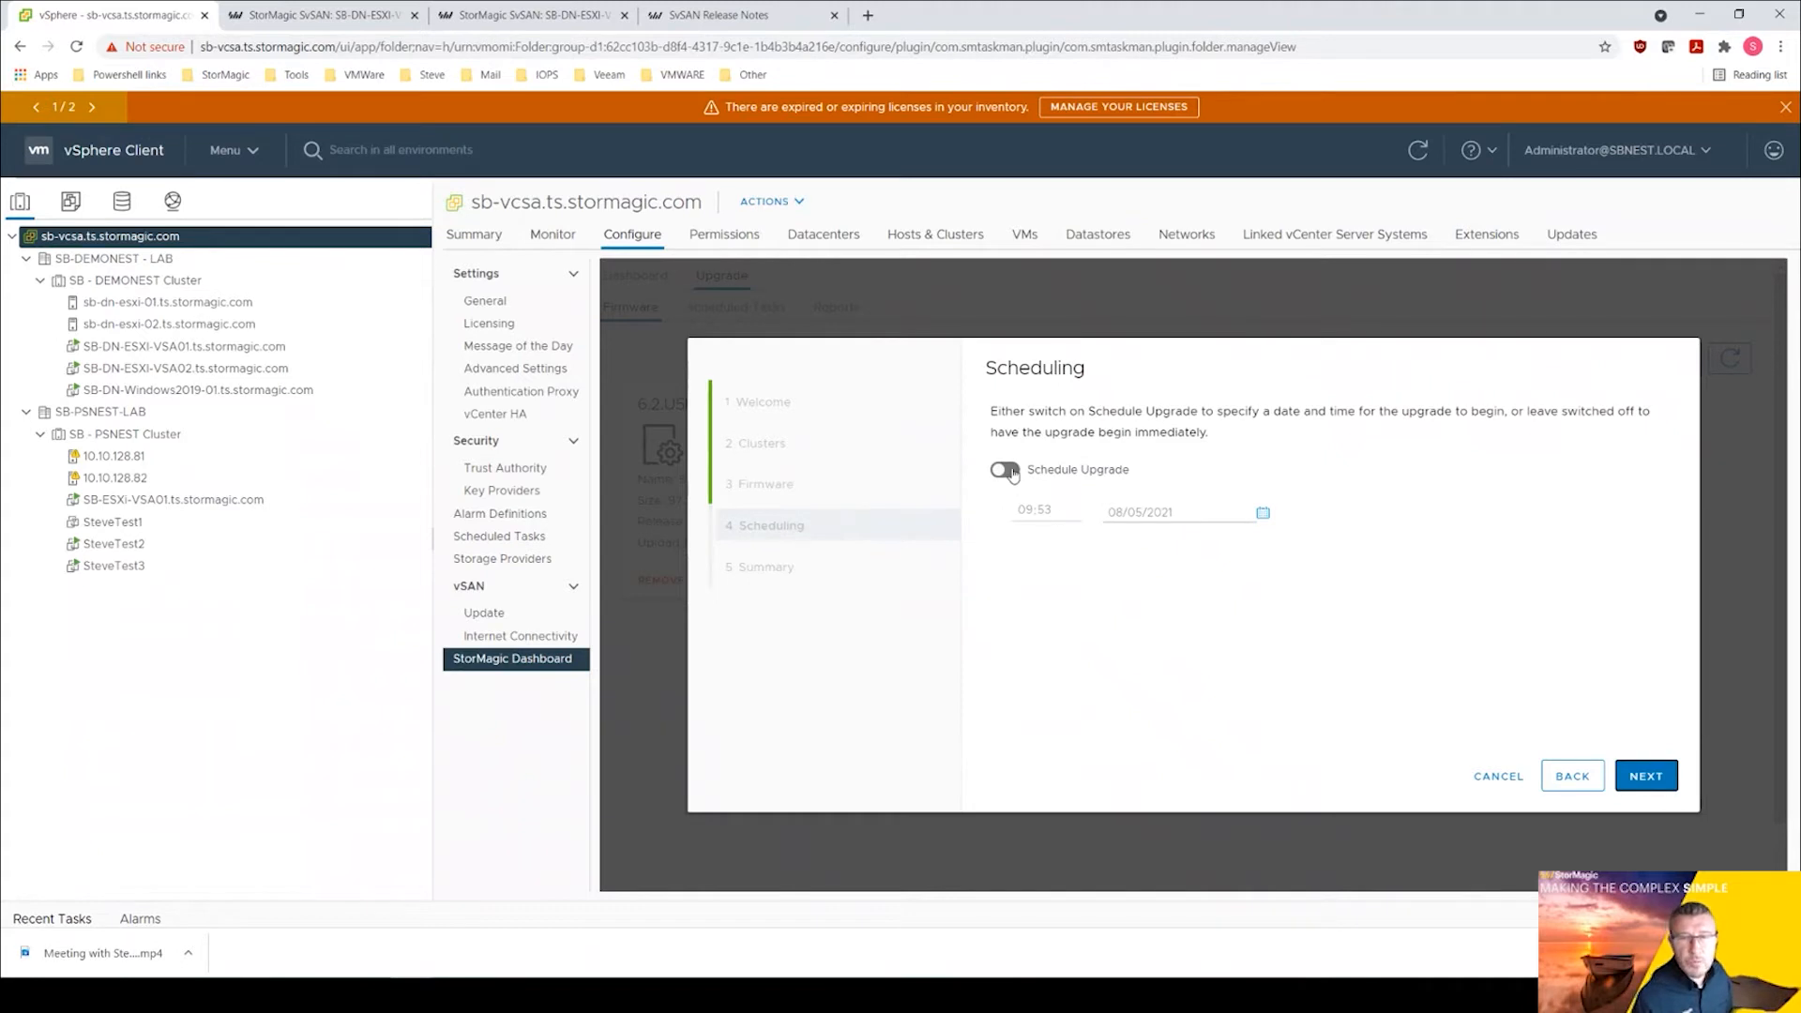
click(1002, 470)
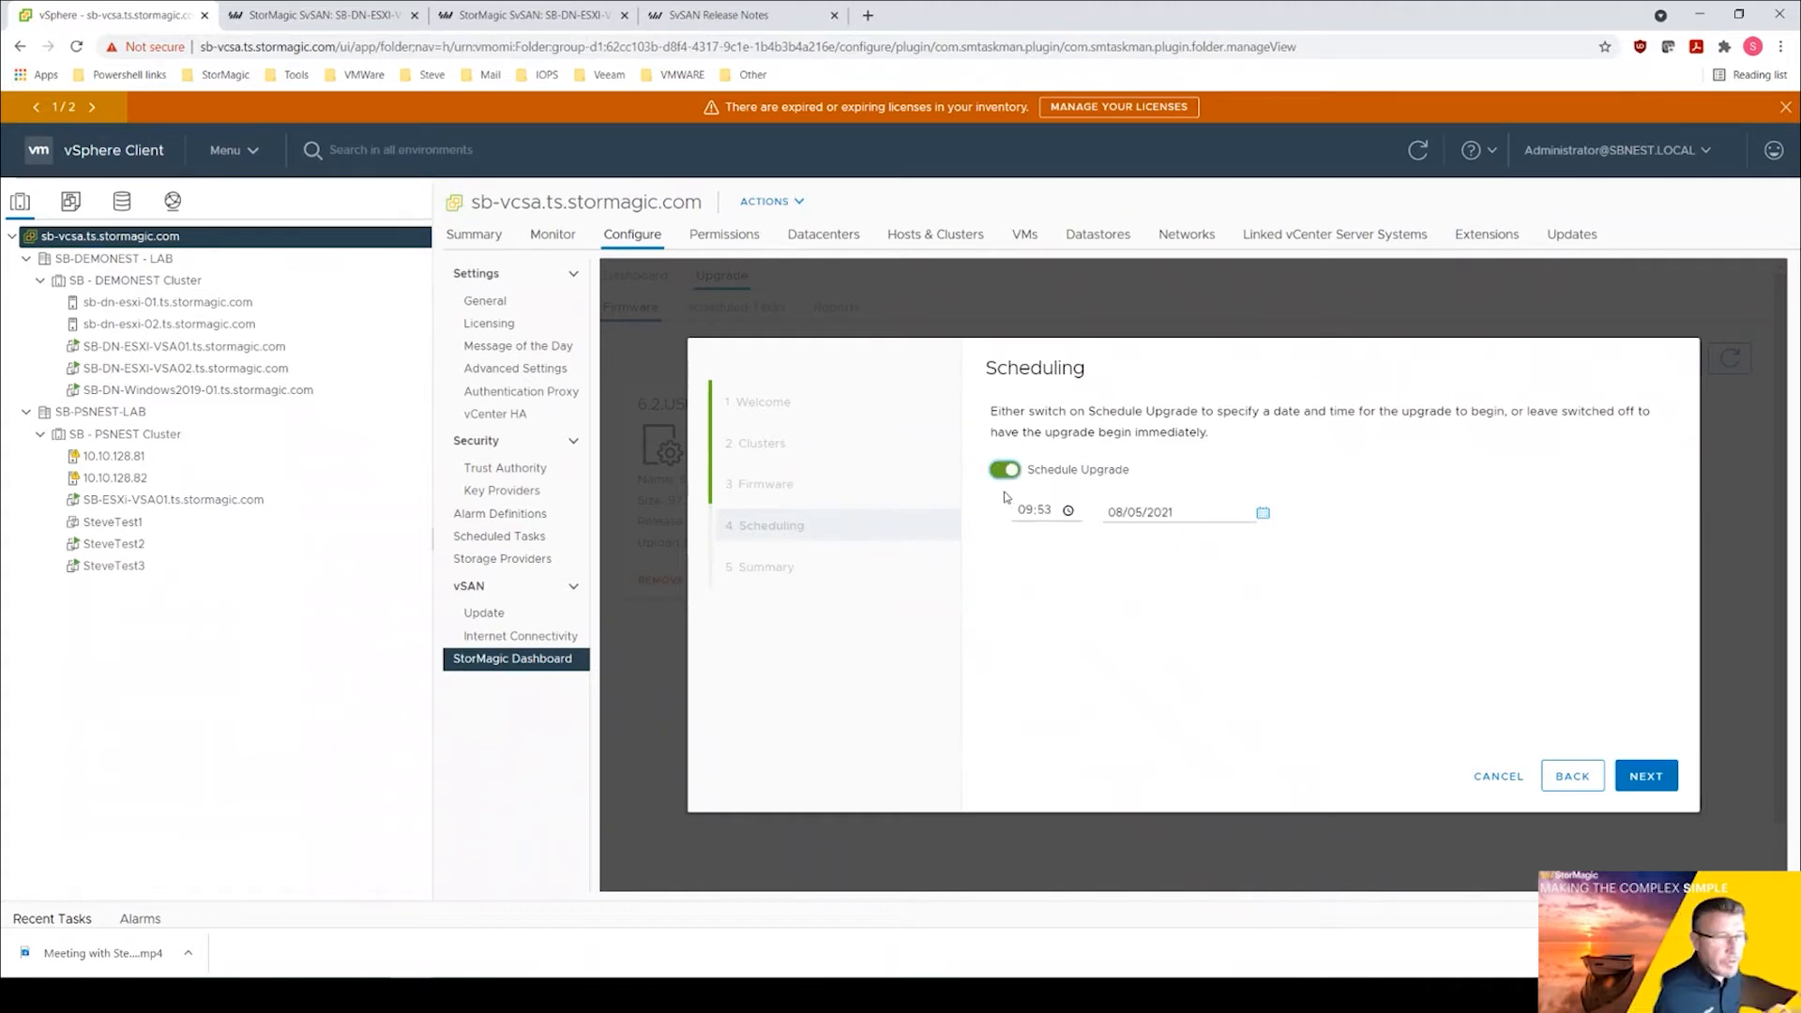
mouse_move(1009, 496)
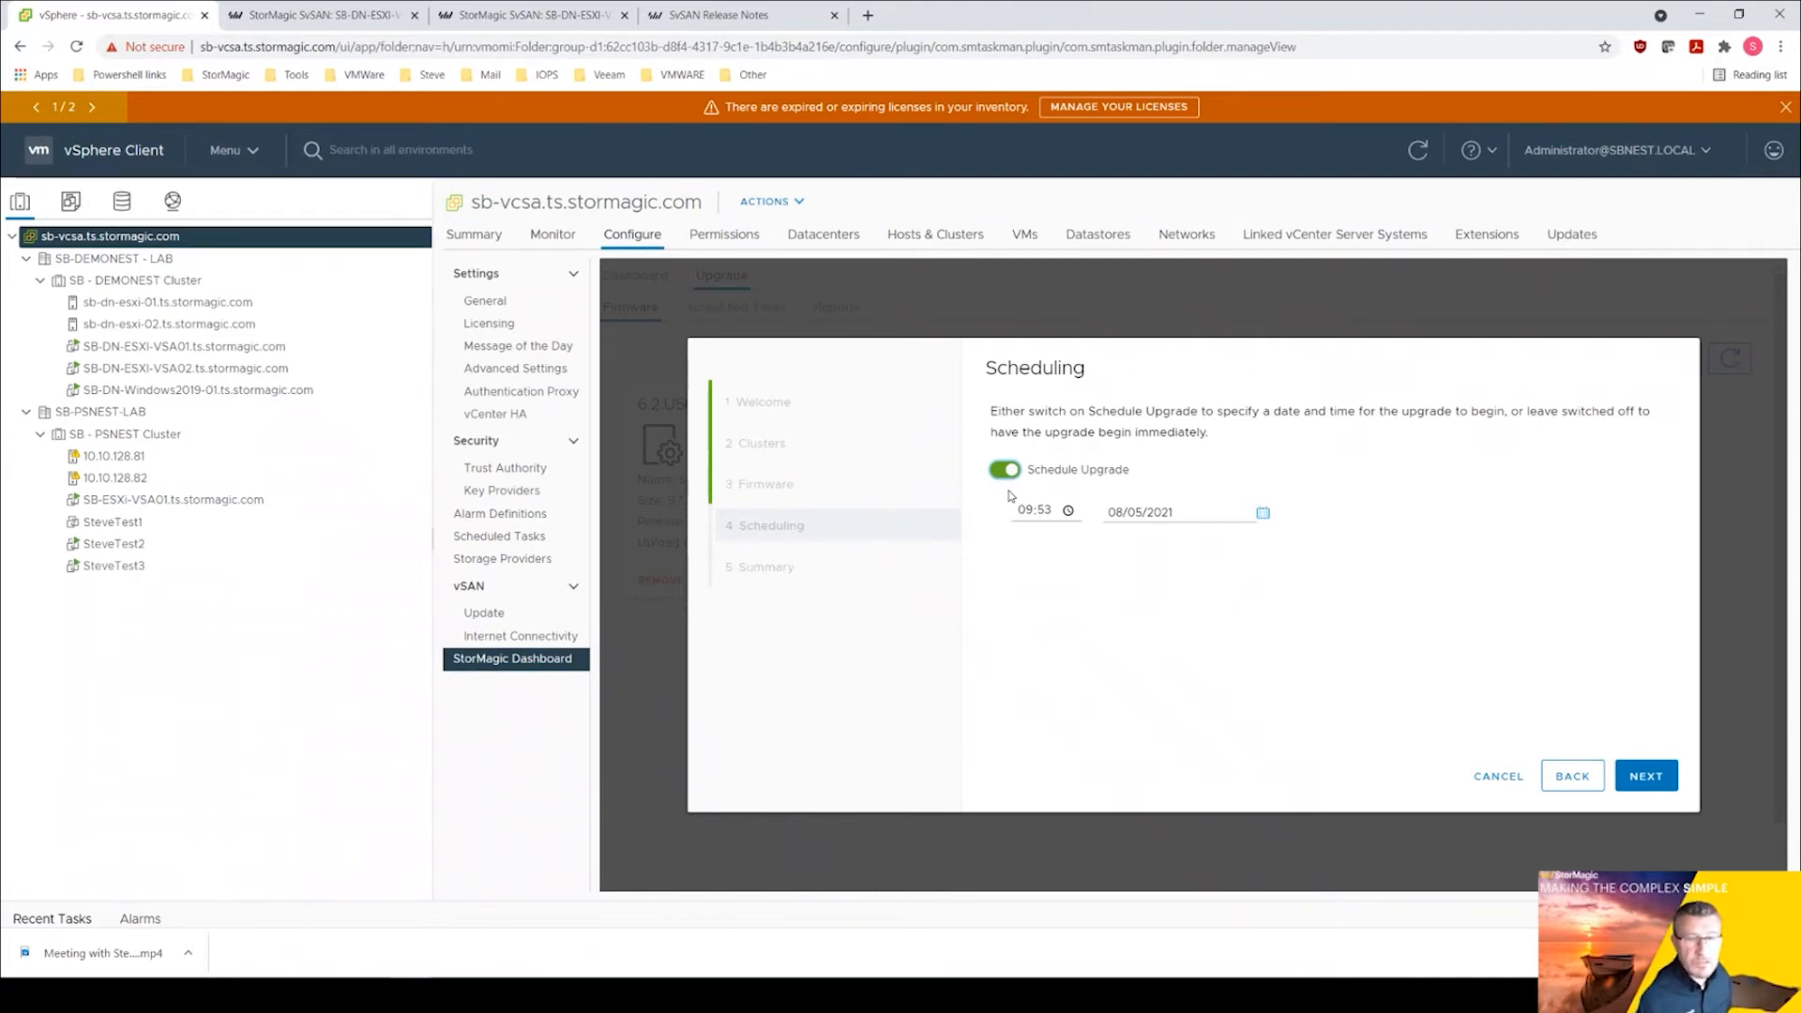
mouse_move(1059, 525)
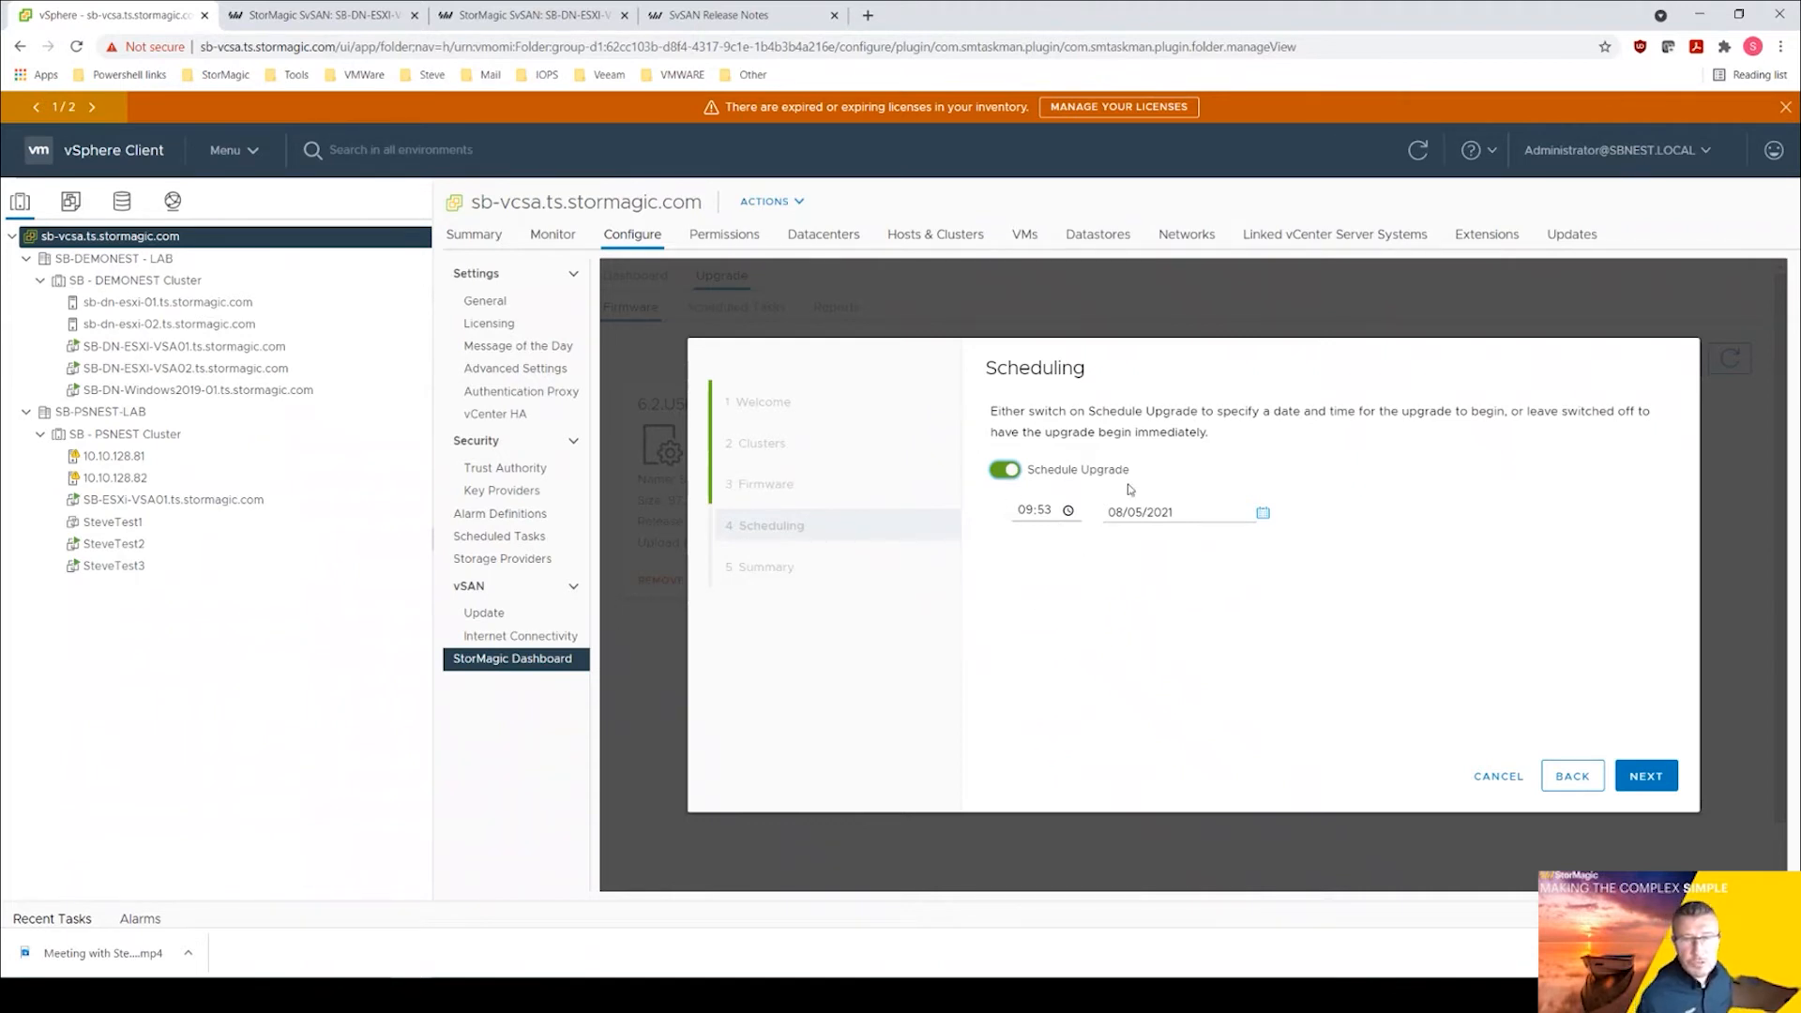
click(1002, 469)
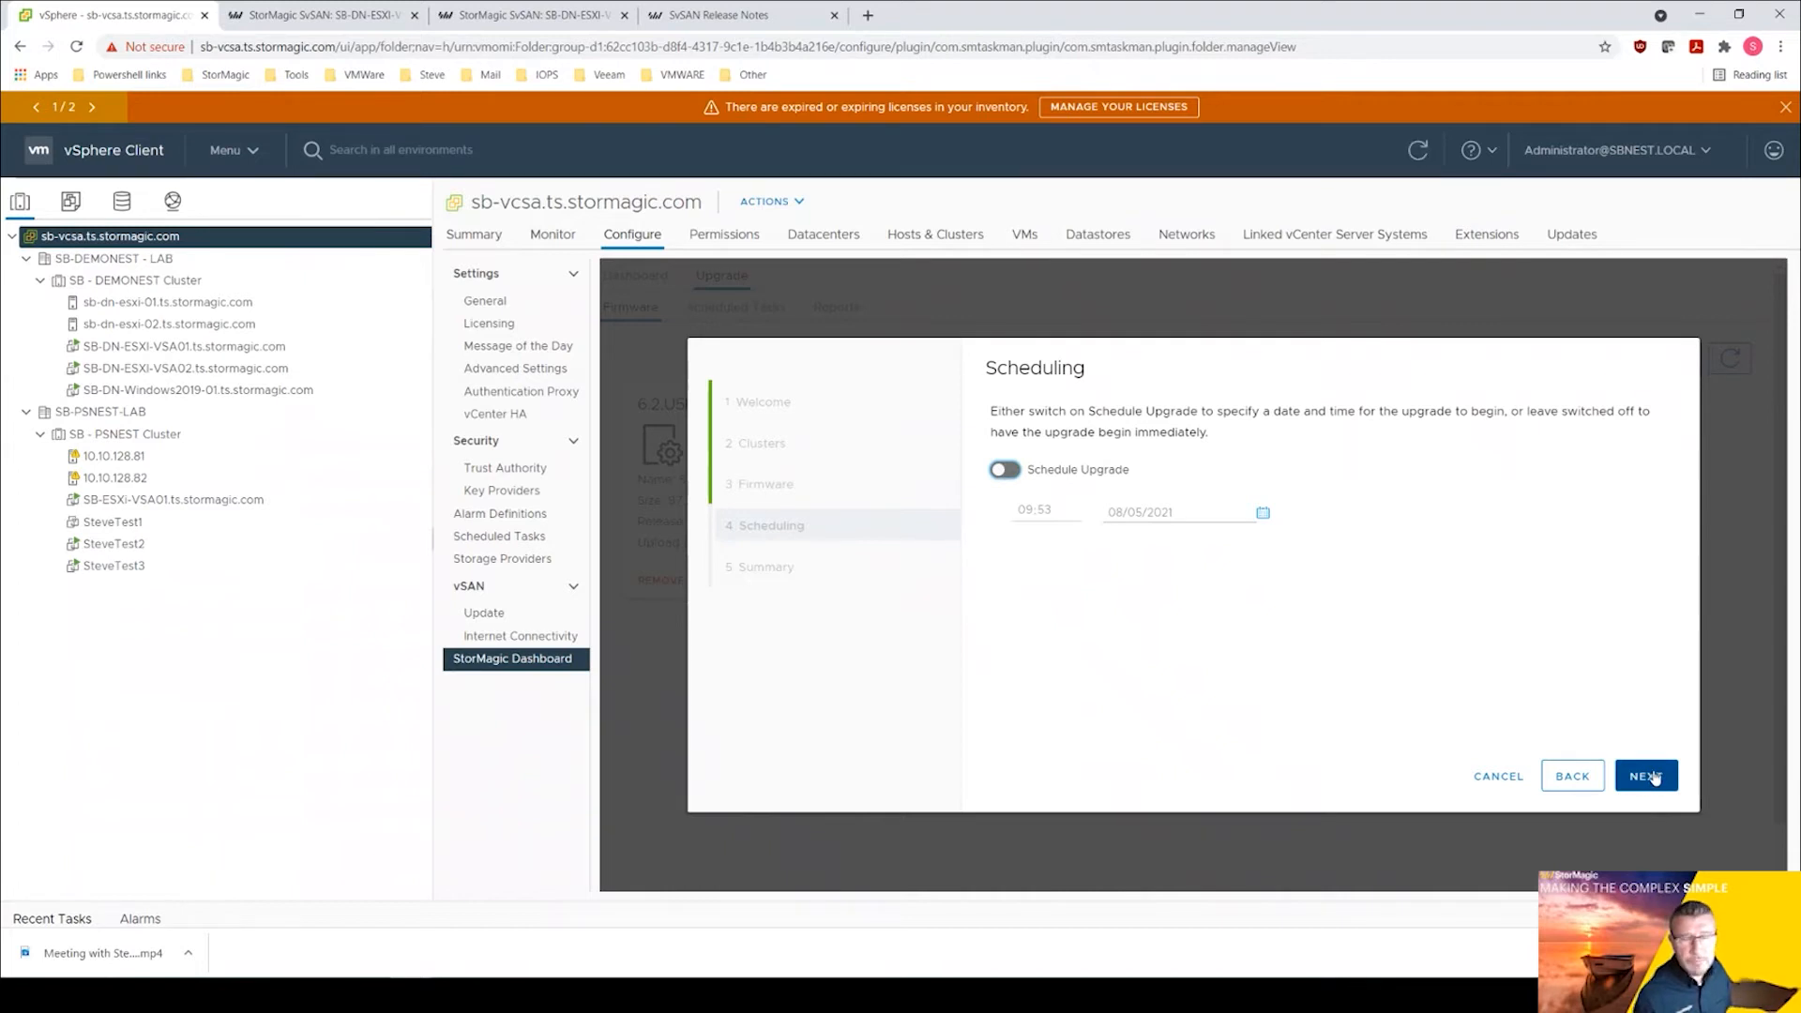
Confirm the summary of an immediate 6.2.USP3.51584 upgrade for both DEMONEST VSAs and finish the wizard.
click(1643, 775)
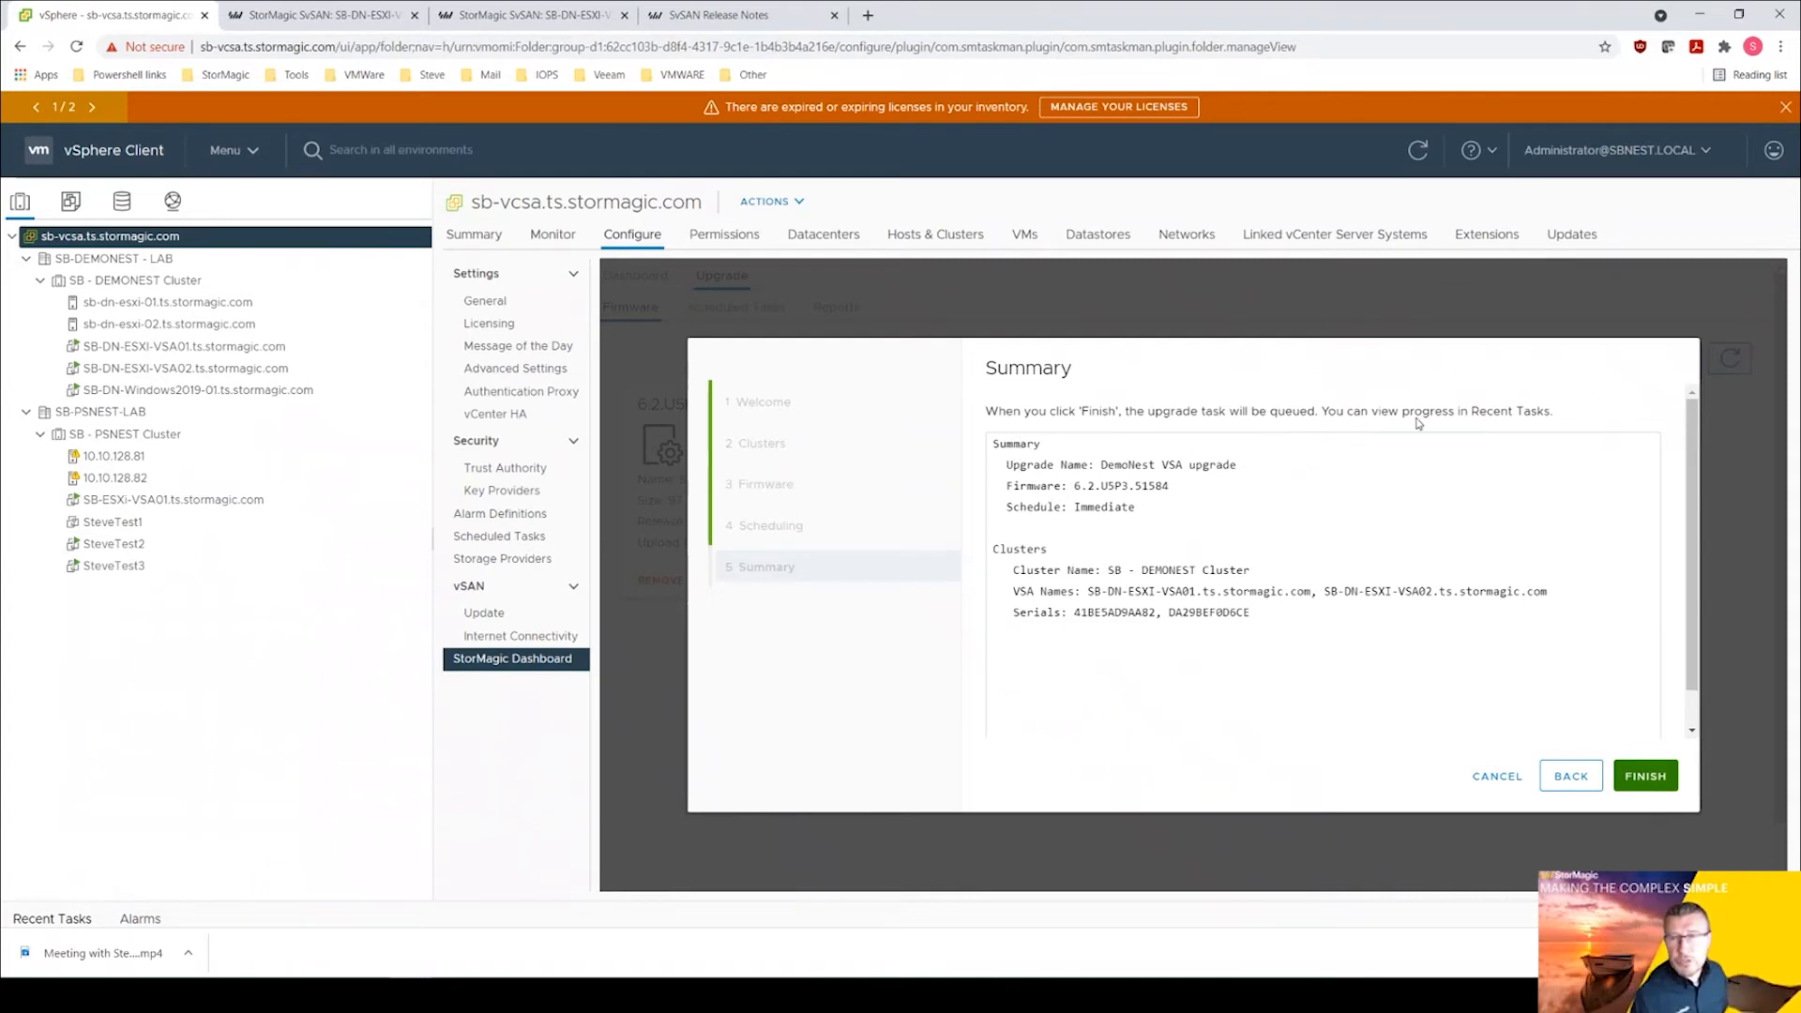
mouse_move(1514, 431)
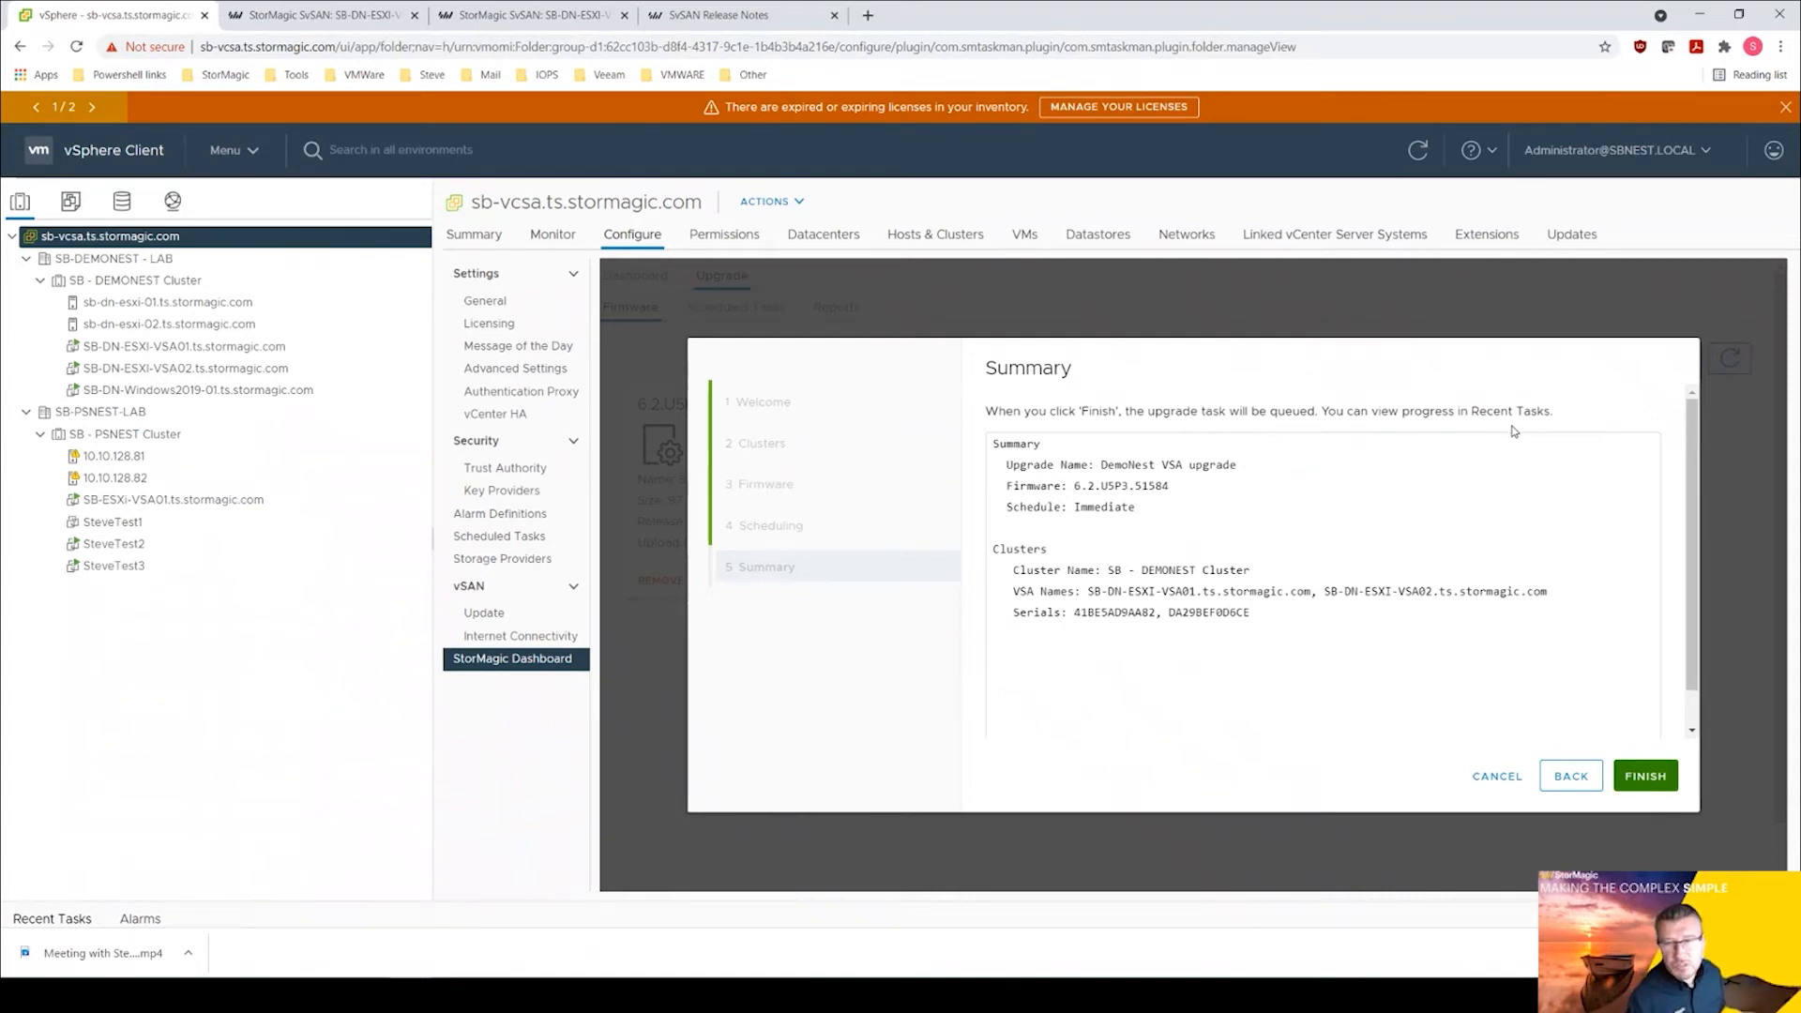
mouse_move(1218, 621)
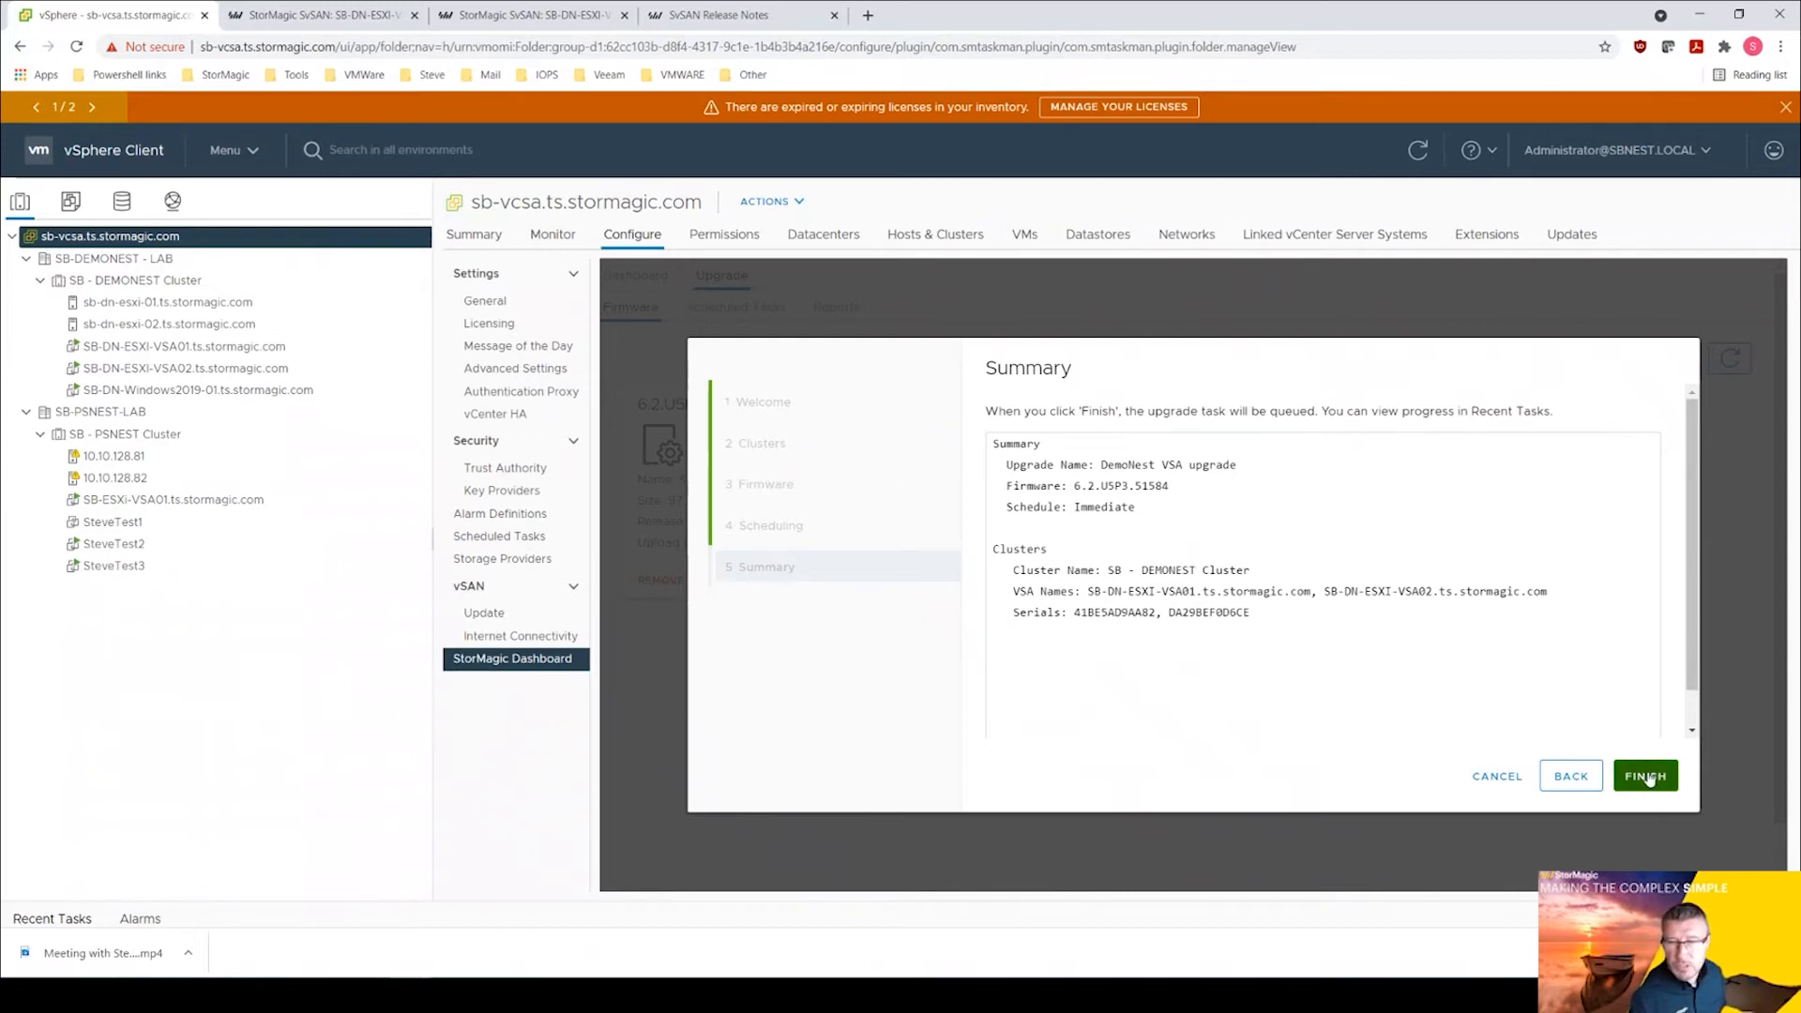
click(1644, 775)
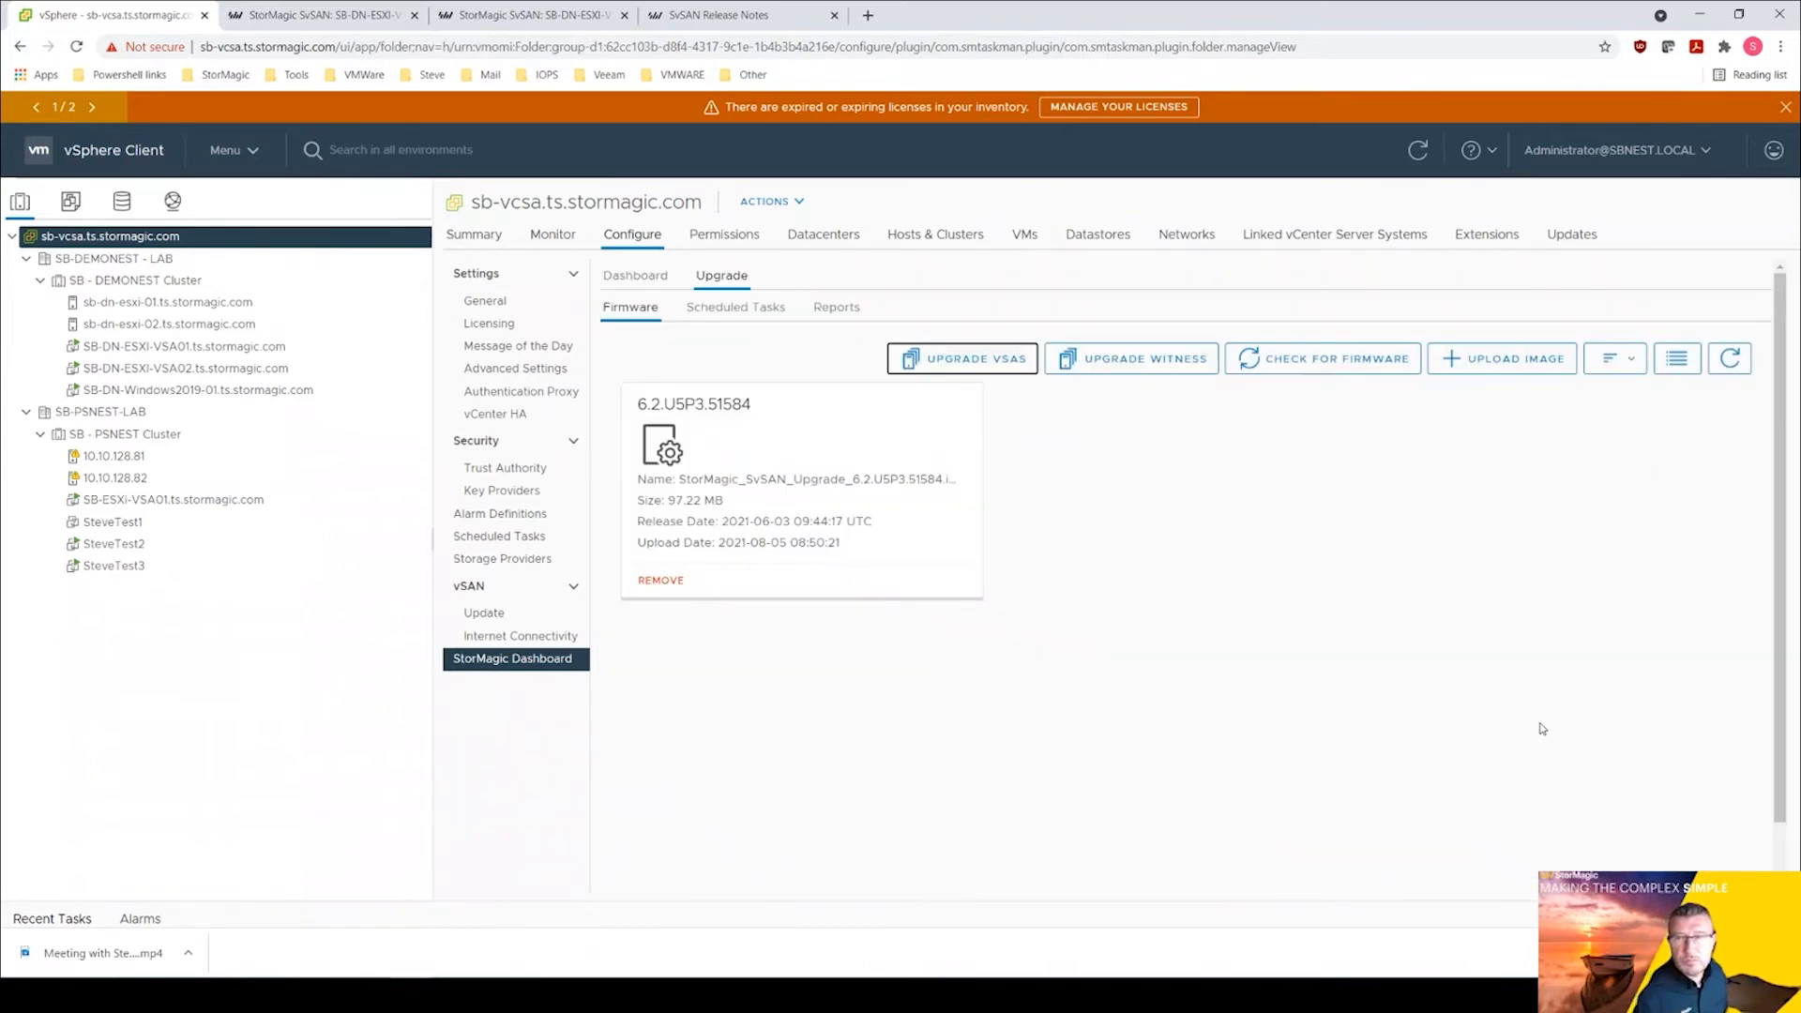
Tick the DemoNest VSA upgrade in Scheduled Tasks and view it Running in Reports (1 running, 1 pending).
click(735, 306)
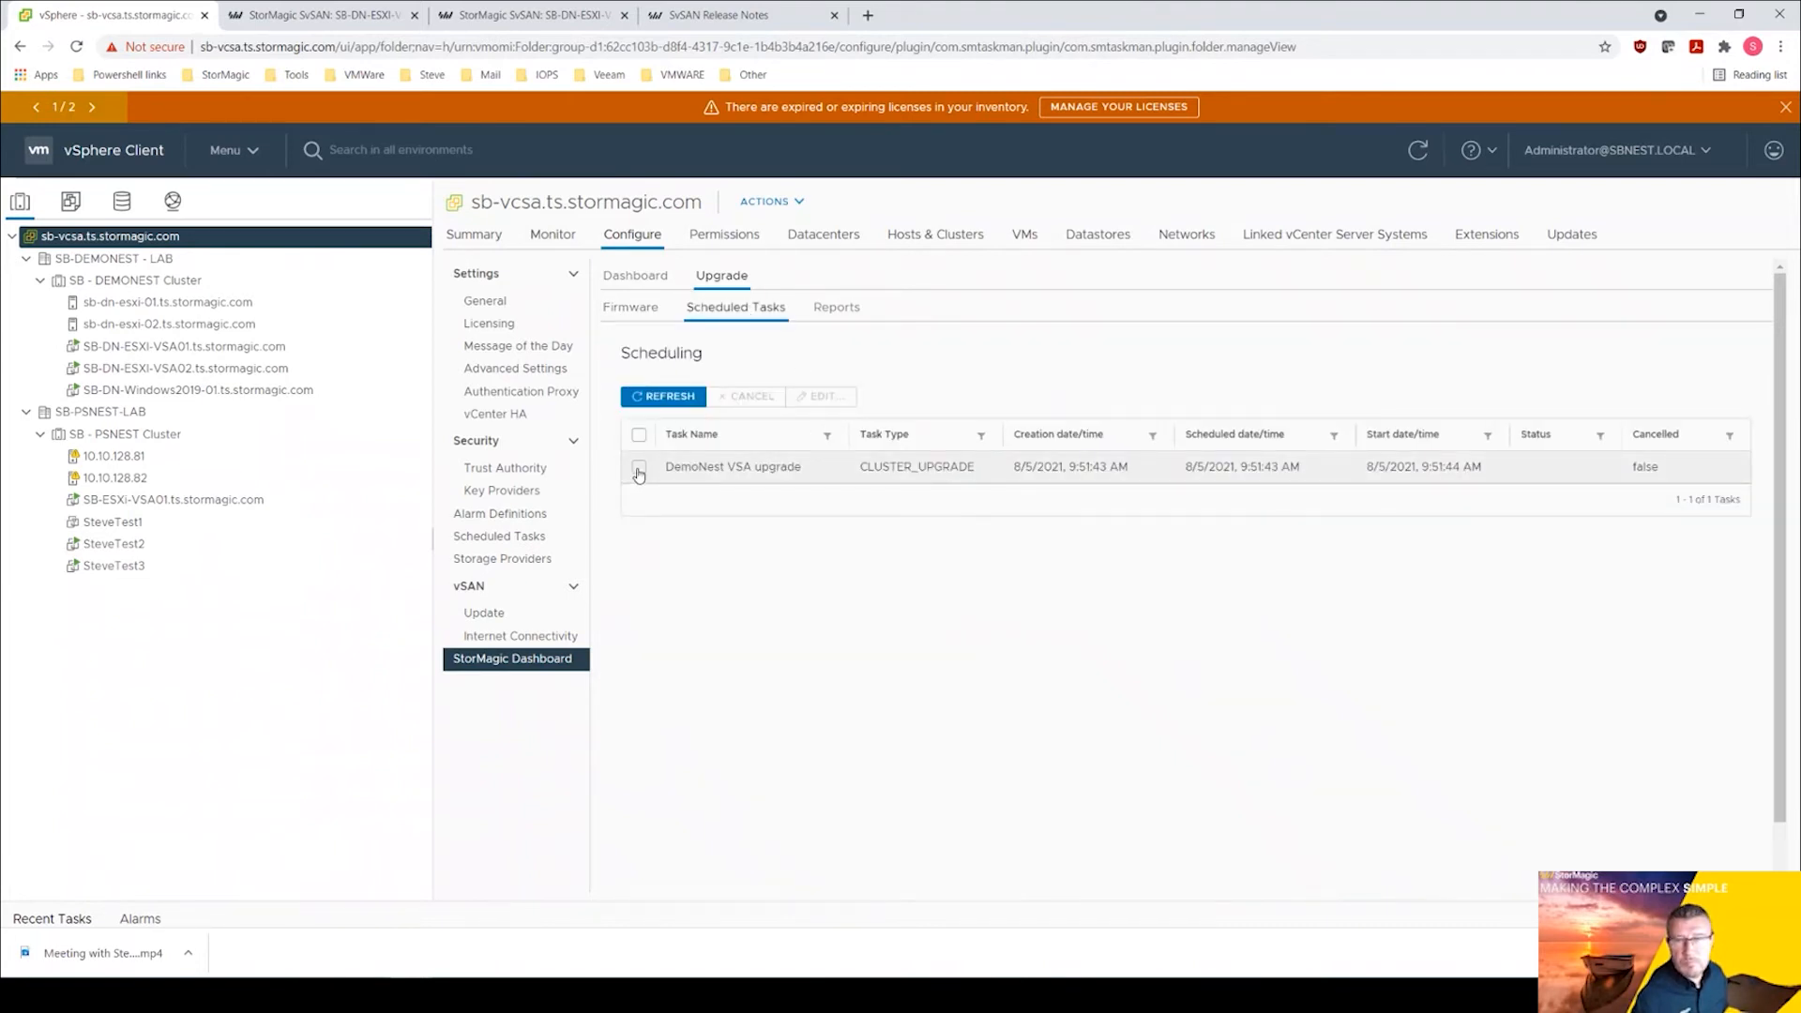
click(638, 467)
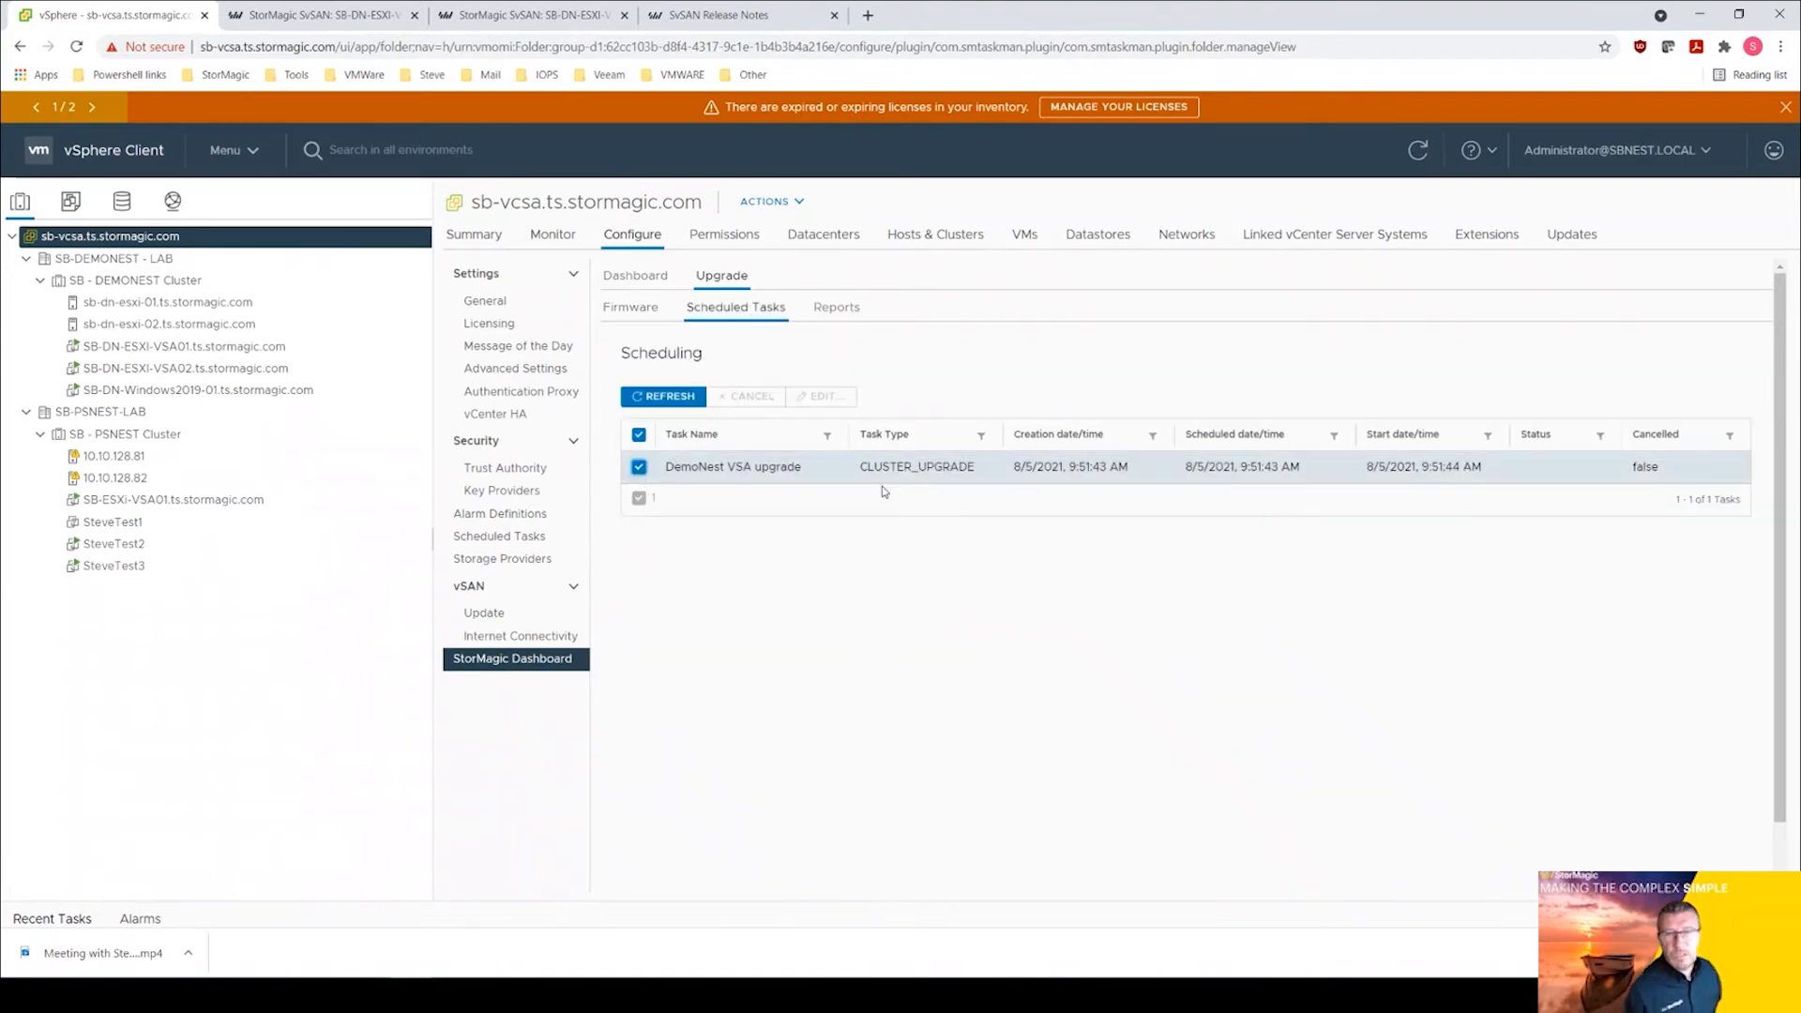
mouse_move(1111, 556)
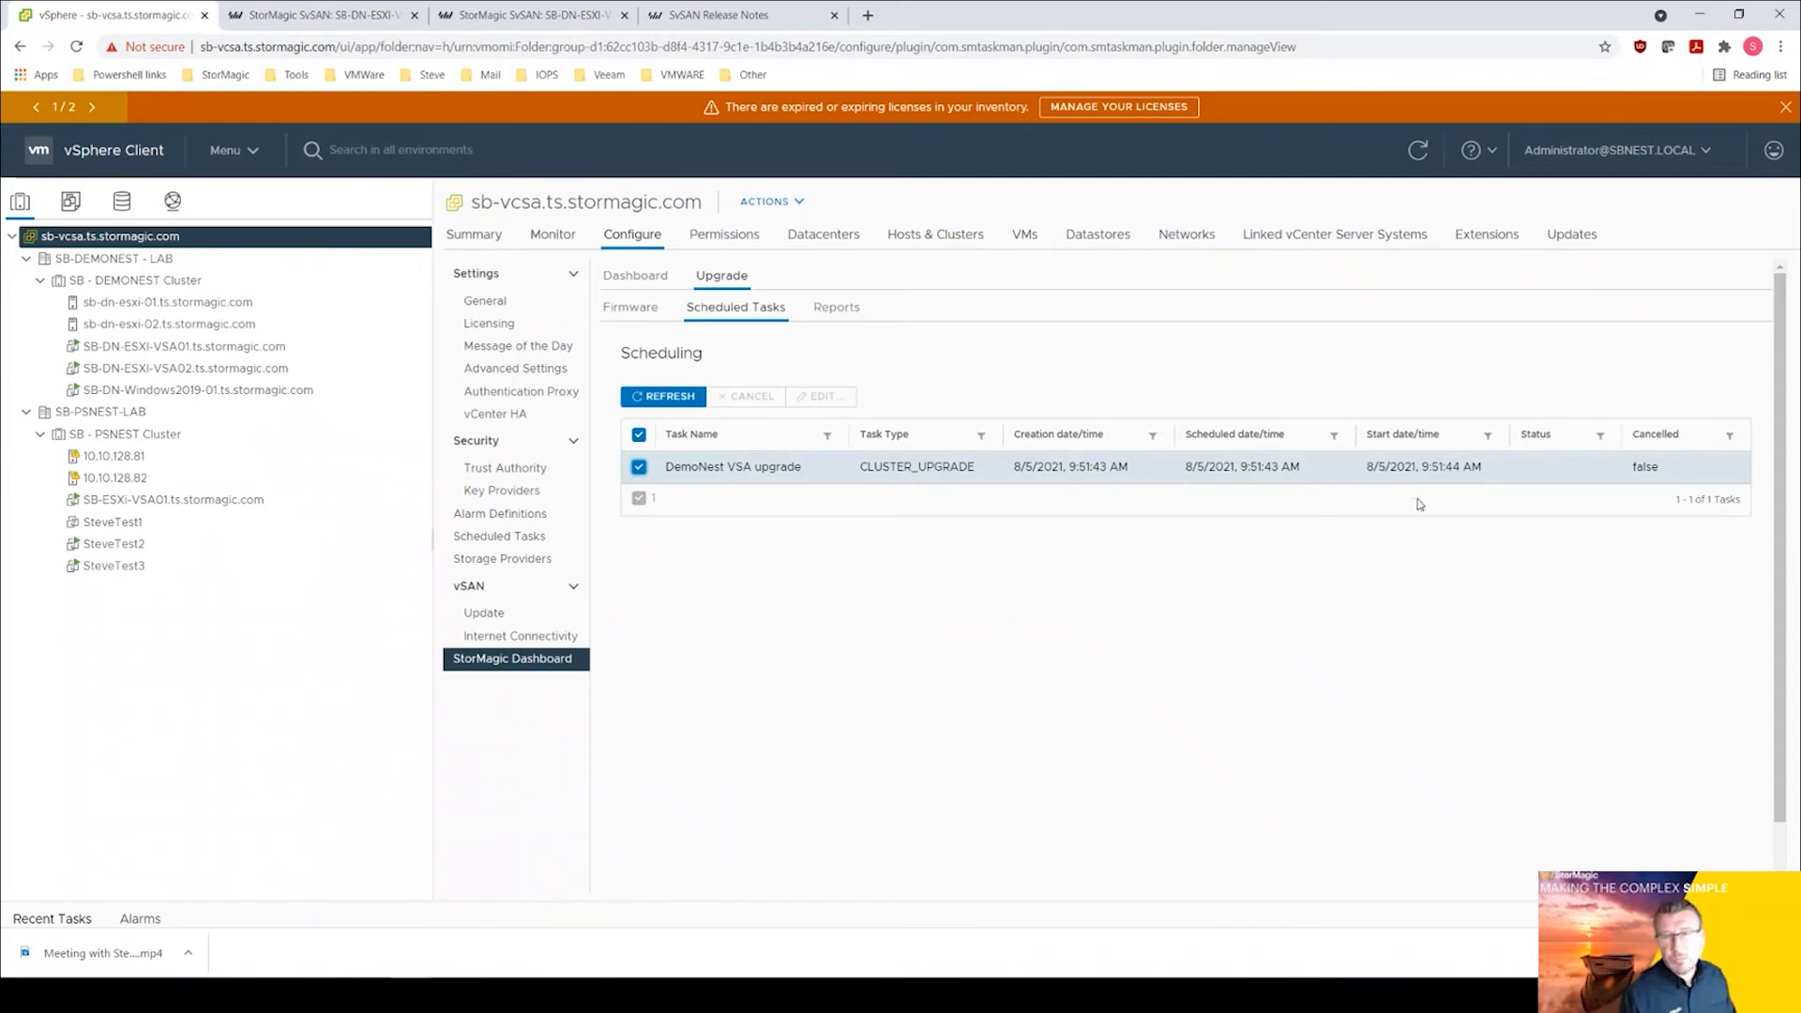
click(835, 305)
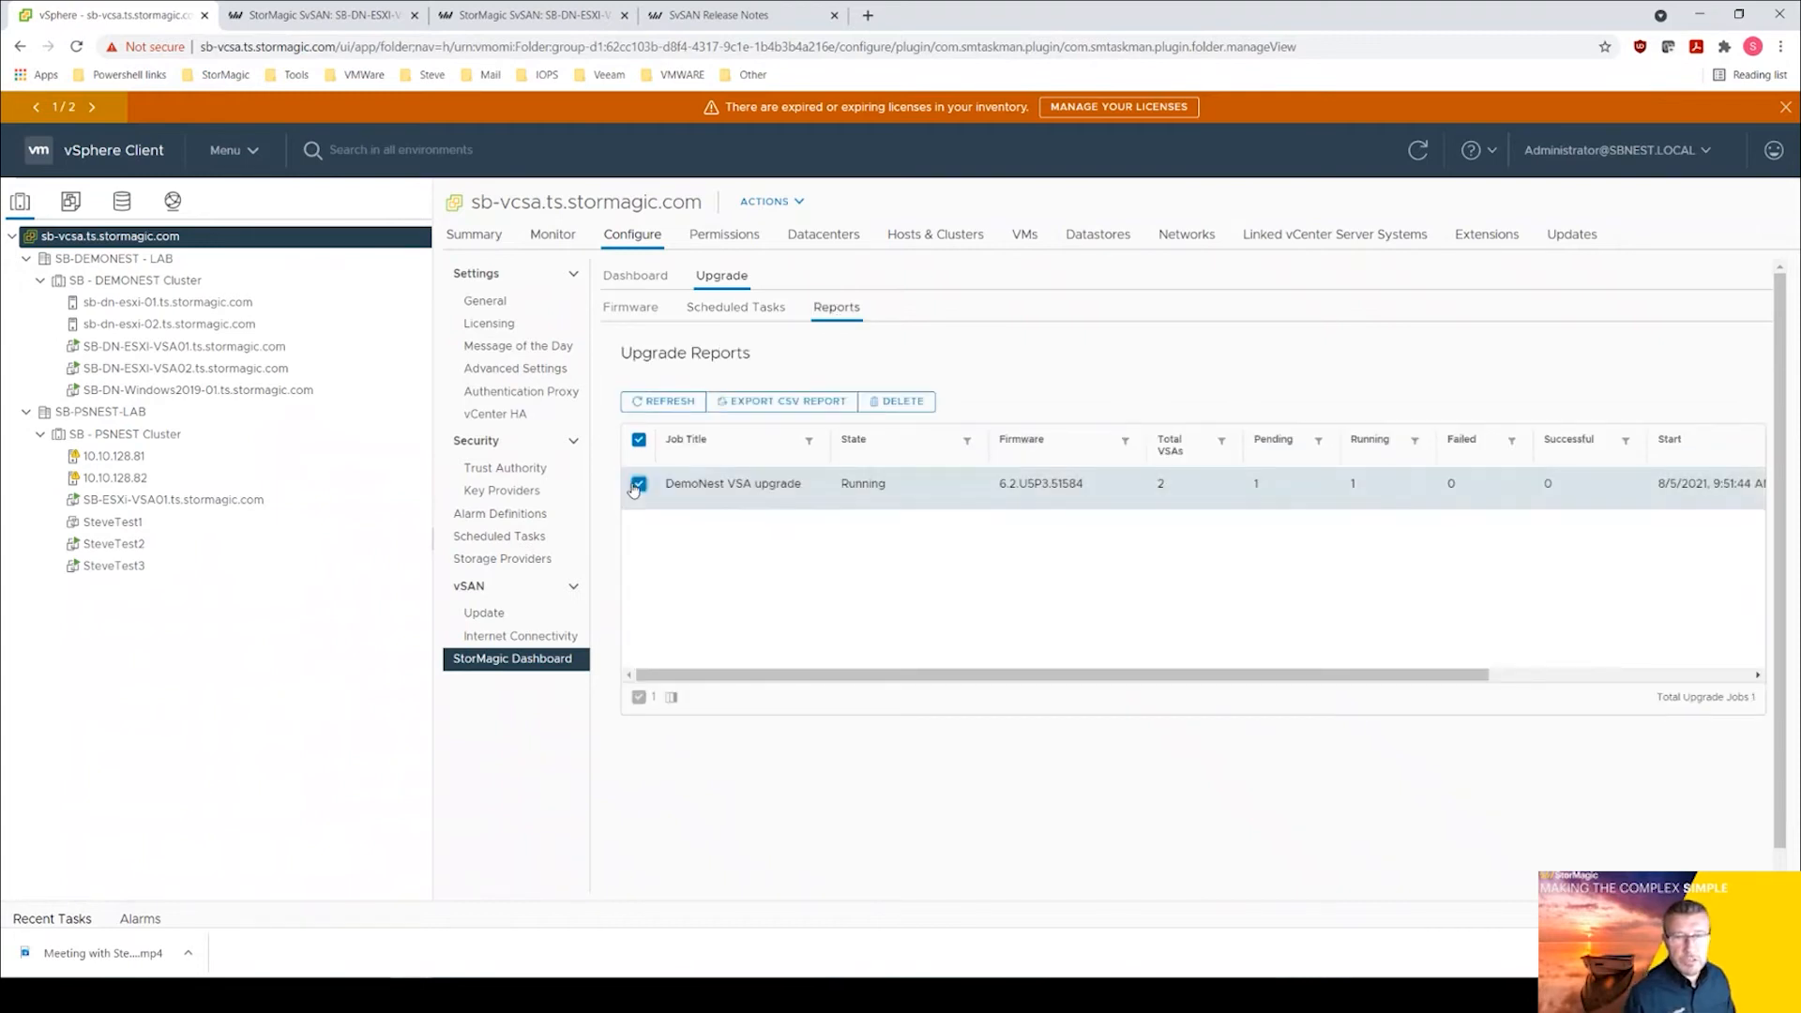
Select the DemoNest VSA upgrade report, review its grid columns, and collapse the SB-PSNEST-LAB inventory branch.
click(638, 482)
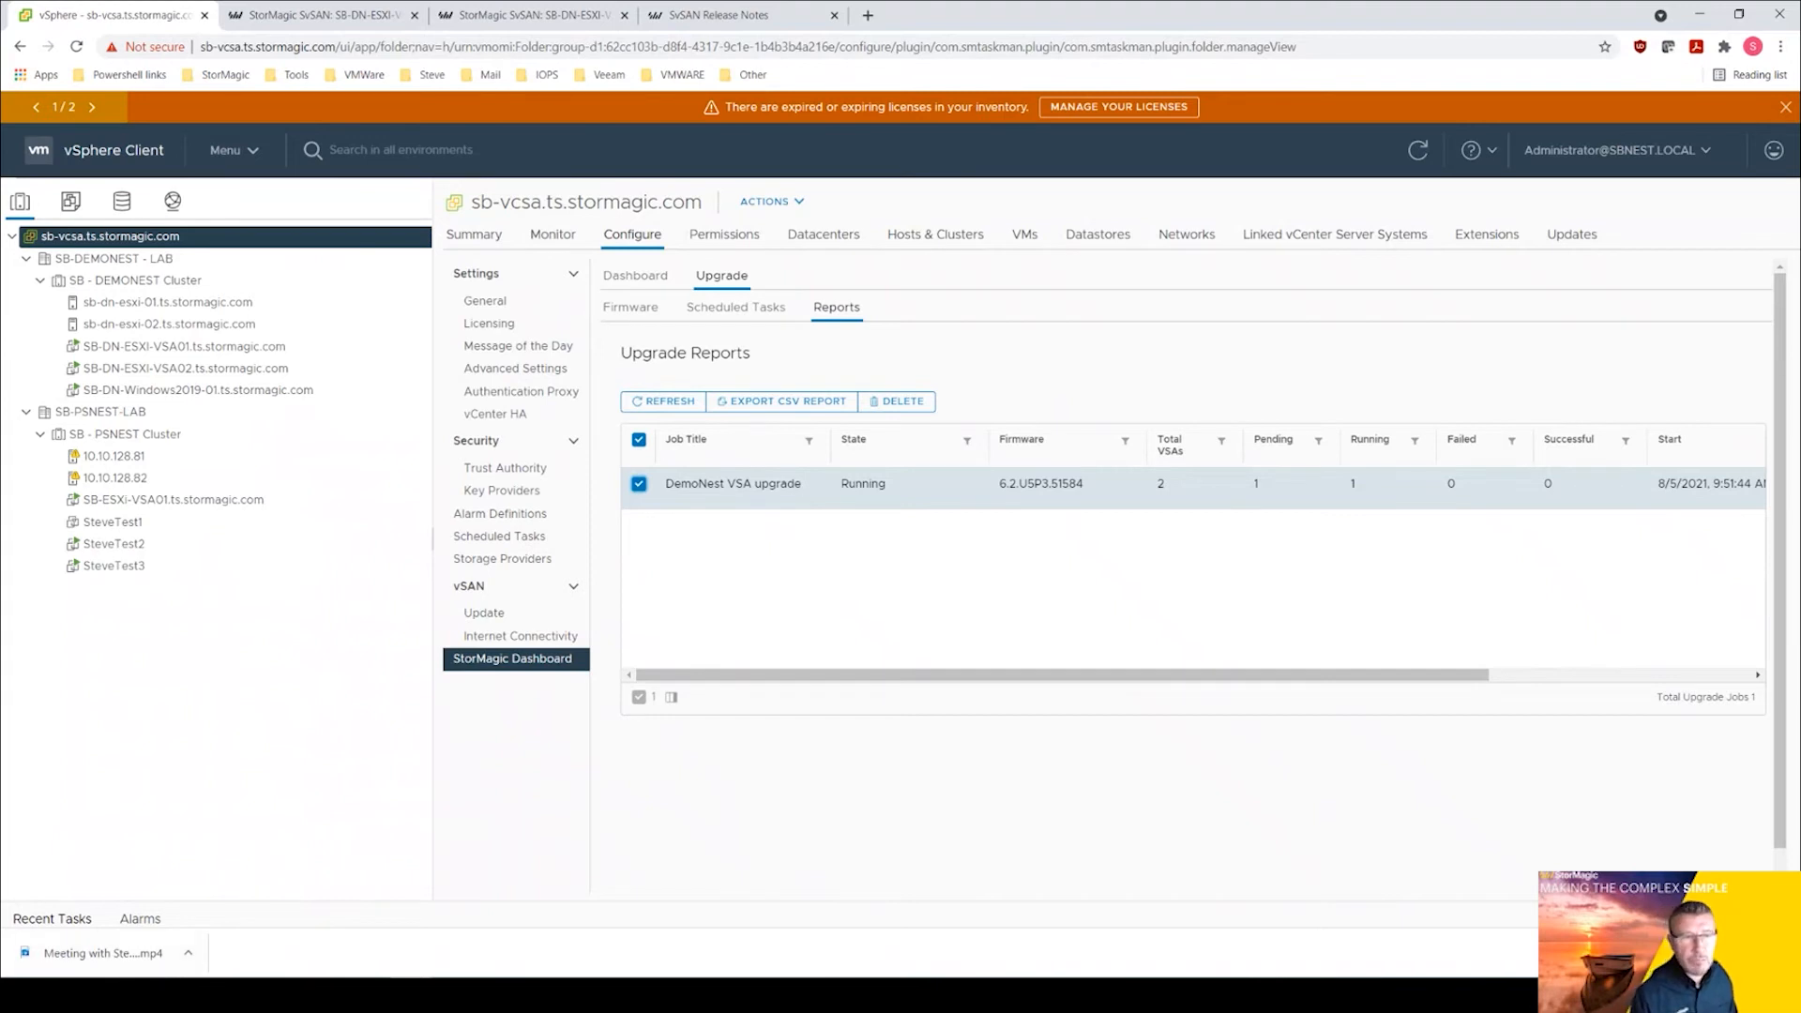
mouse_move(1092, 541)
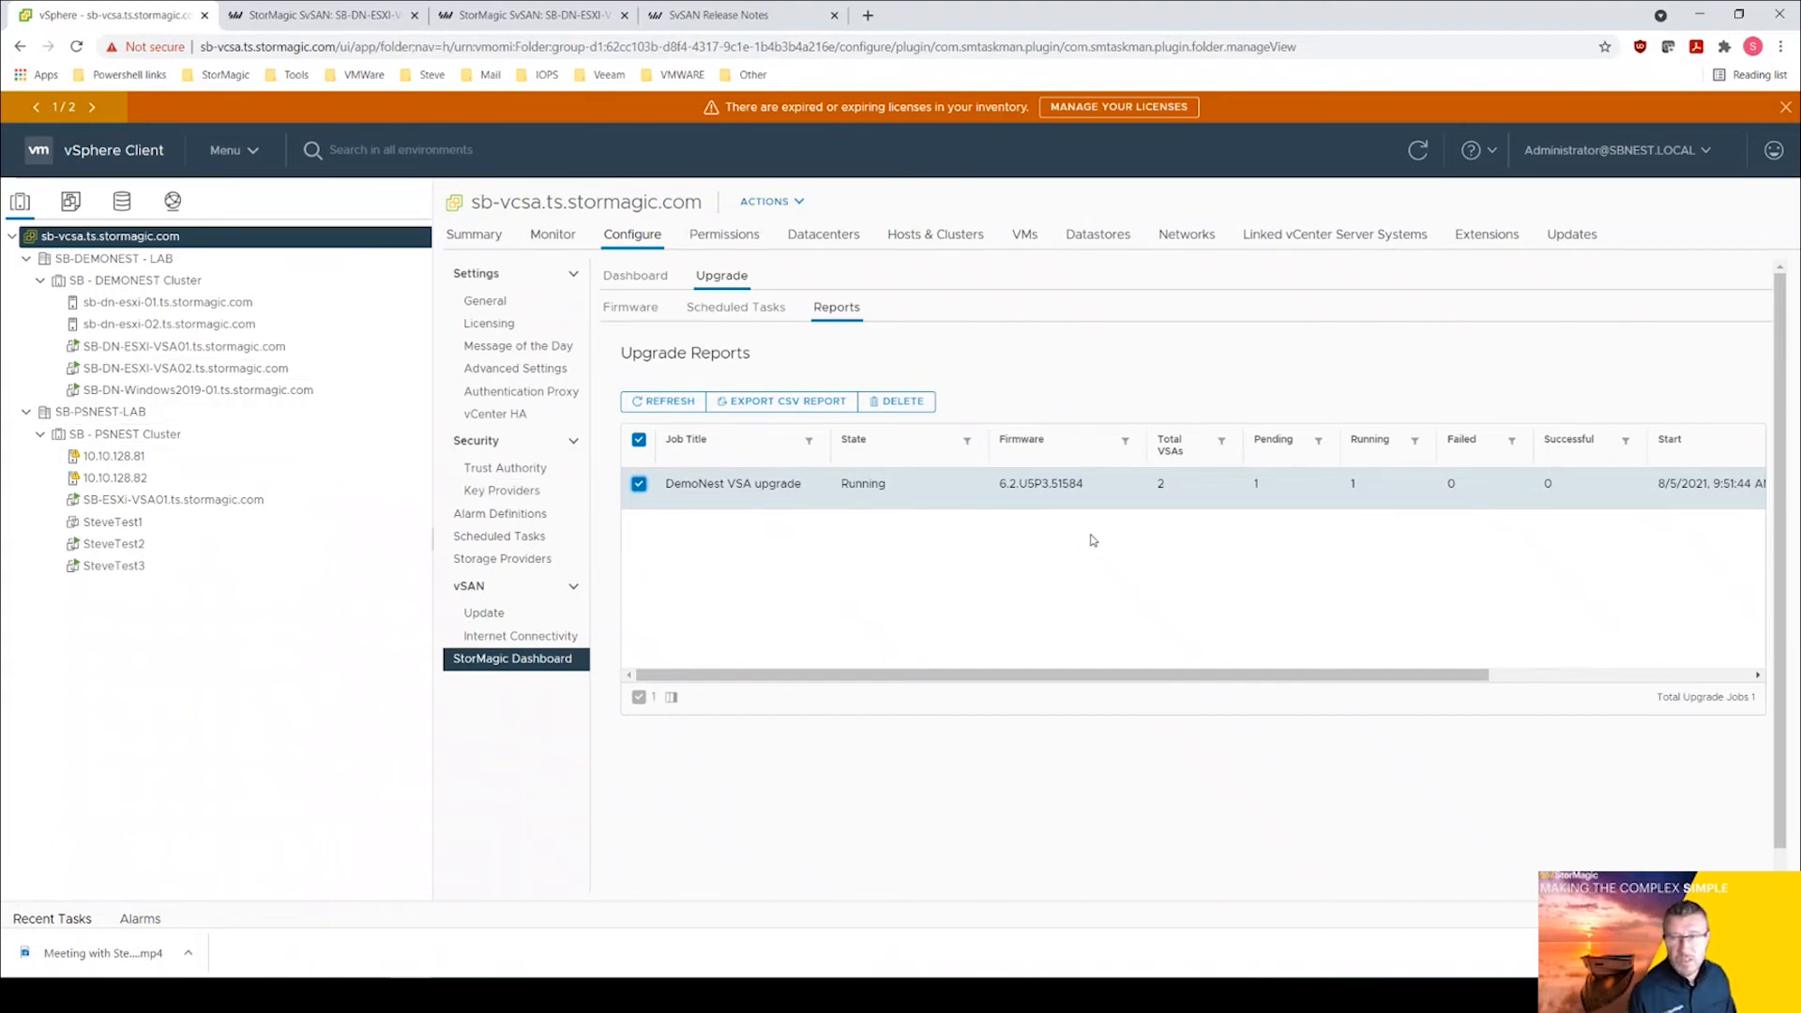
mouse_move(597, 743)
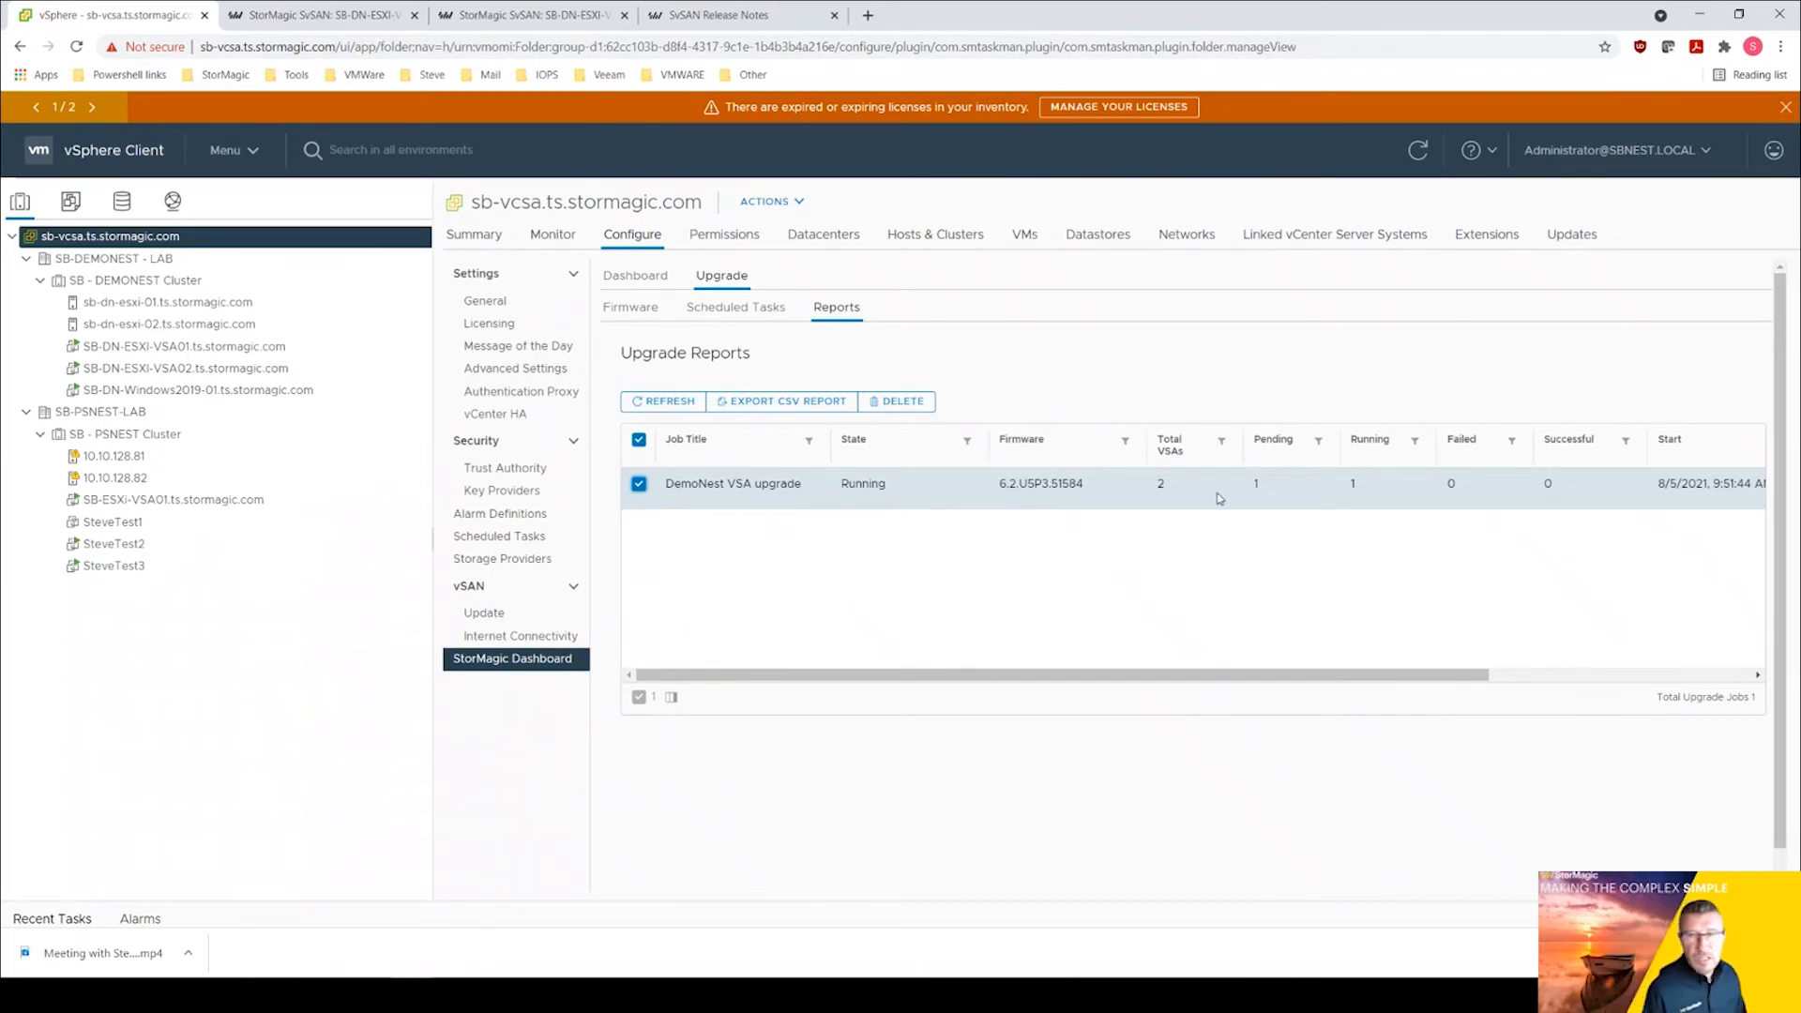
mouse_move(1178, 464)
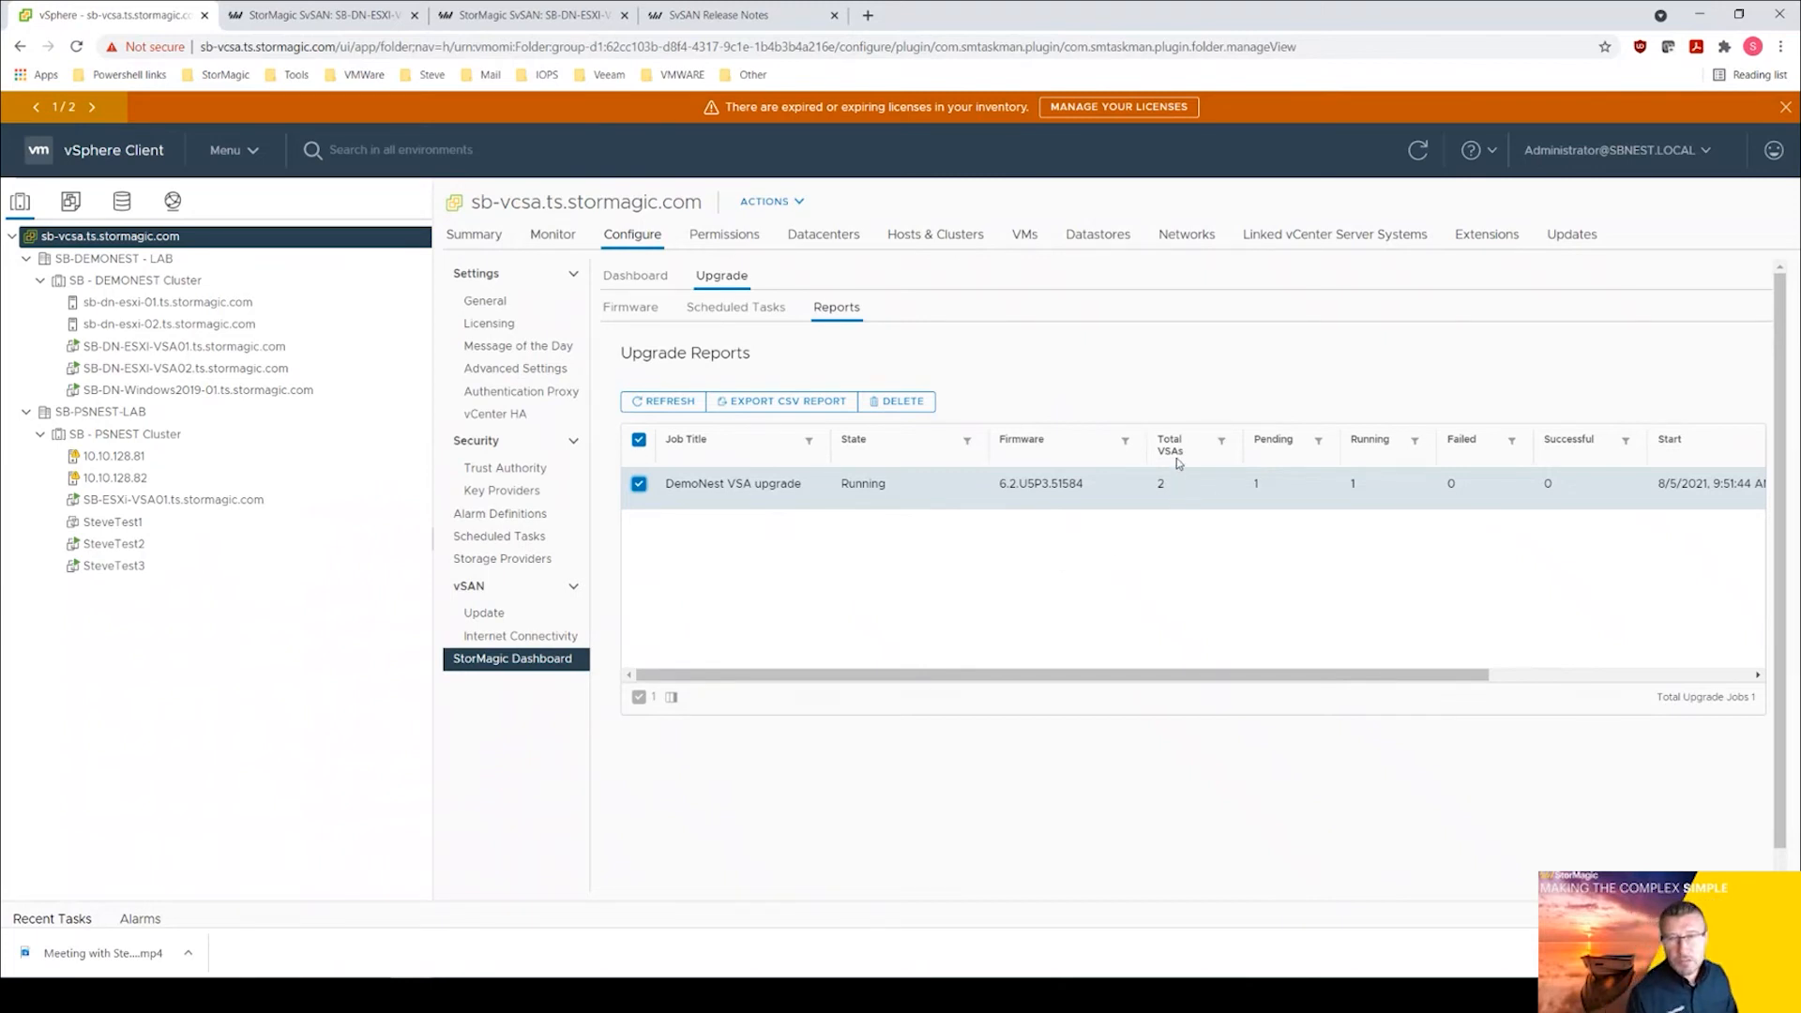
mouse_move(1154, 492)
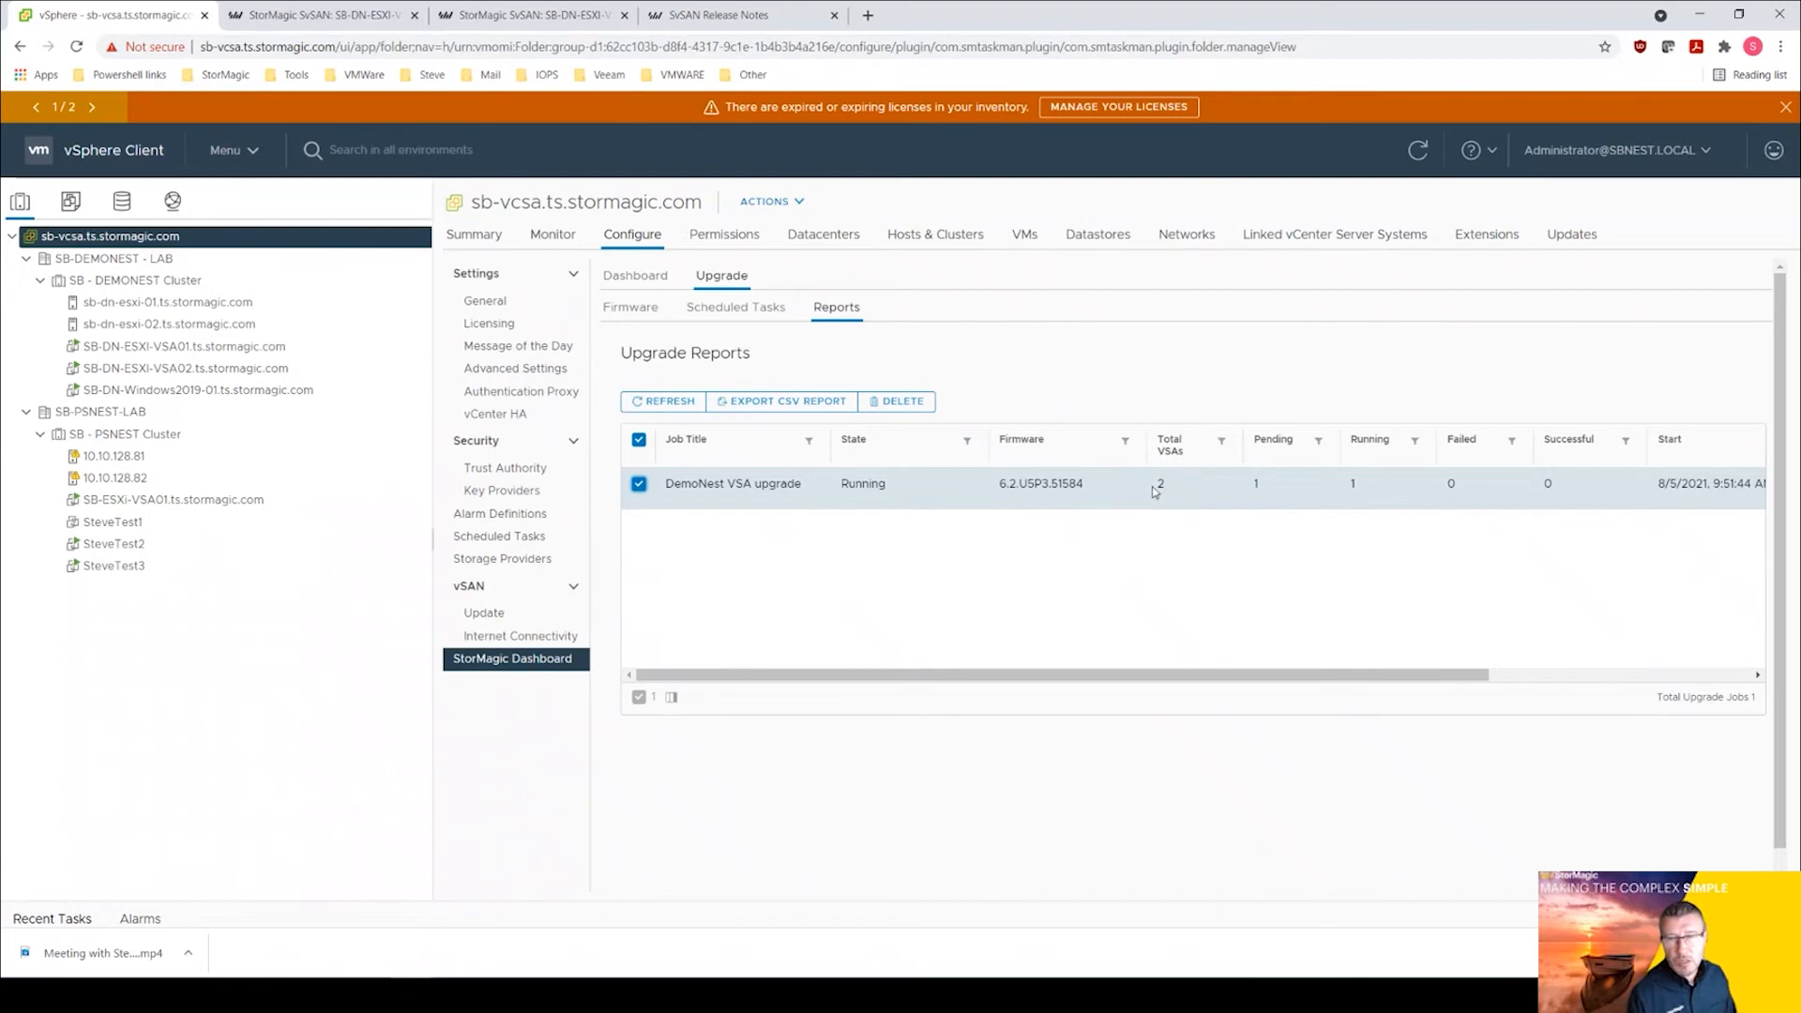
mouse_move(1267, 495)
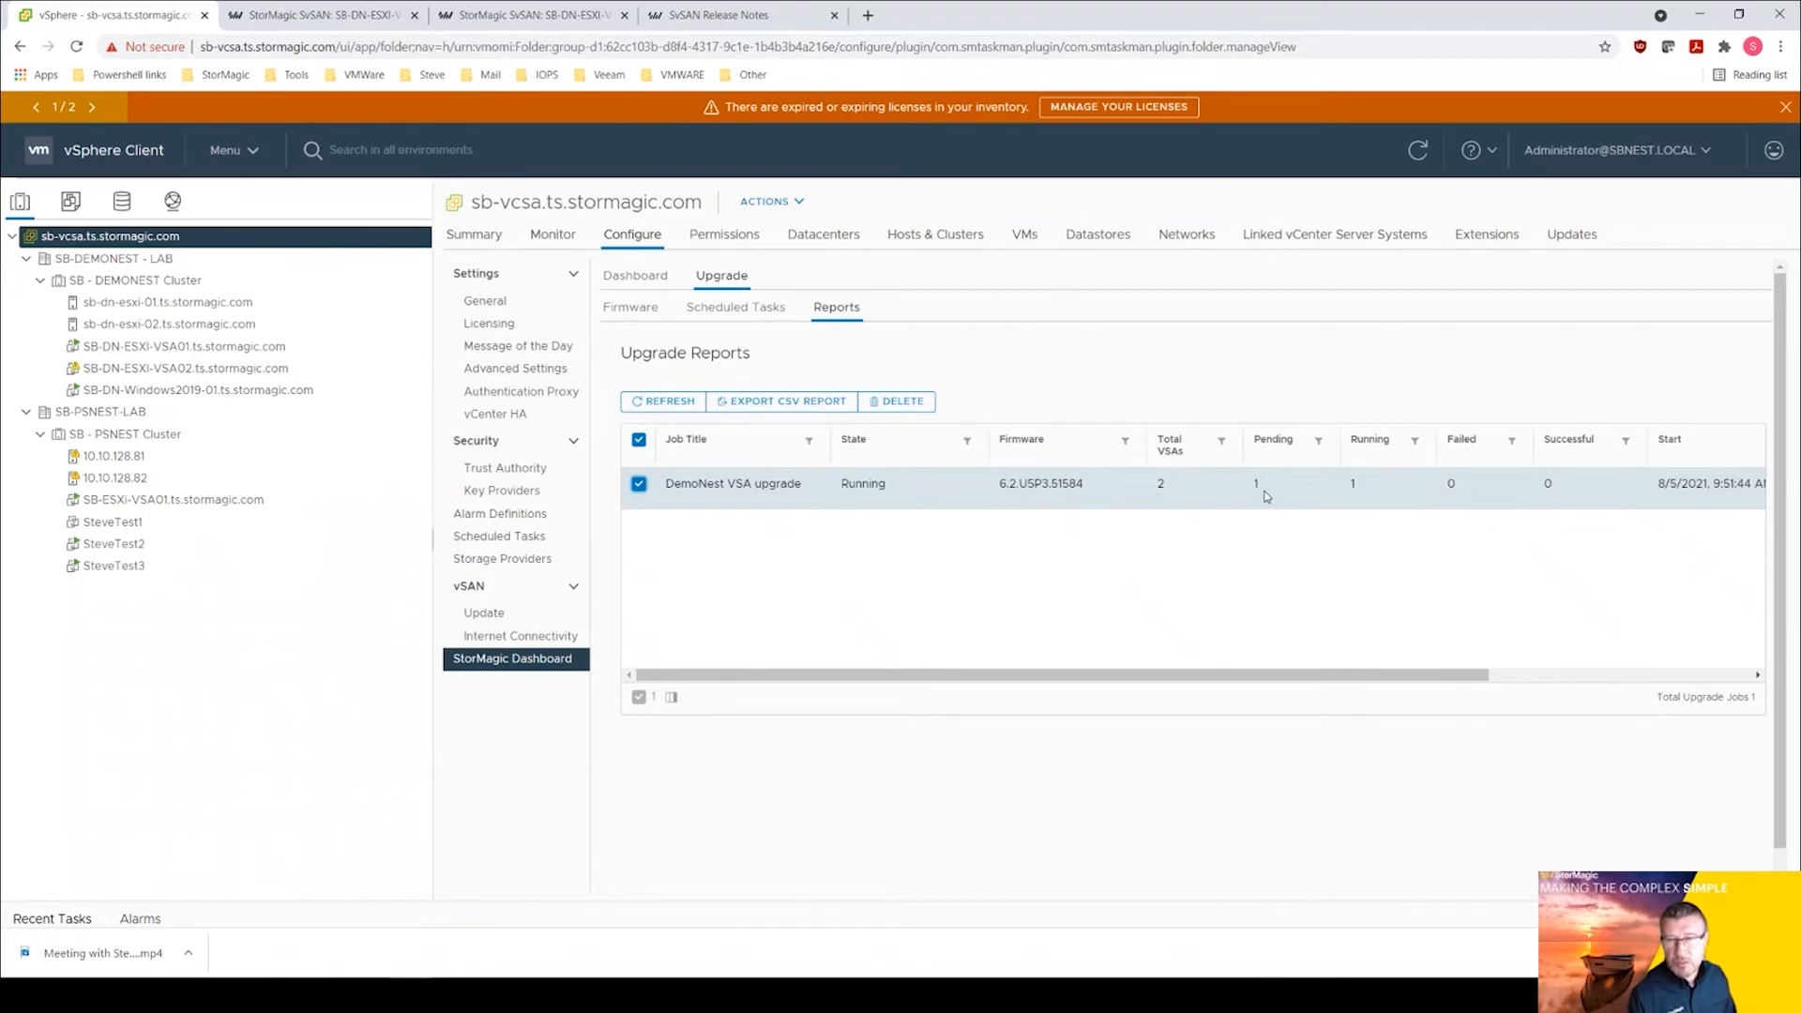
mouse_move(1454, 511)
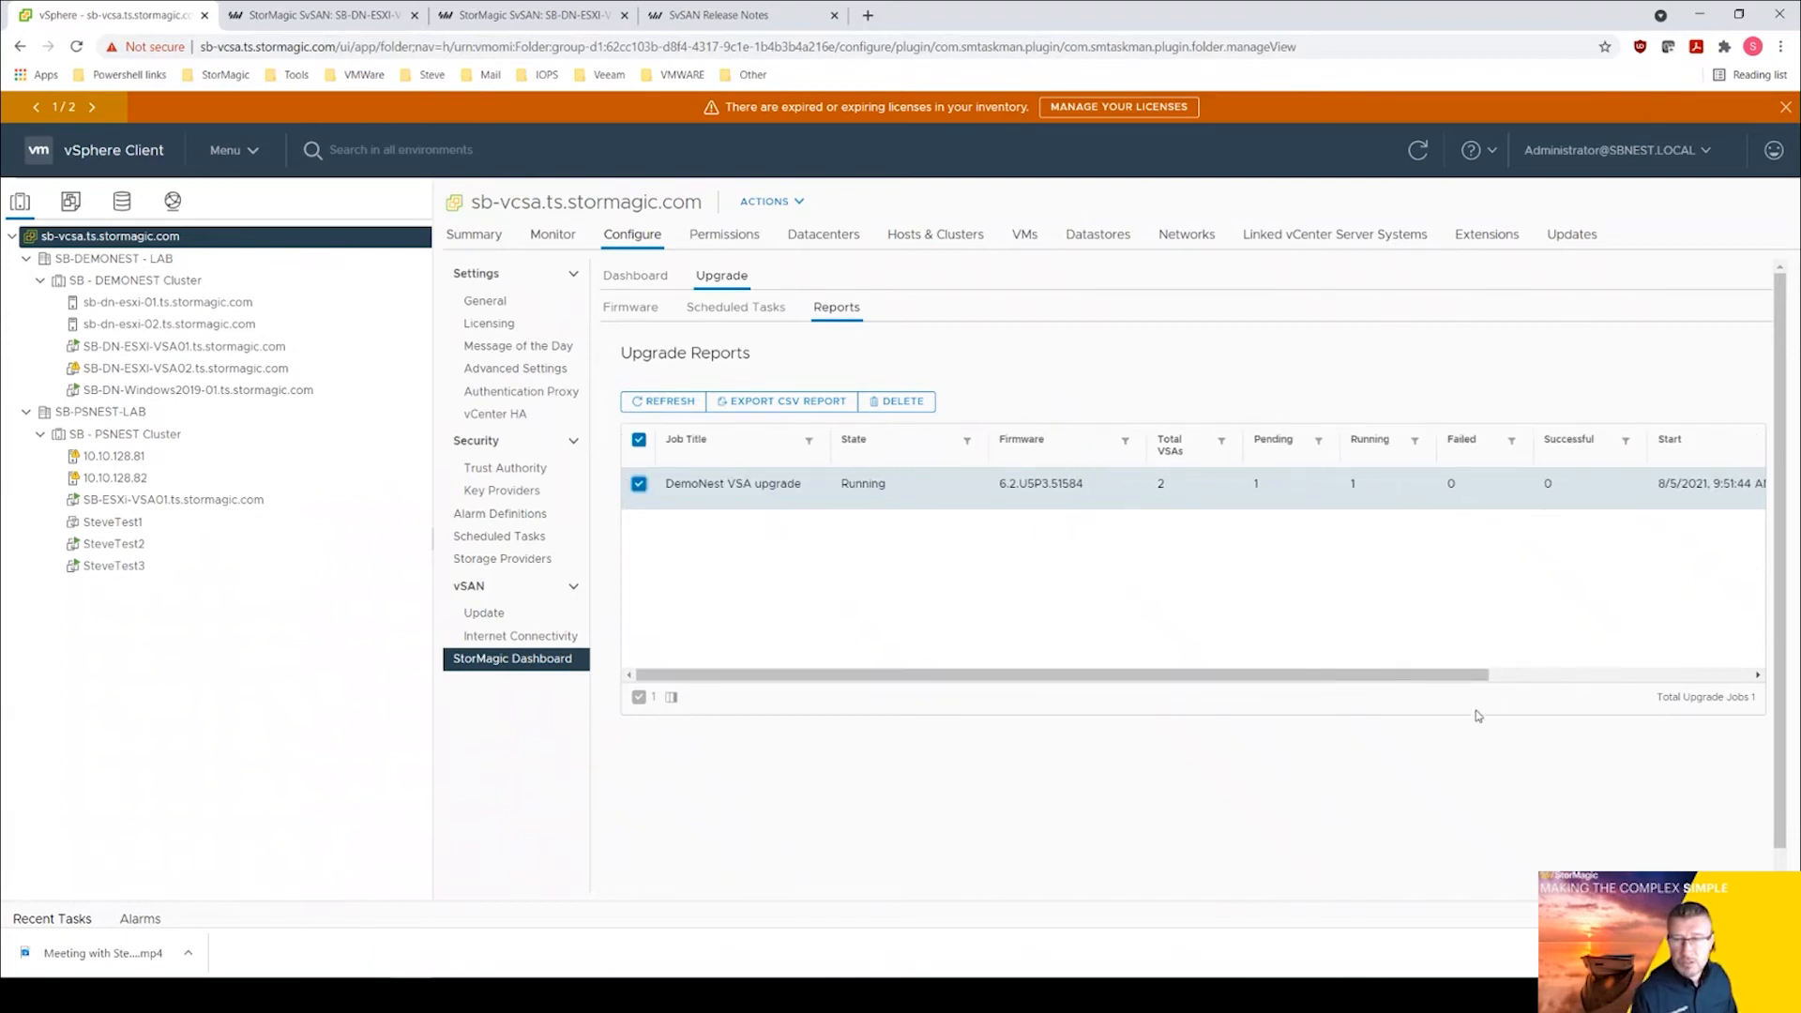
scroll(right, 3)
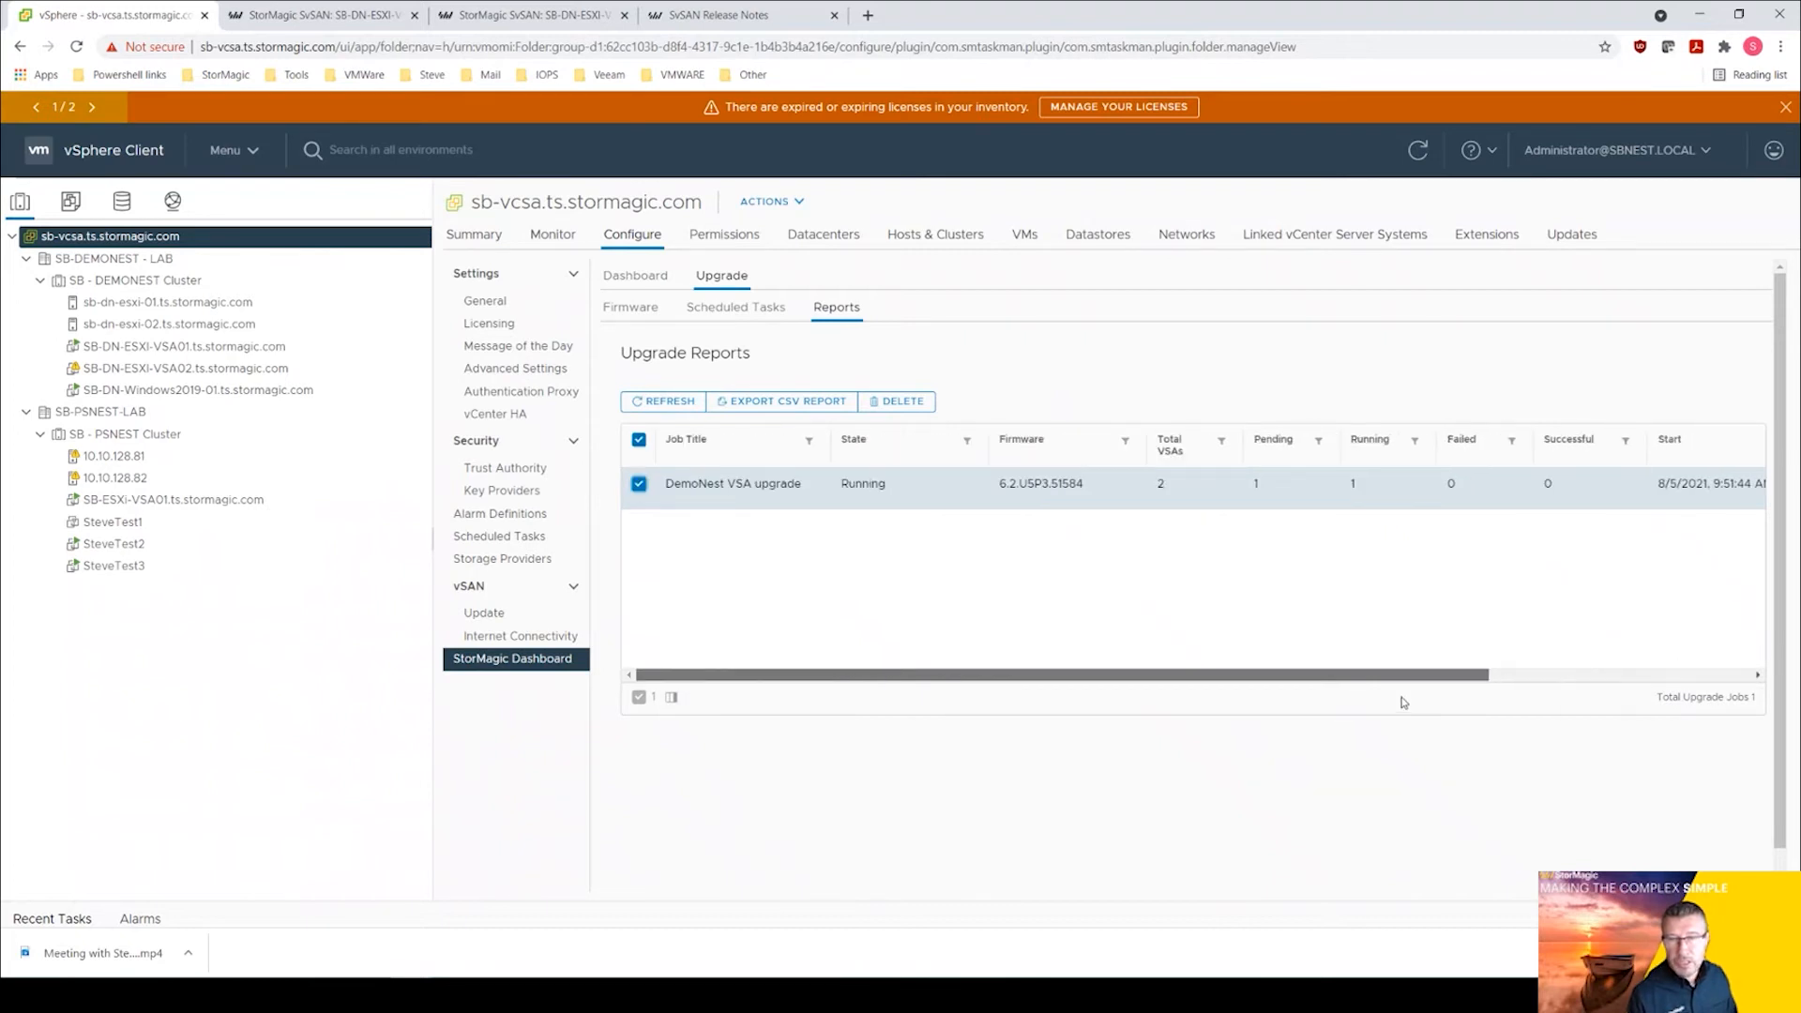
scroll(right, 3)
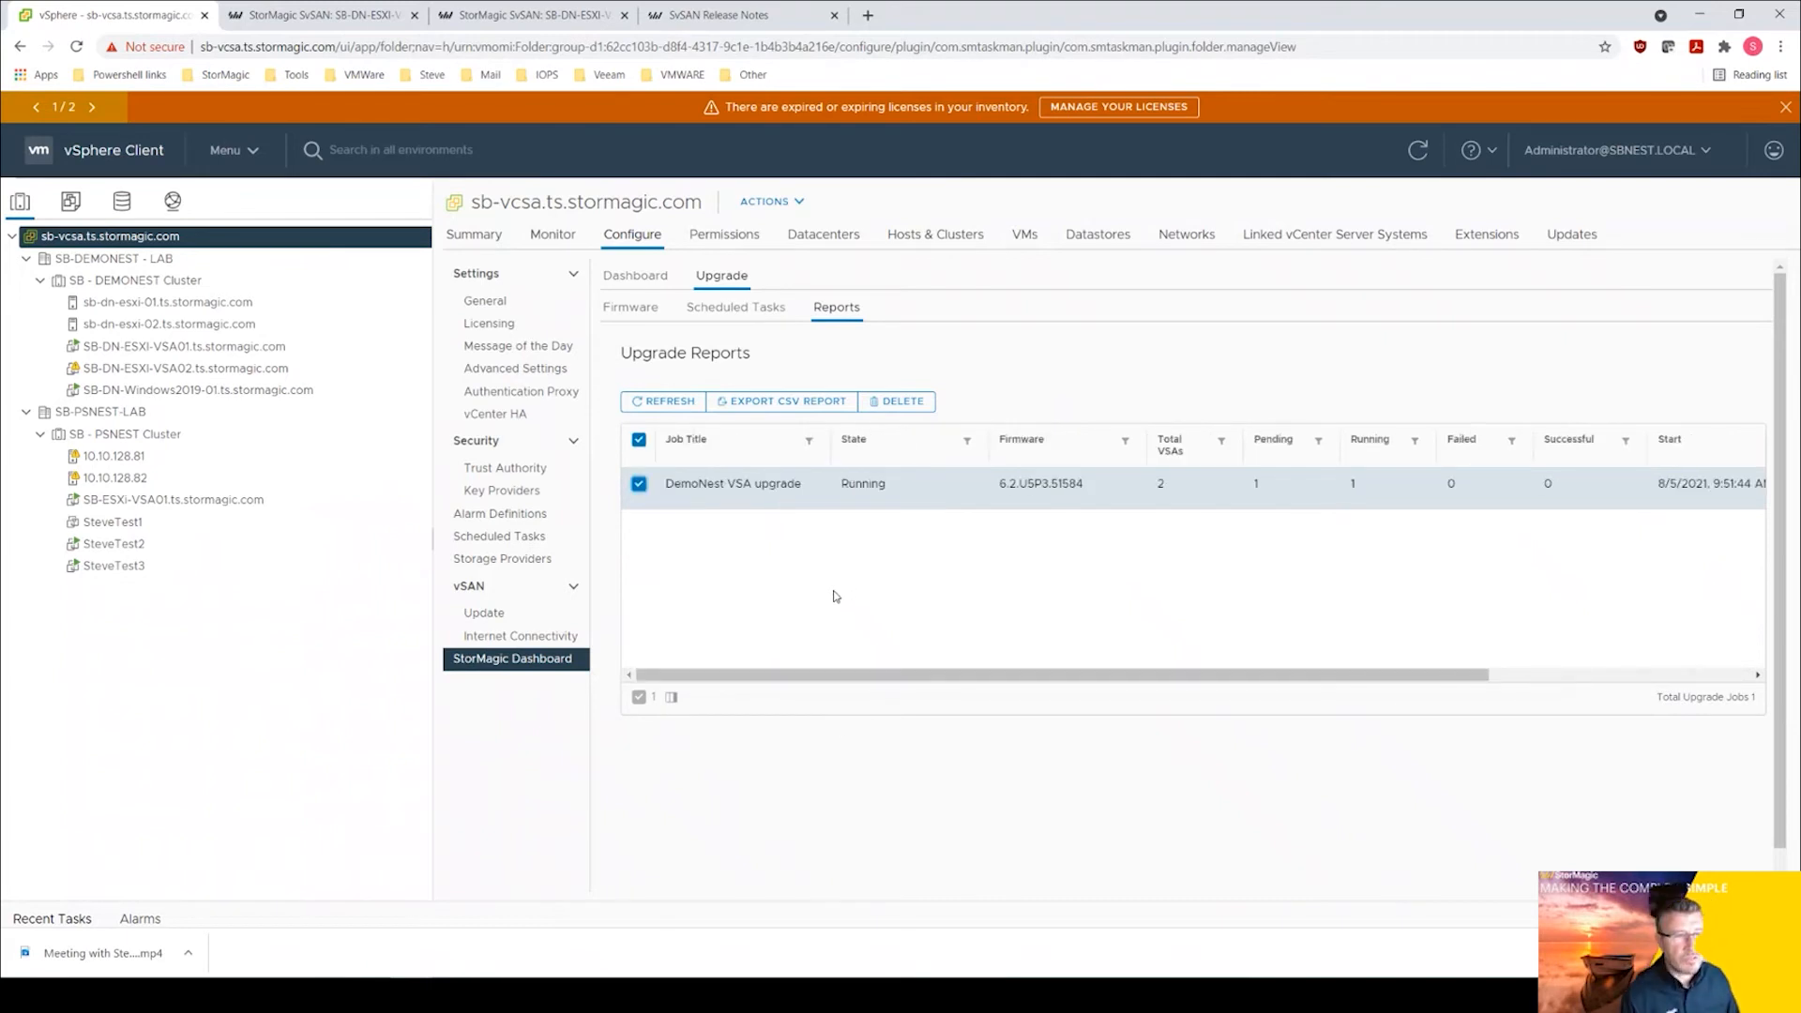
click(26, 411)
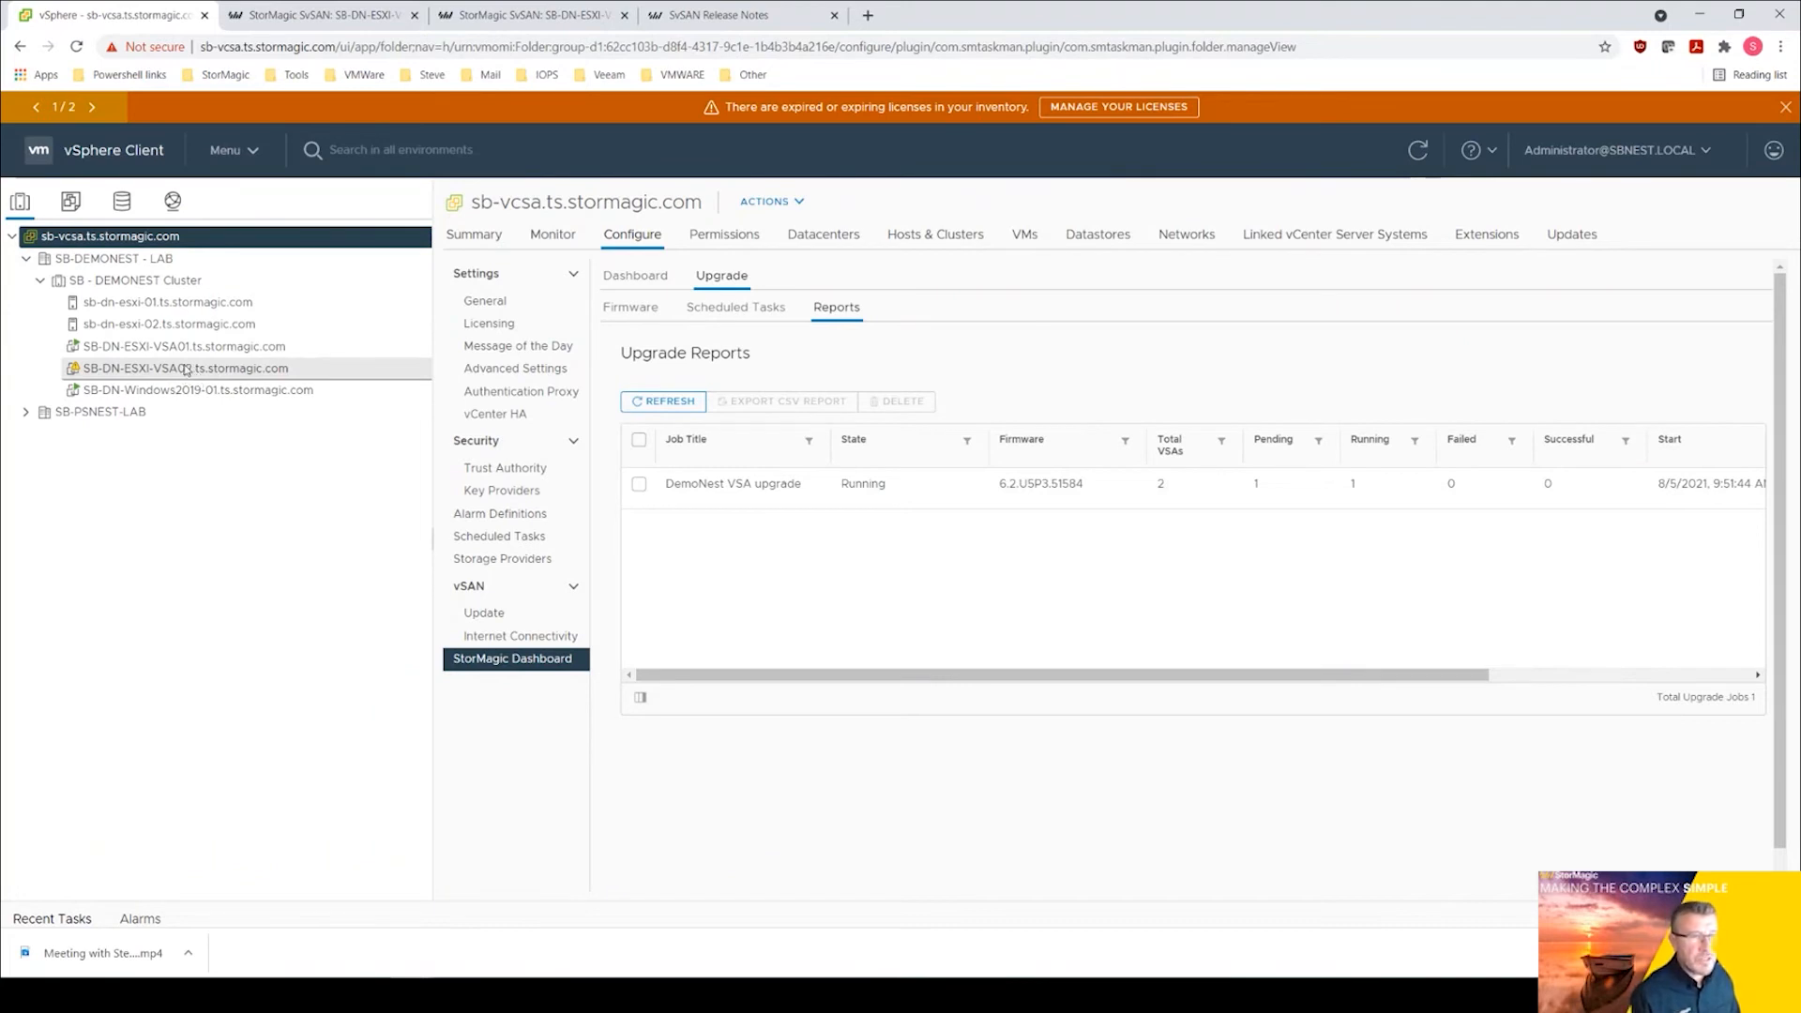
Check the SB-DN-ESXI-VSA02 and VSA01 summaries, then return to sb-vcsa's StorMagic Dashboard Upgrade page.
click(184, 345)
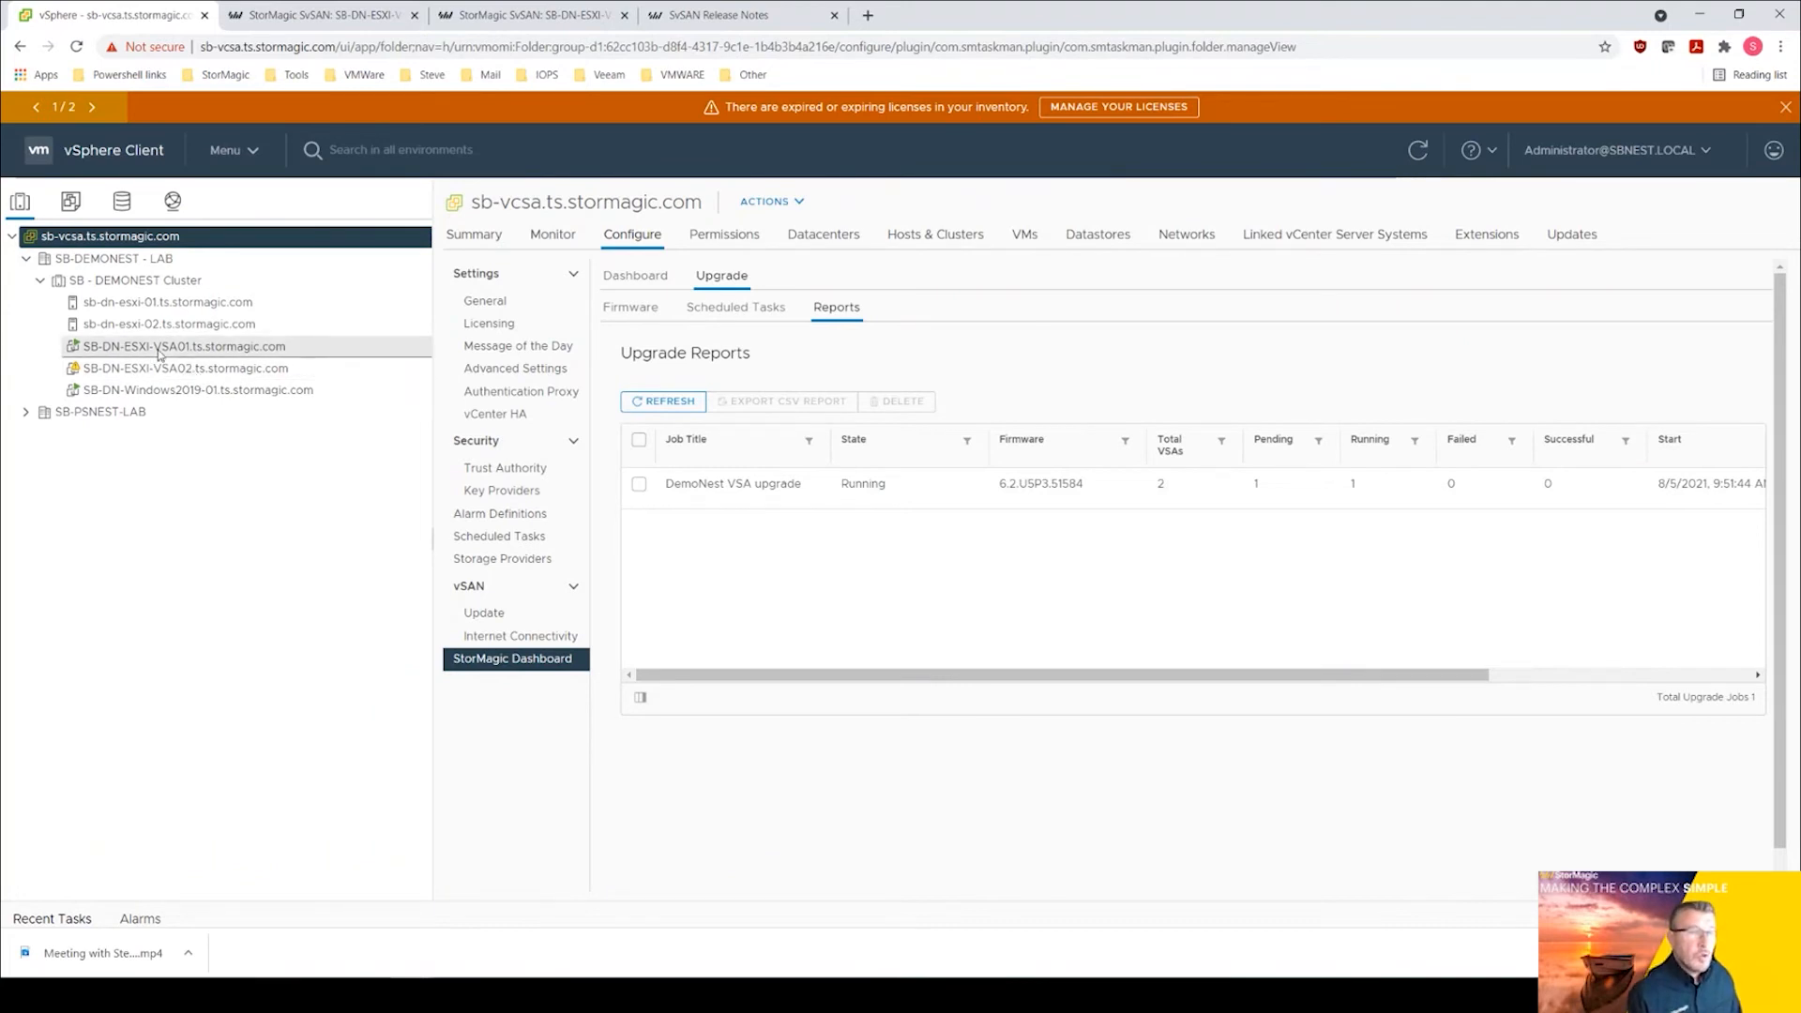
click(186, 367)
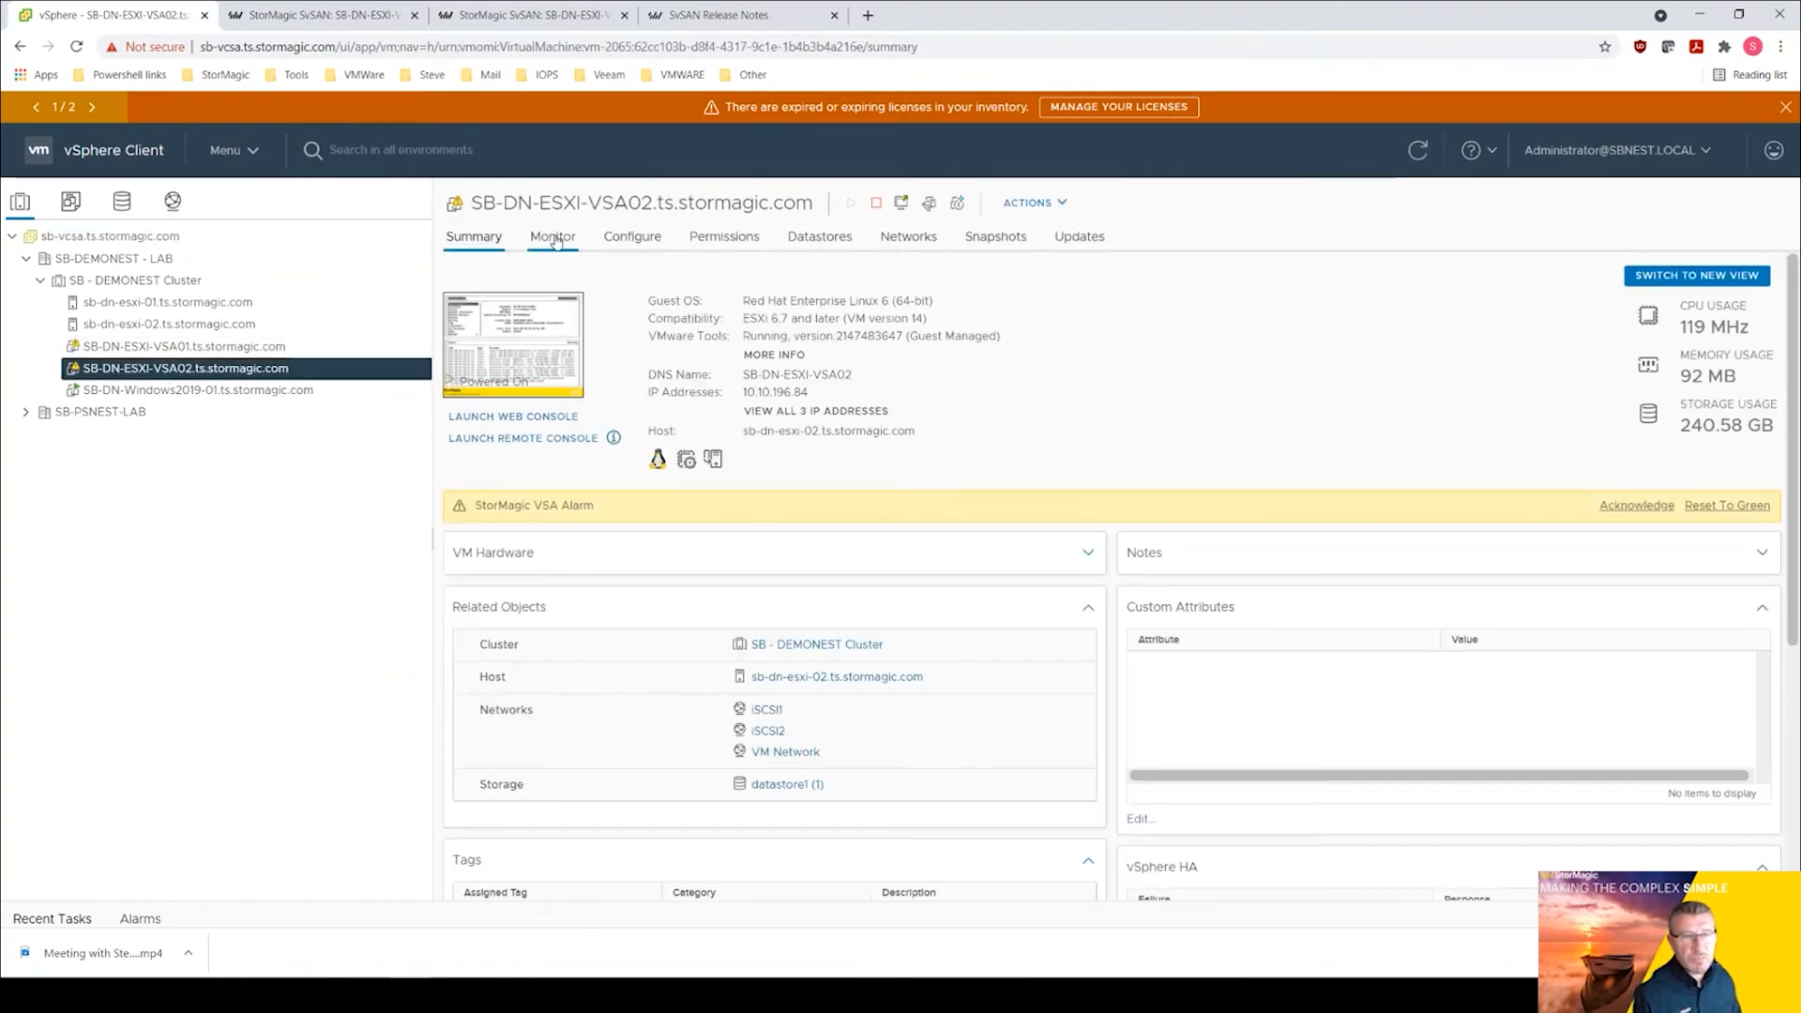
click(180, 345)
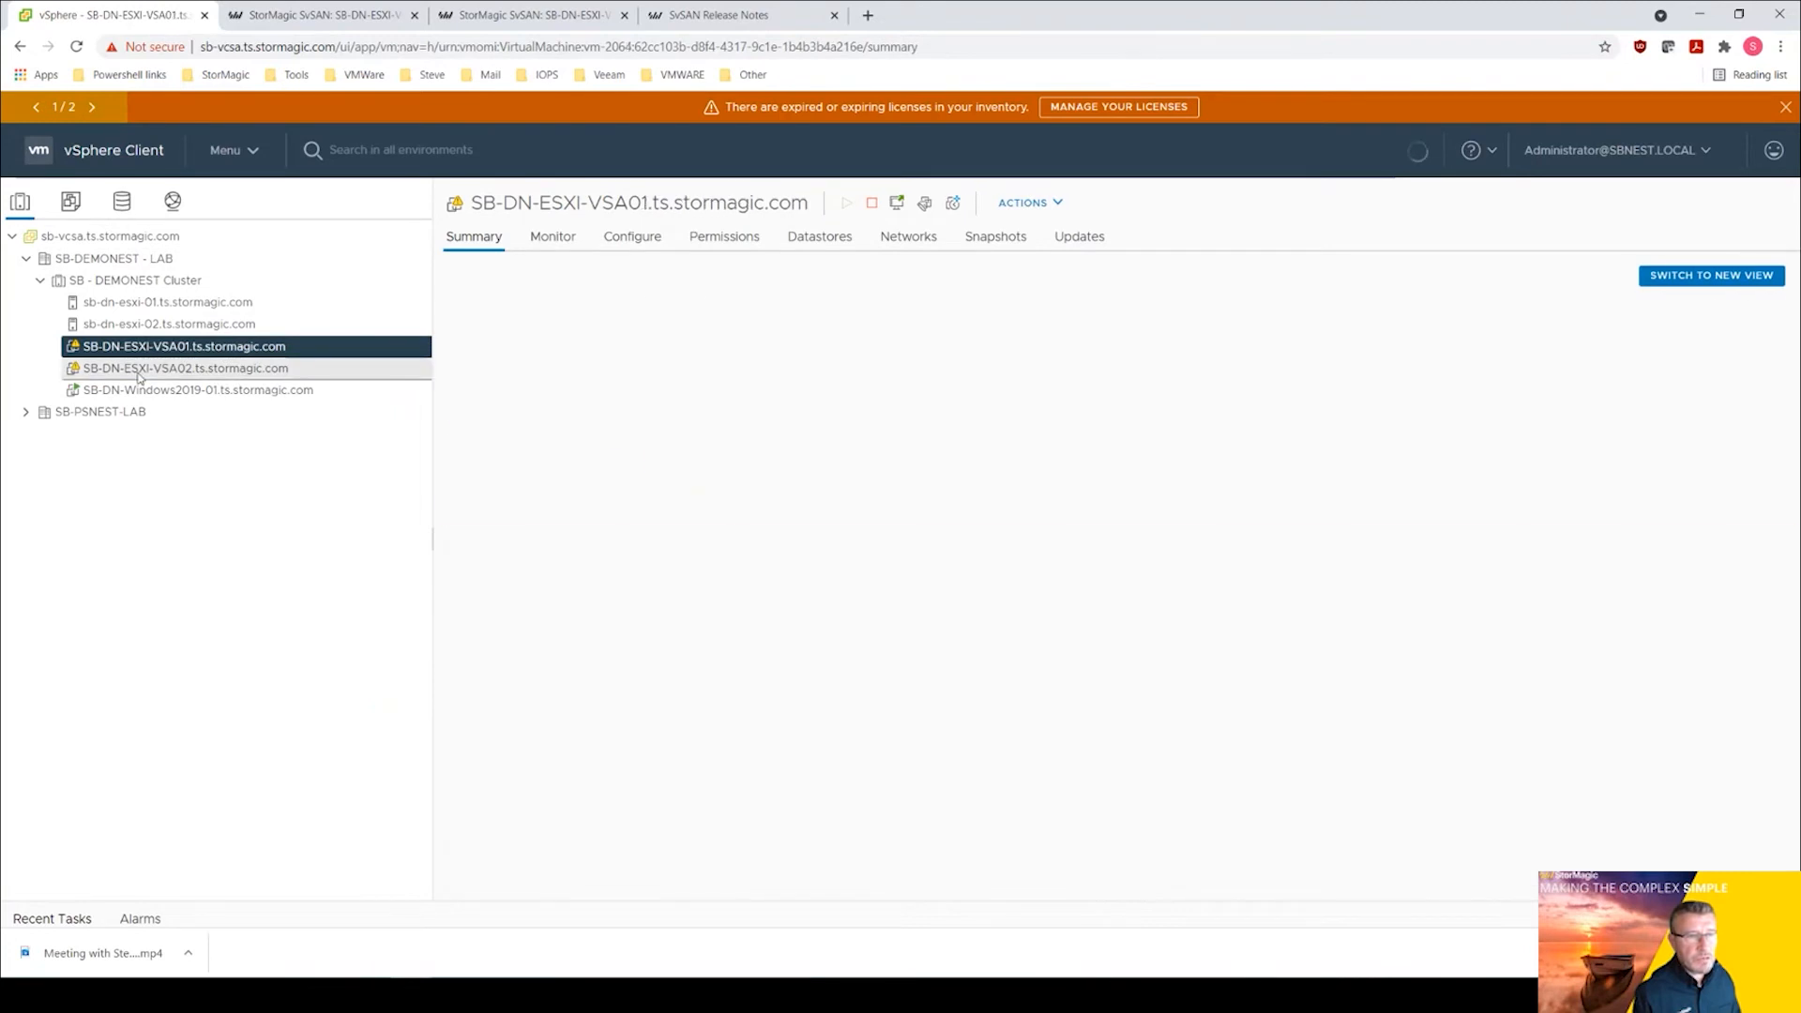
click(184, 368)
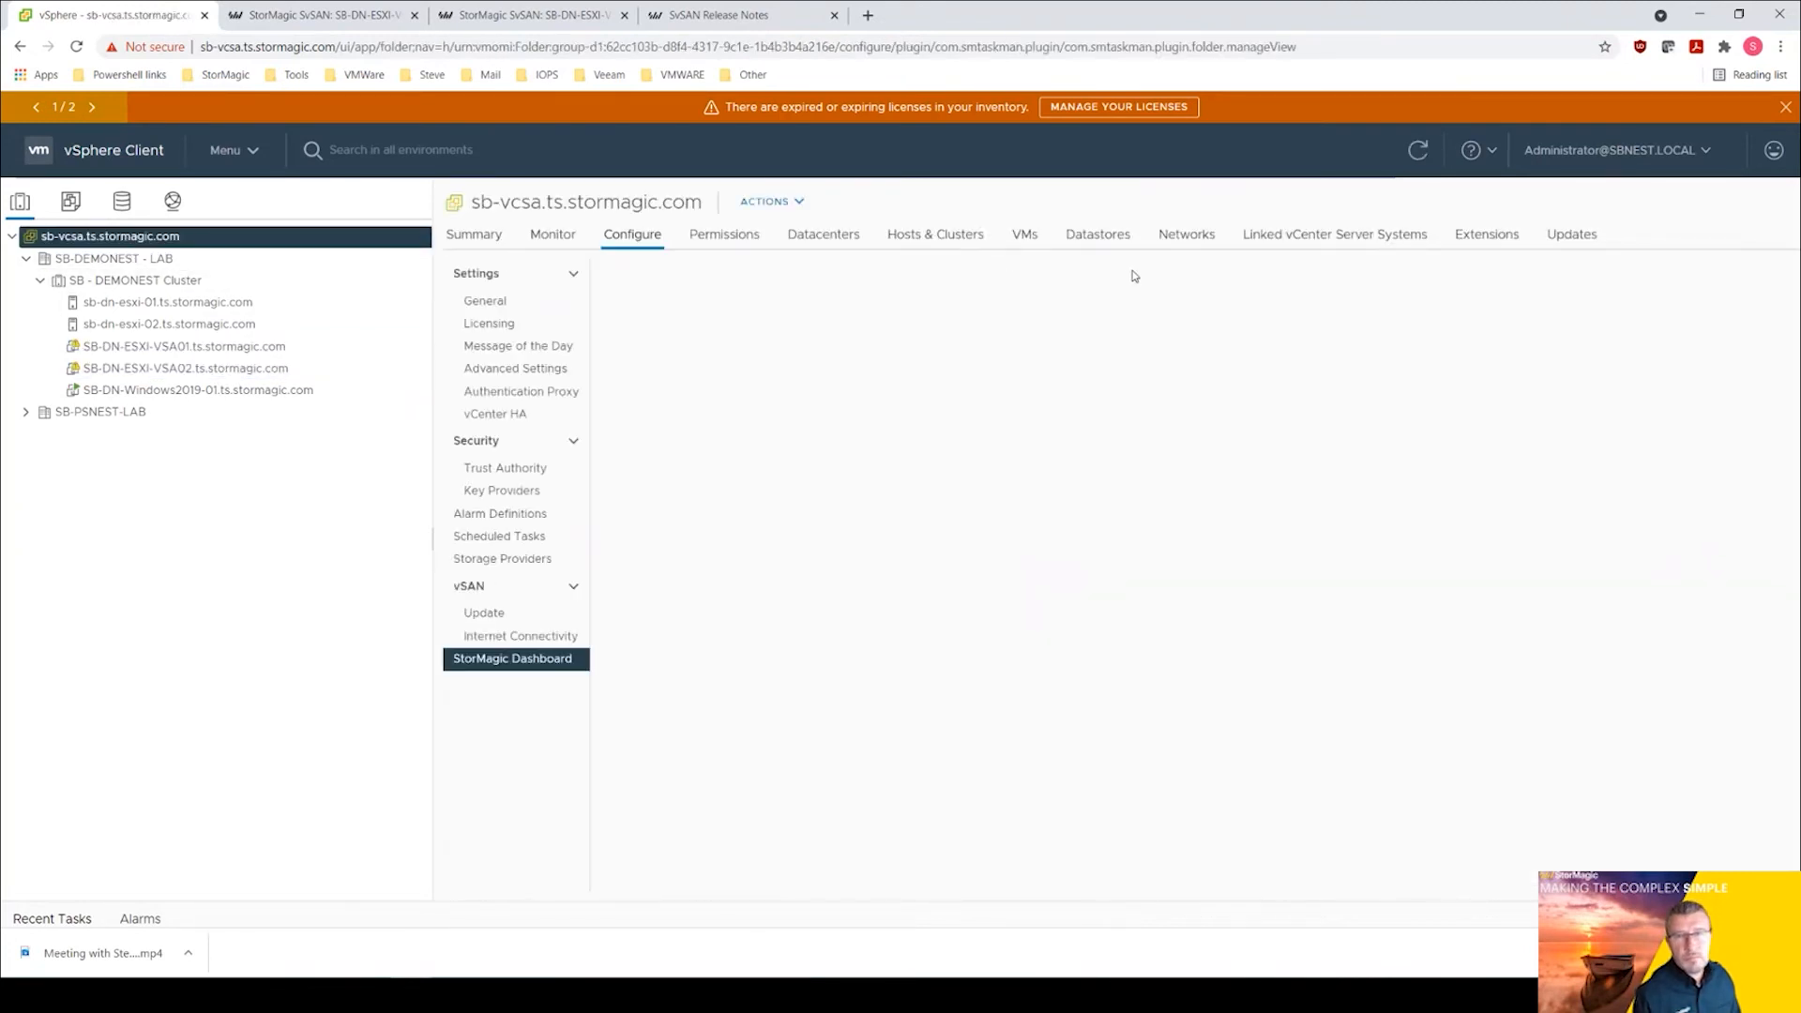
click(720, 274)
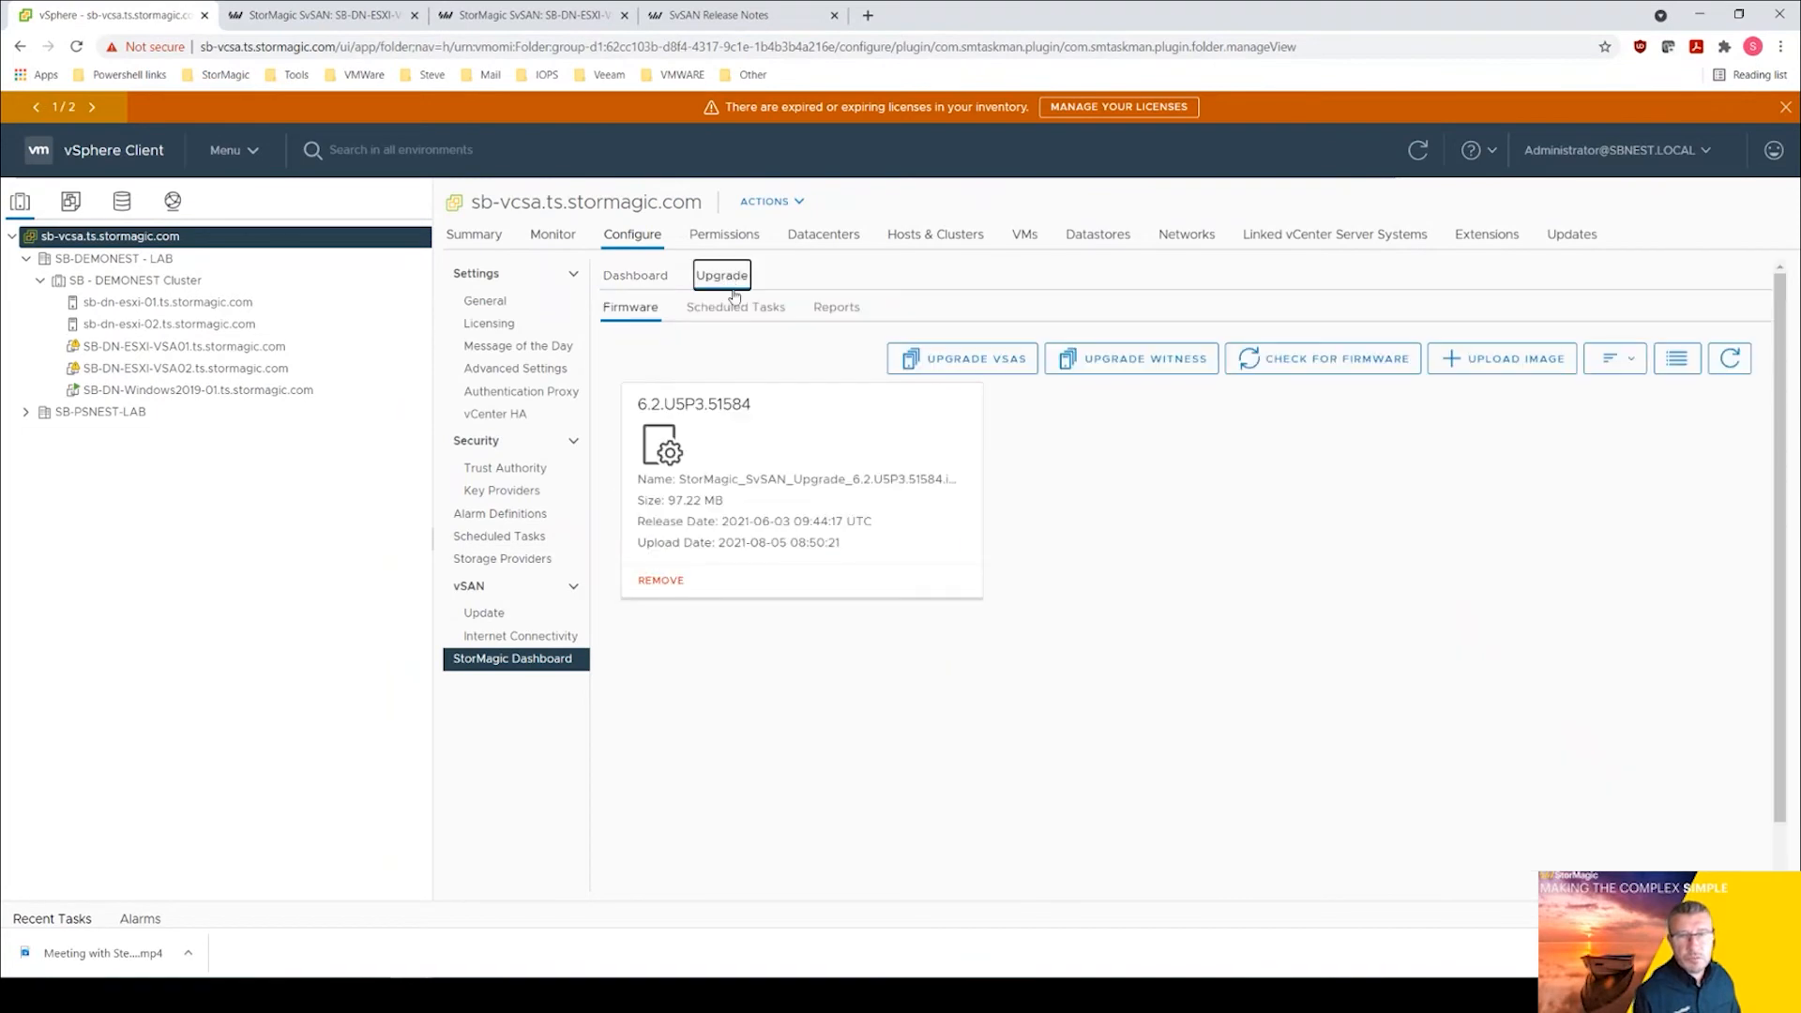
Refresh Upgrade Reports to show the DemoNest VSA upgrade with one VSA successful and one running.
click(835, 306)
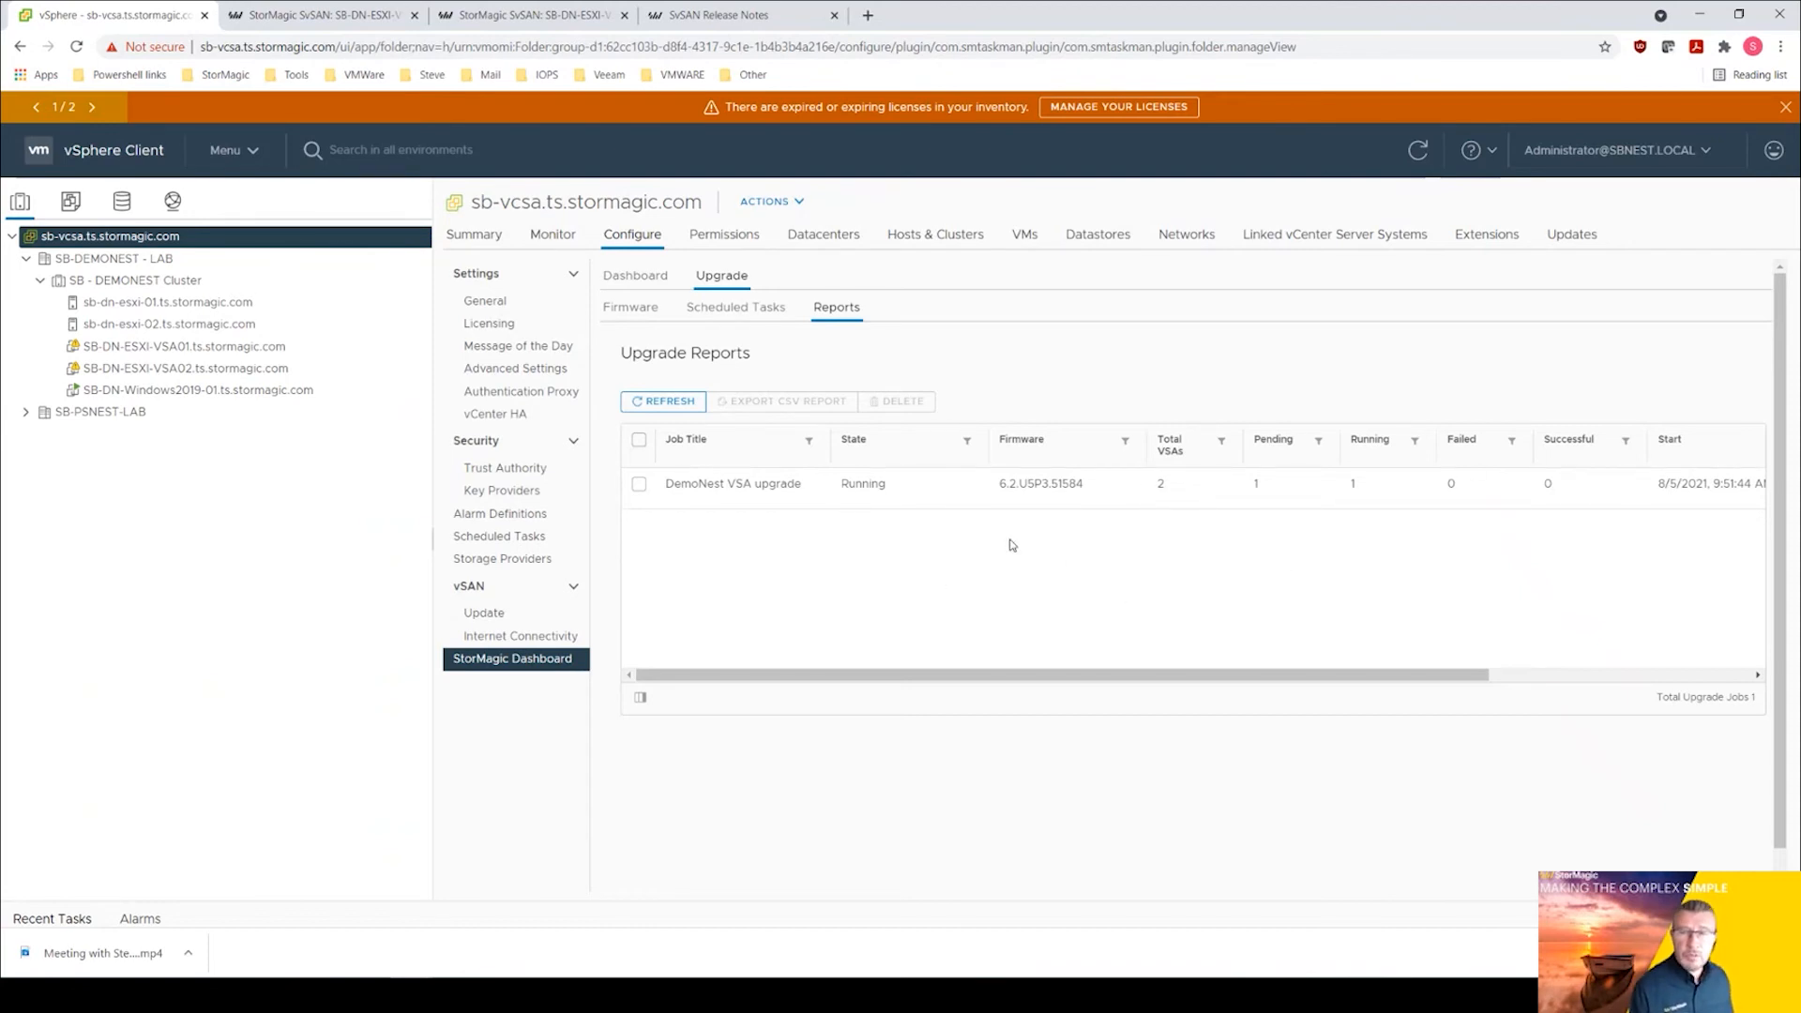
mouse_move(961, 571)
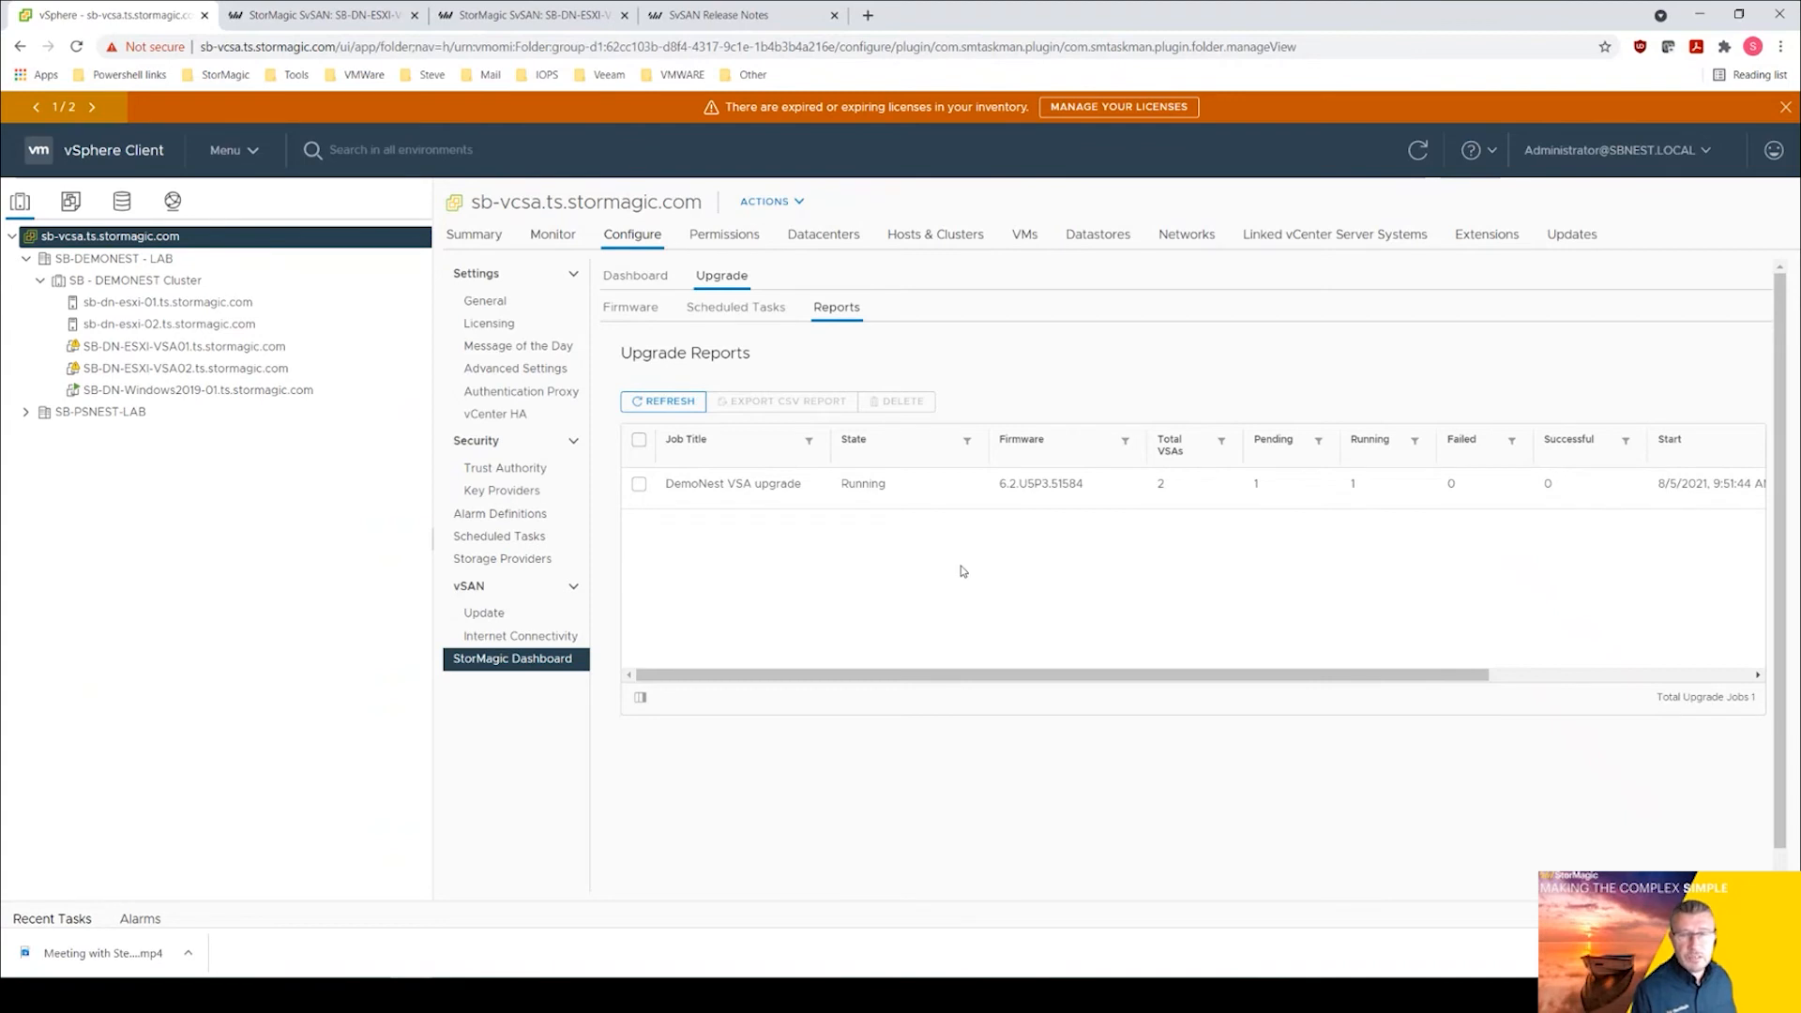
mouse_move(1062, 540)
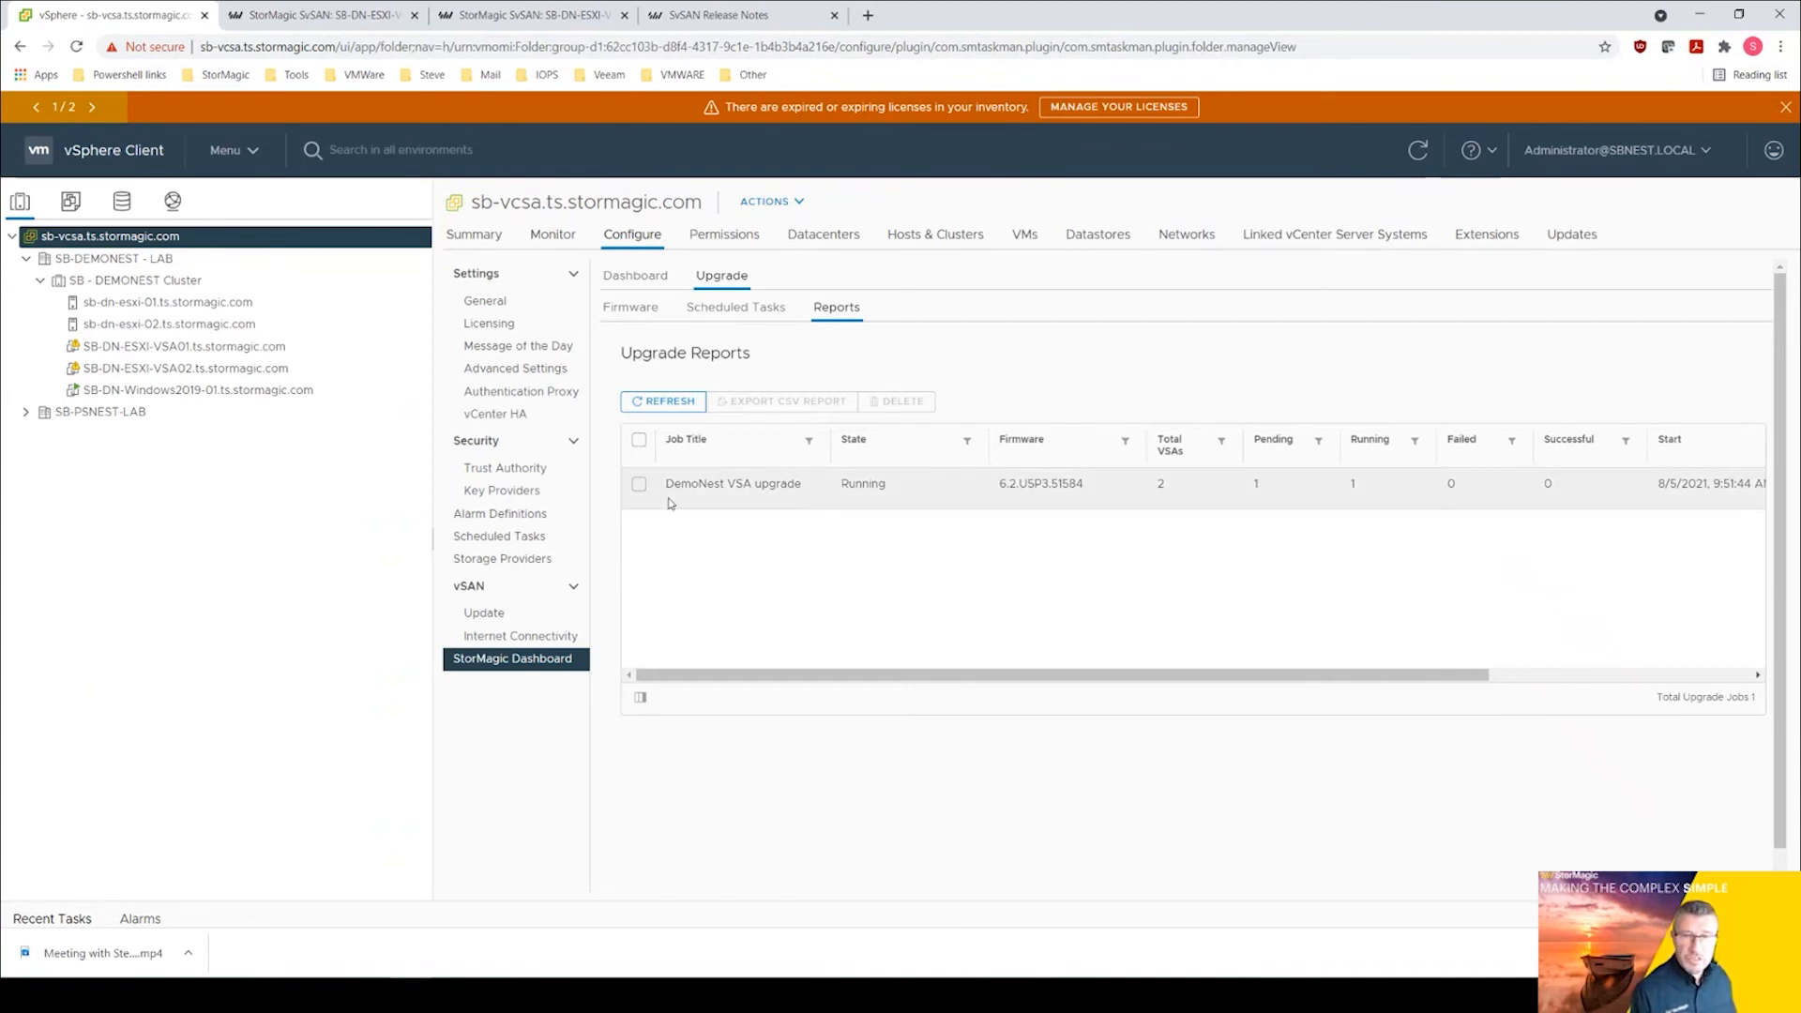
click(736, 306)
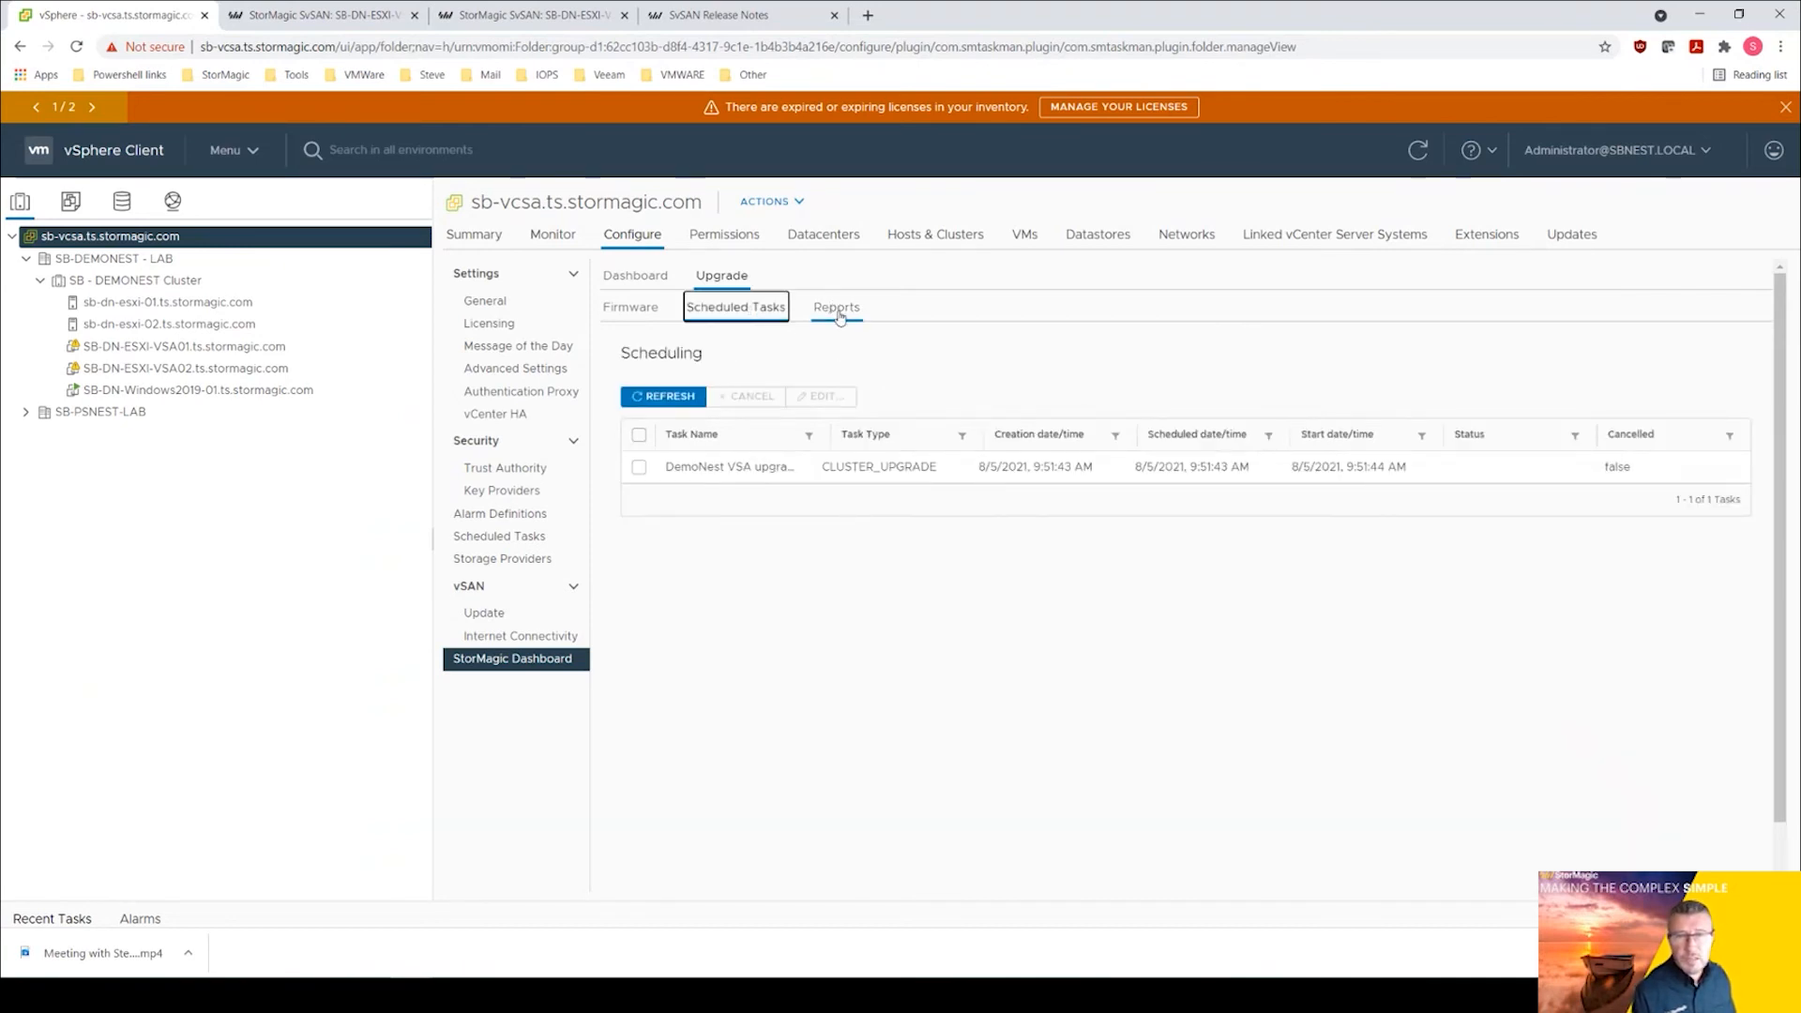
click(836, 306)
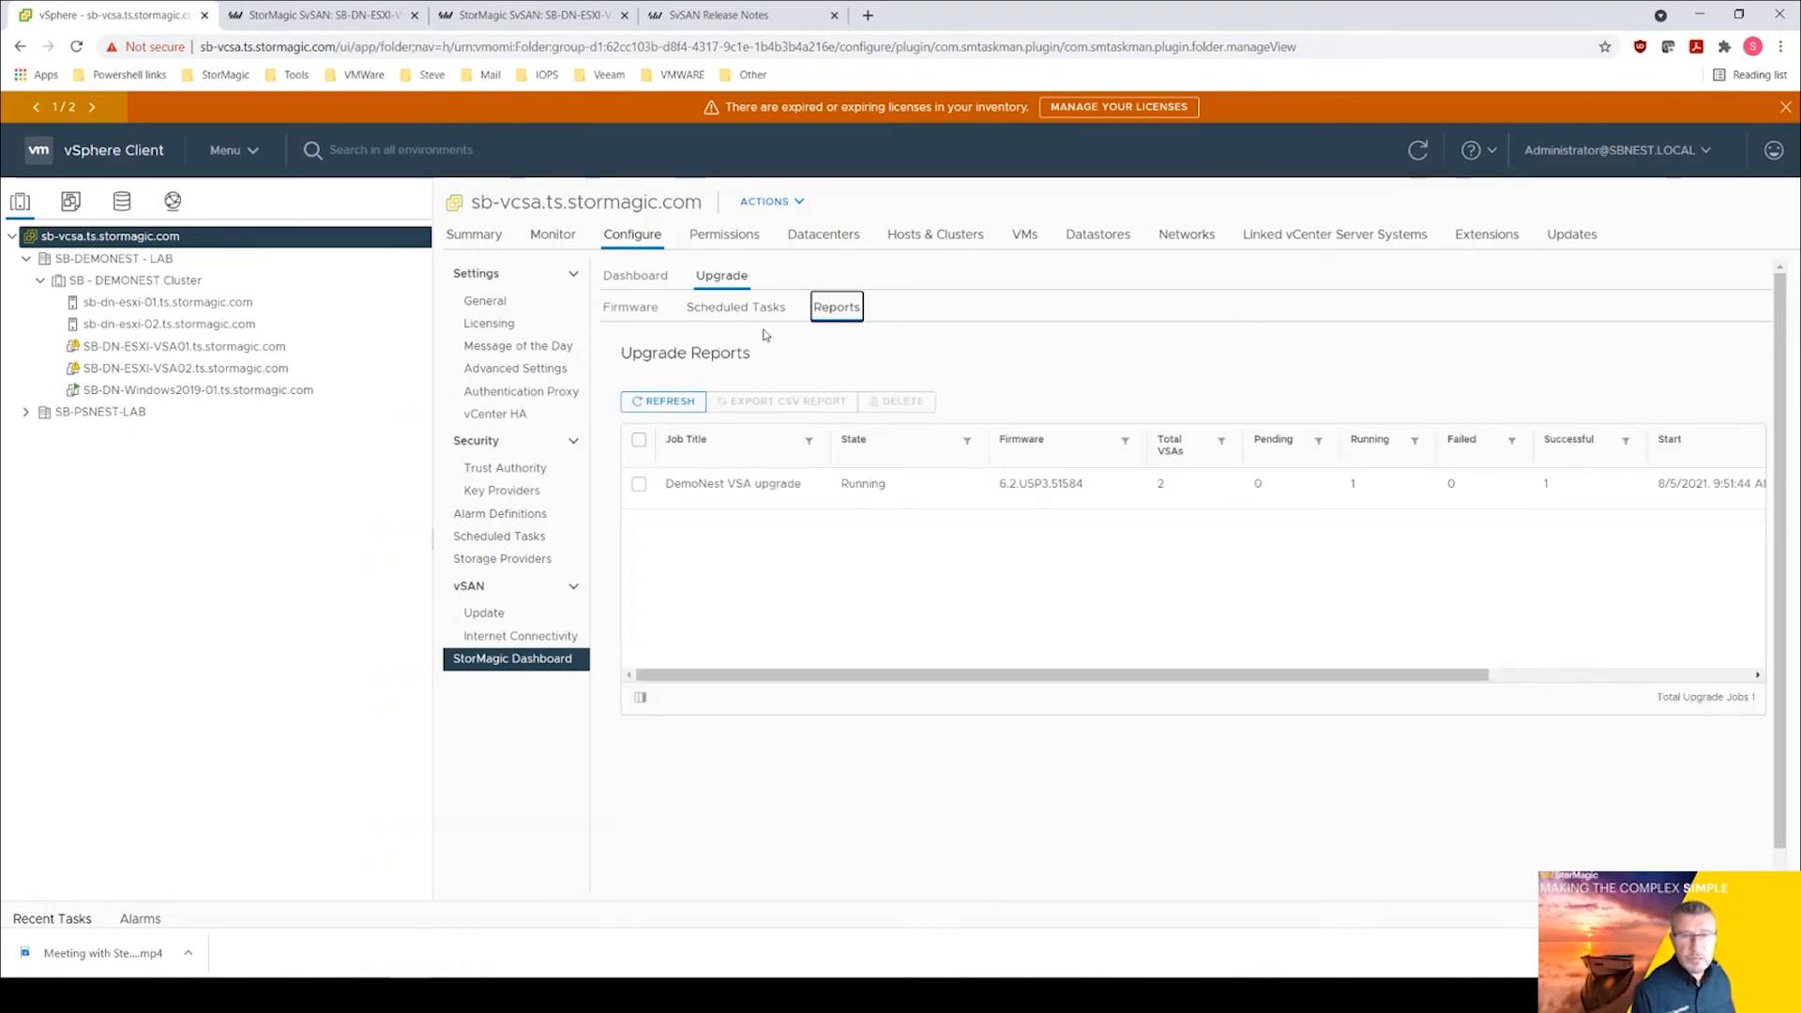
mouse_move(499, 514)
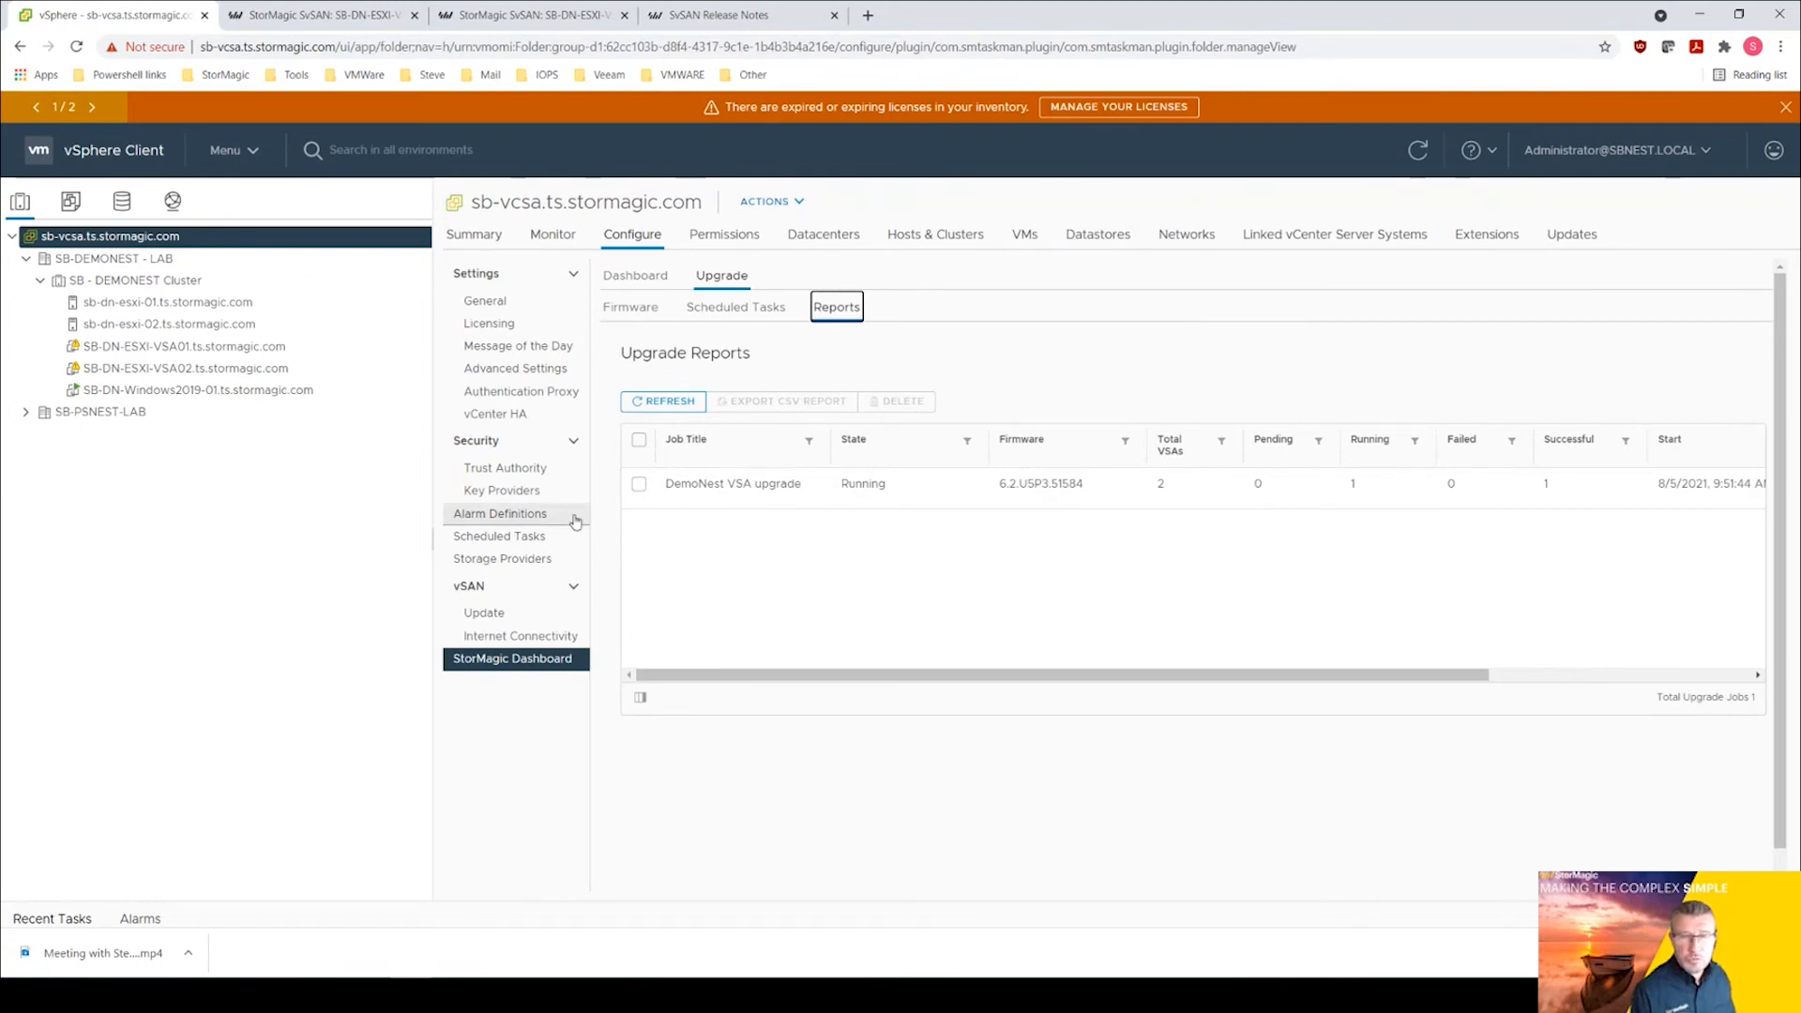
click(638, 482)
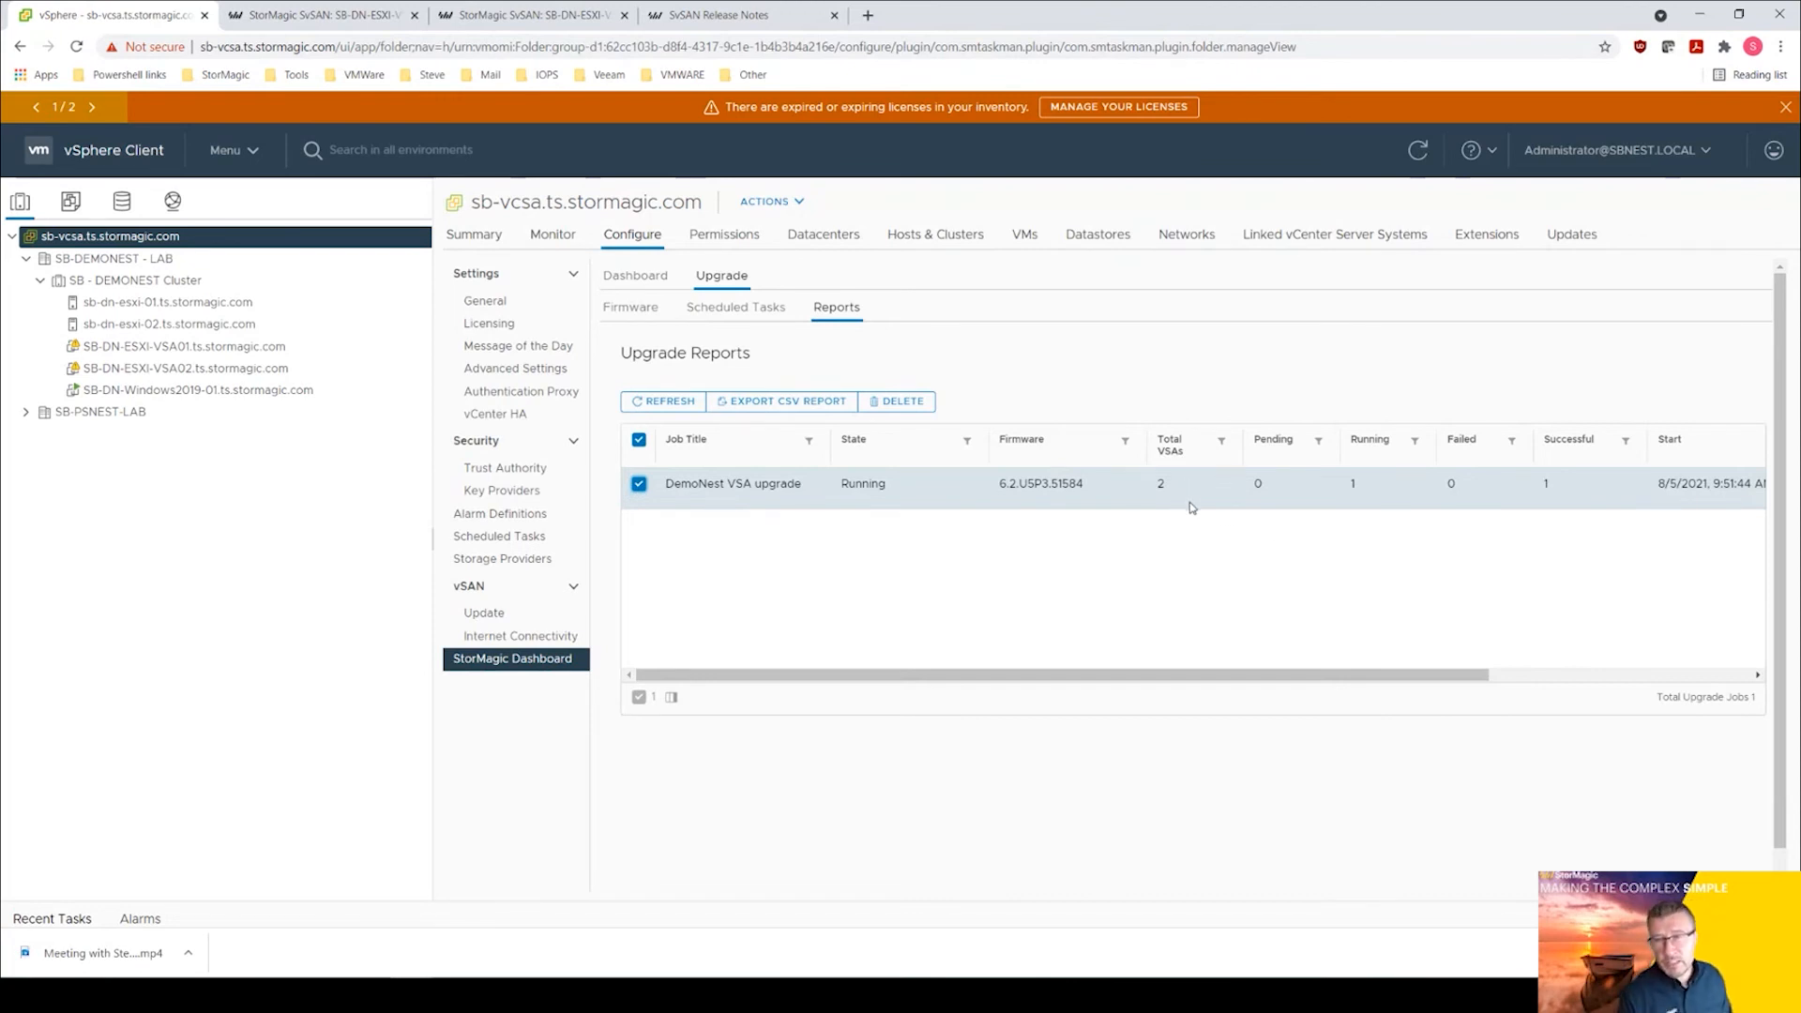
mouse_move(1550, 498)
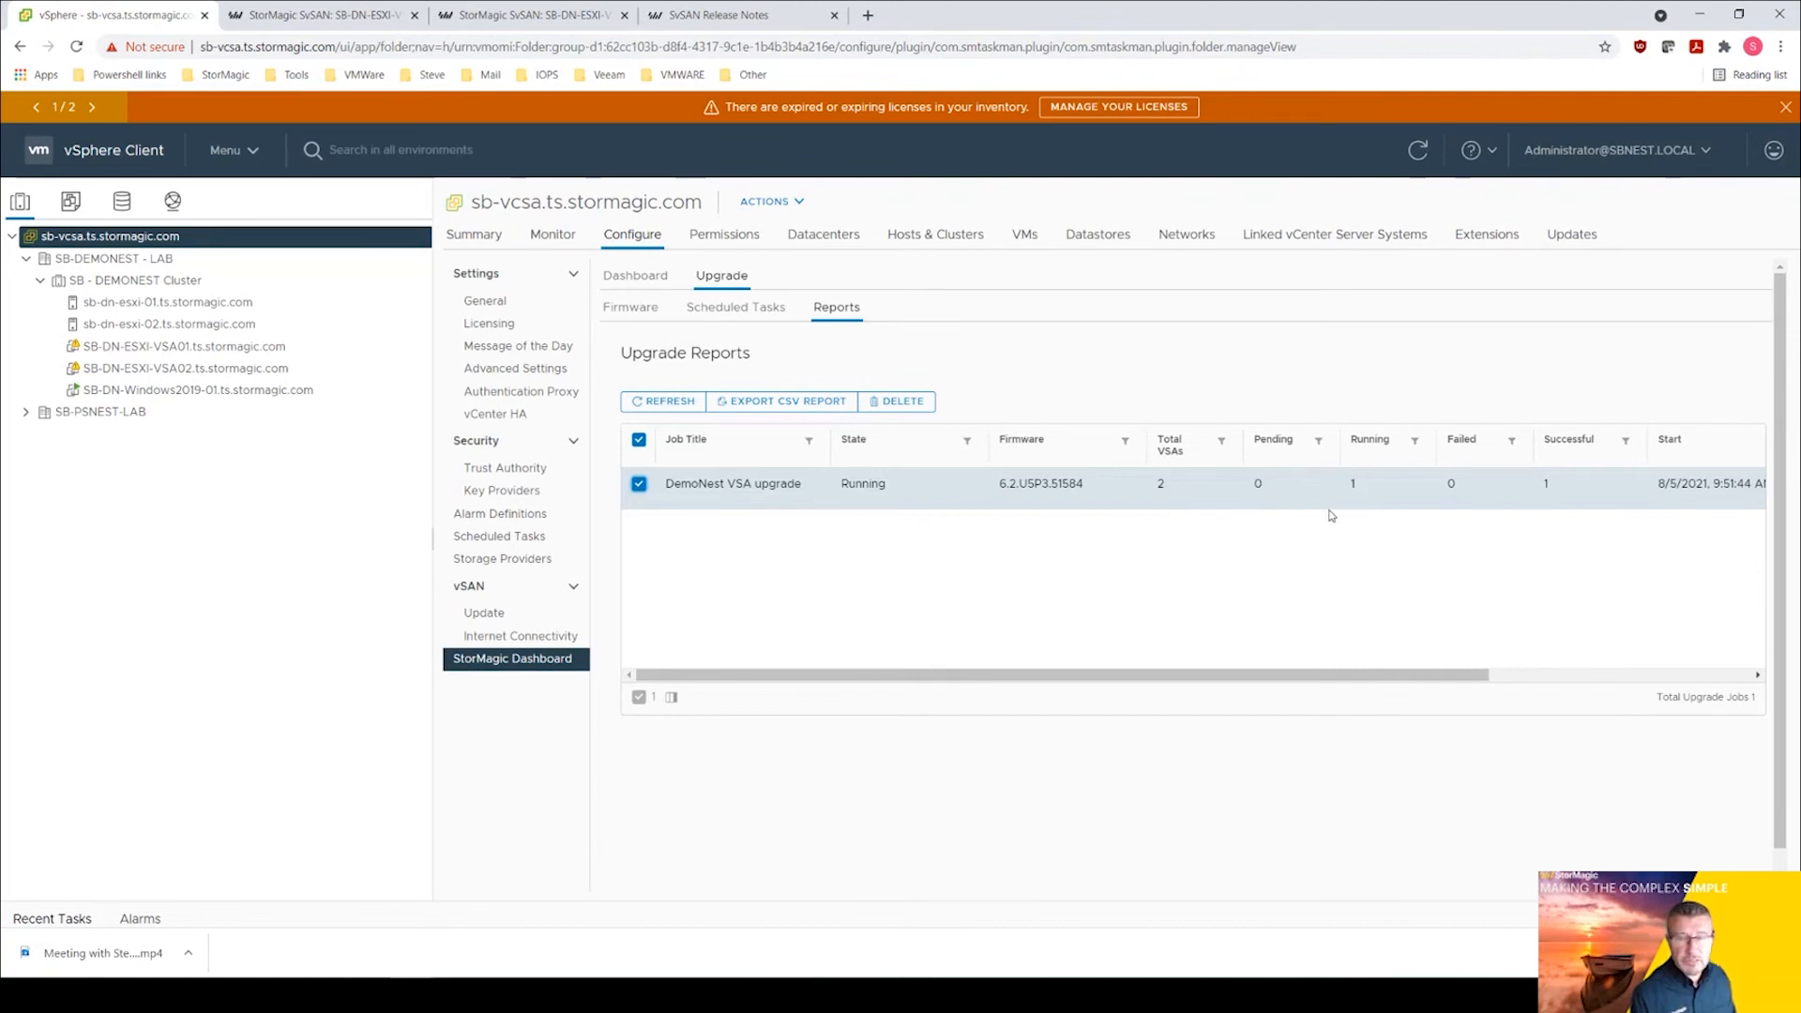
mouse_move(1312, 561)
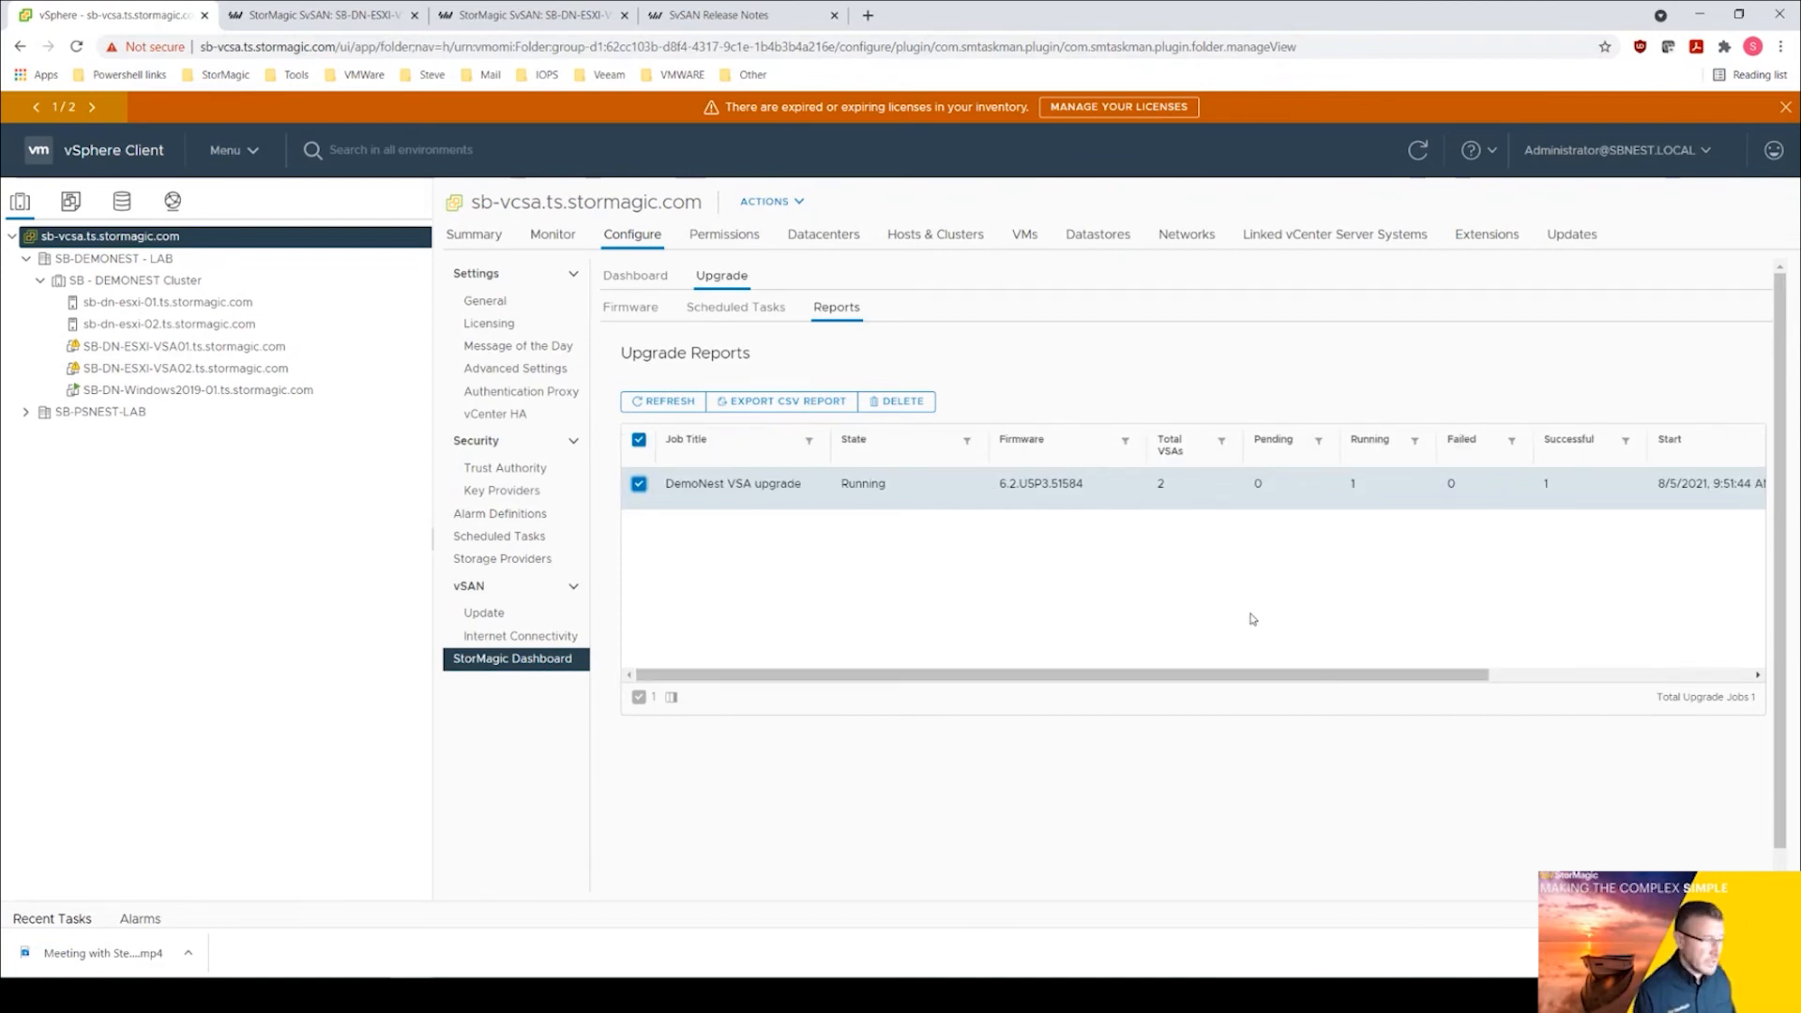
mouse_move(1150, 698)
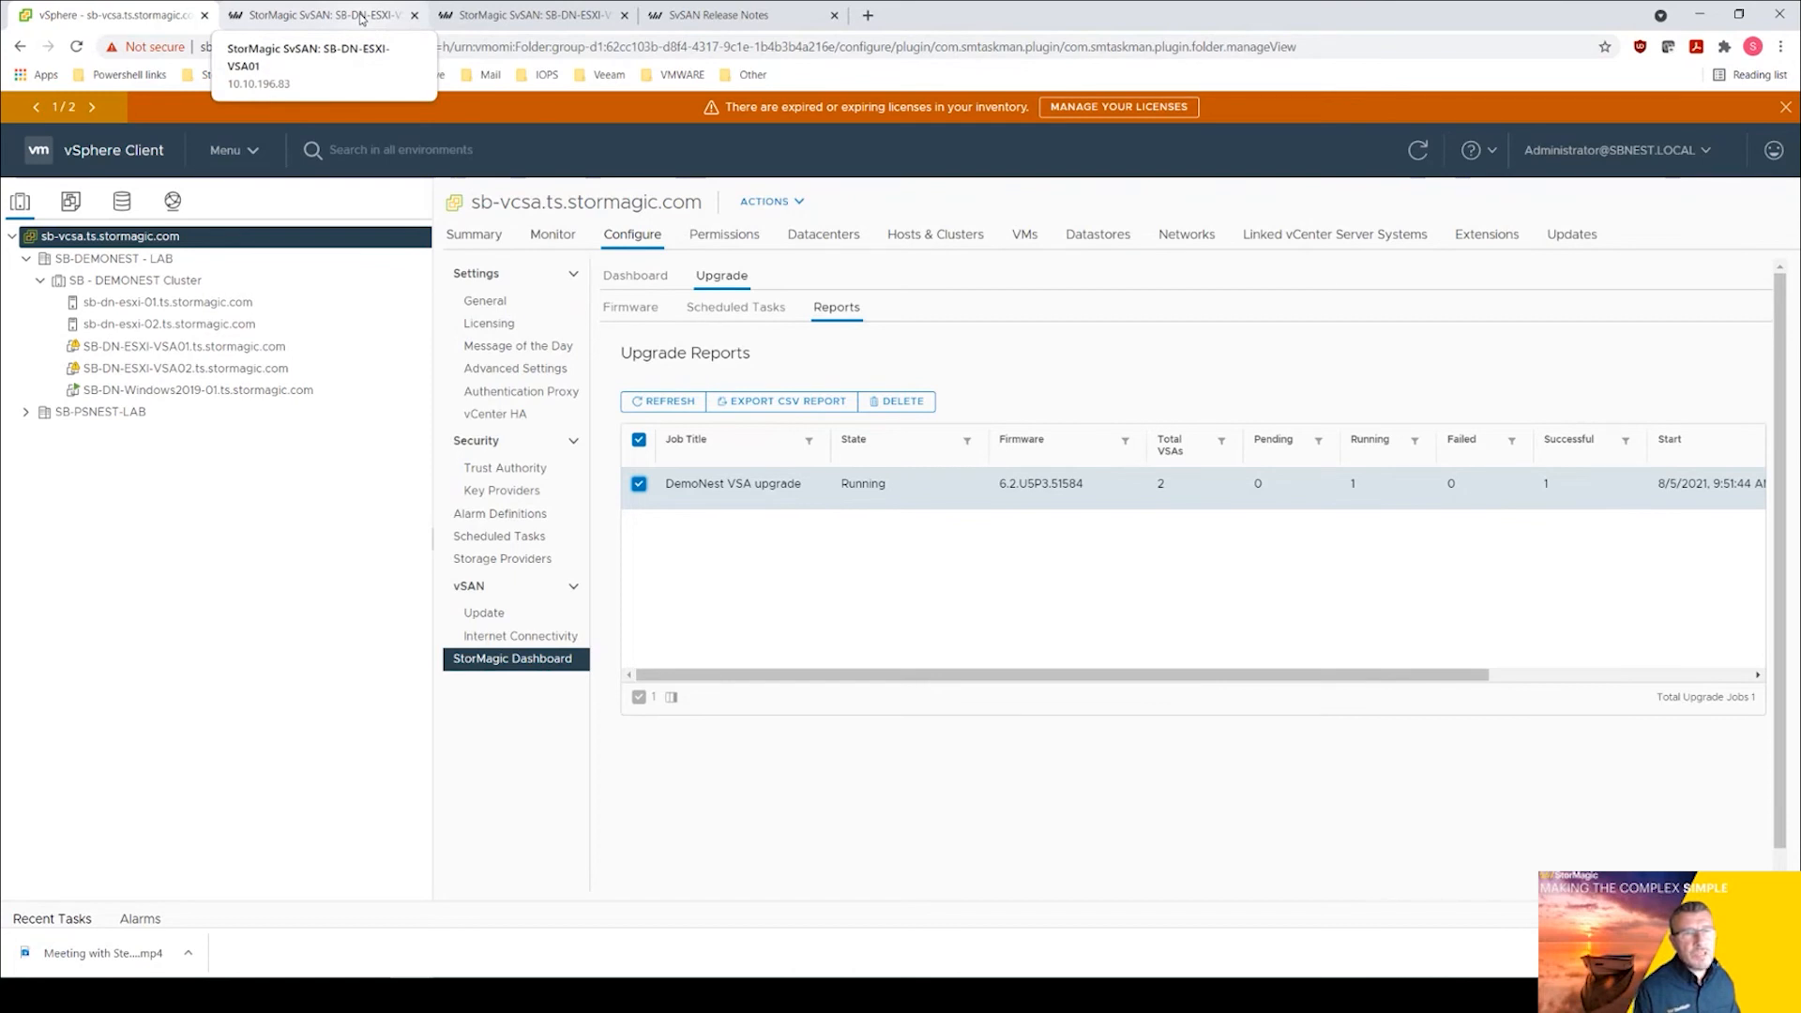
Bypass the certificate warning for 10.10.196.83 and view SB-DN-ESXI-VSA01's HOME page reporting version 6.2.USP3.51584, Normal.
click(321, 15)
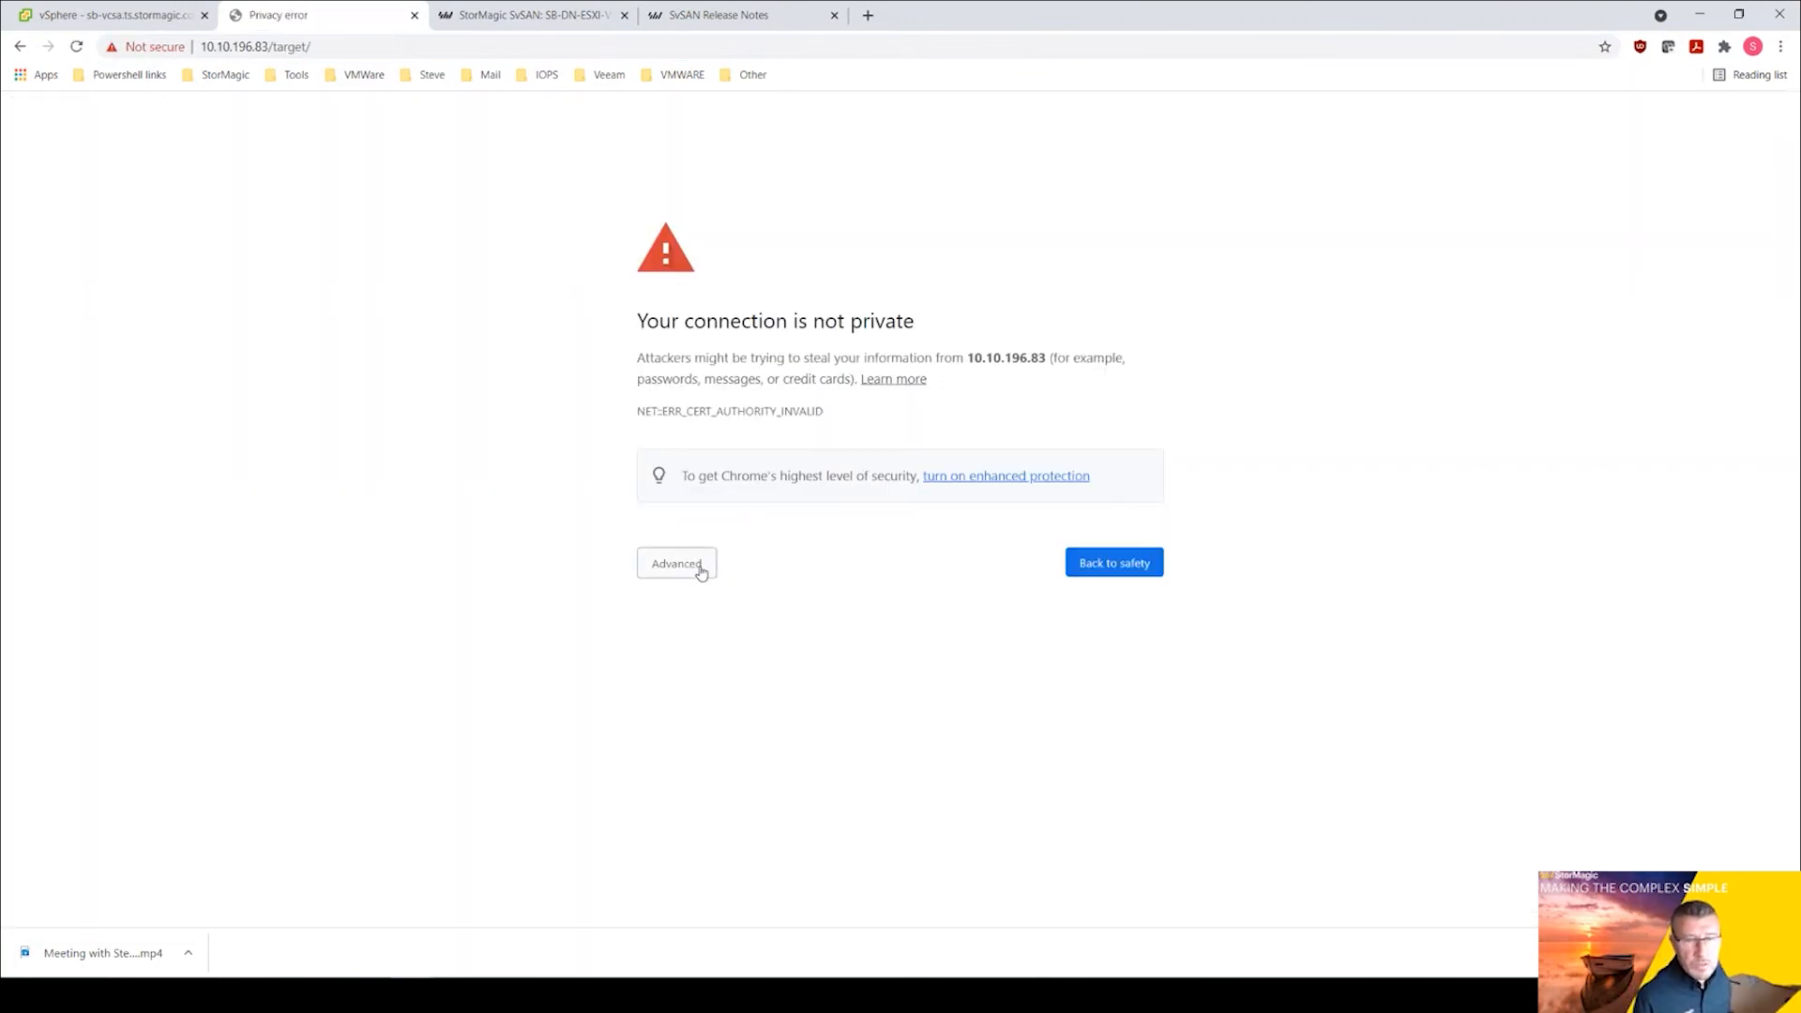
click(677, 563)
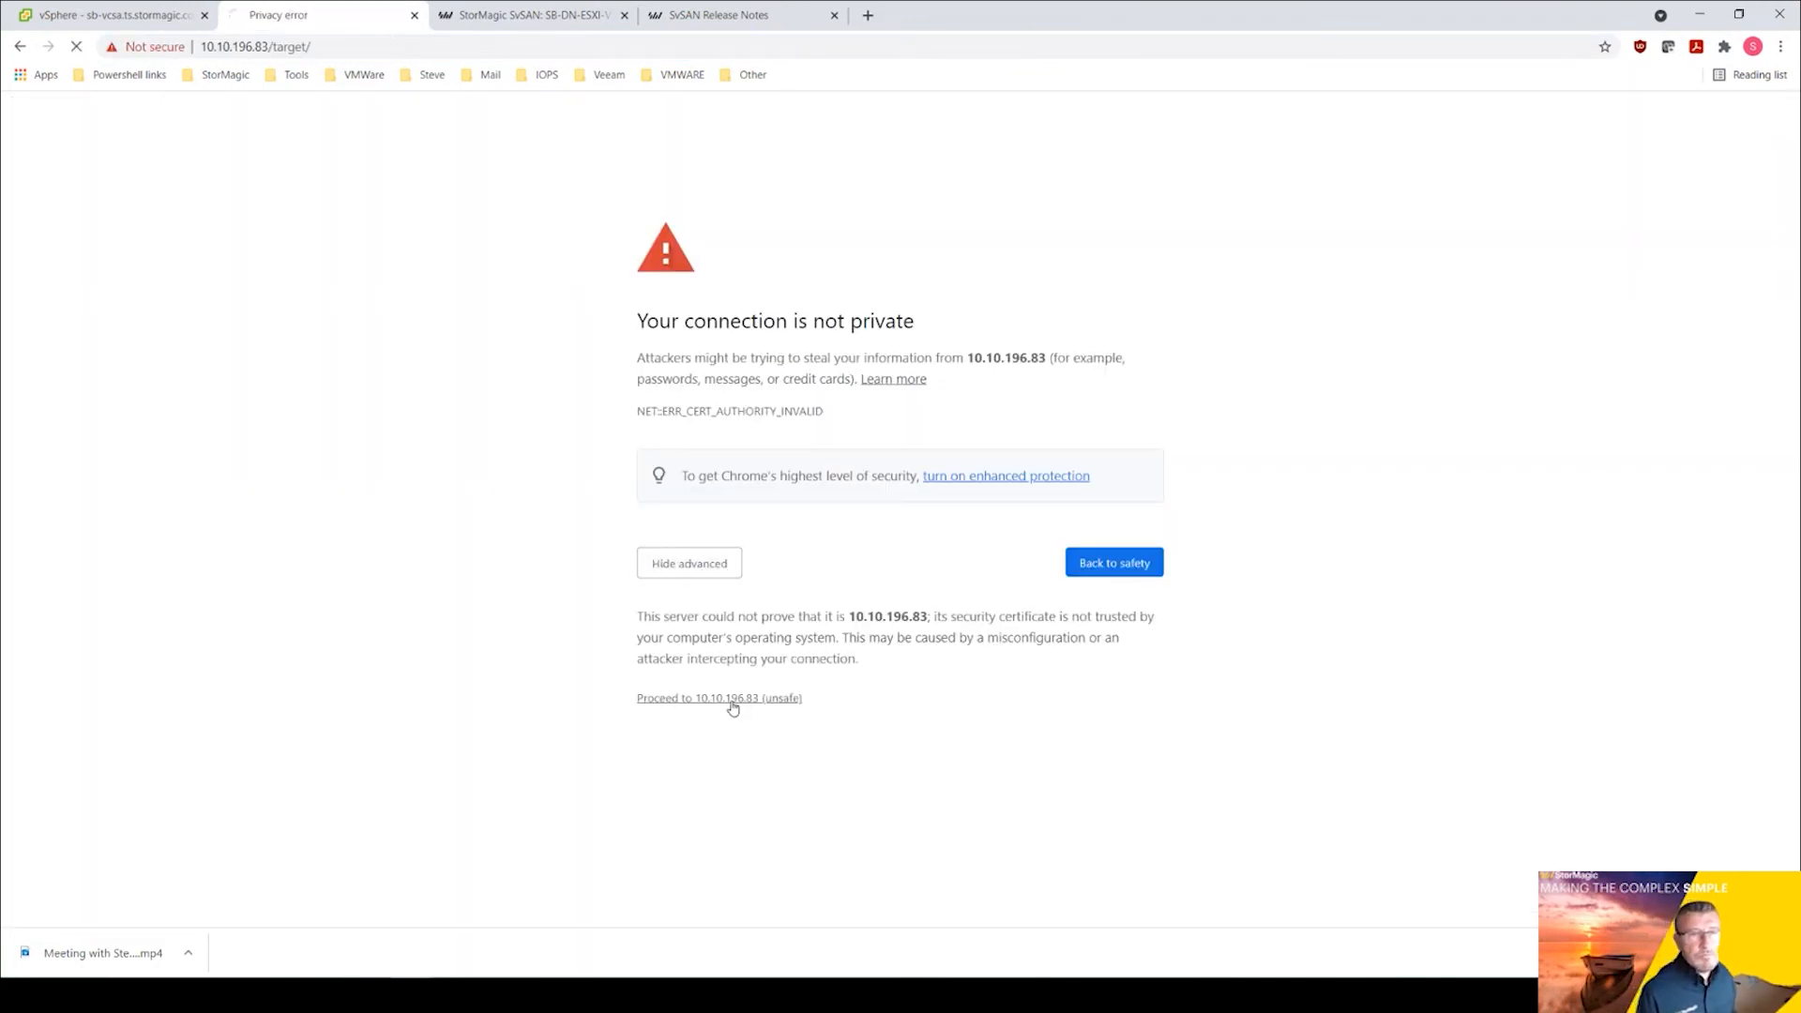
click(719, 698)
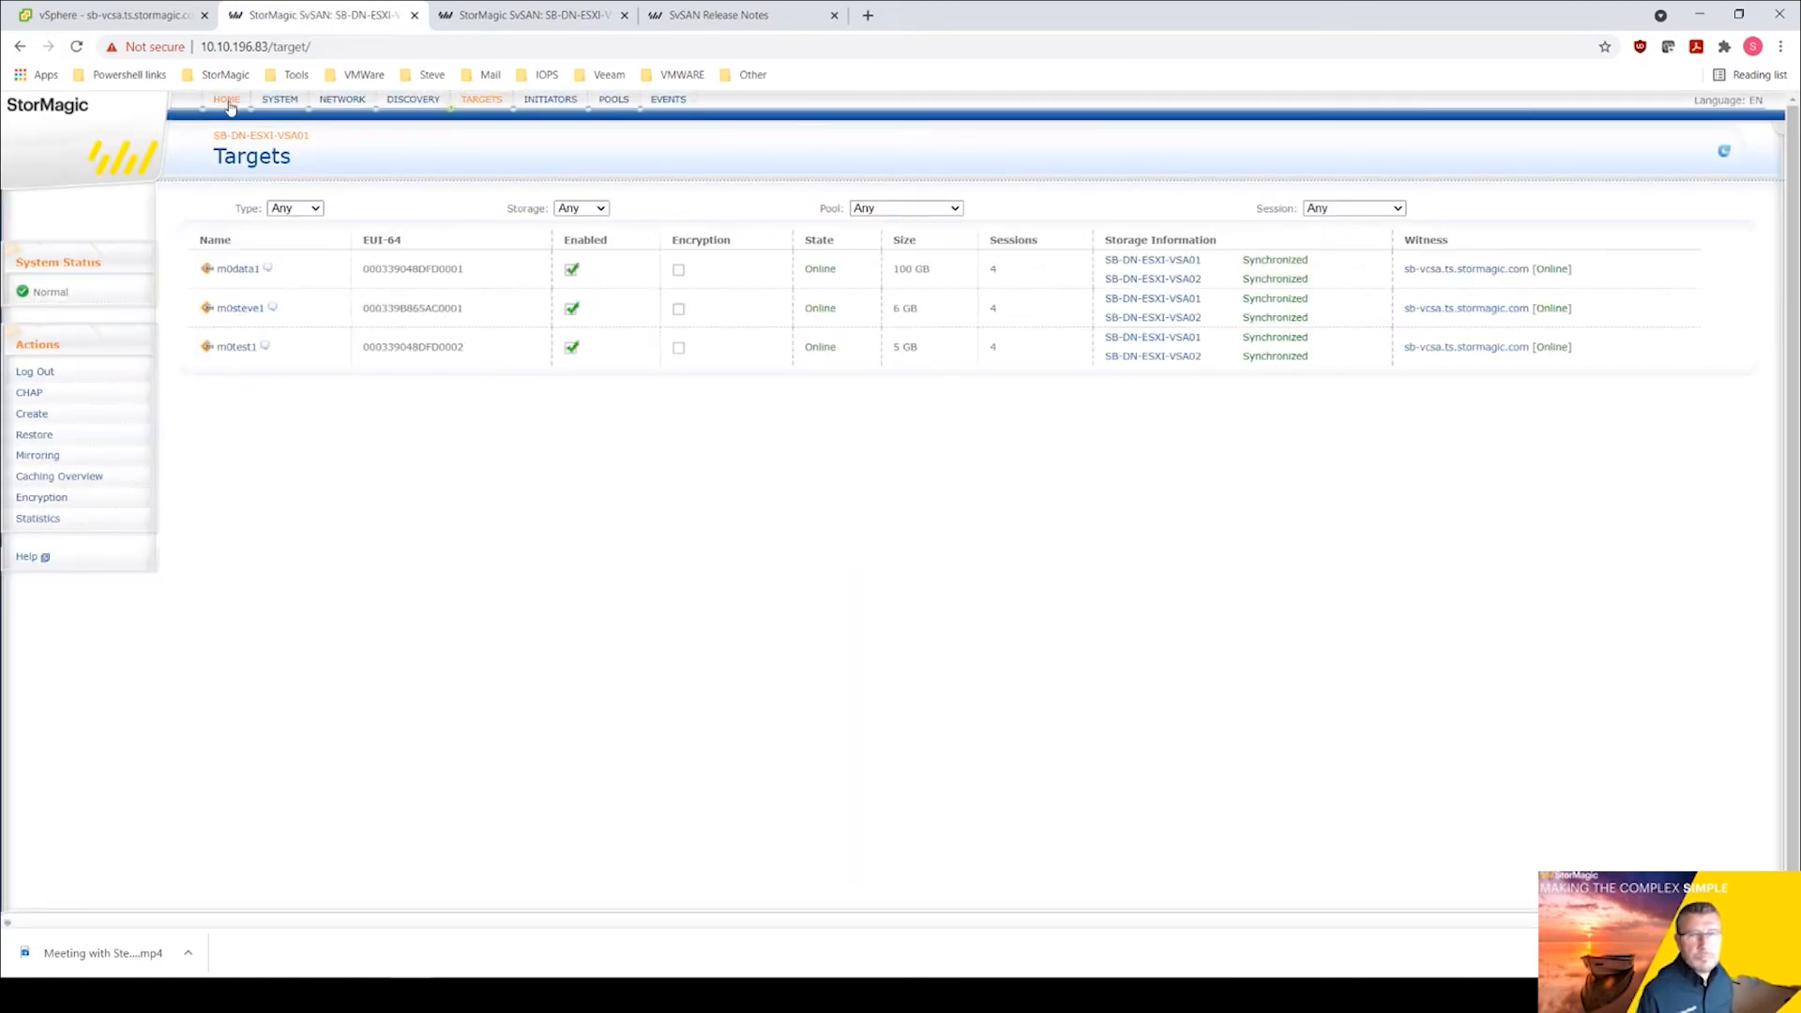
click(225, 100)
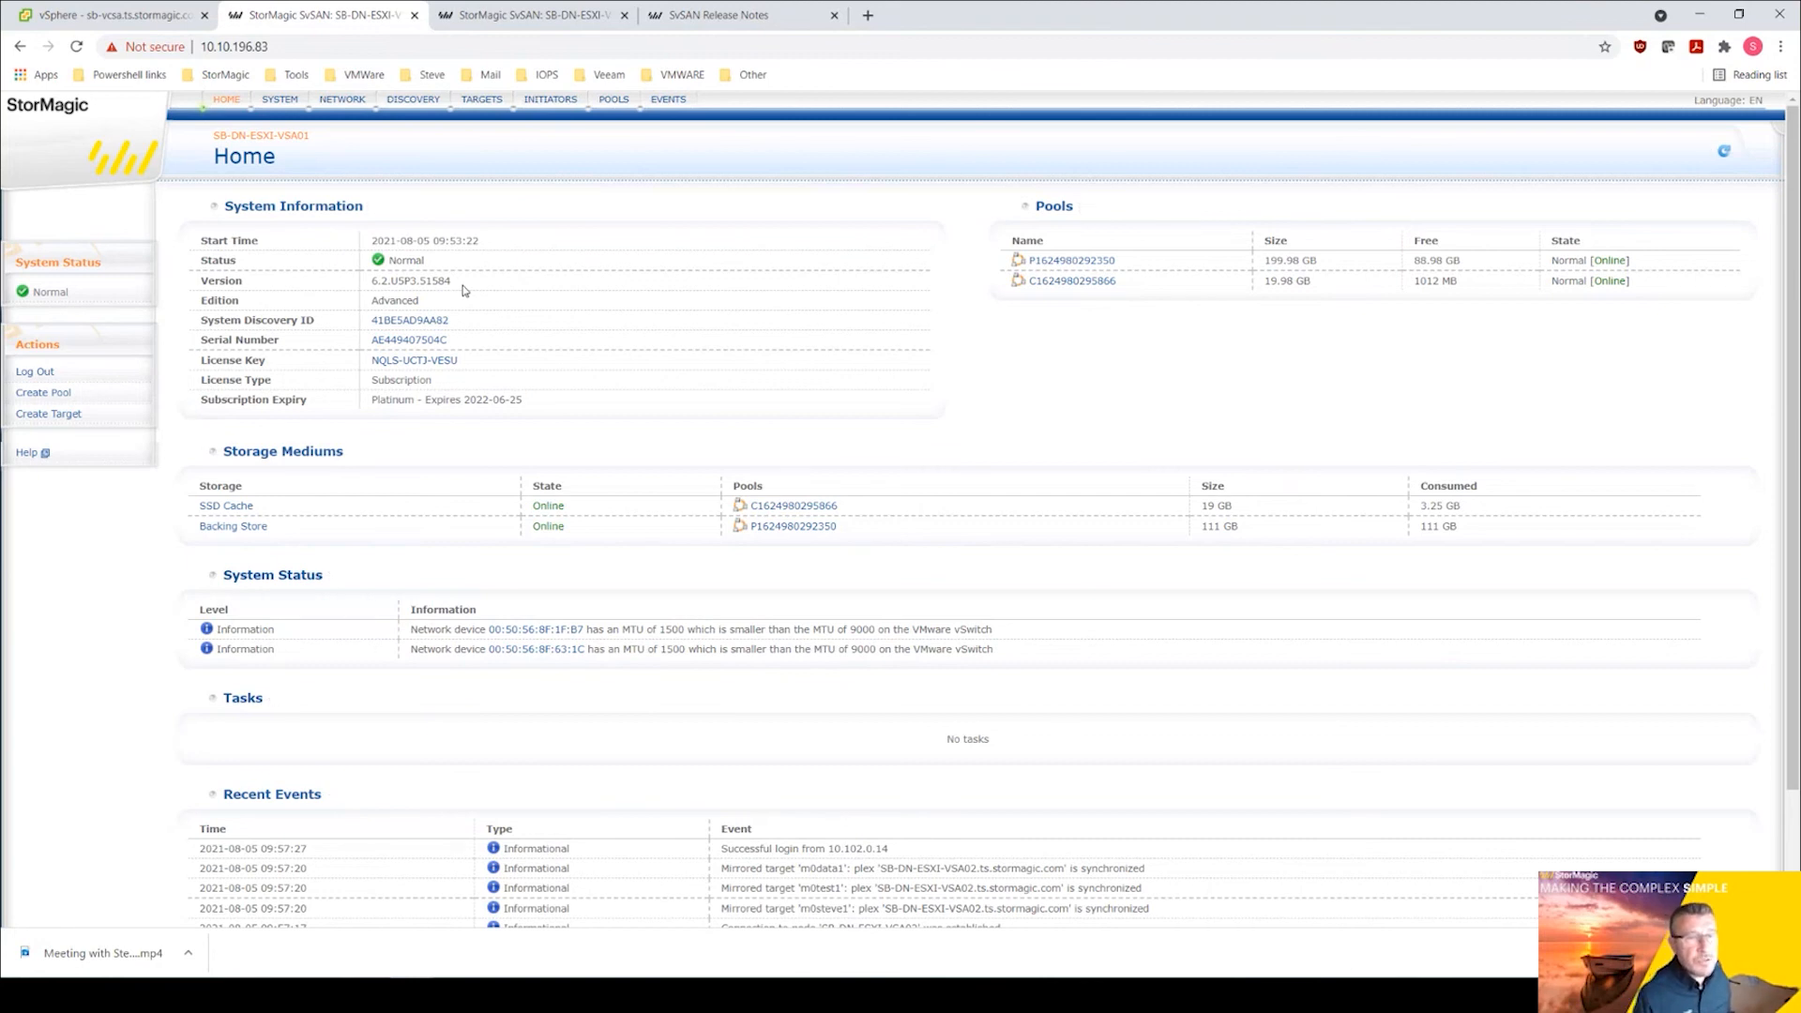
mouse_move(460, 285)
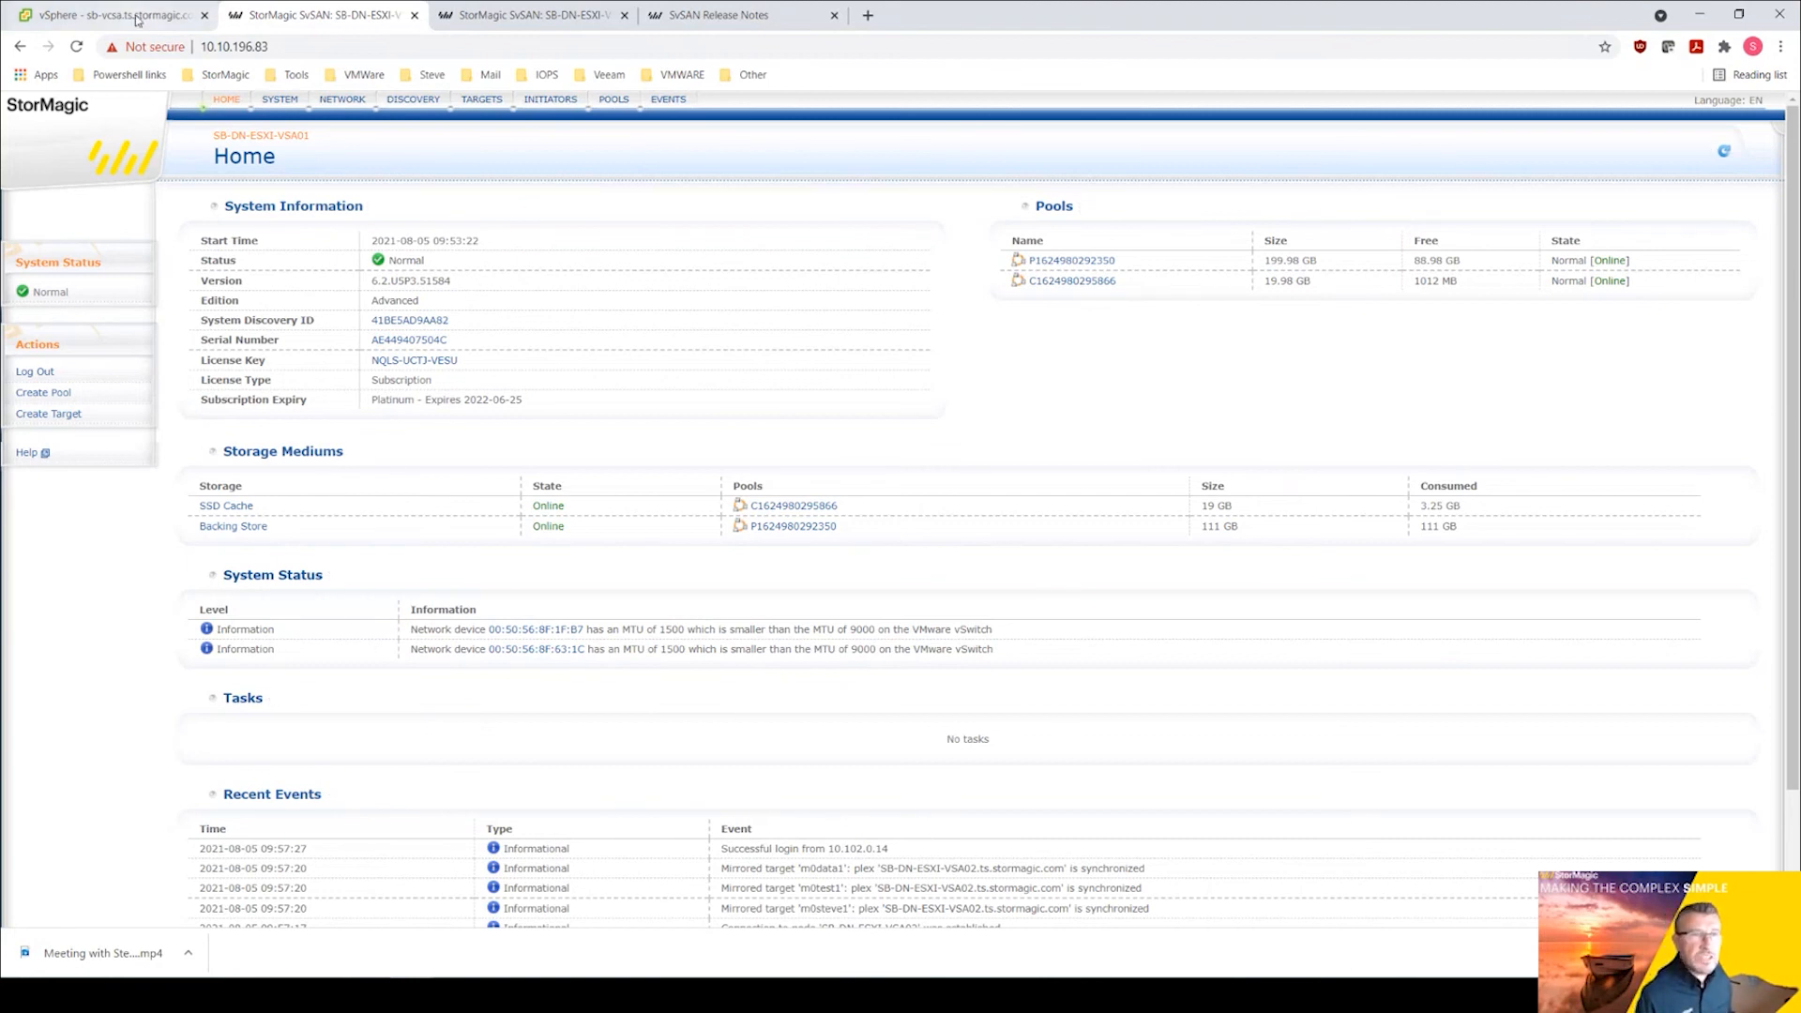
Return to the vSphere Upgrade Reports showing DemoNest VSA upgrade Running, 1 of 2 VSAs successful.
click(109, 15)
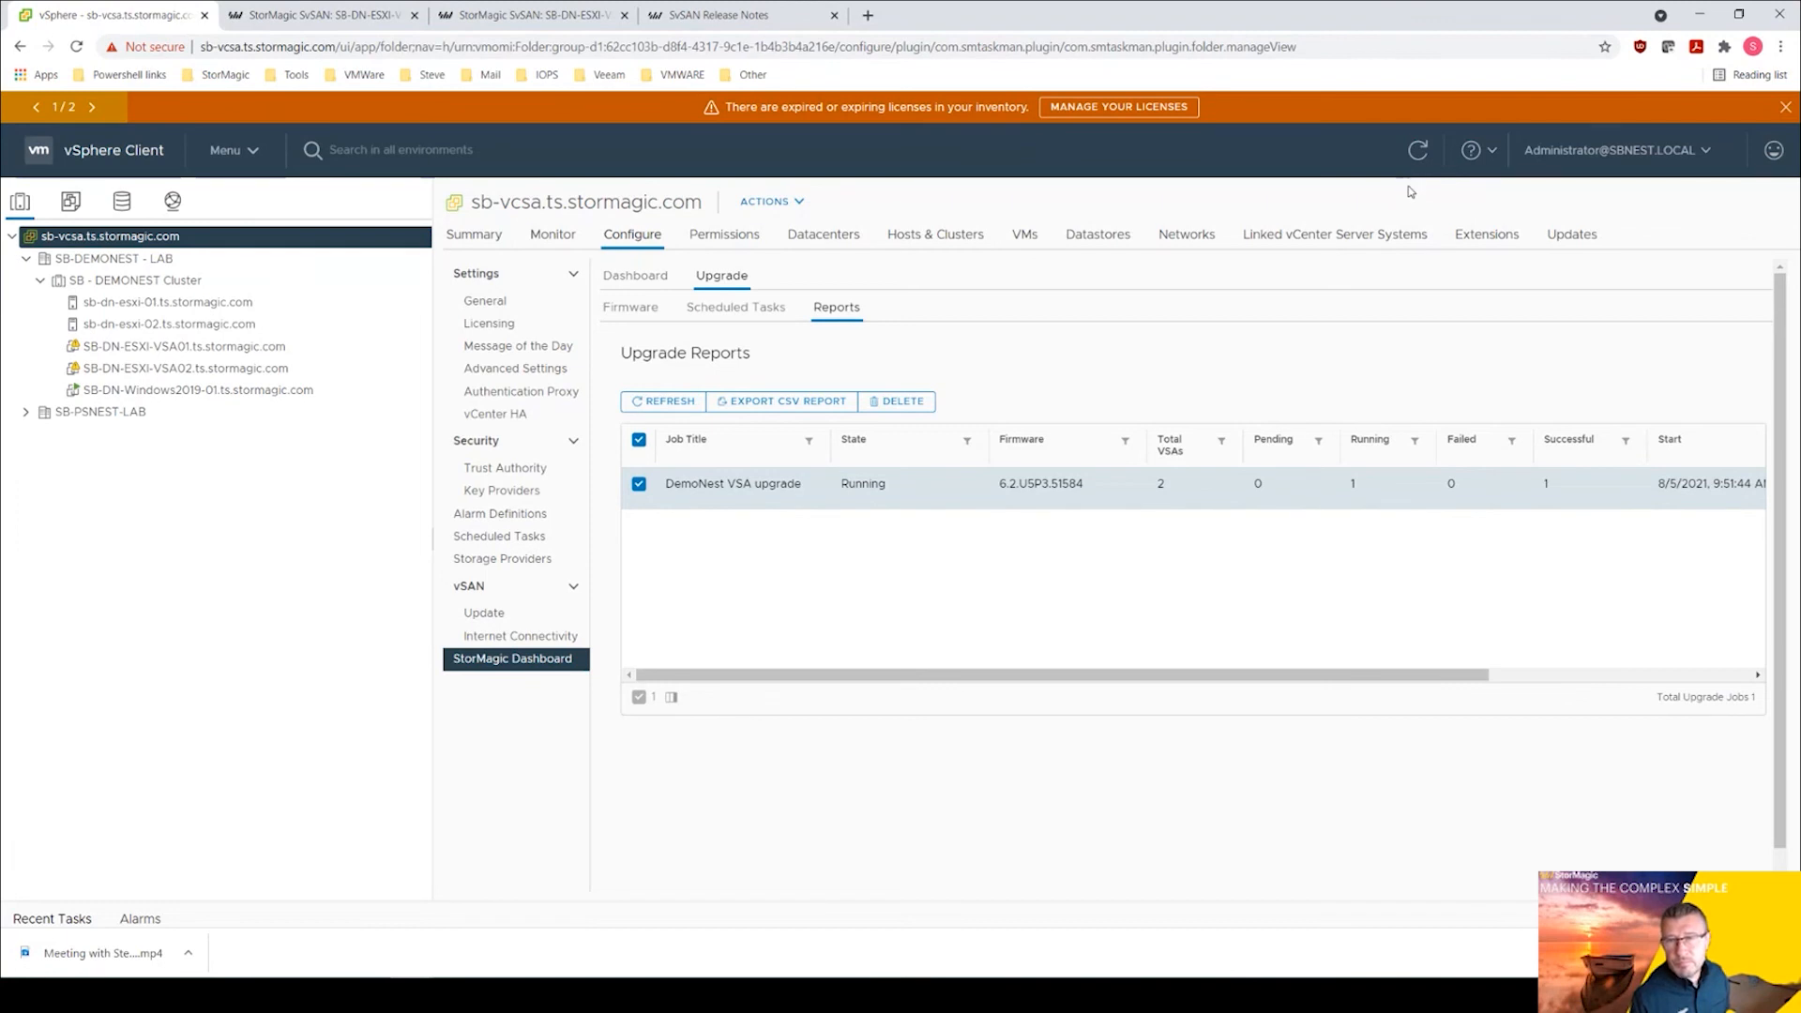
mouse_move(1512, 498)
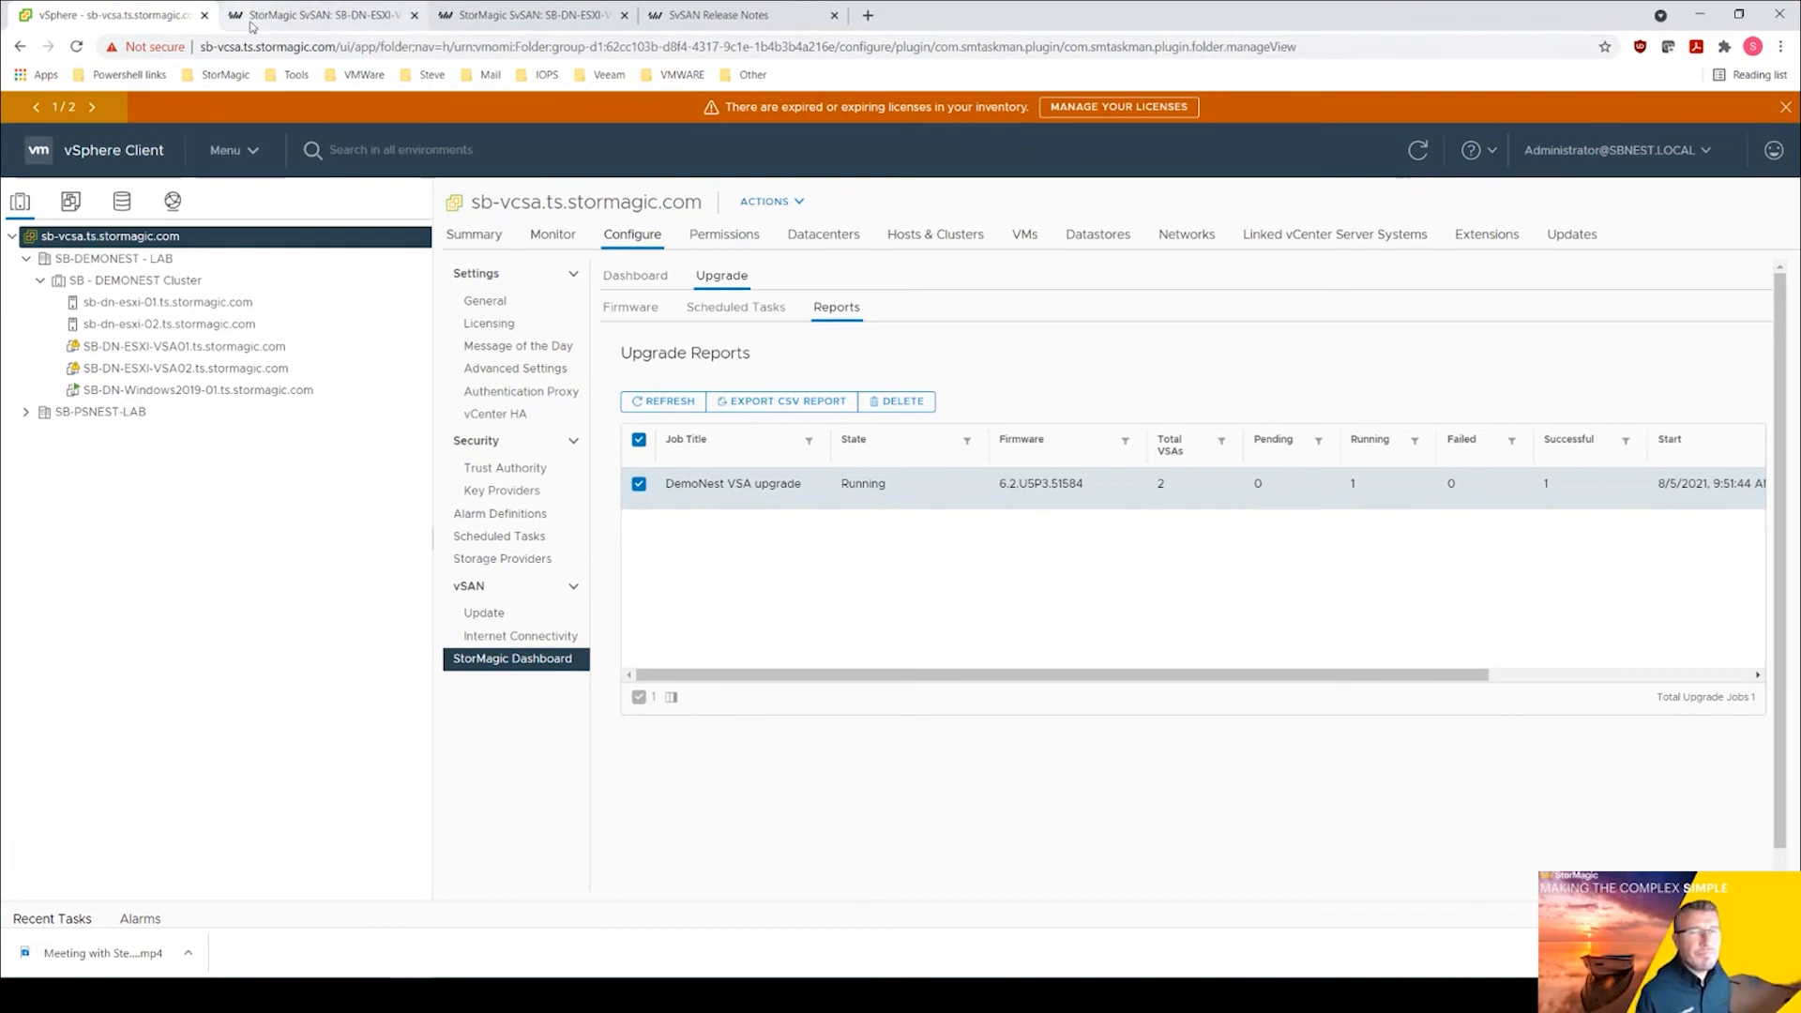
mouse_move(320, 15)
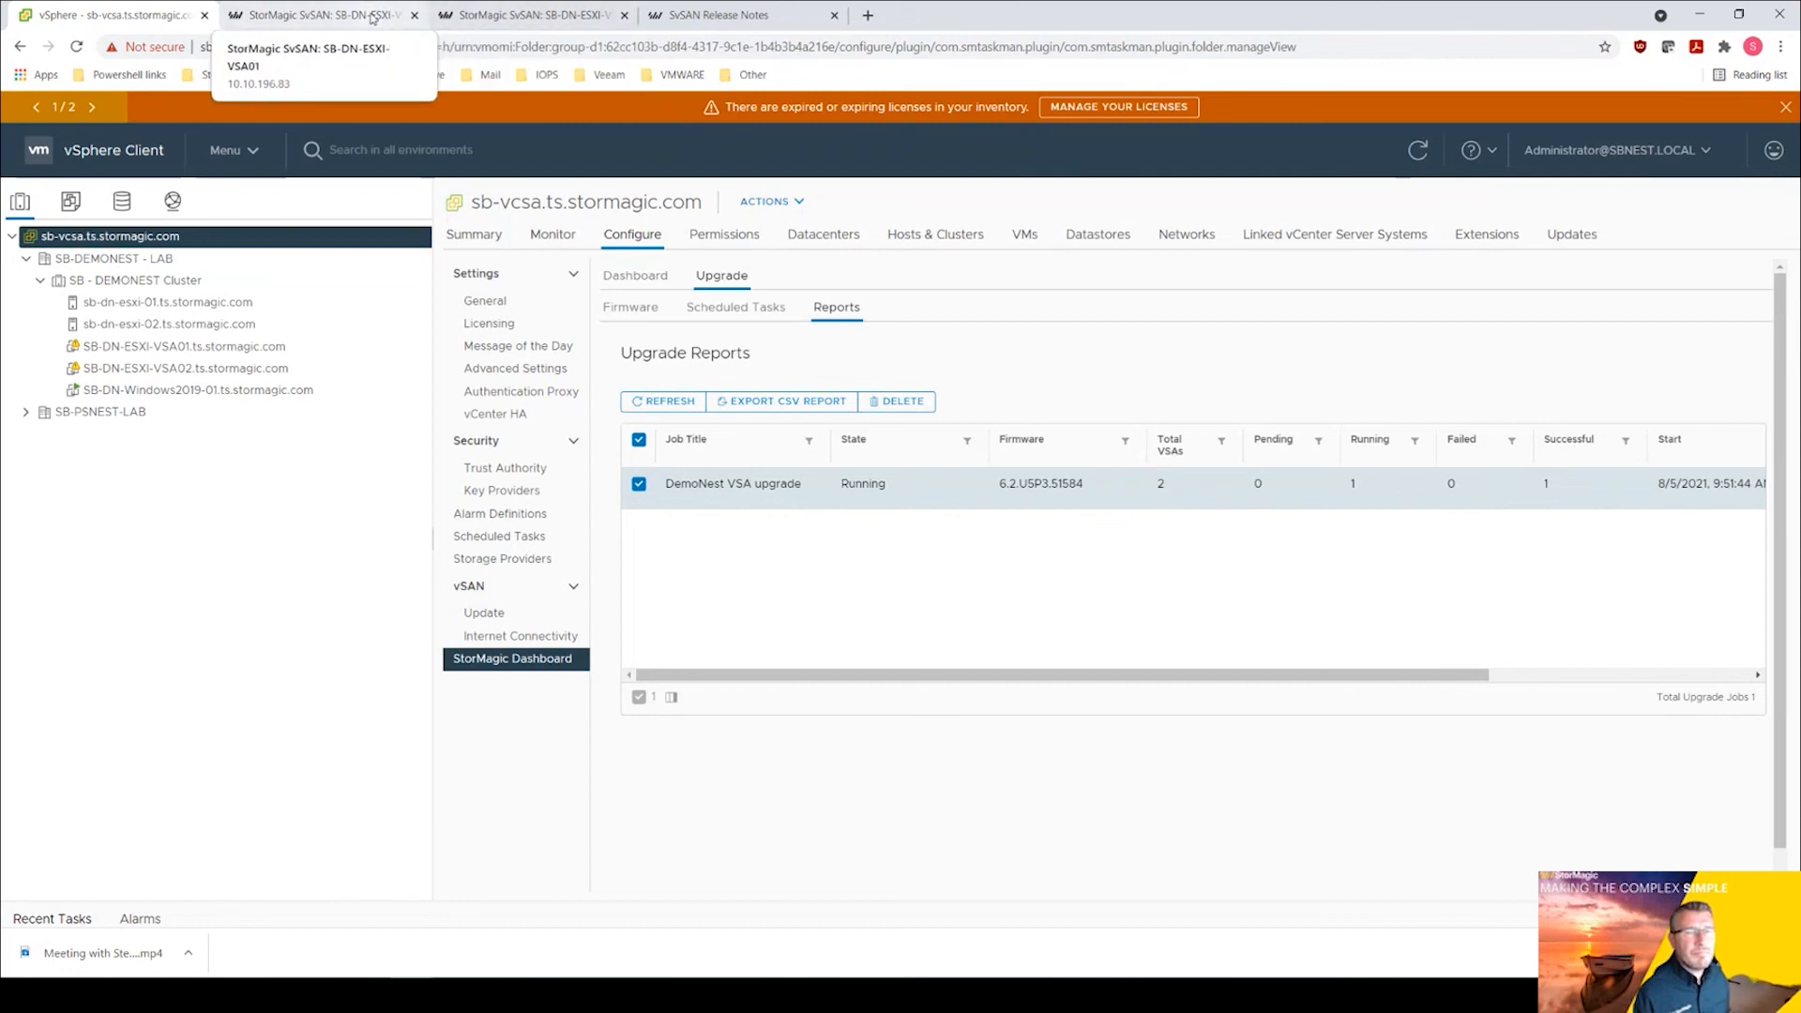
Reconnect to SB-DN-ESXI-VSA02's web GUI past the certificate warning, confirming version 6.2.USP3.51584.
click(529, 15)
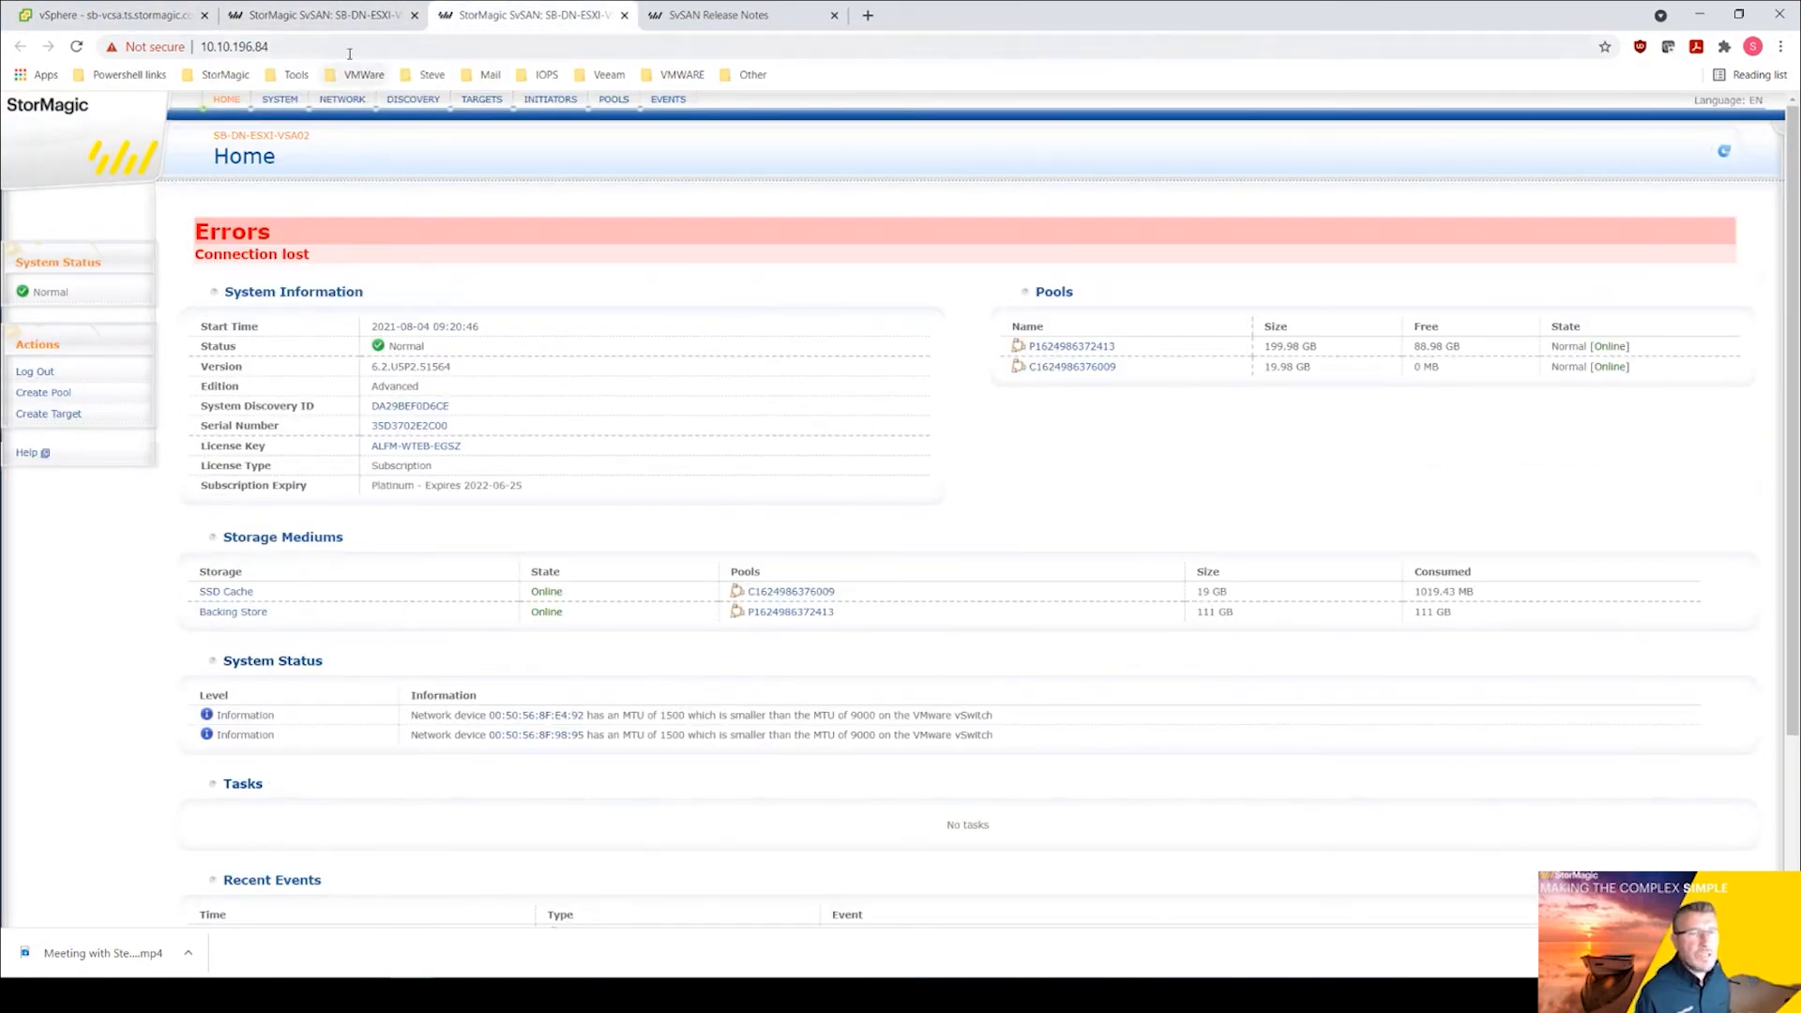
click(75, 45)
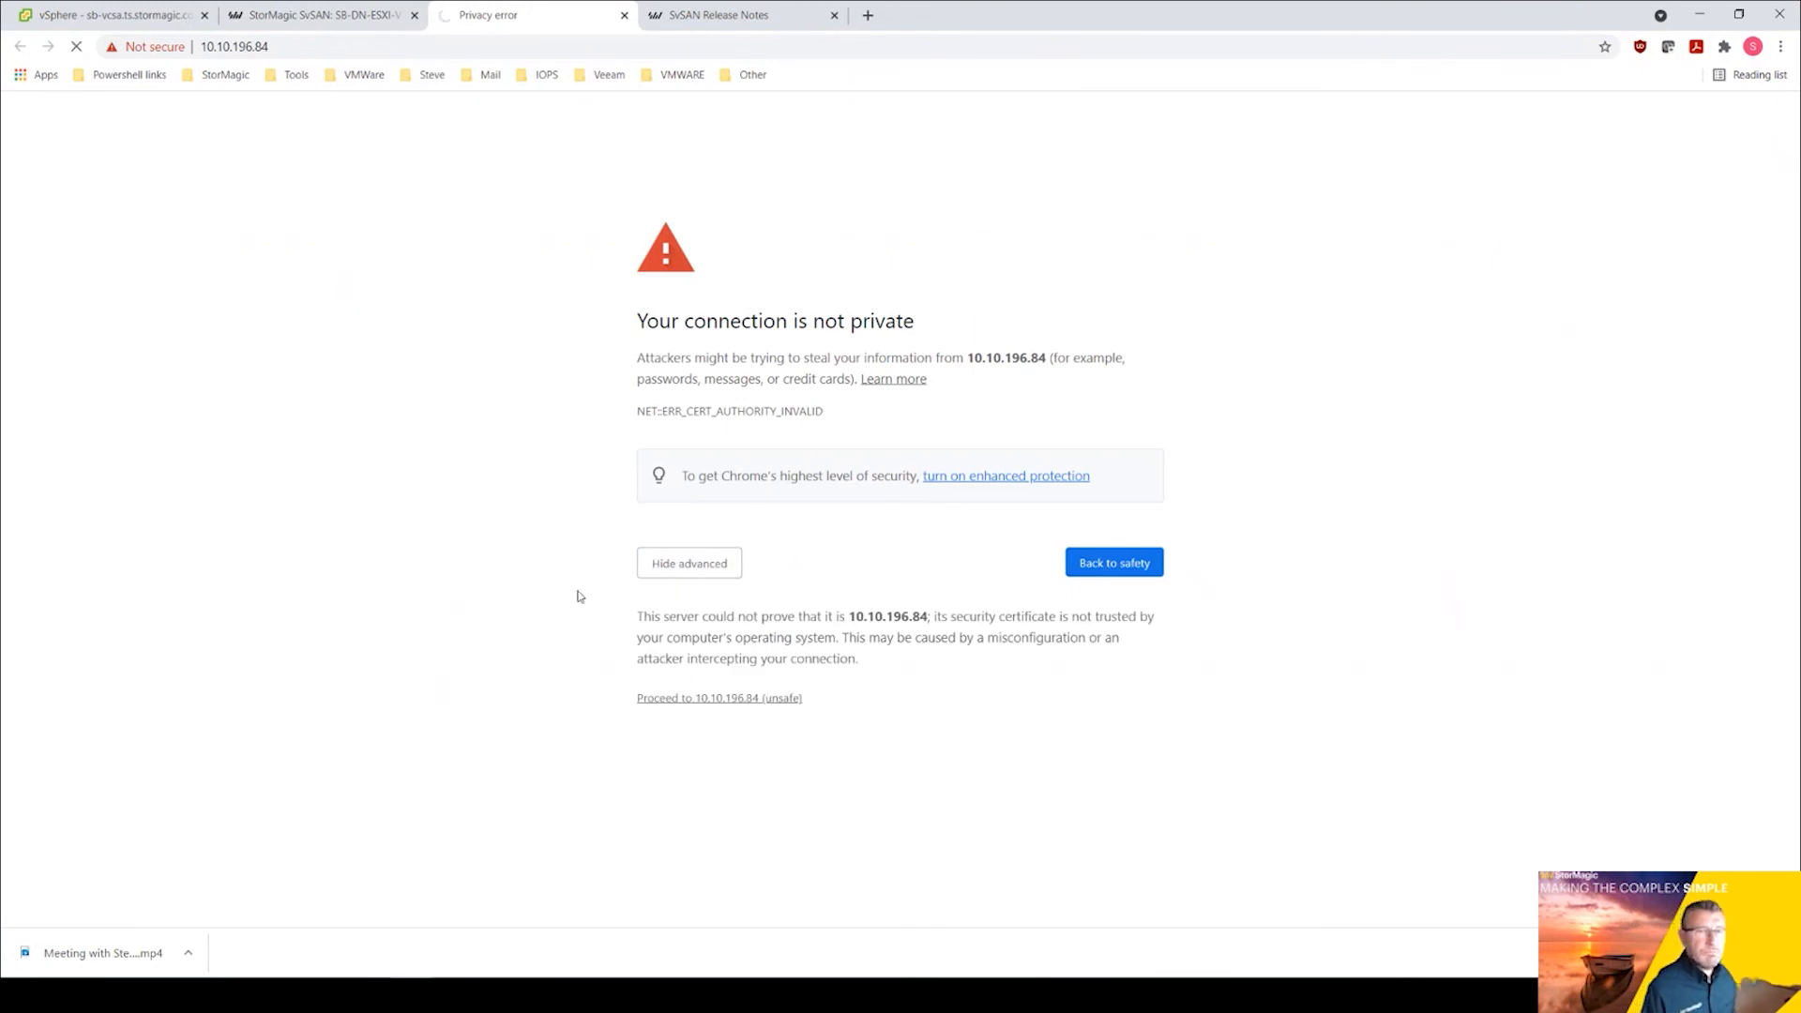
click(719, 698)
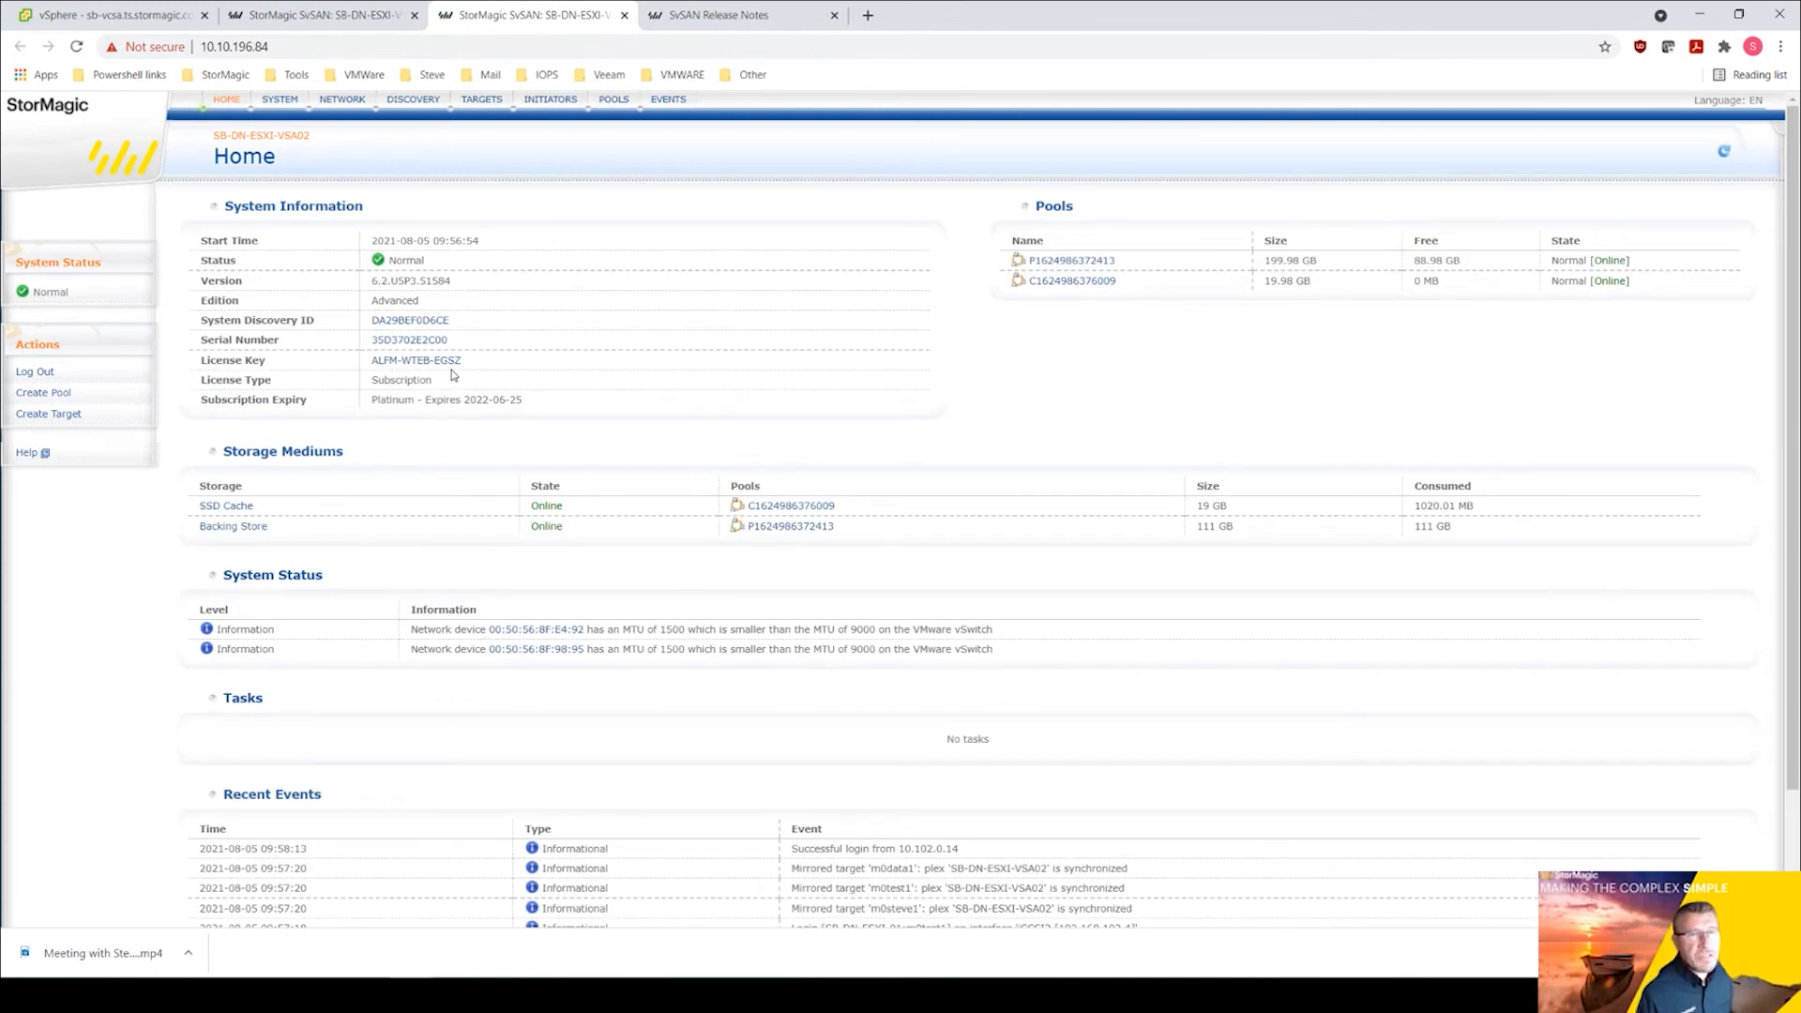
mouse_move(389, 298)
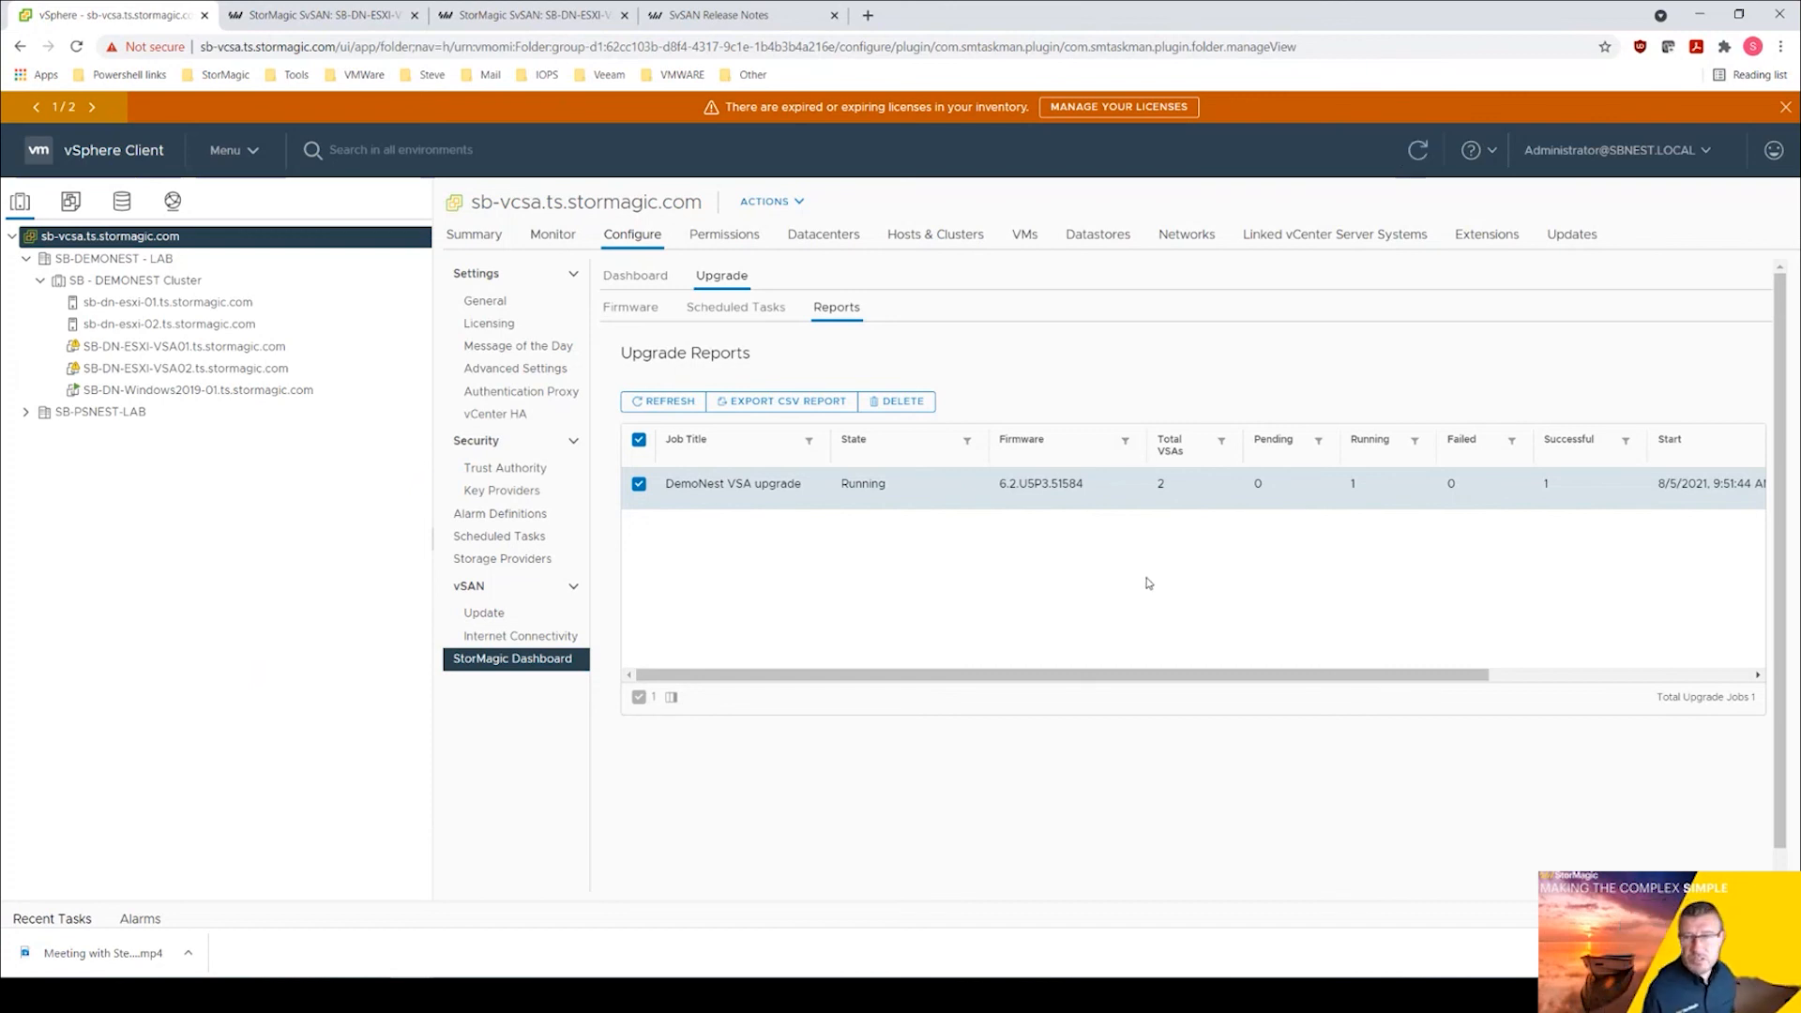
mouse_move(1175, 493)
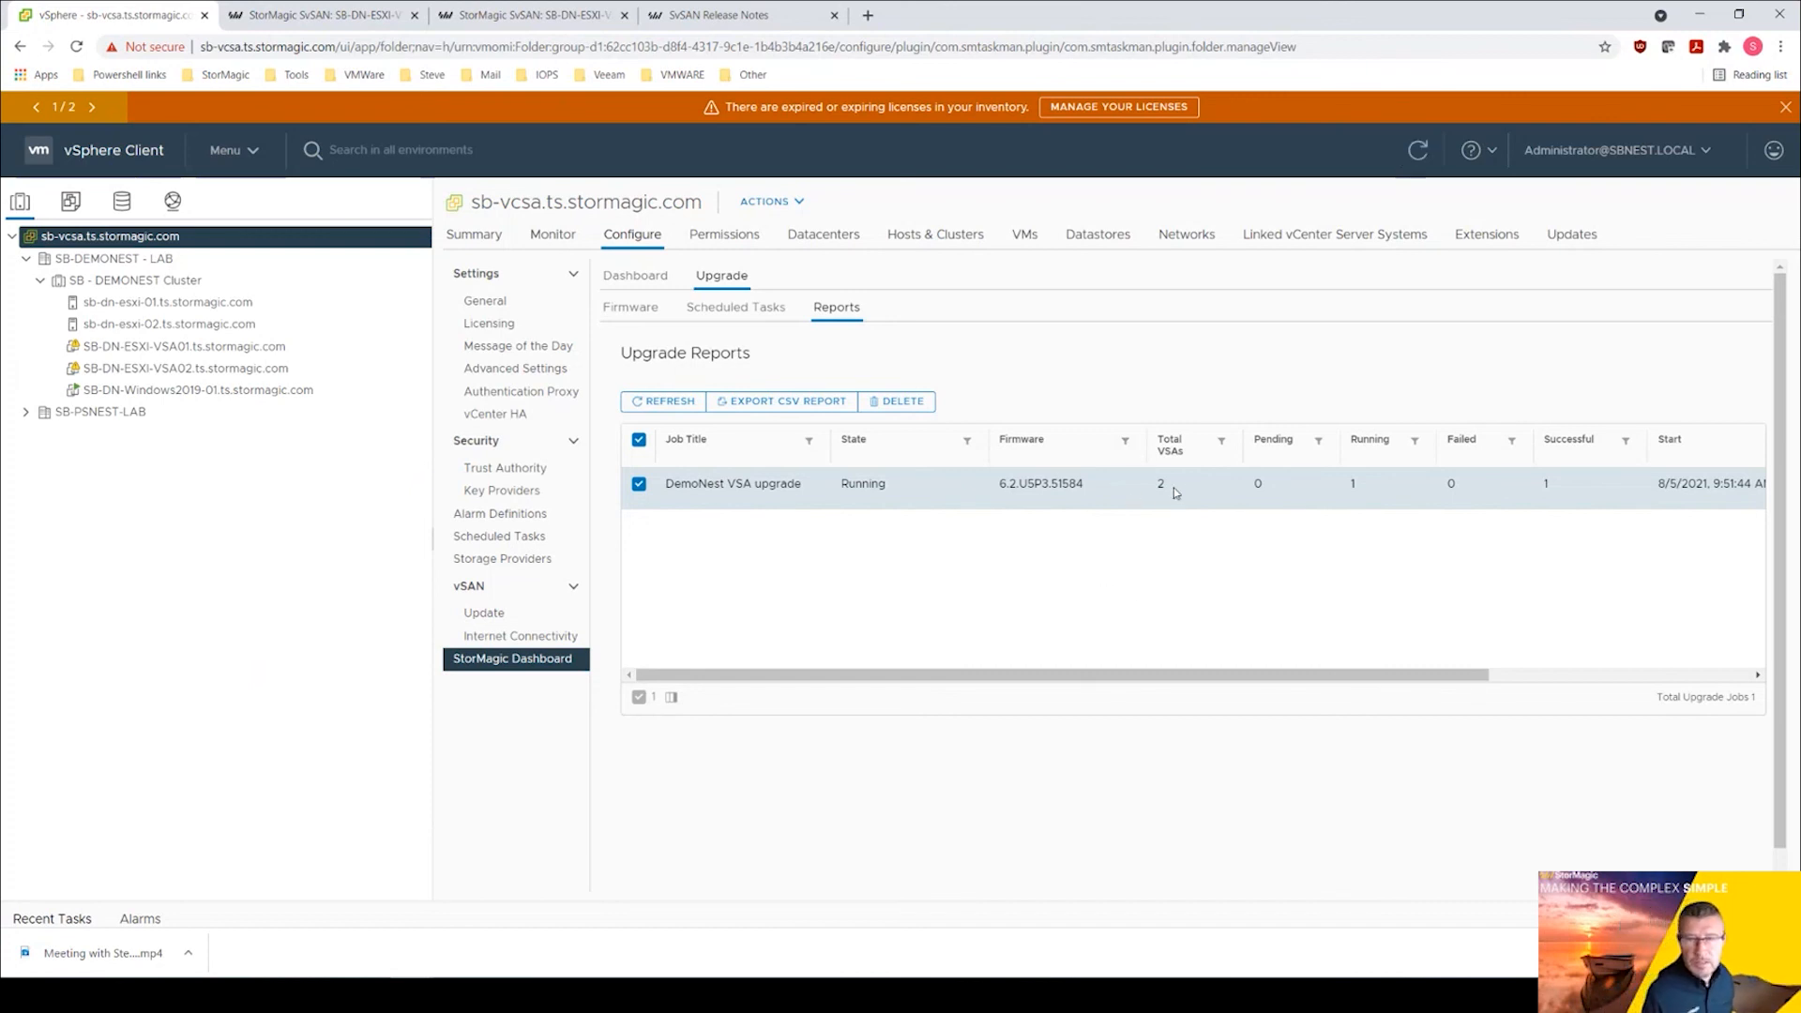
mouse_move(1336, 509)
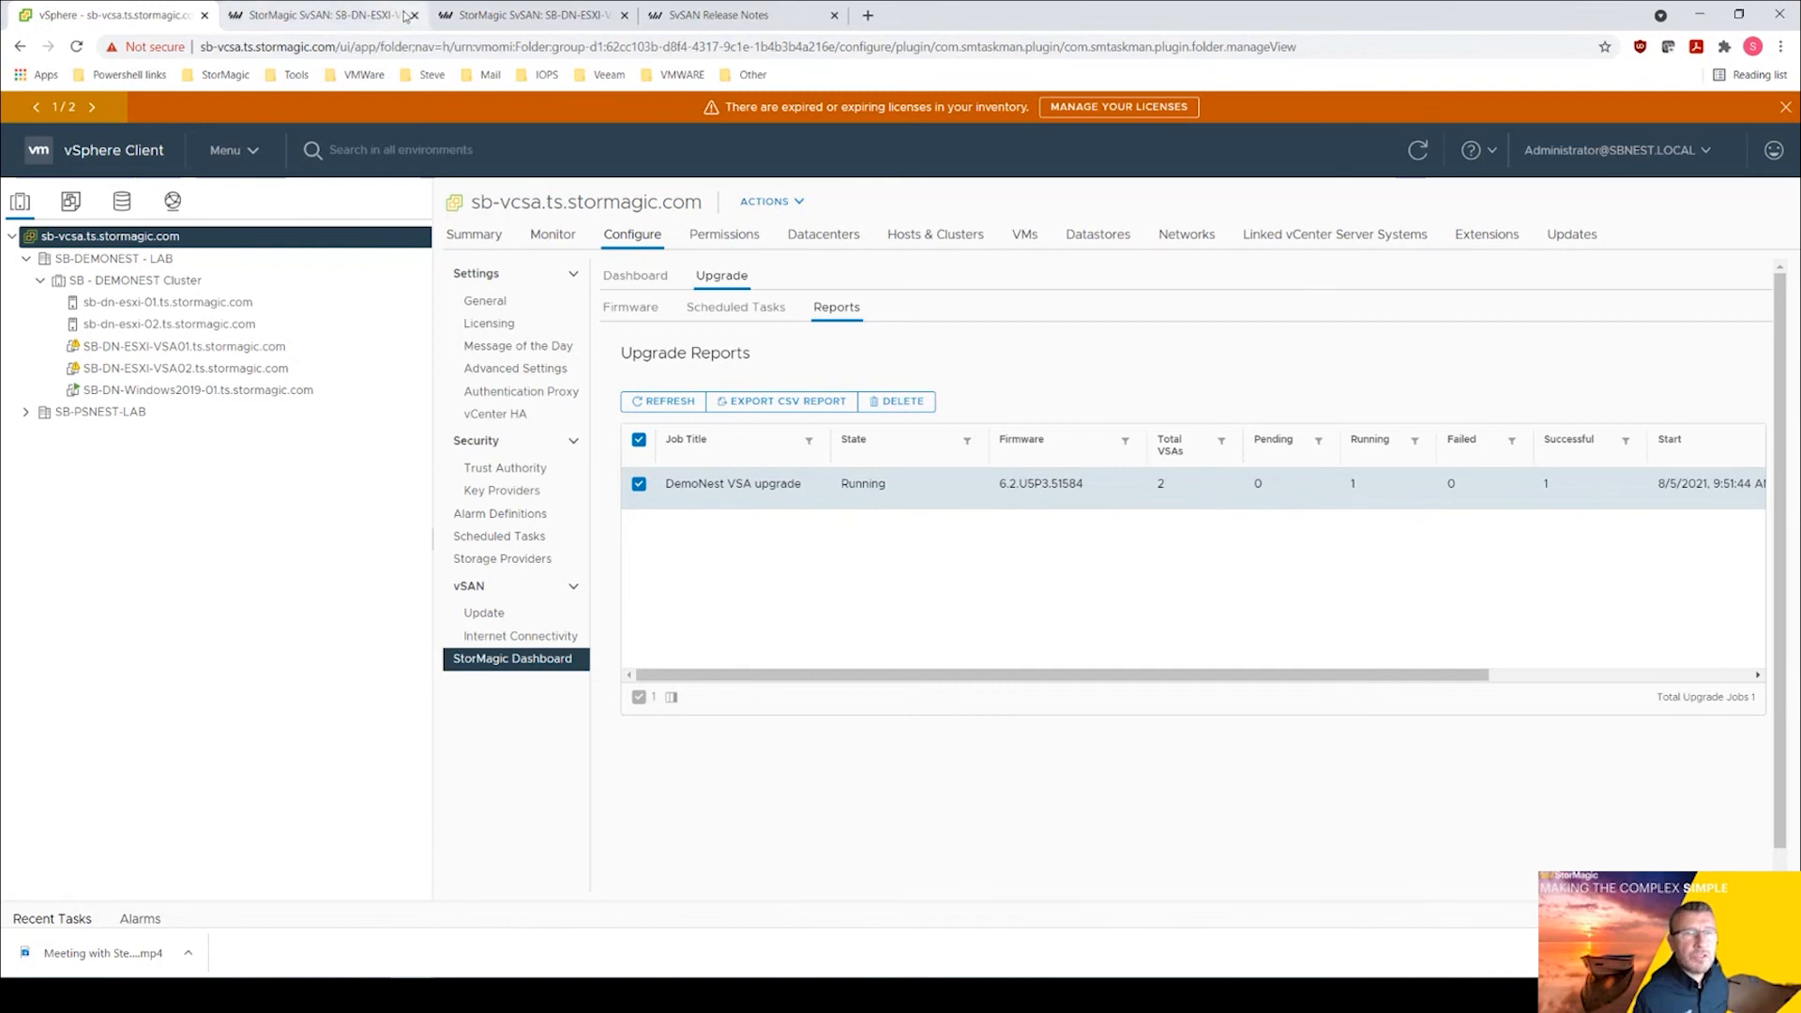
Confirm VSA01's three targets show Synchronized, then return to the vSphere upgrade reports.
click(321, 15)
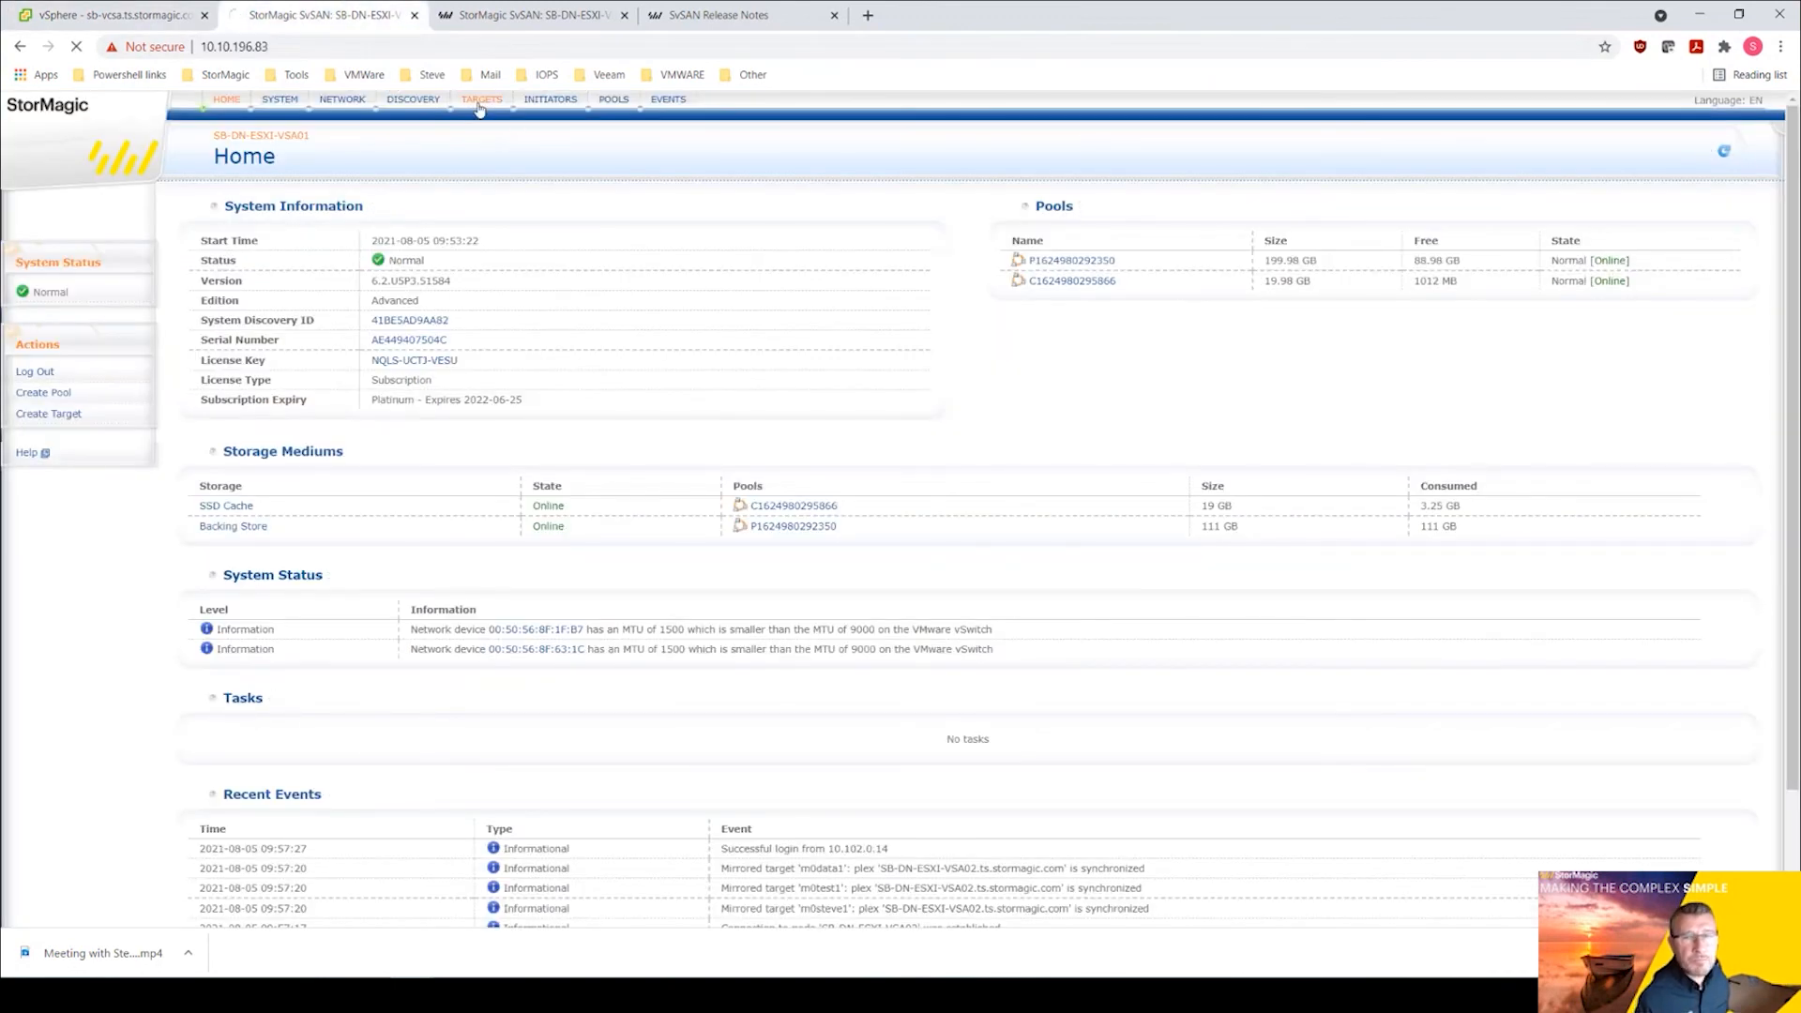
click(482, 100)
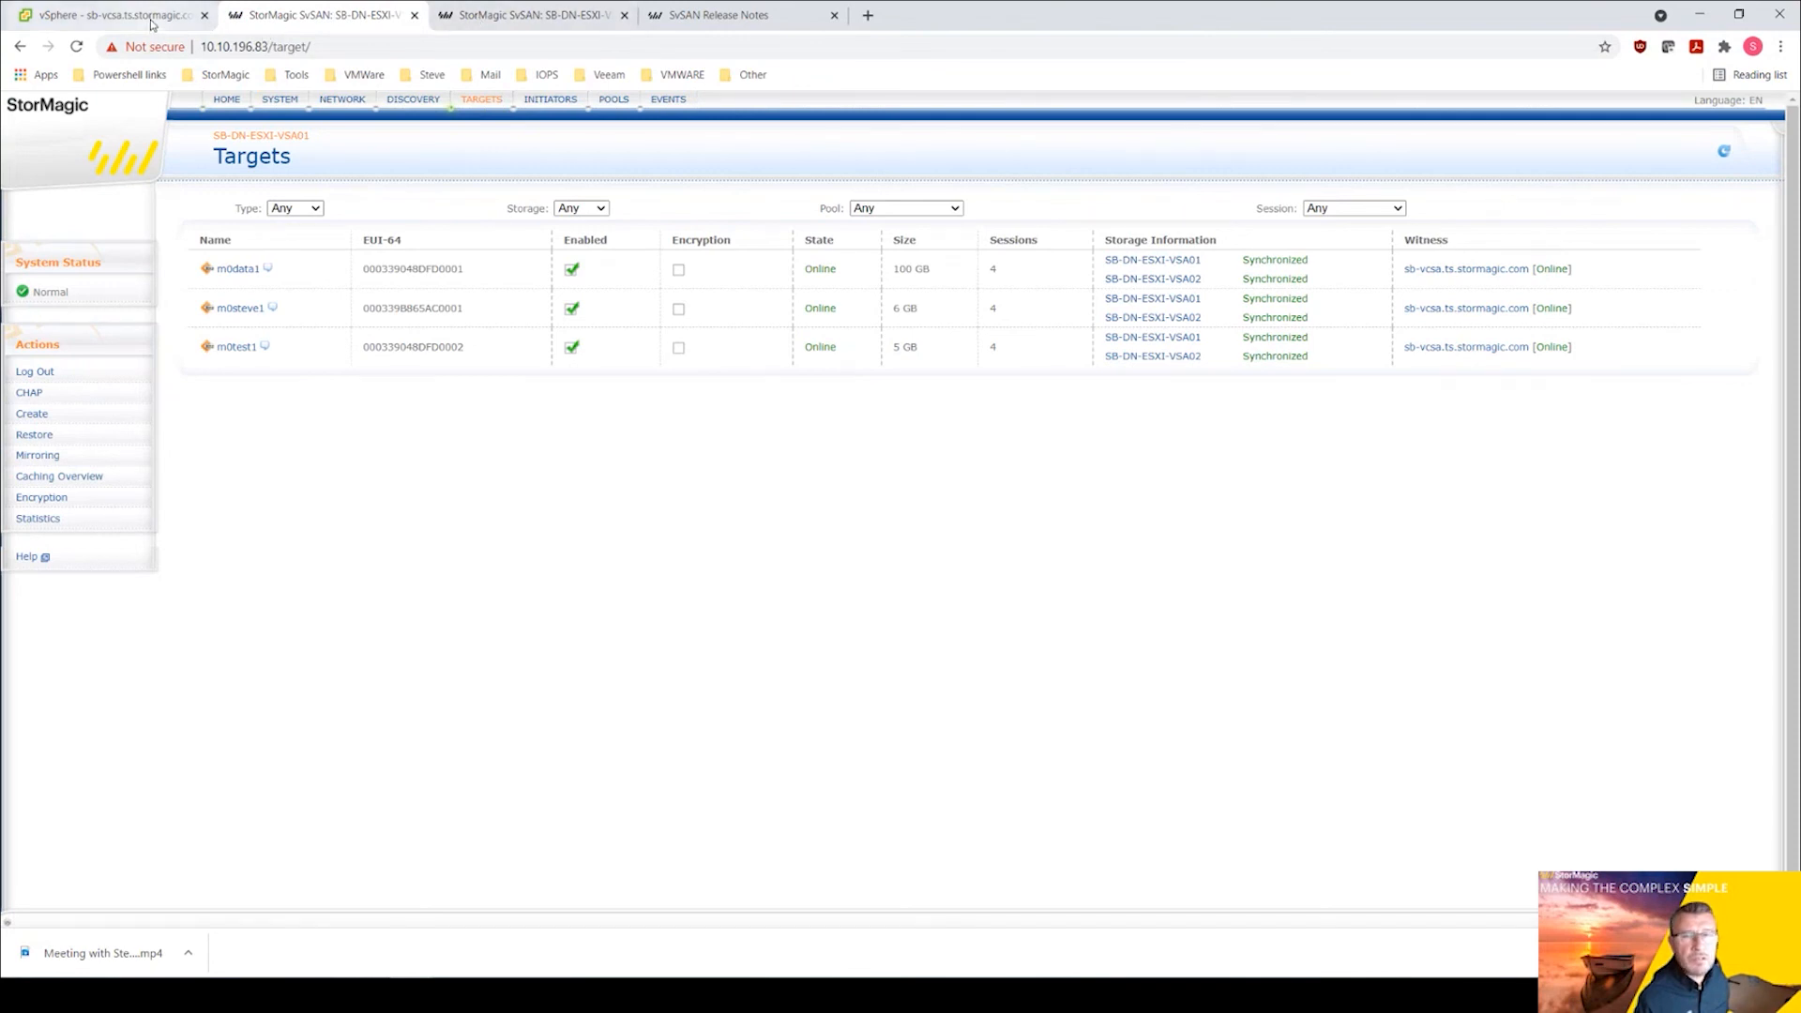
click(109, 15)
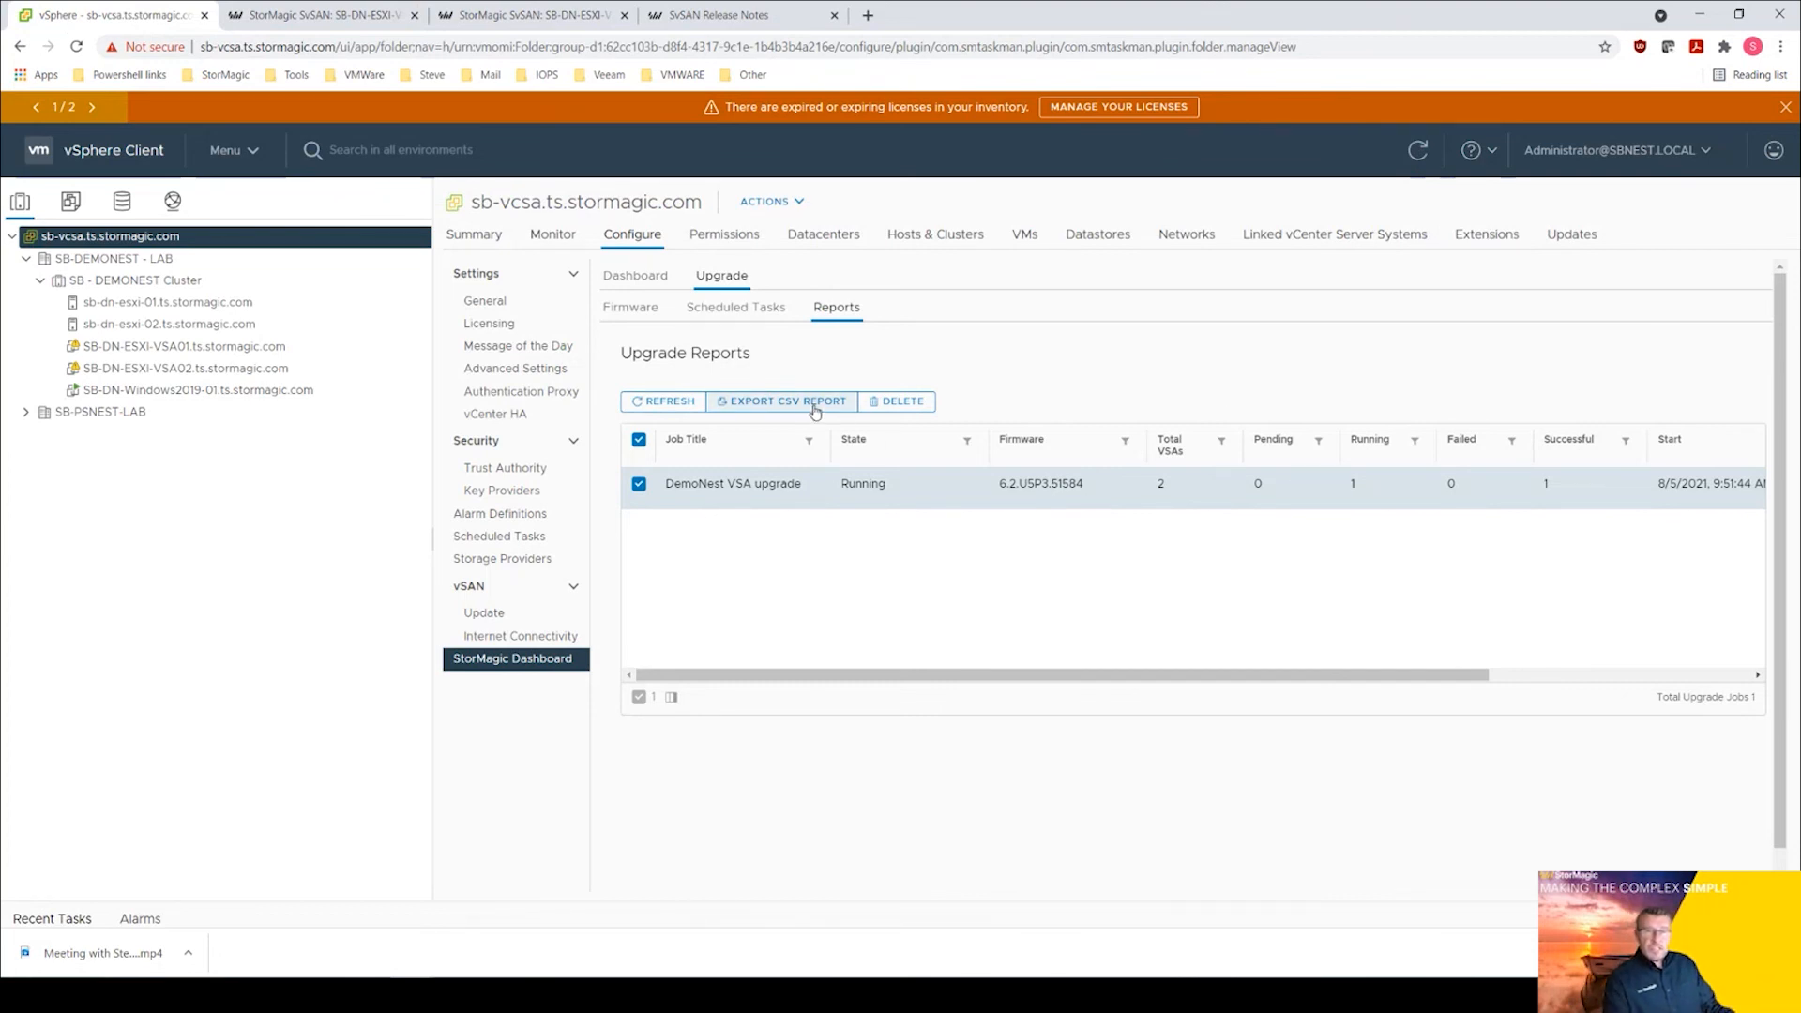
Check Scheduled Tasks and Reports to see DemoNest VSA upgrade Completed [Success], 2 of 2 VSAs.
click(735, 306)
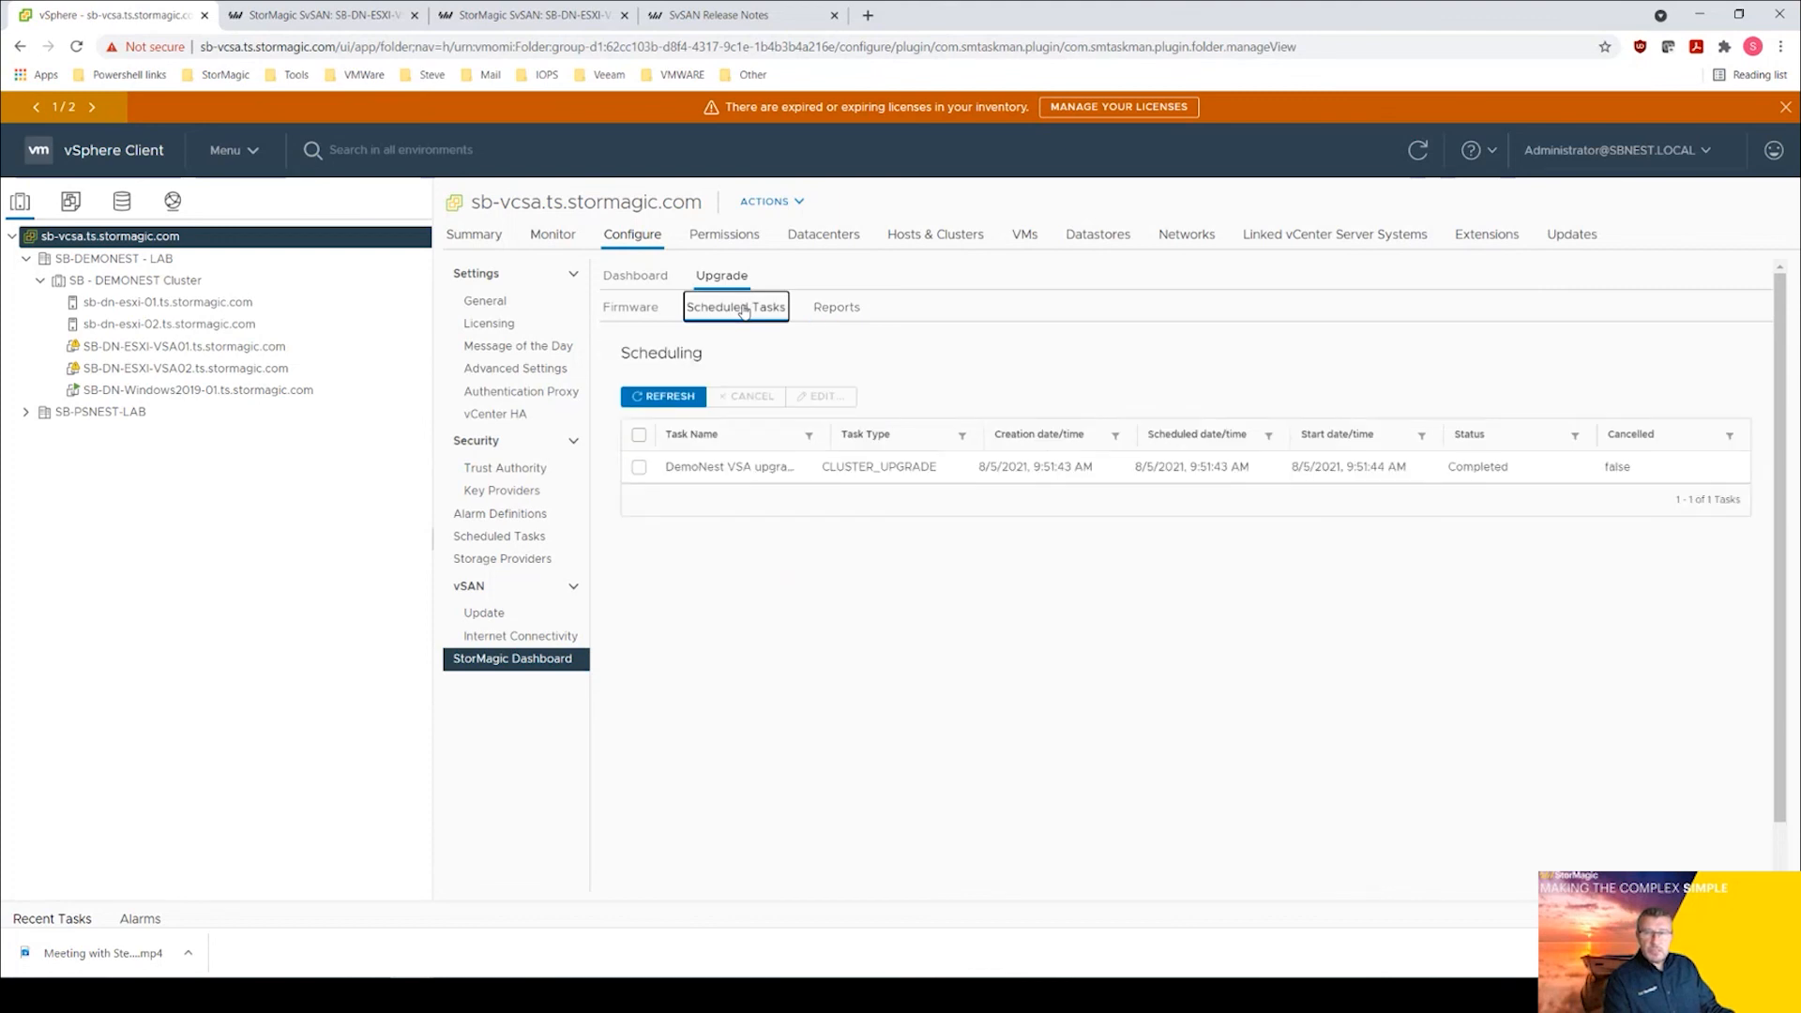
mouse_move(831, 324)
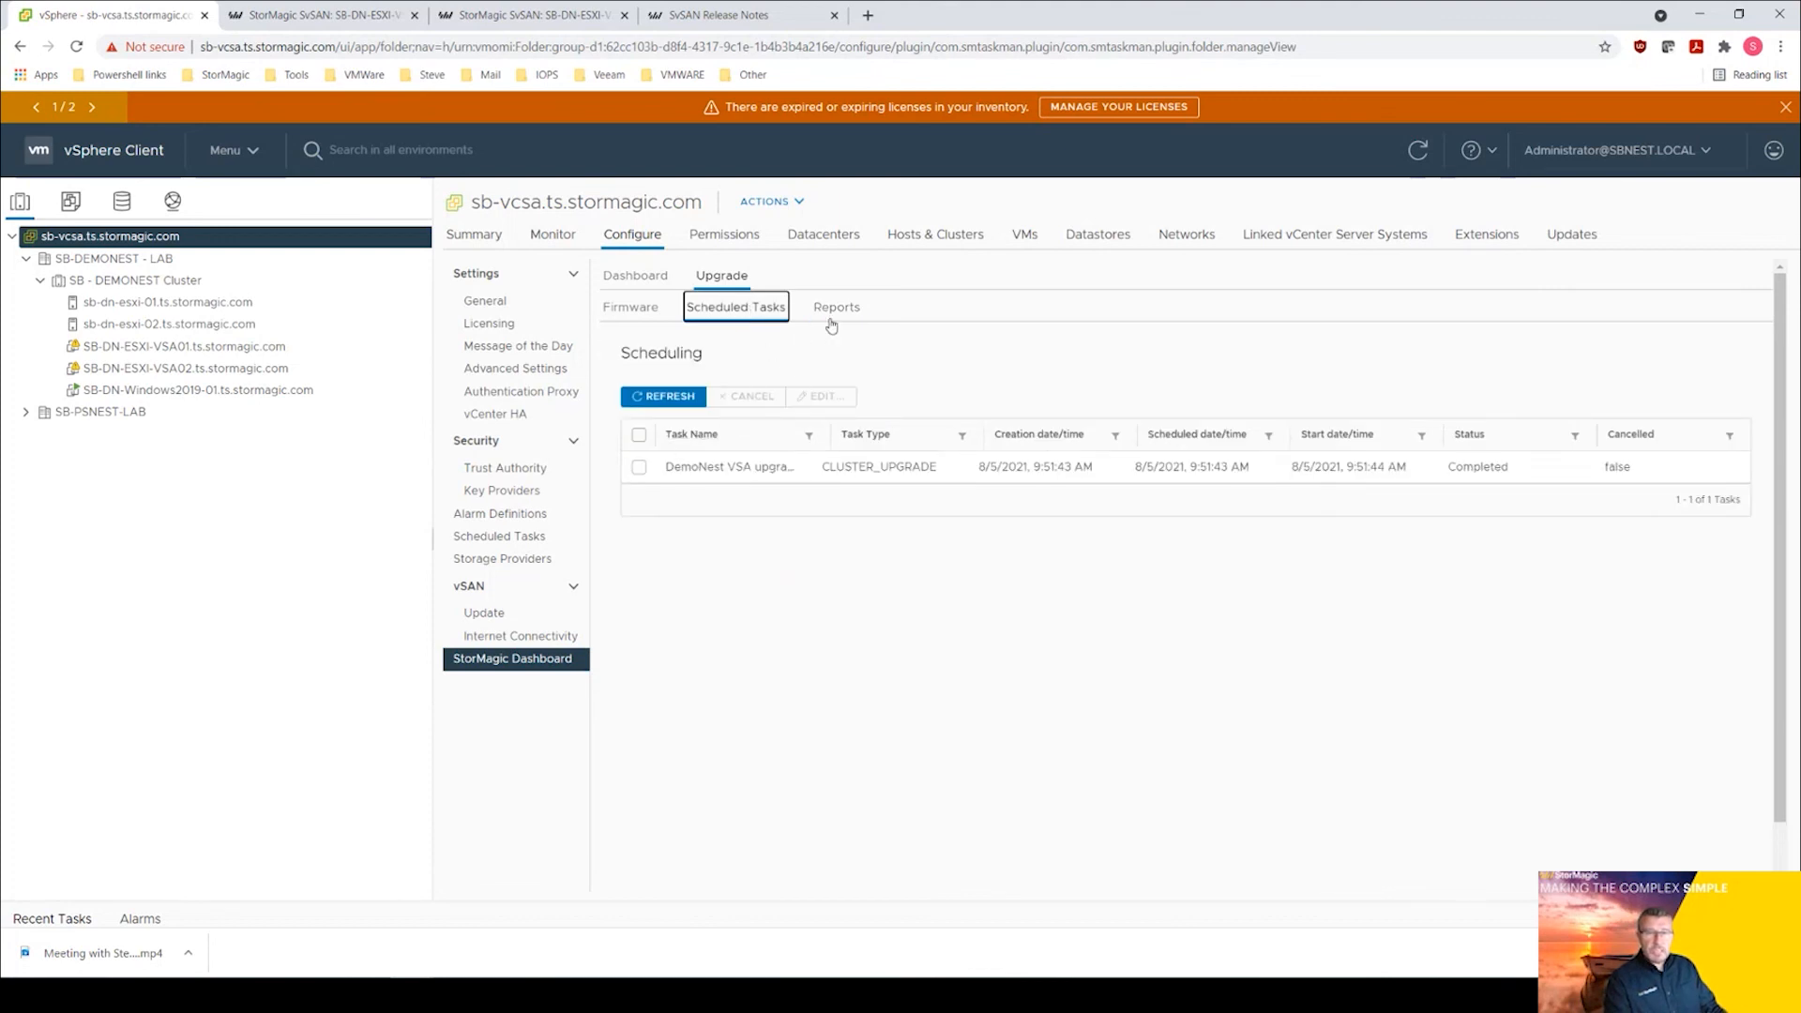
click(836, 306)
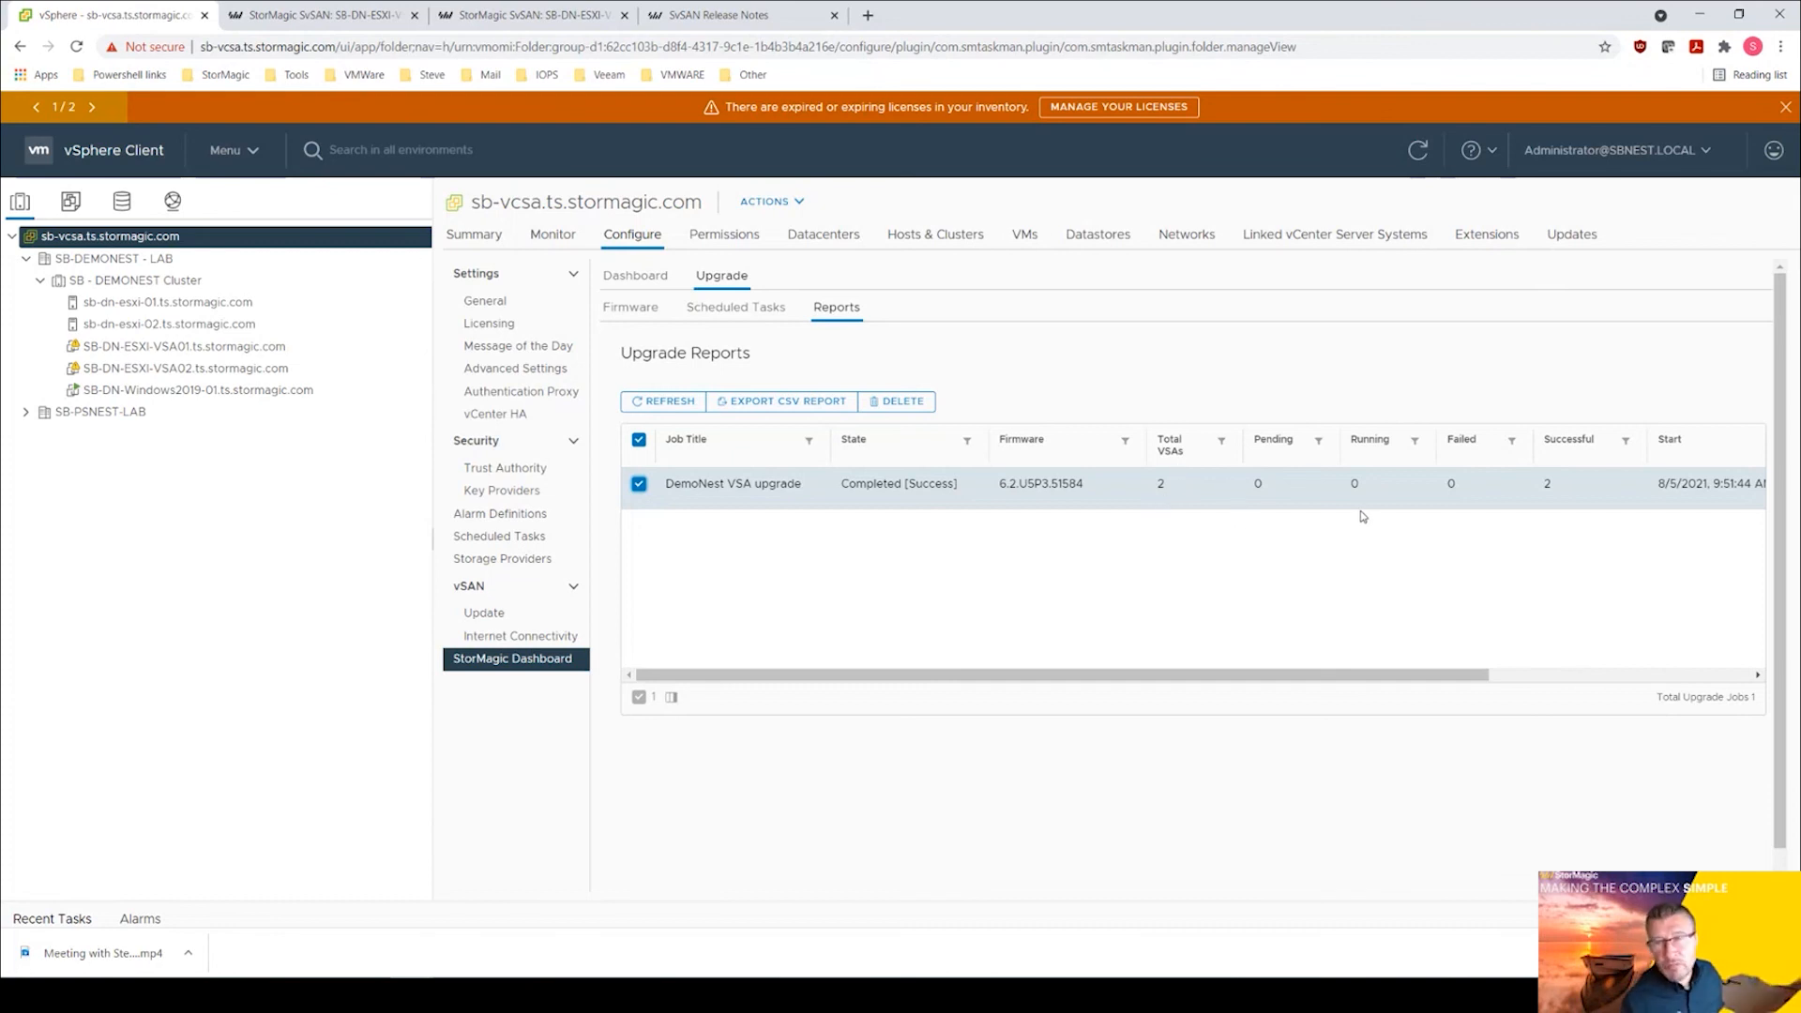
mouse_move(1483, 766)
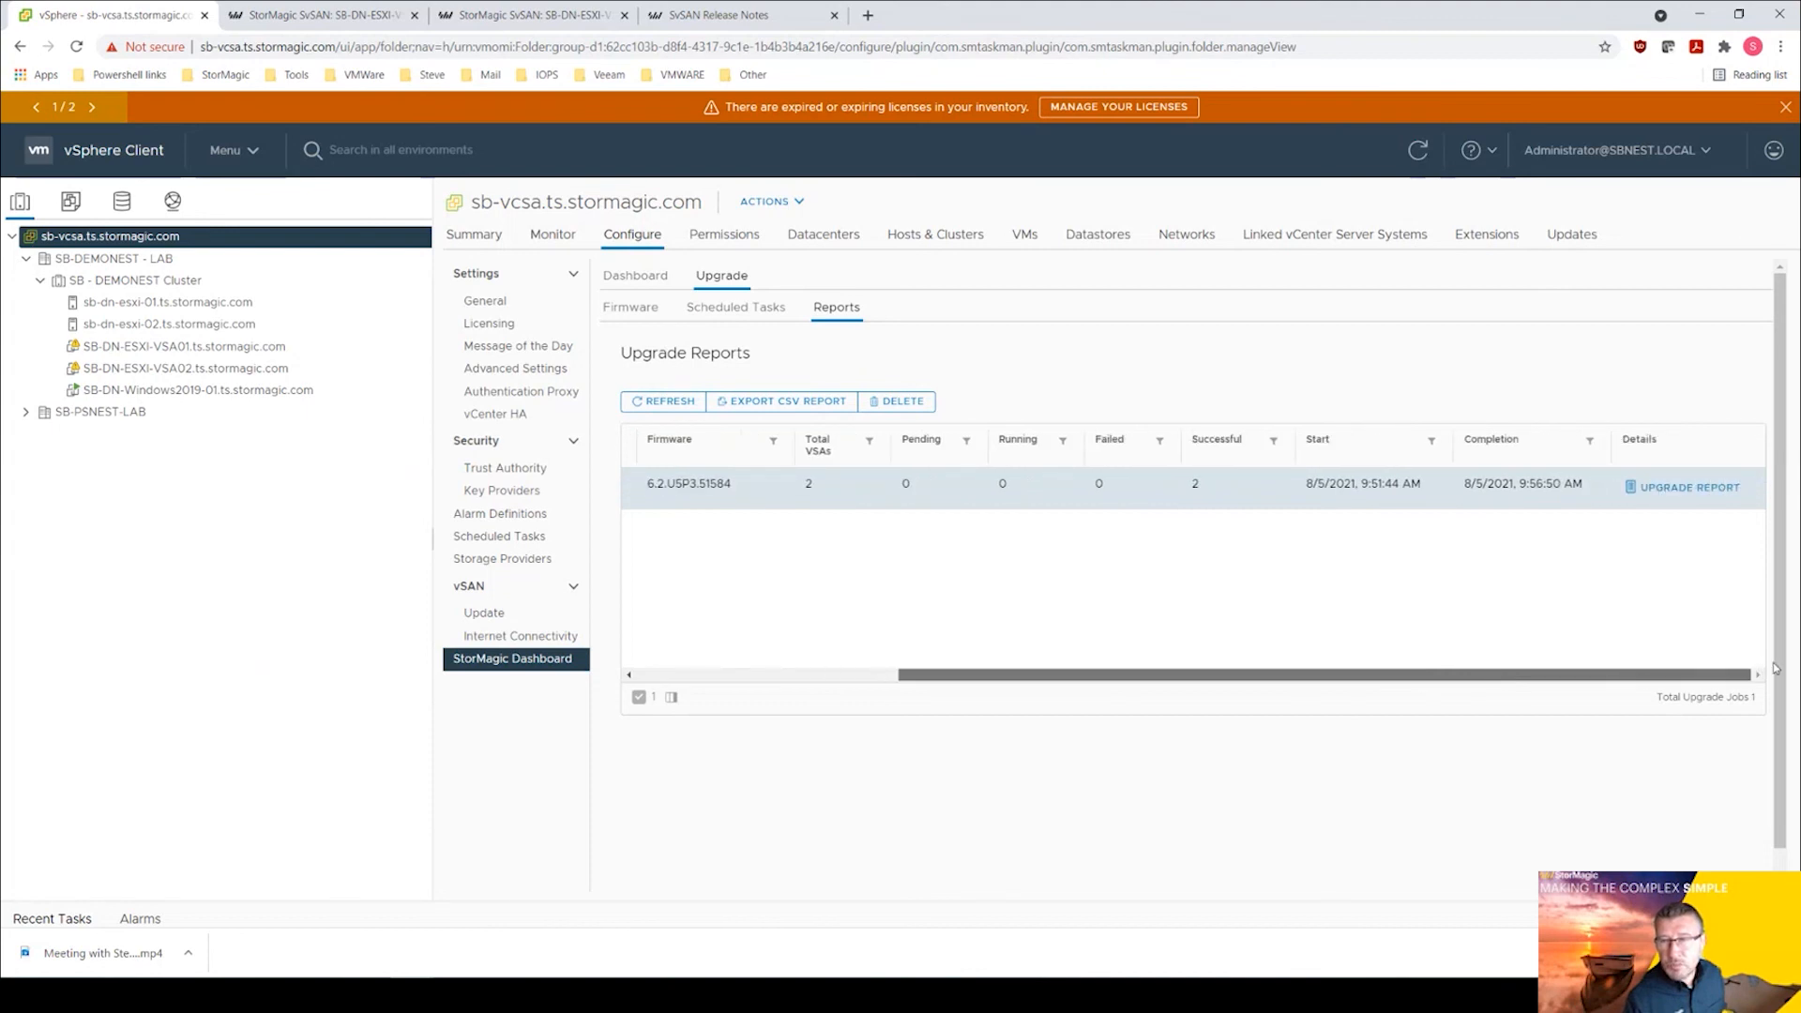
click(1688, 487)
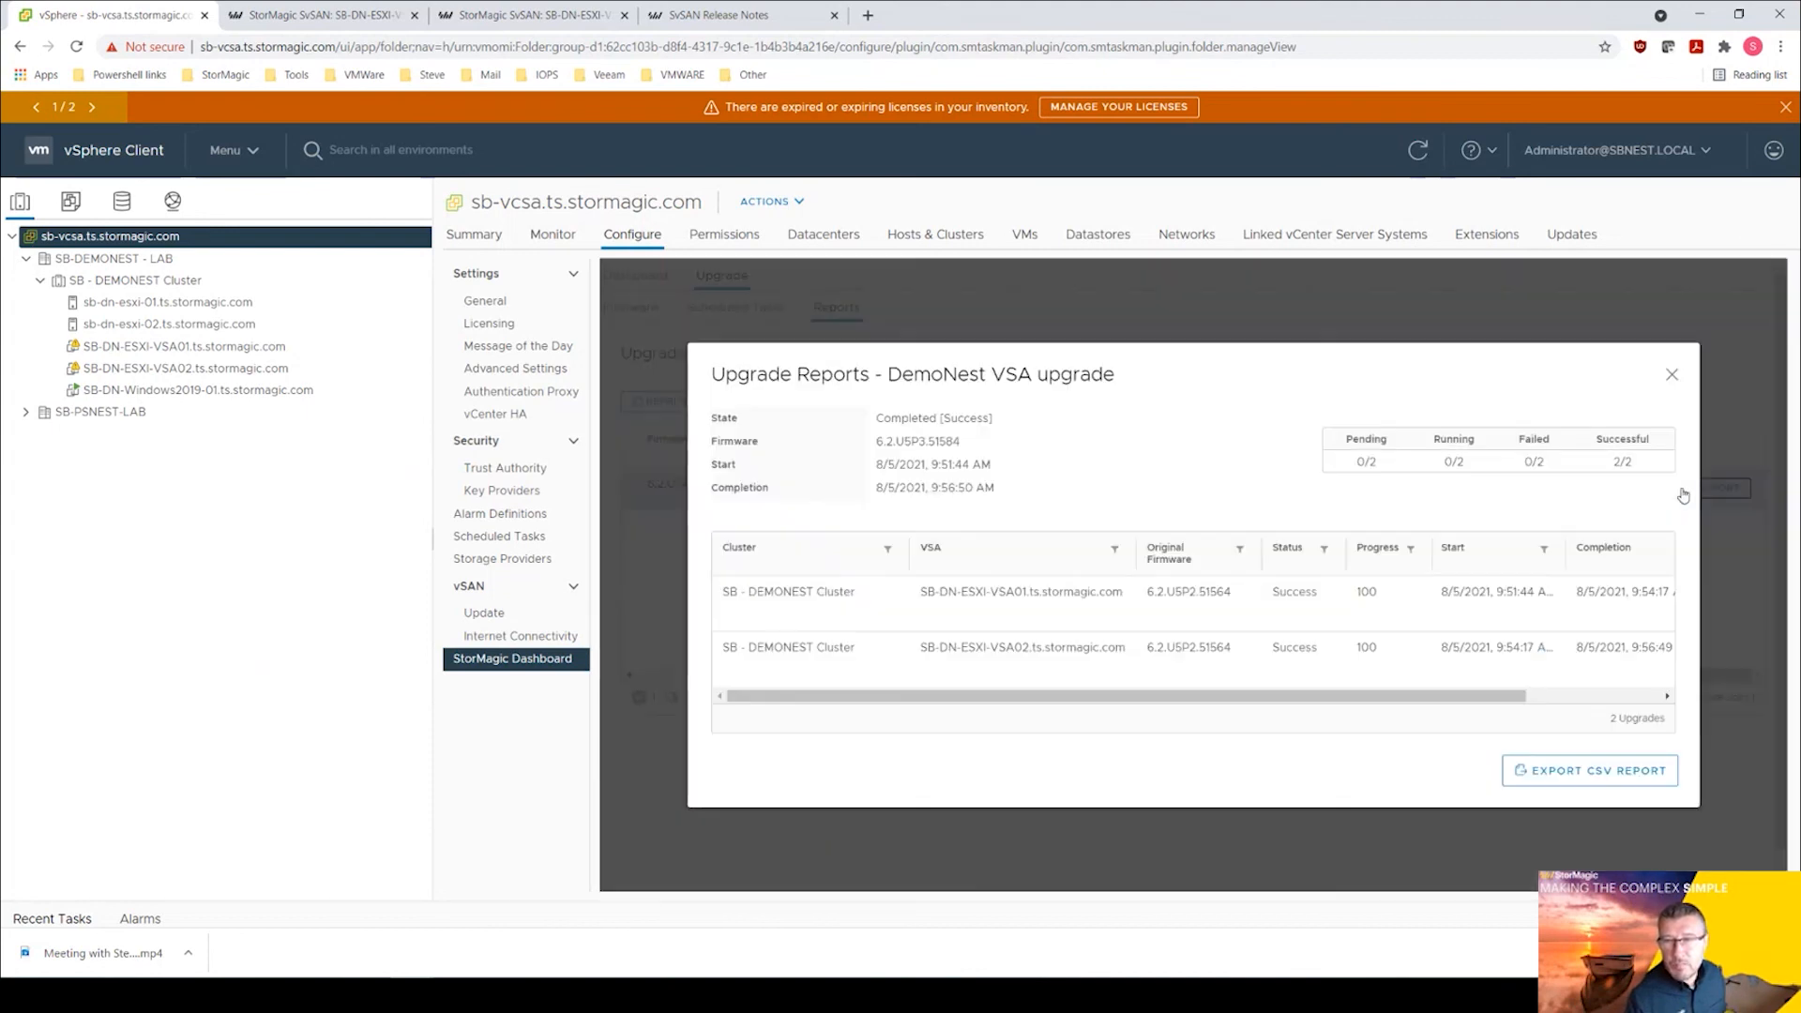
mouse_move(1497, 817)
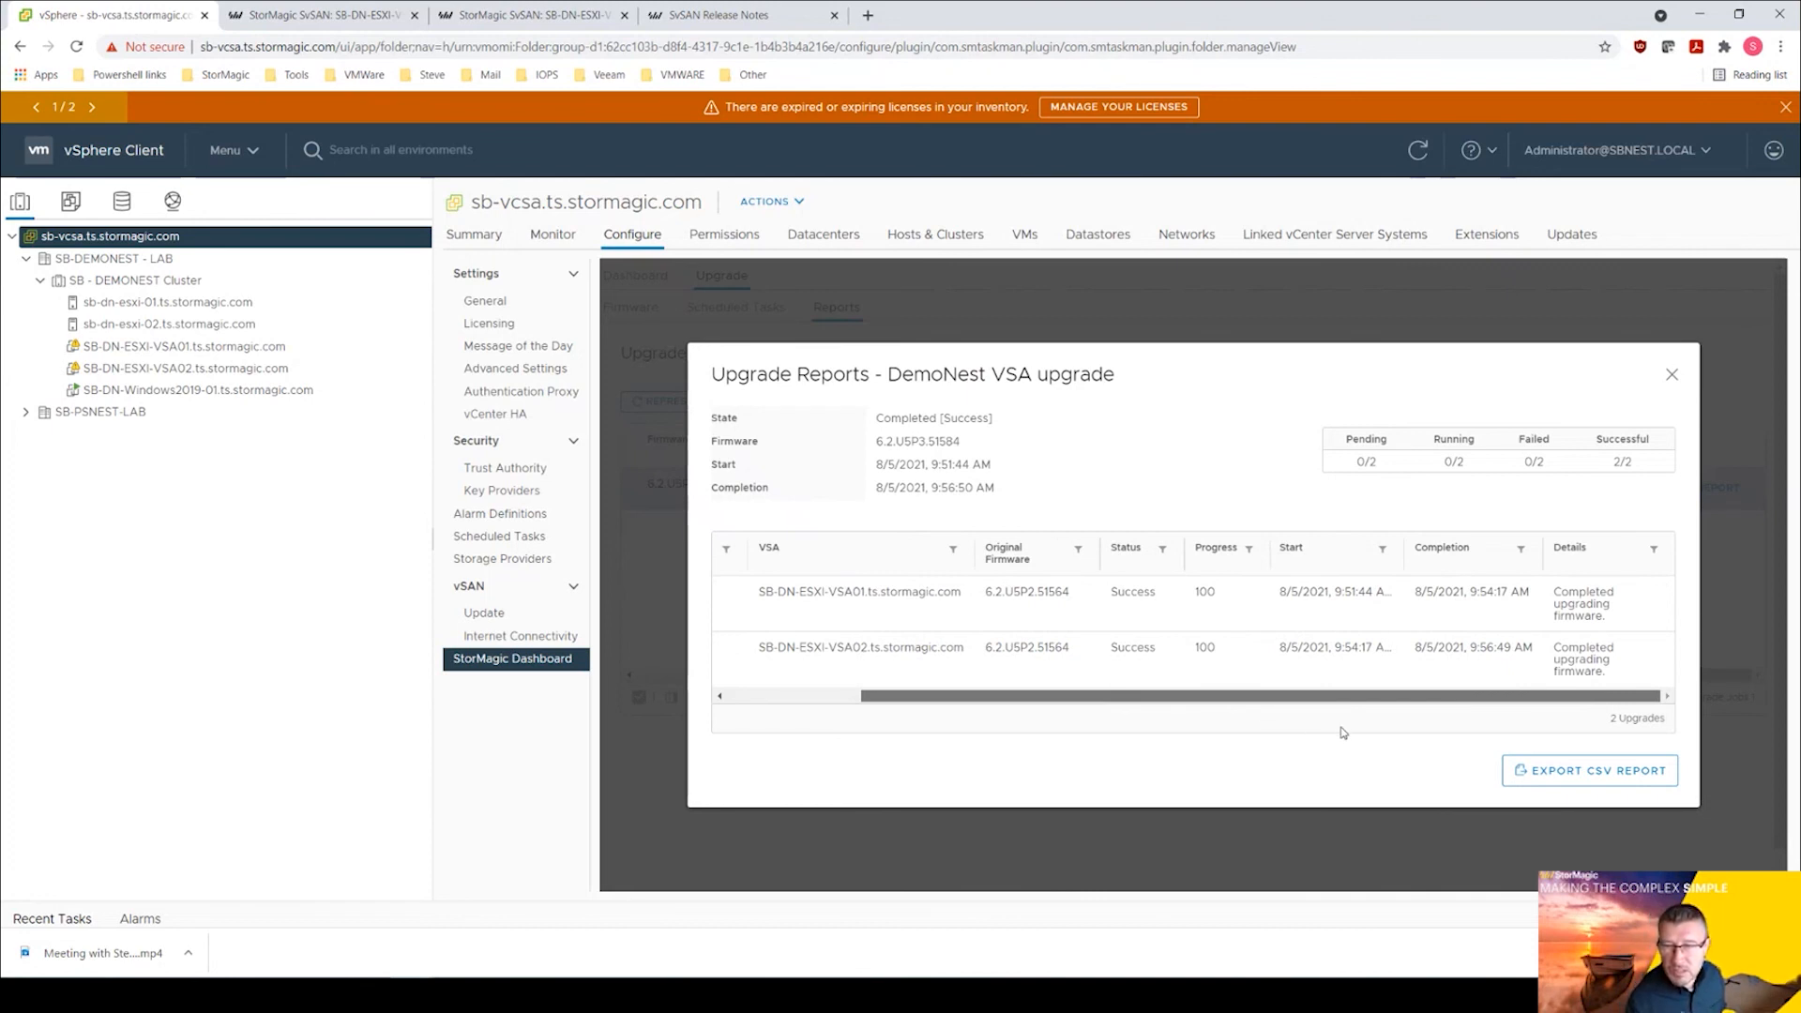
mouse_move(1336, 728)
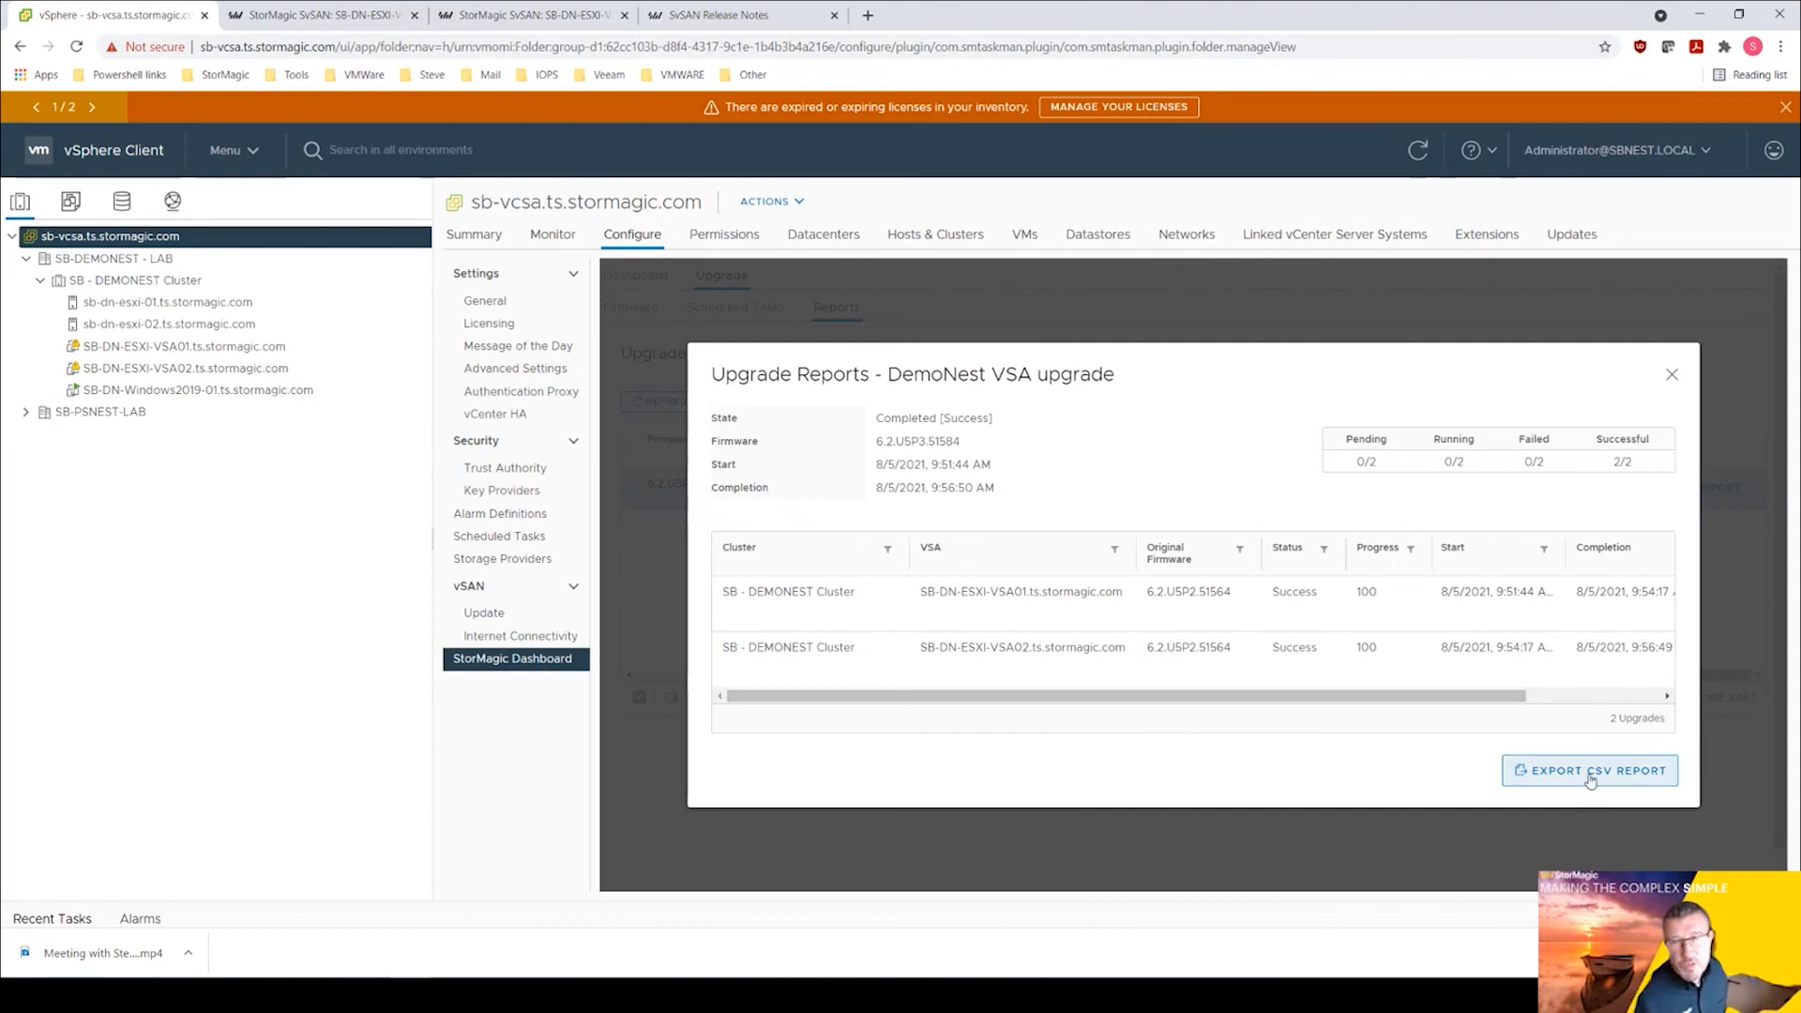
mouse_move(1557, 770)
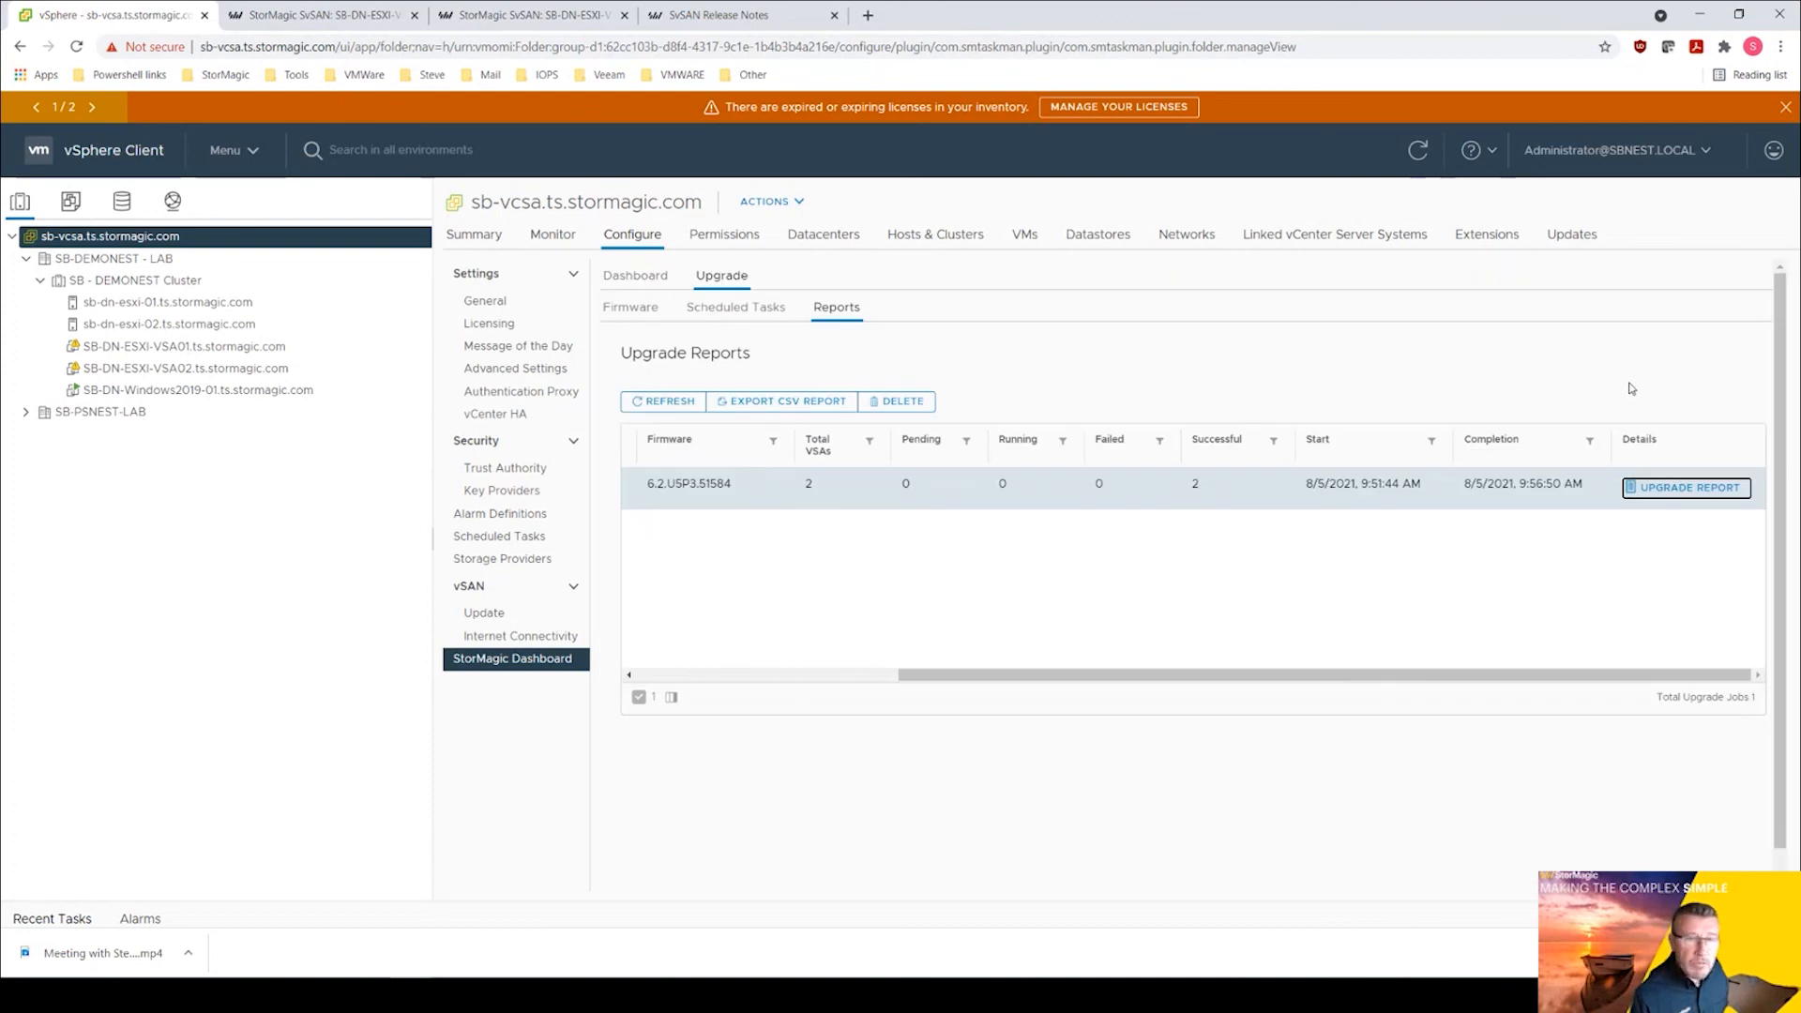
Glance at VSA01's targets, then view vSphere Firmware listing the uploaded 6.2.USP3.51584 package.
click(319, 15)
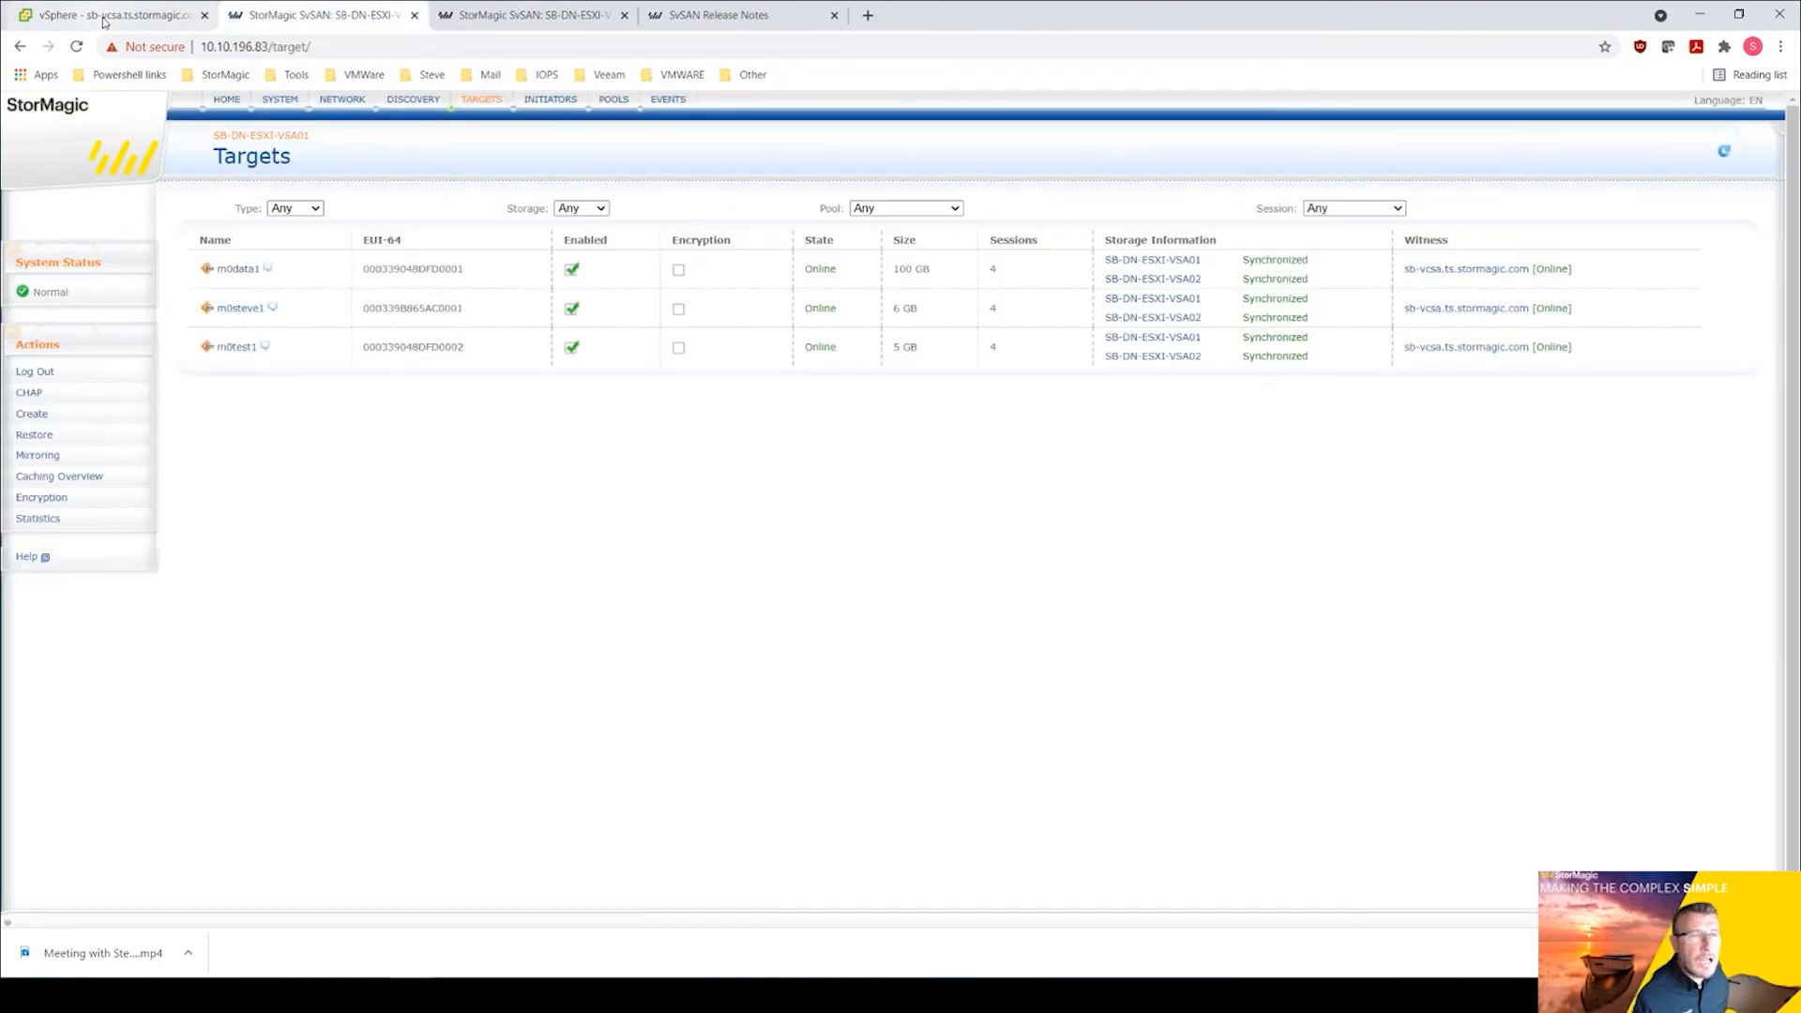
click(103, 15)
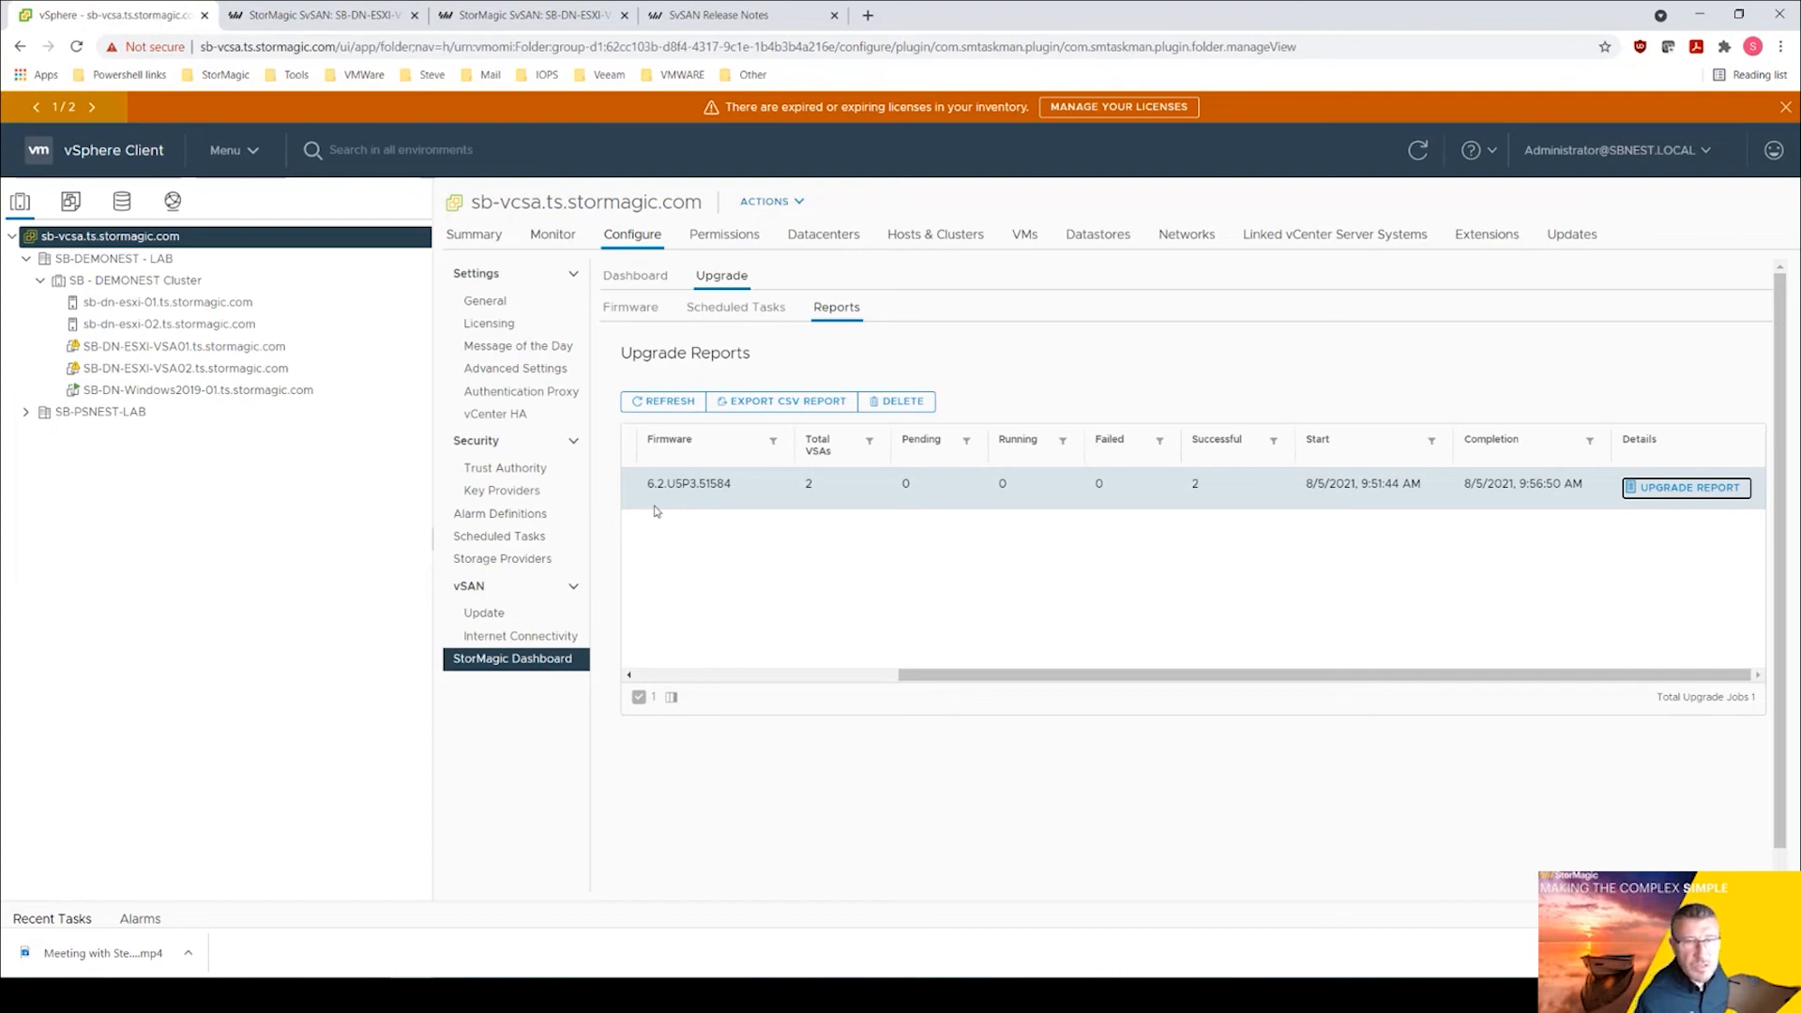
mouse_move(715, 590)
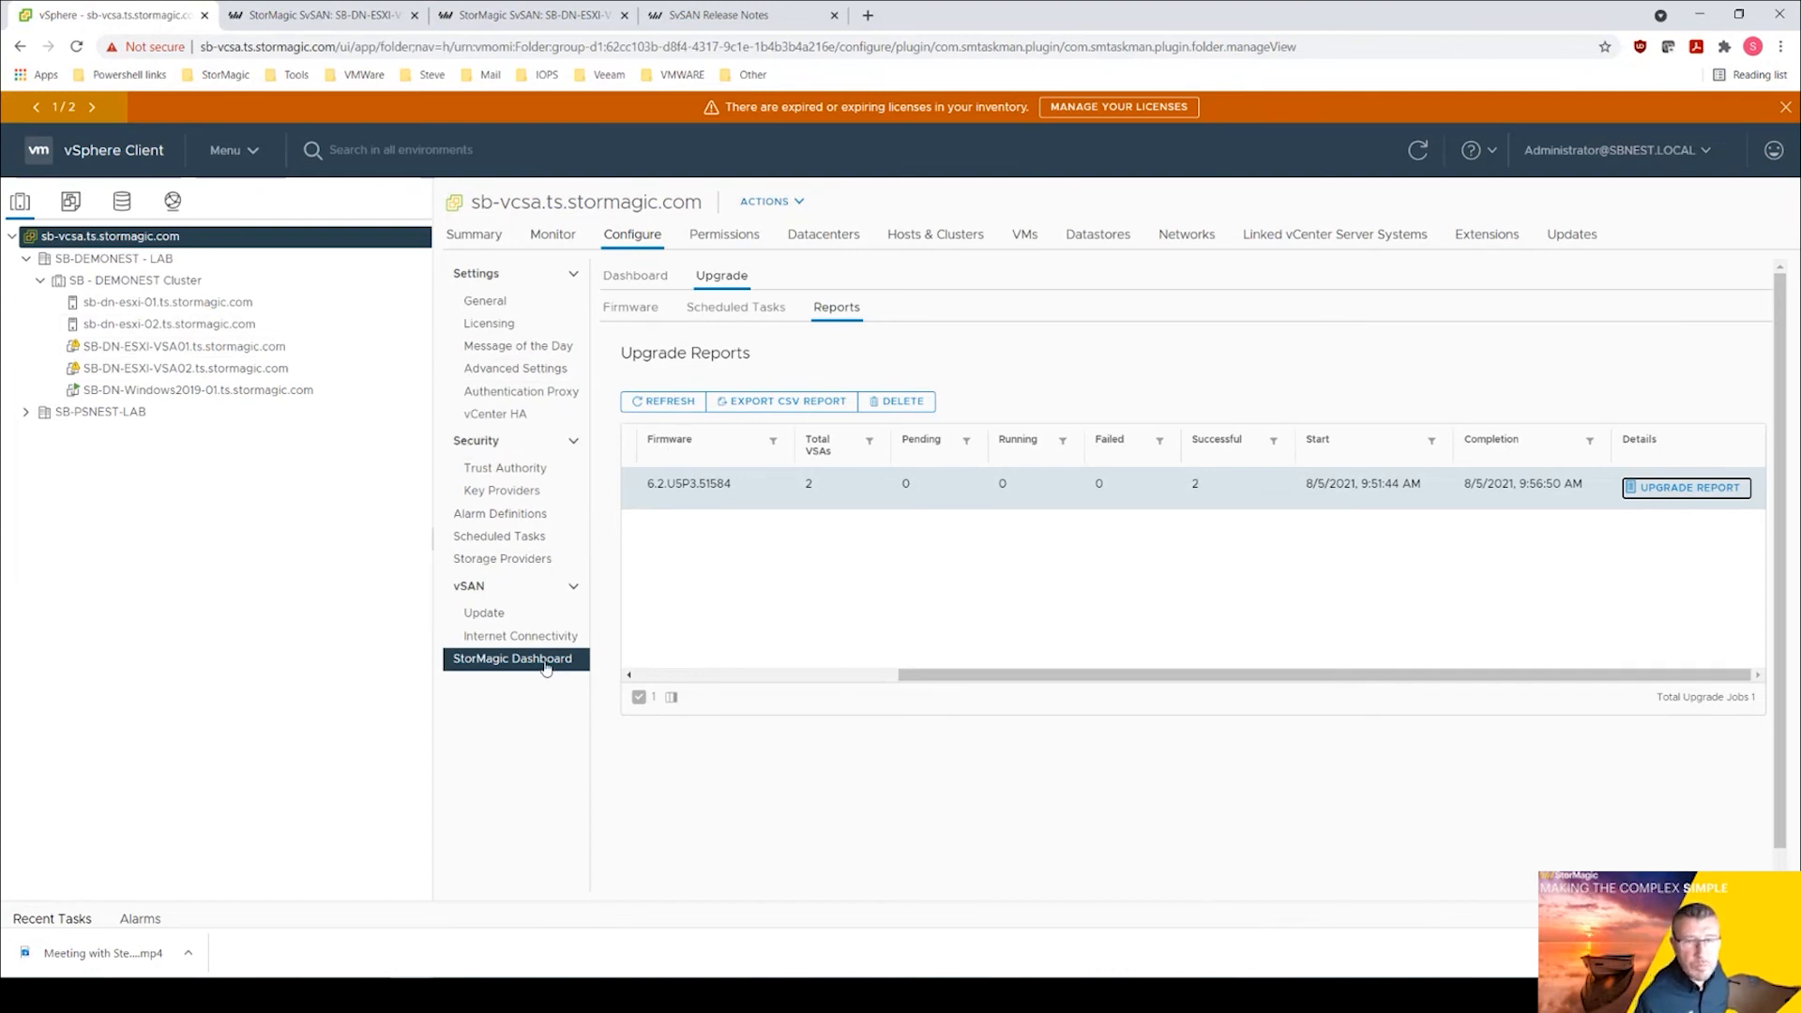
mouse_move(666, 300)
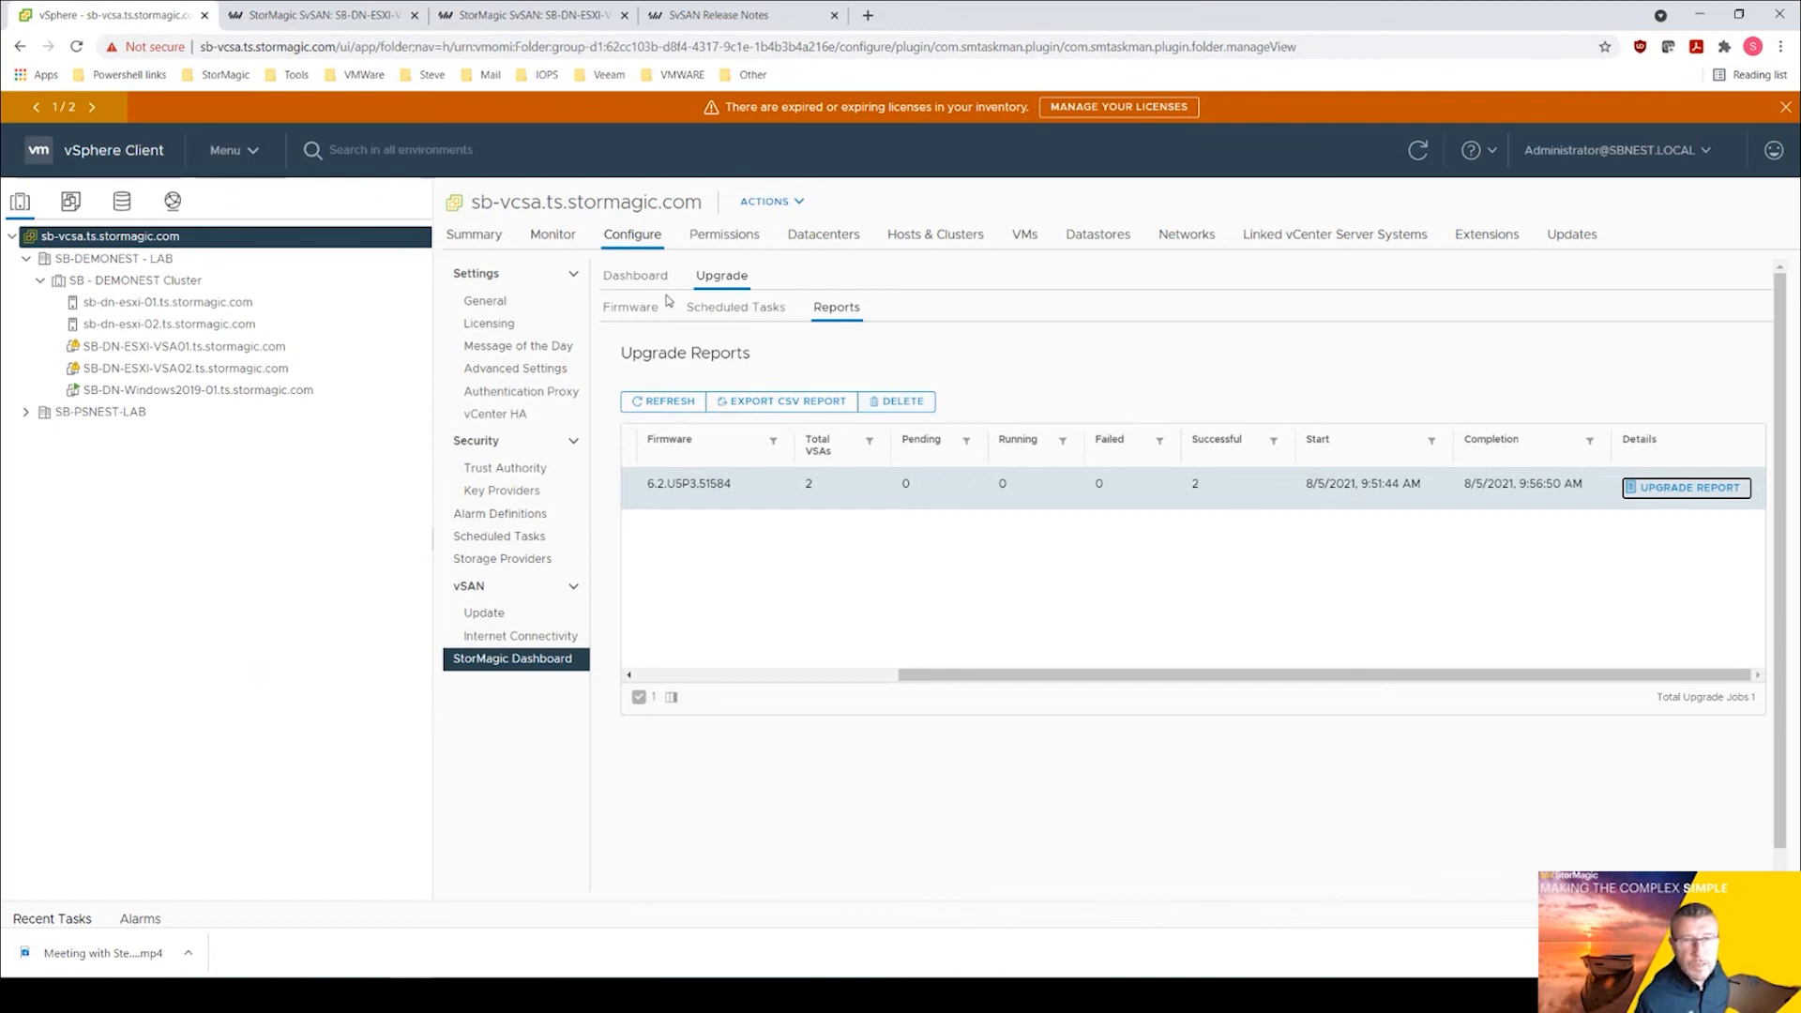
click(631, 306)
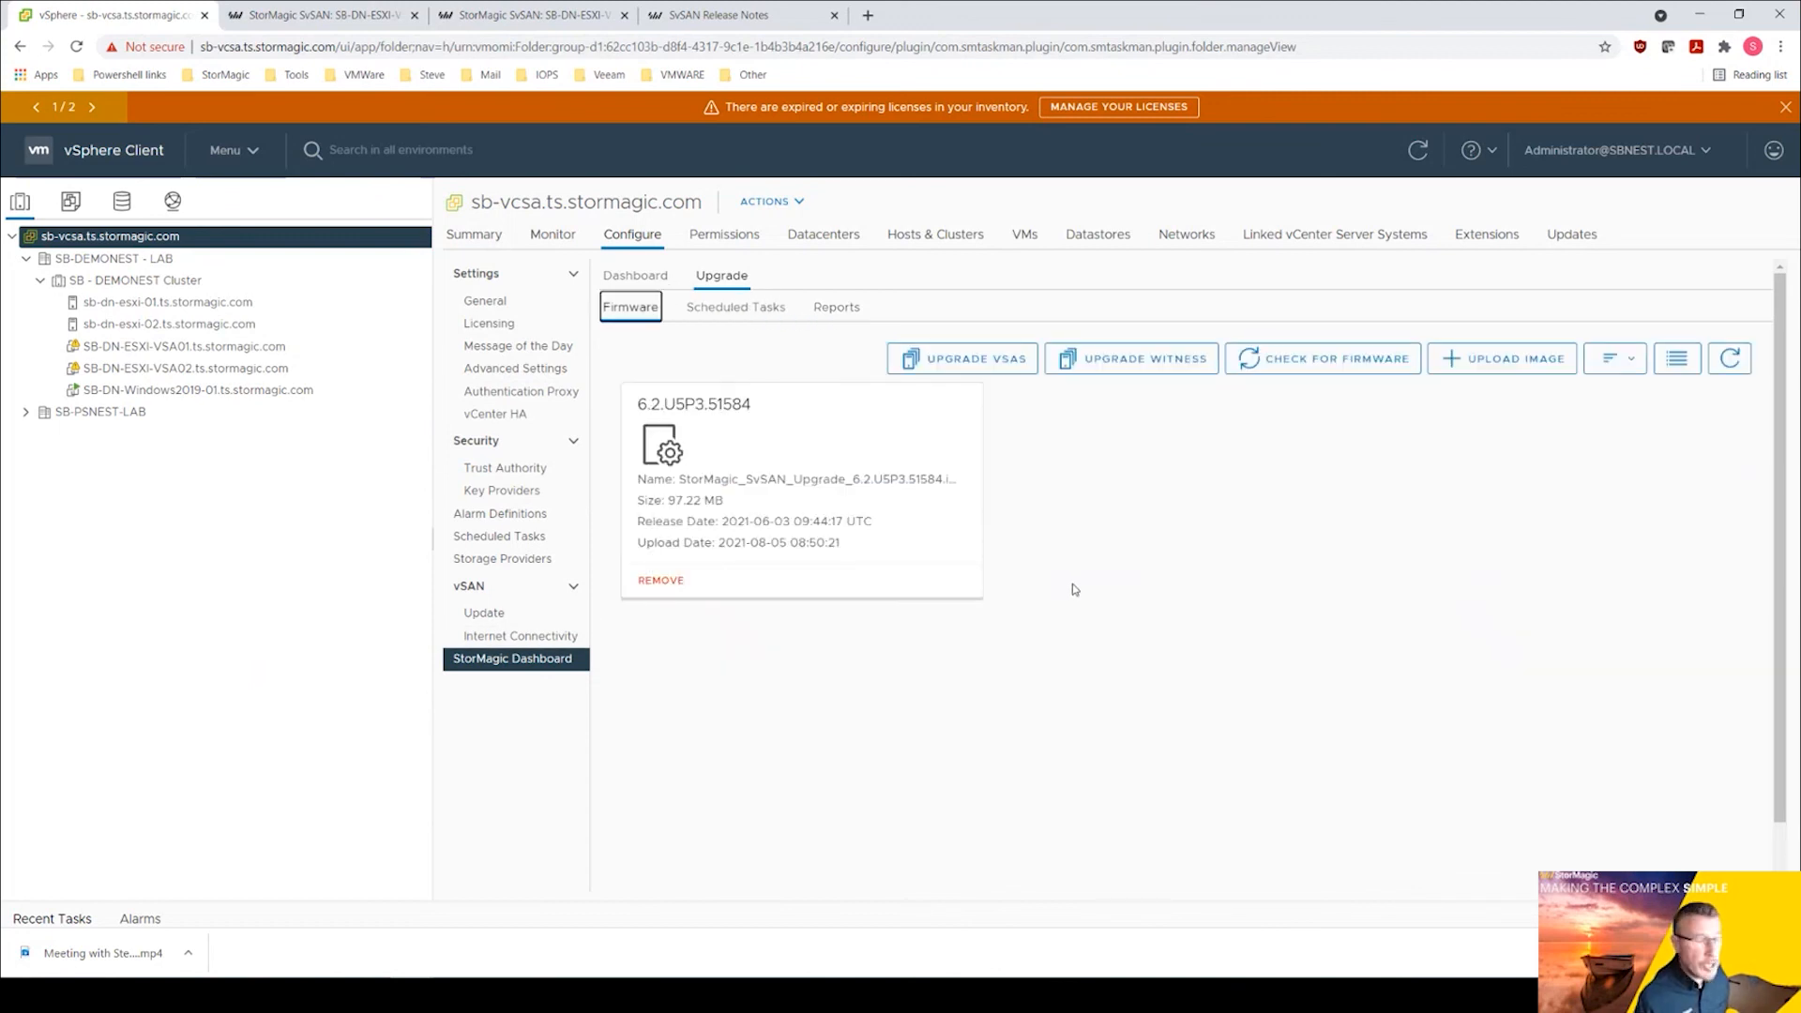